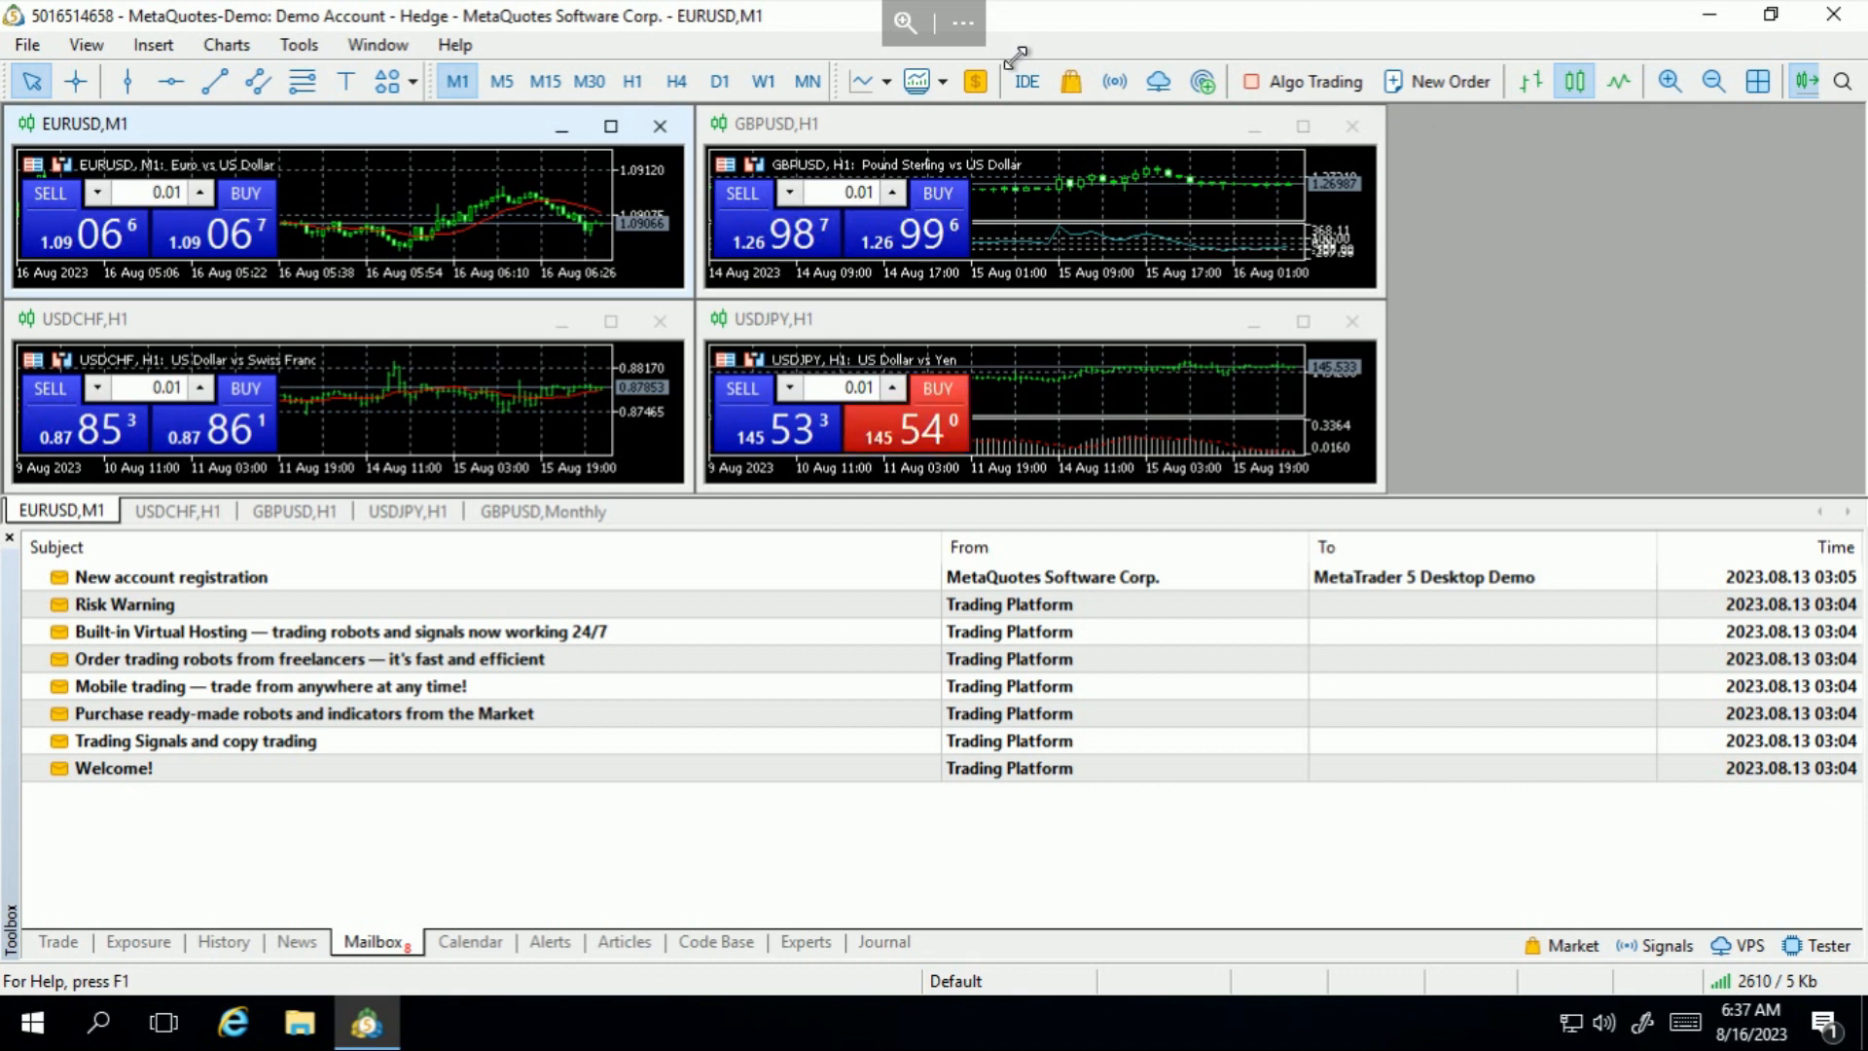
mouse_move(940, 85)
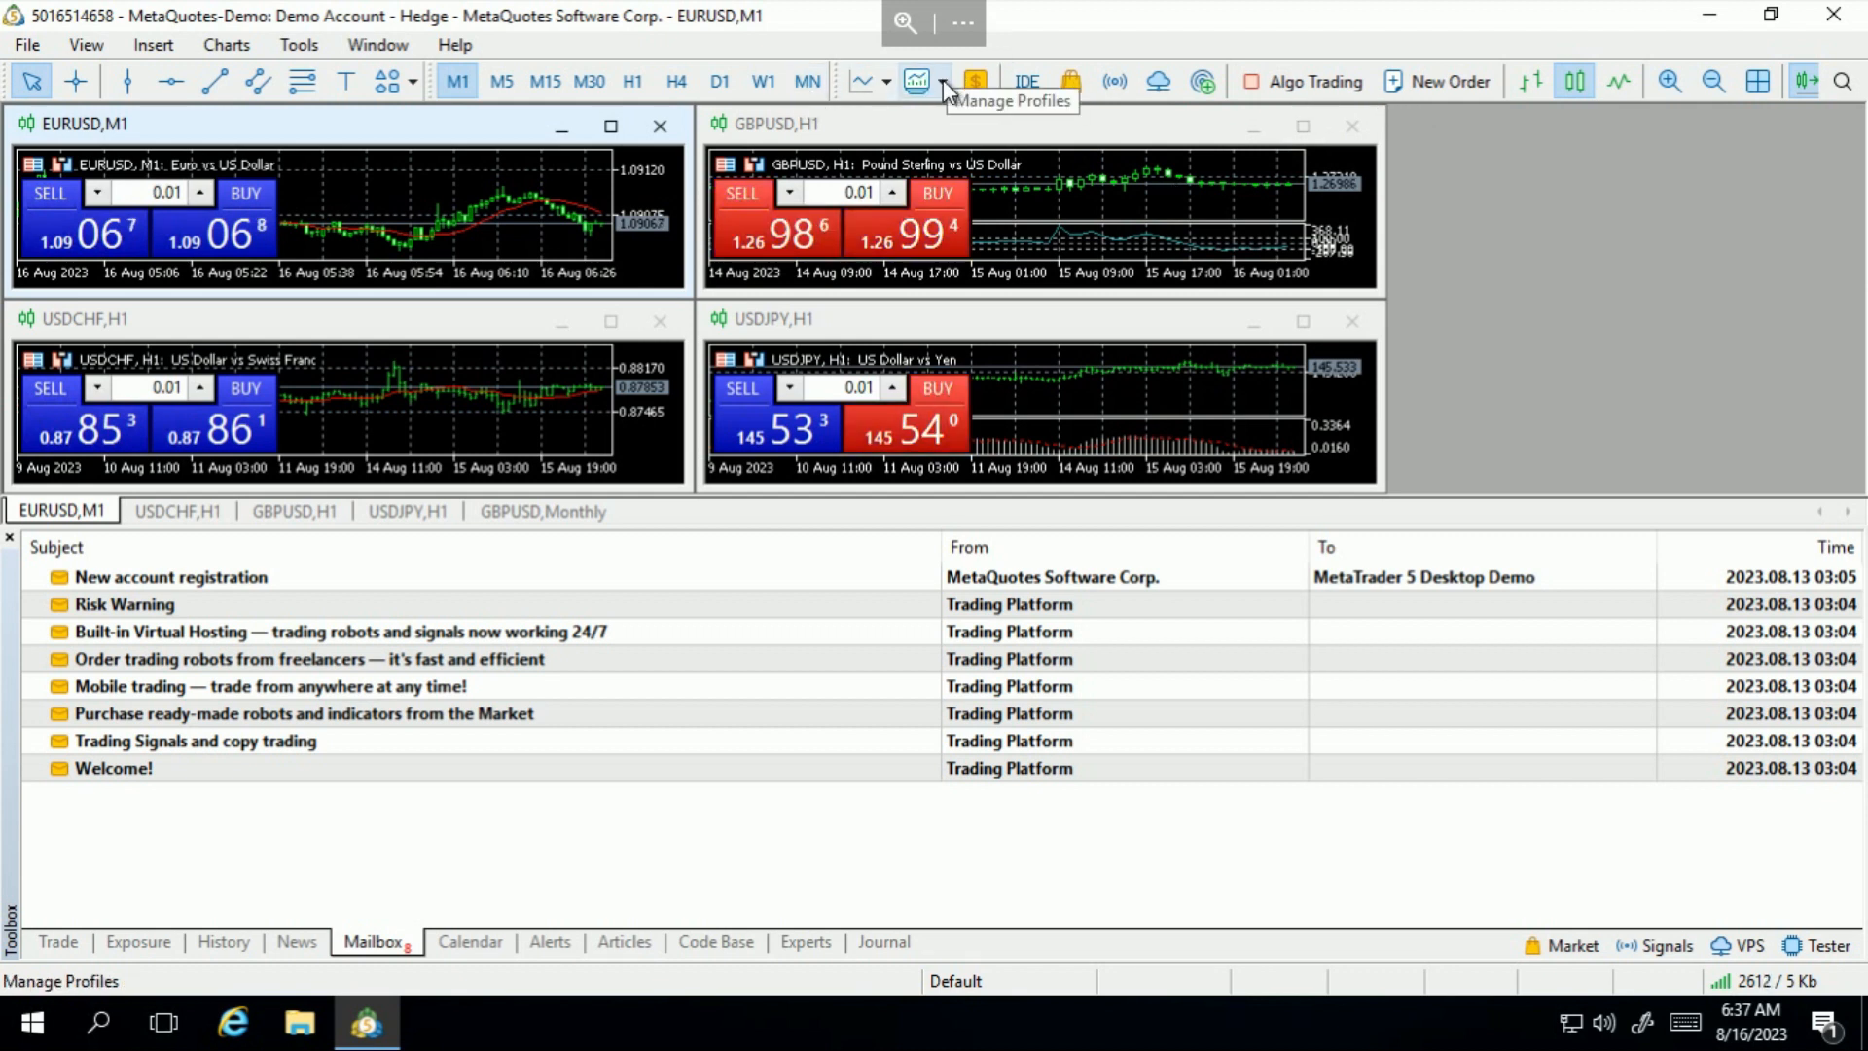
Log in at console.kamatera.com with the account email and password.
left_click(945, 81)
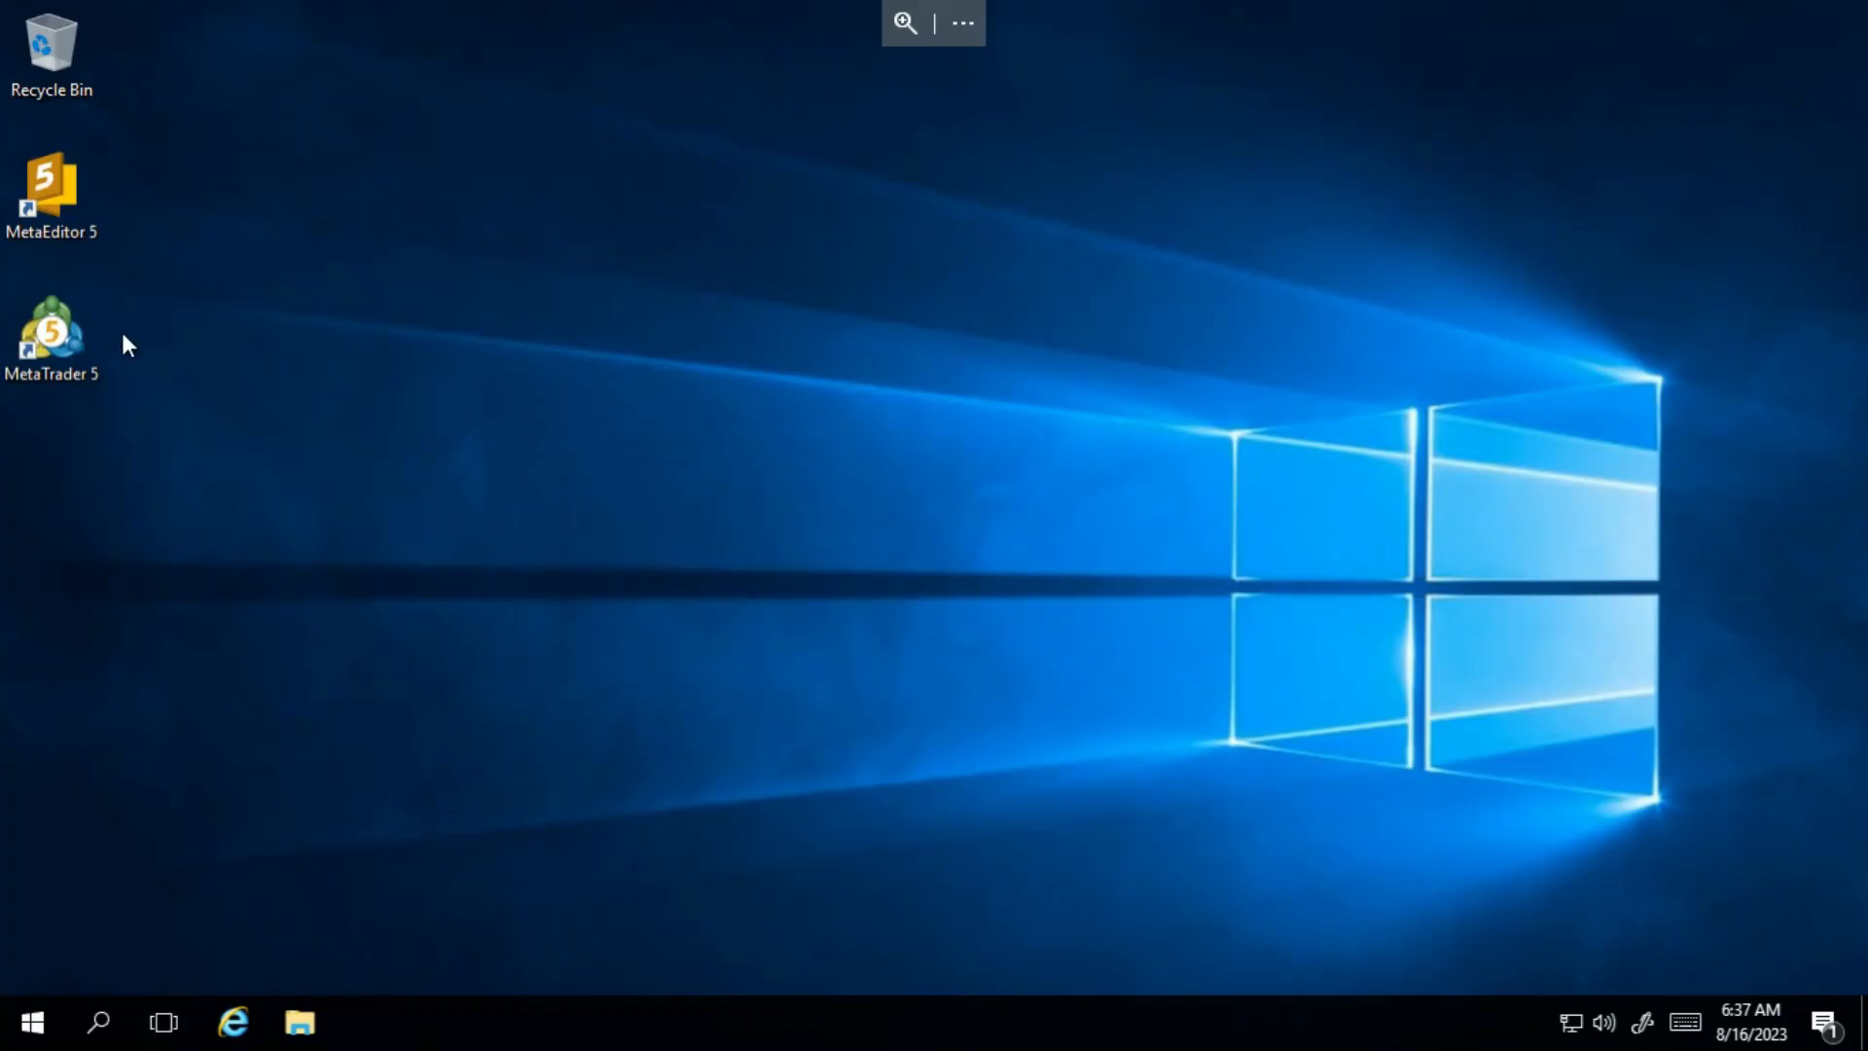
mouse_move(50, 338)
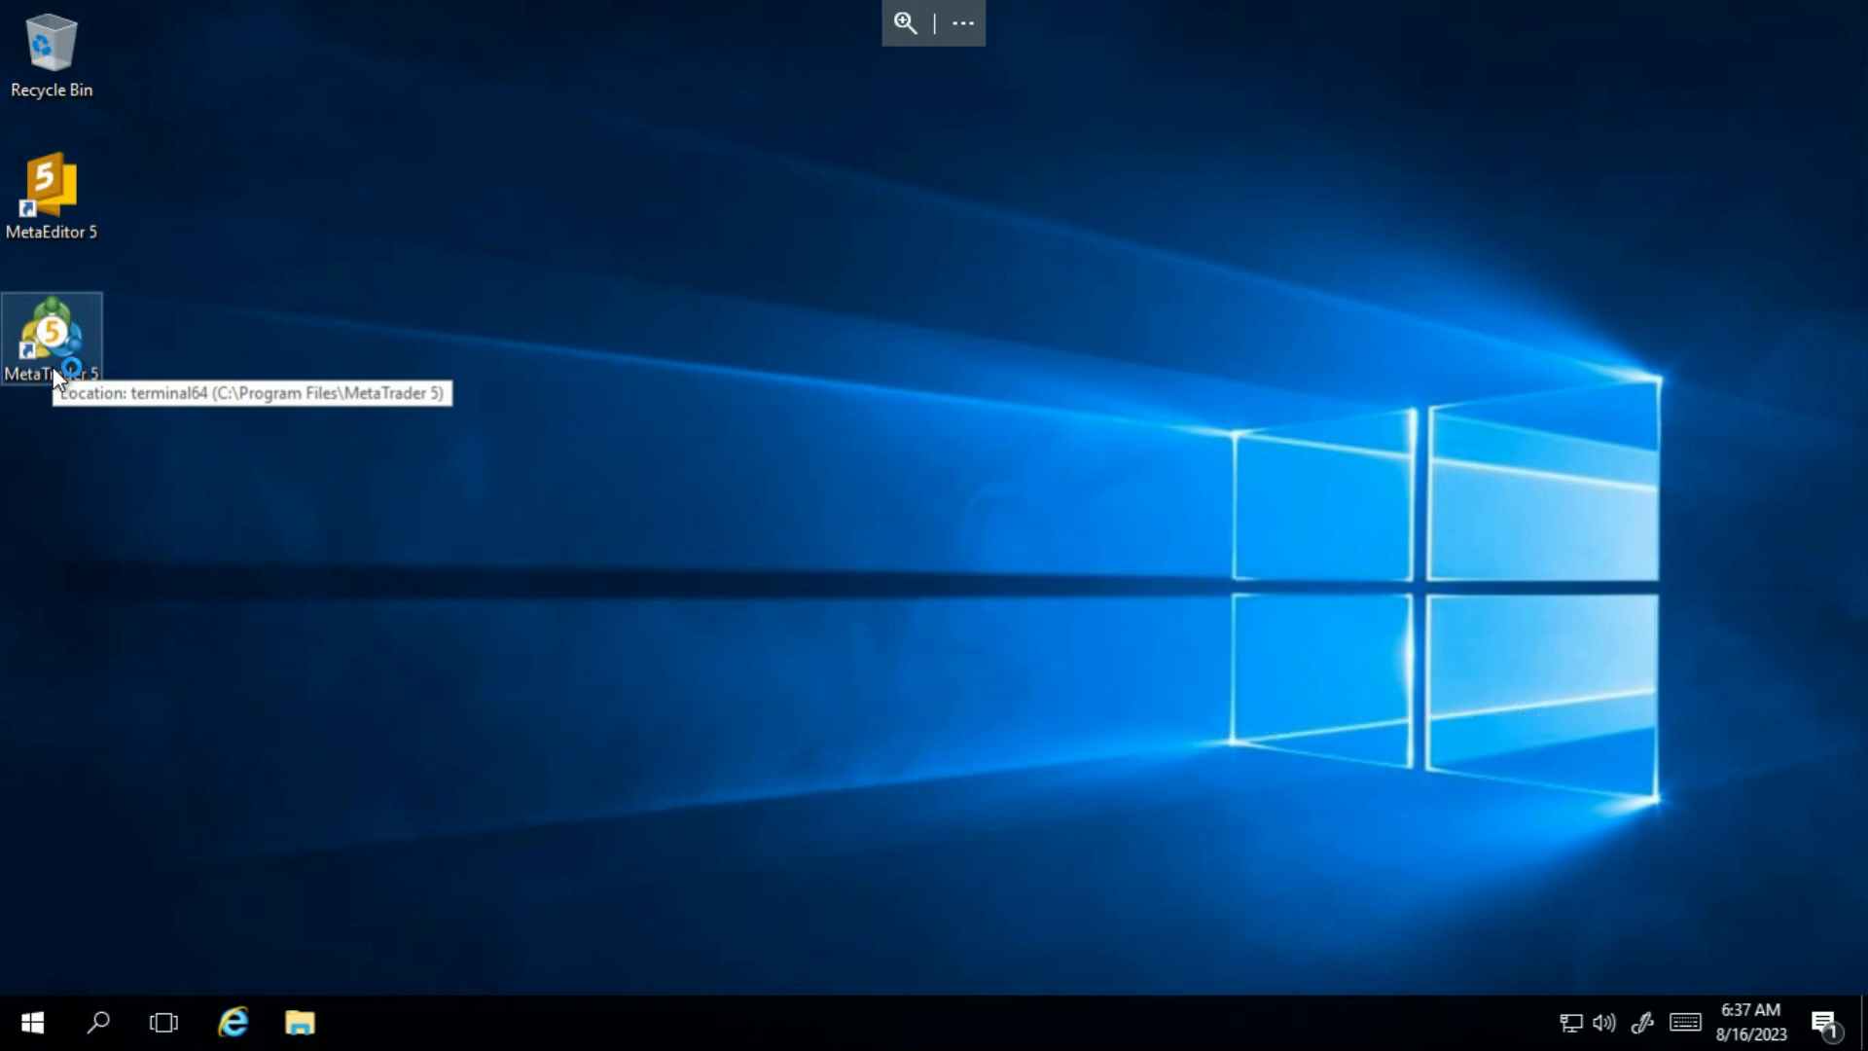
double_click(47, 331)
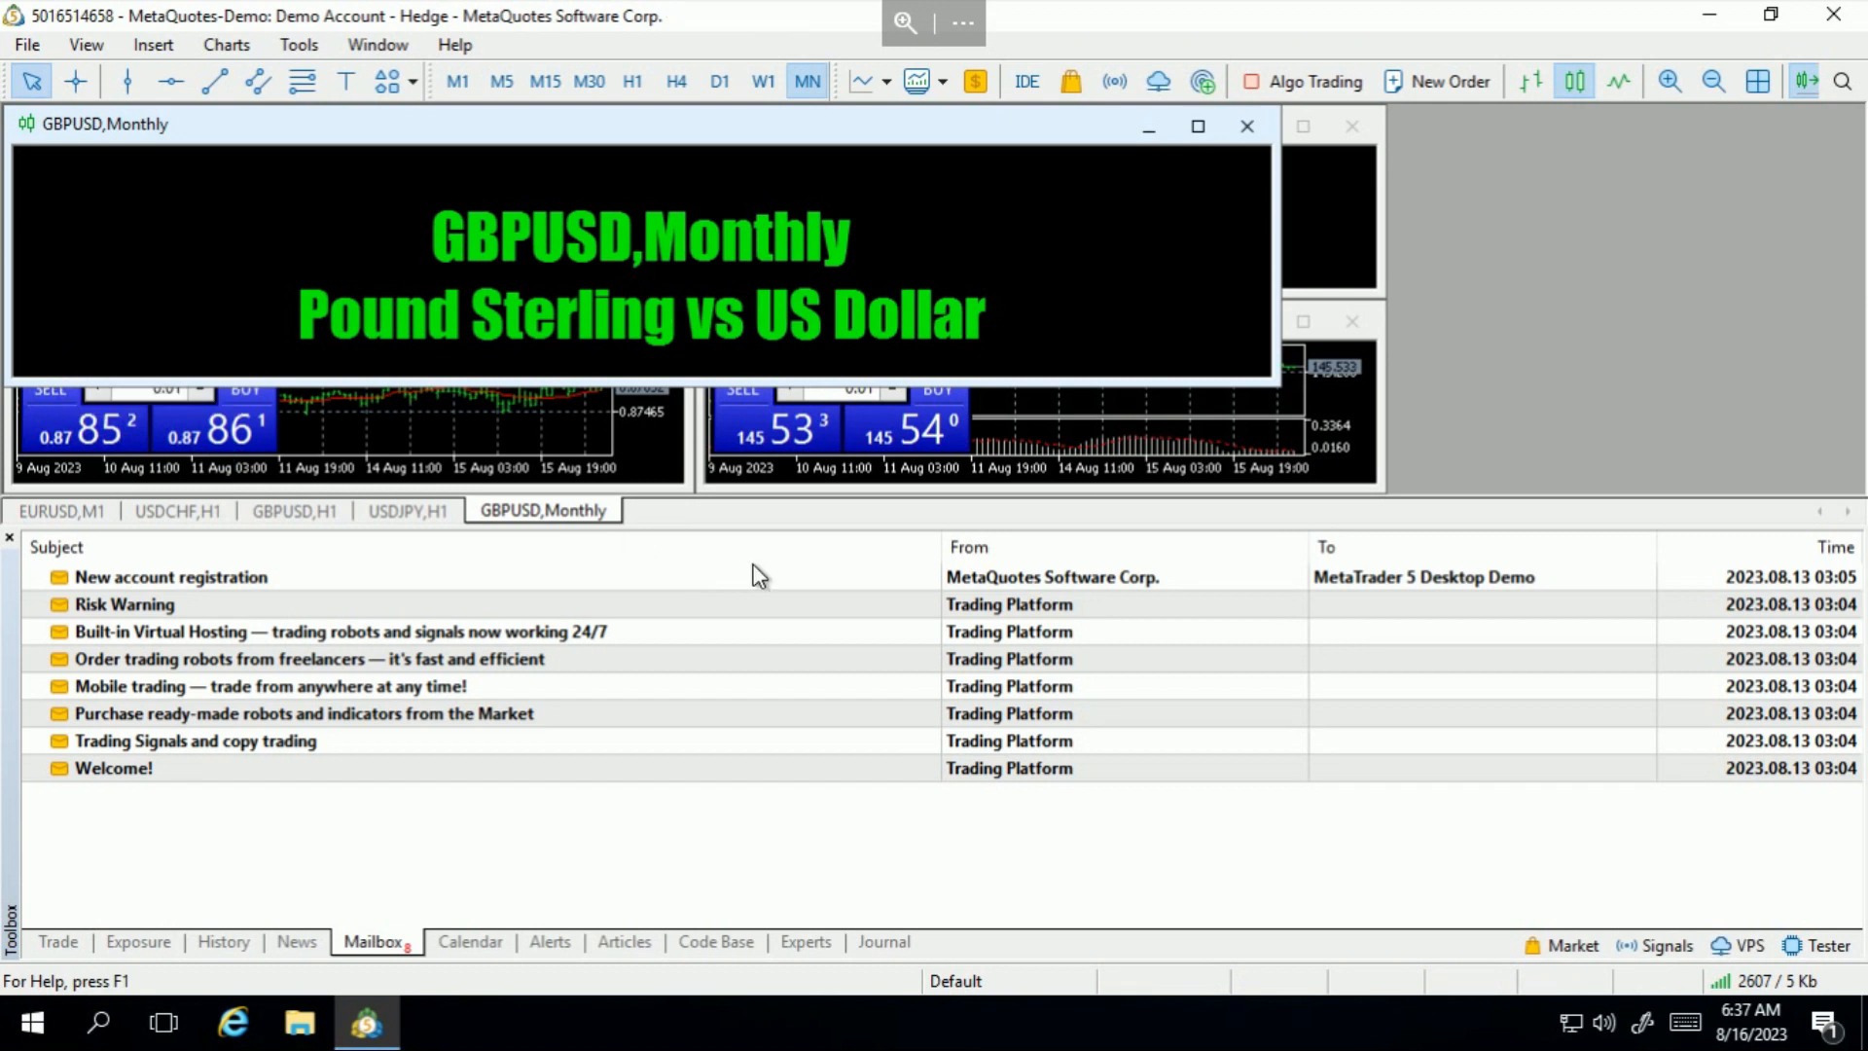
mouse_move(1149, 131)
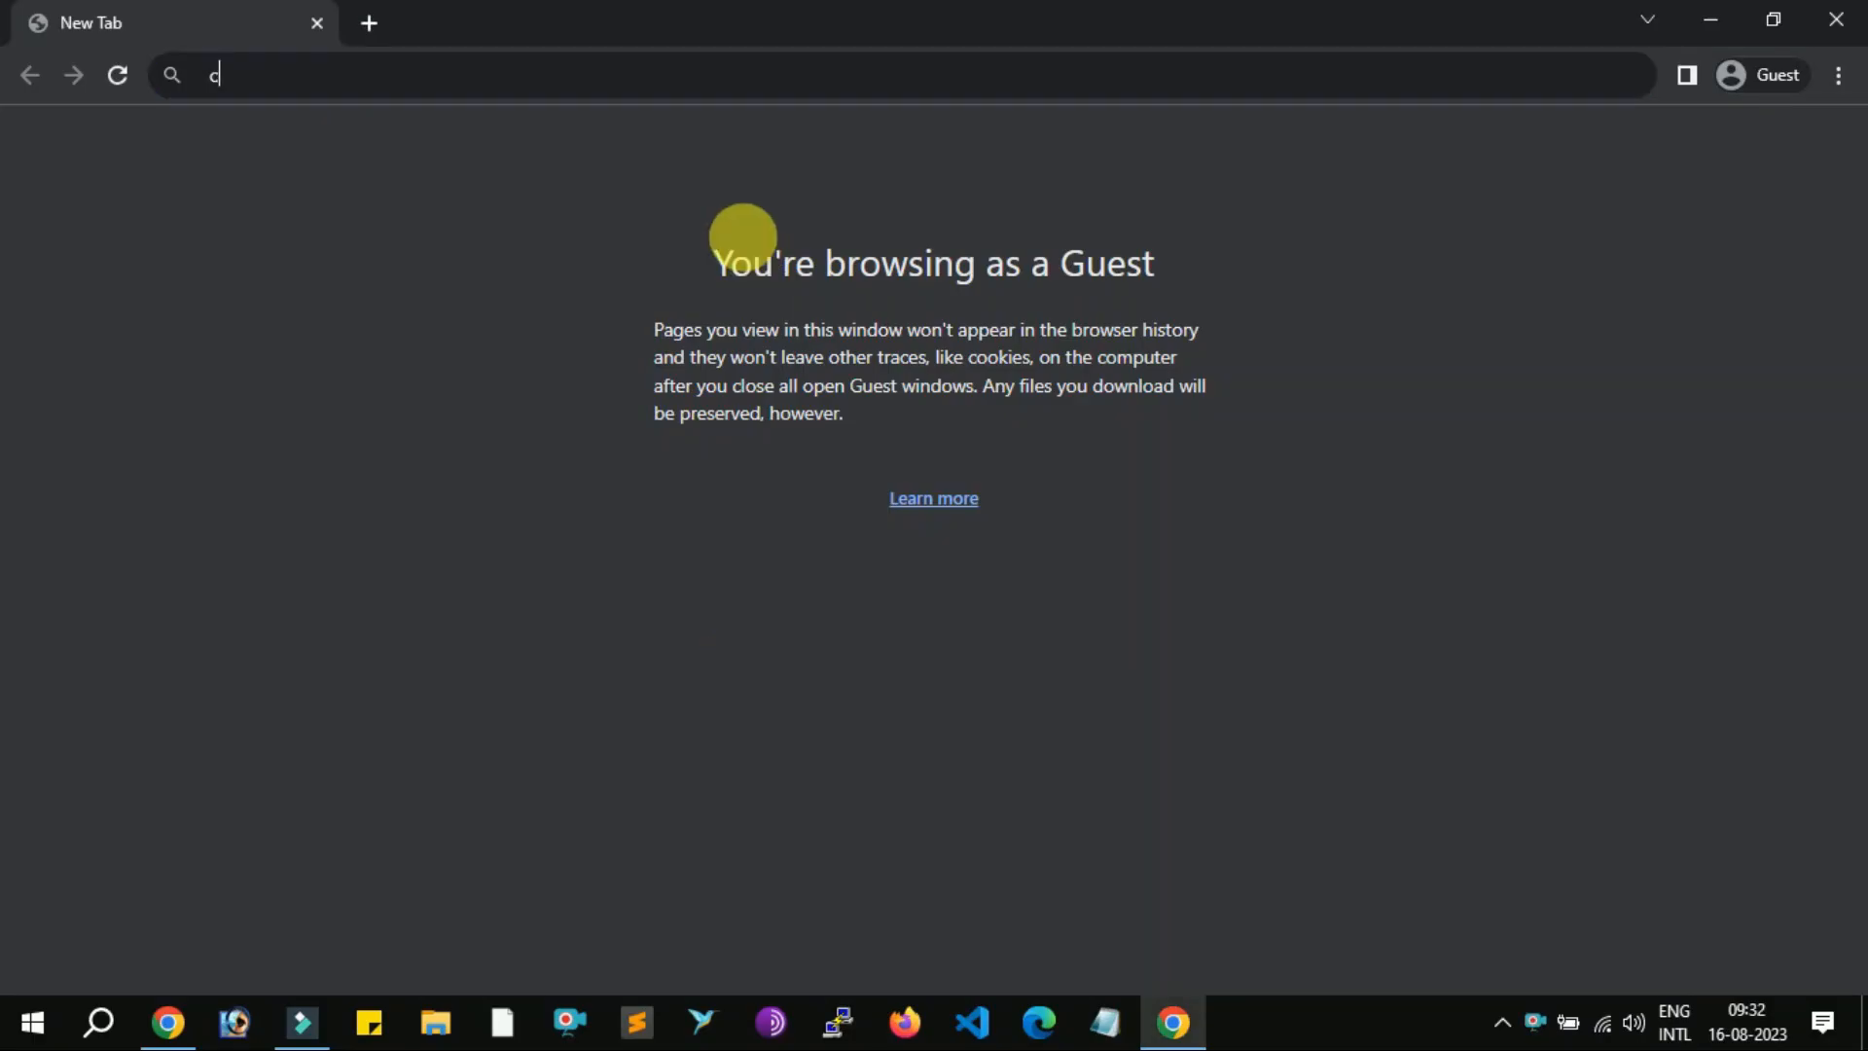
type("onsole.kamatera.com/login")
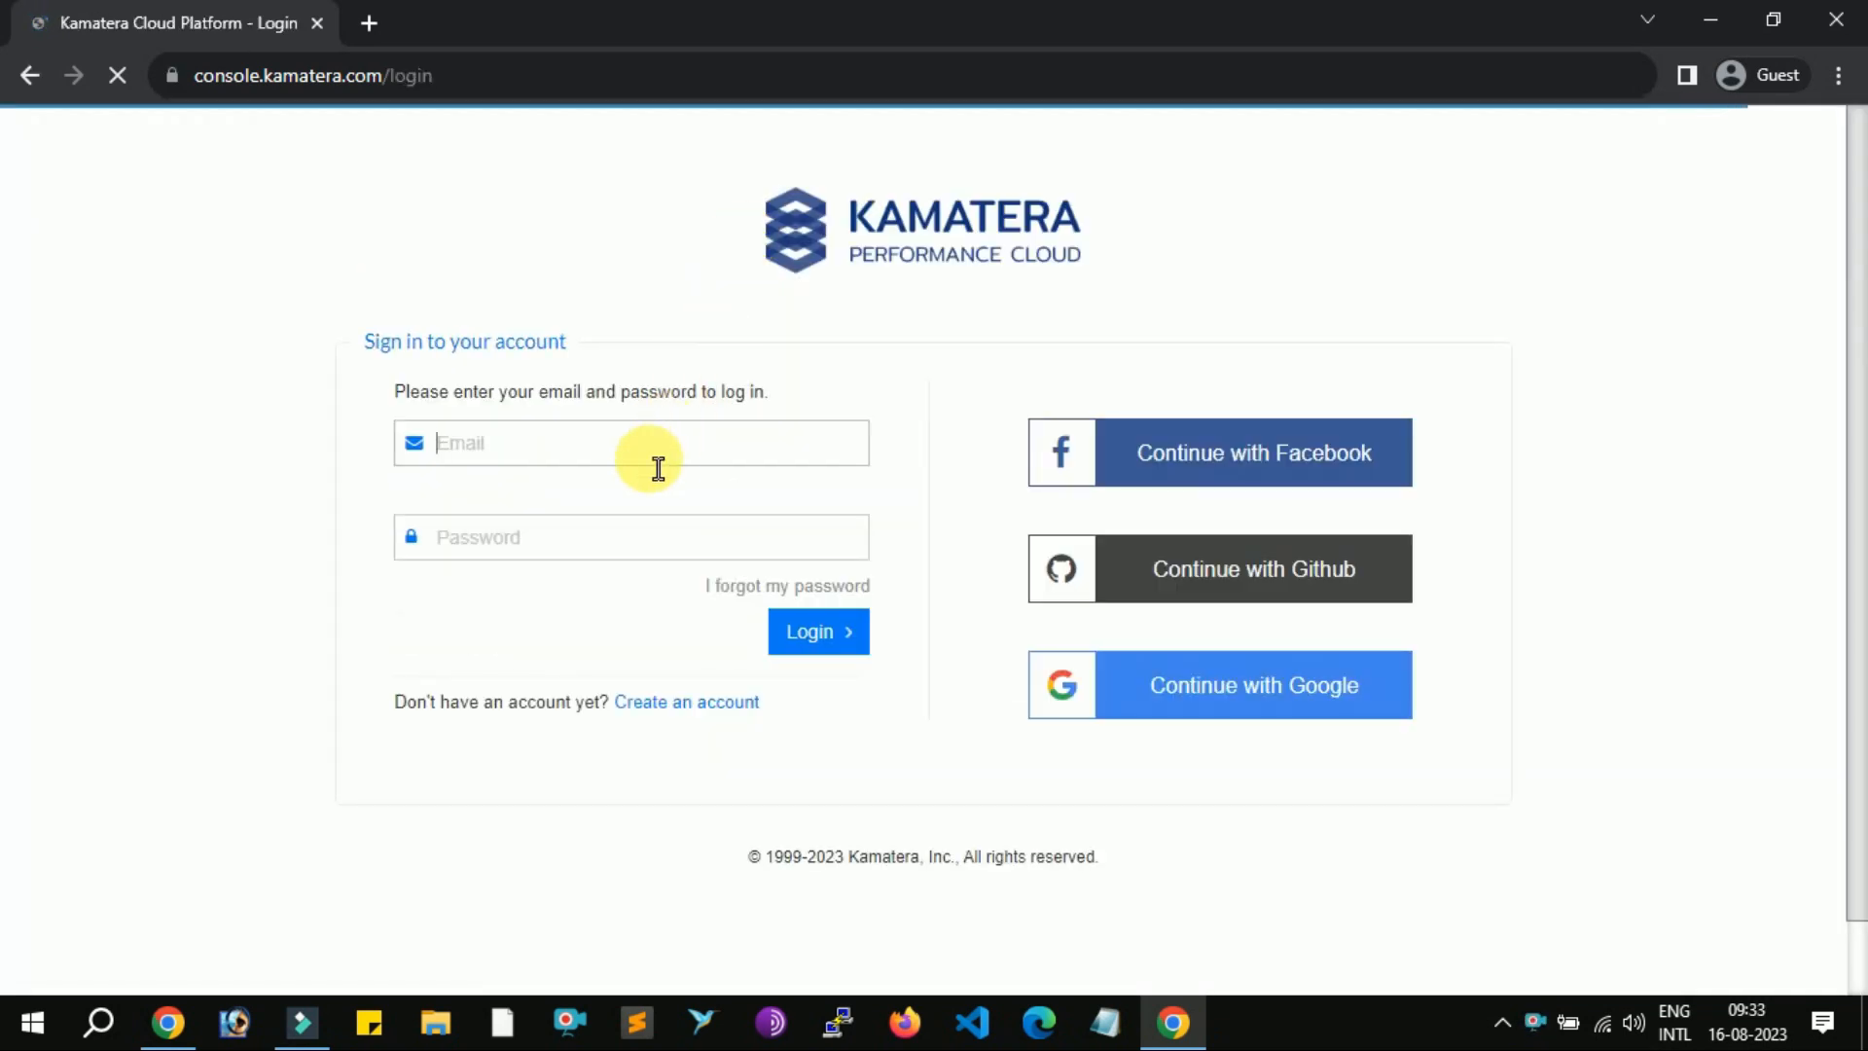
type("hi")
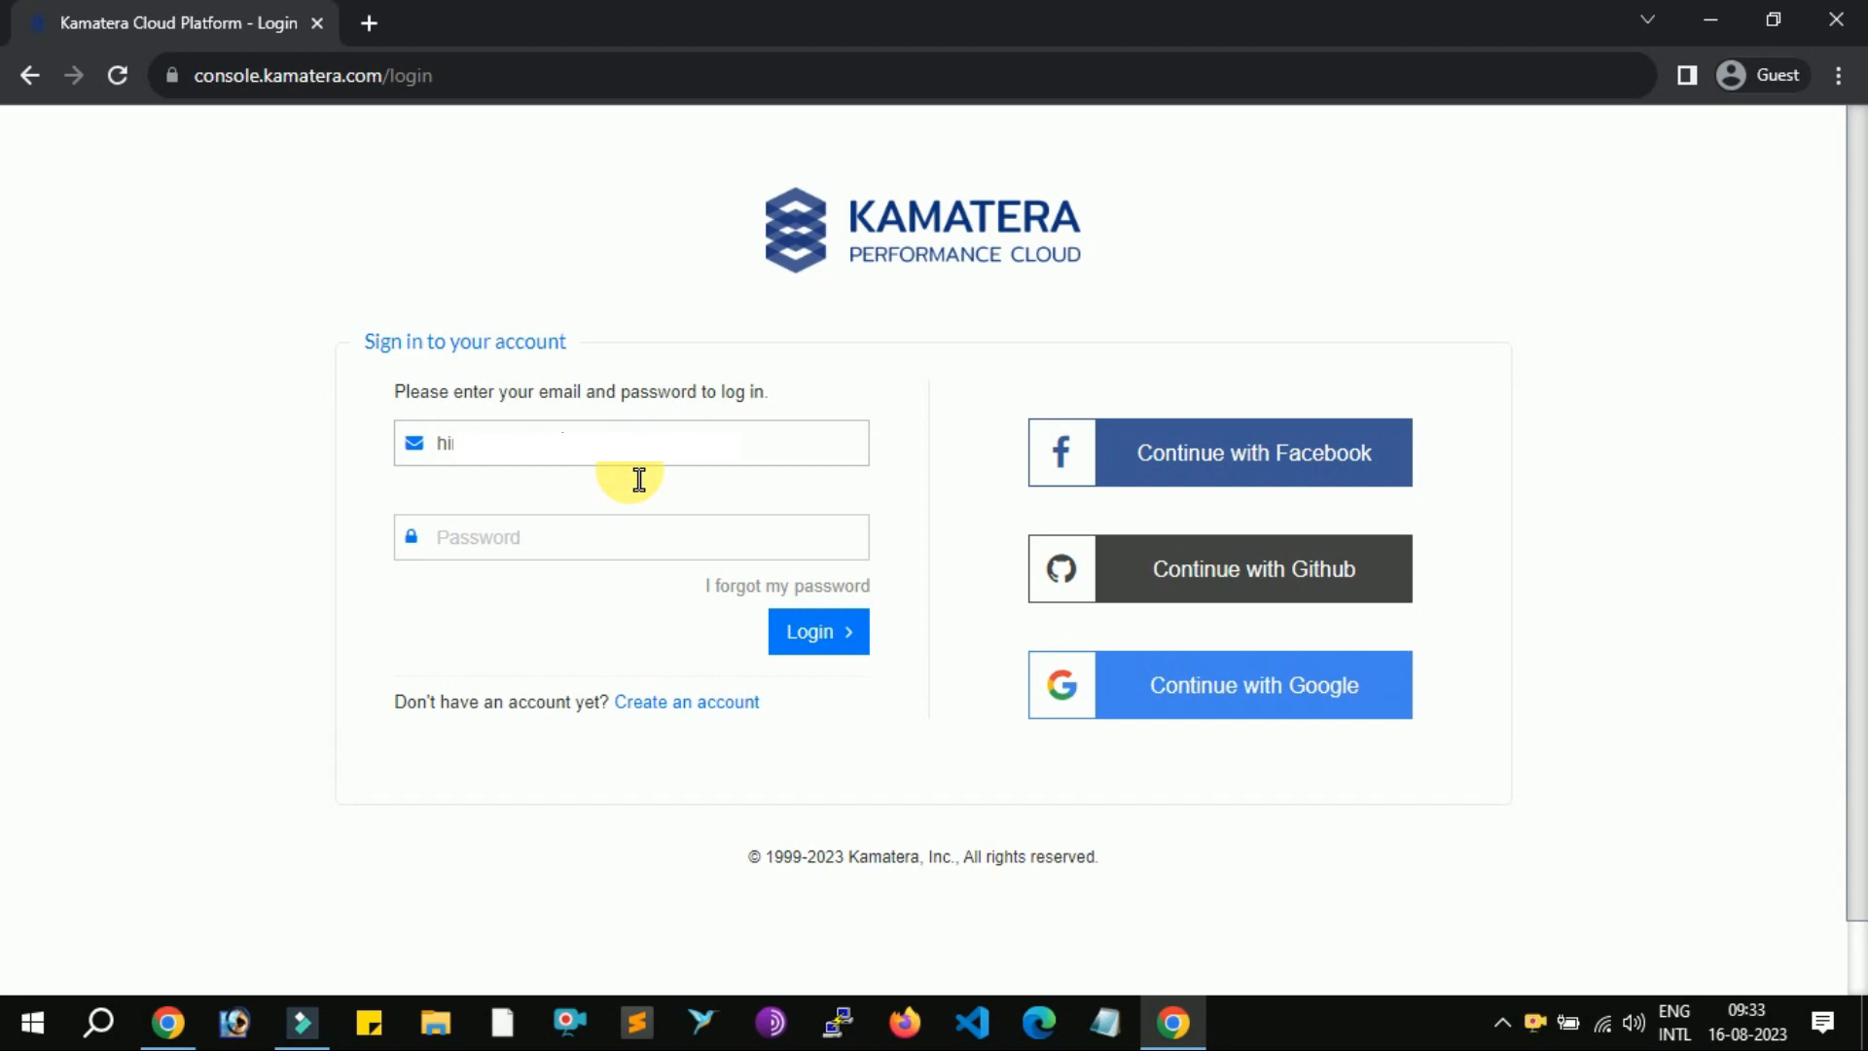
left_click(631, 537)
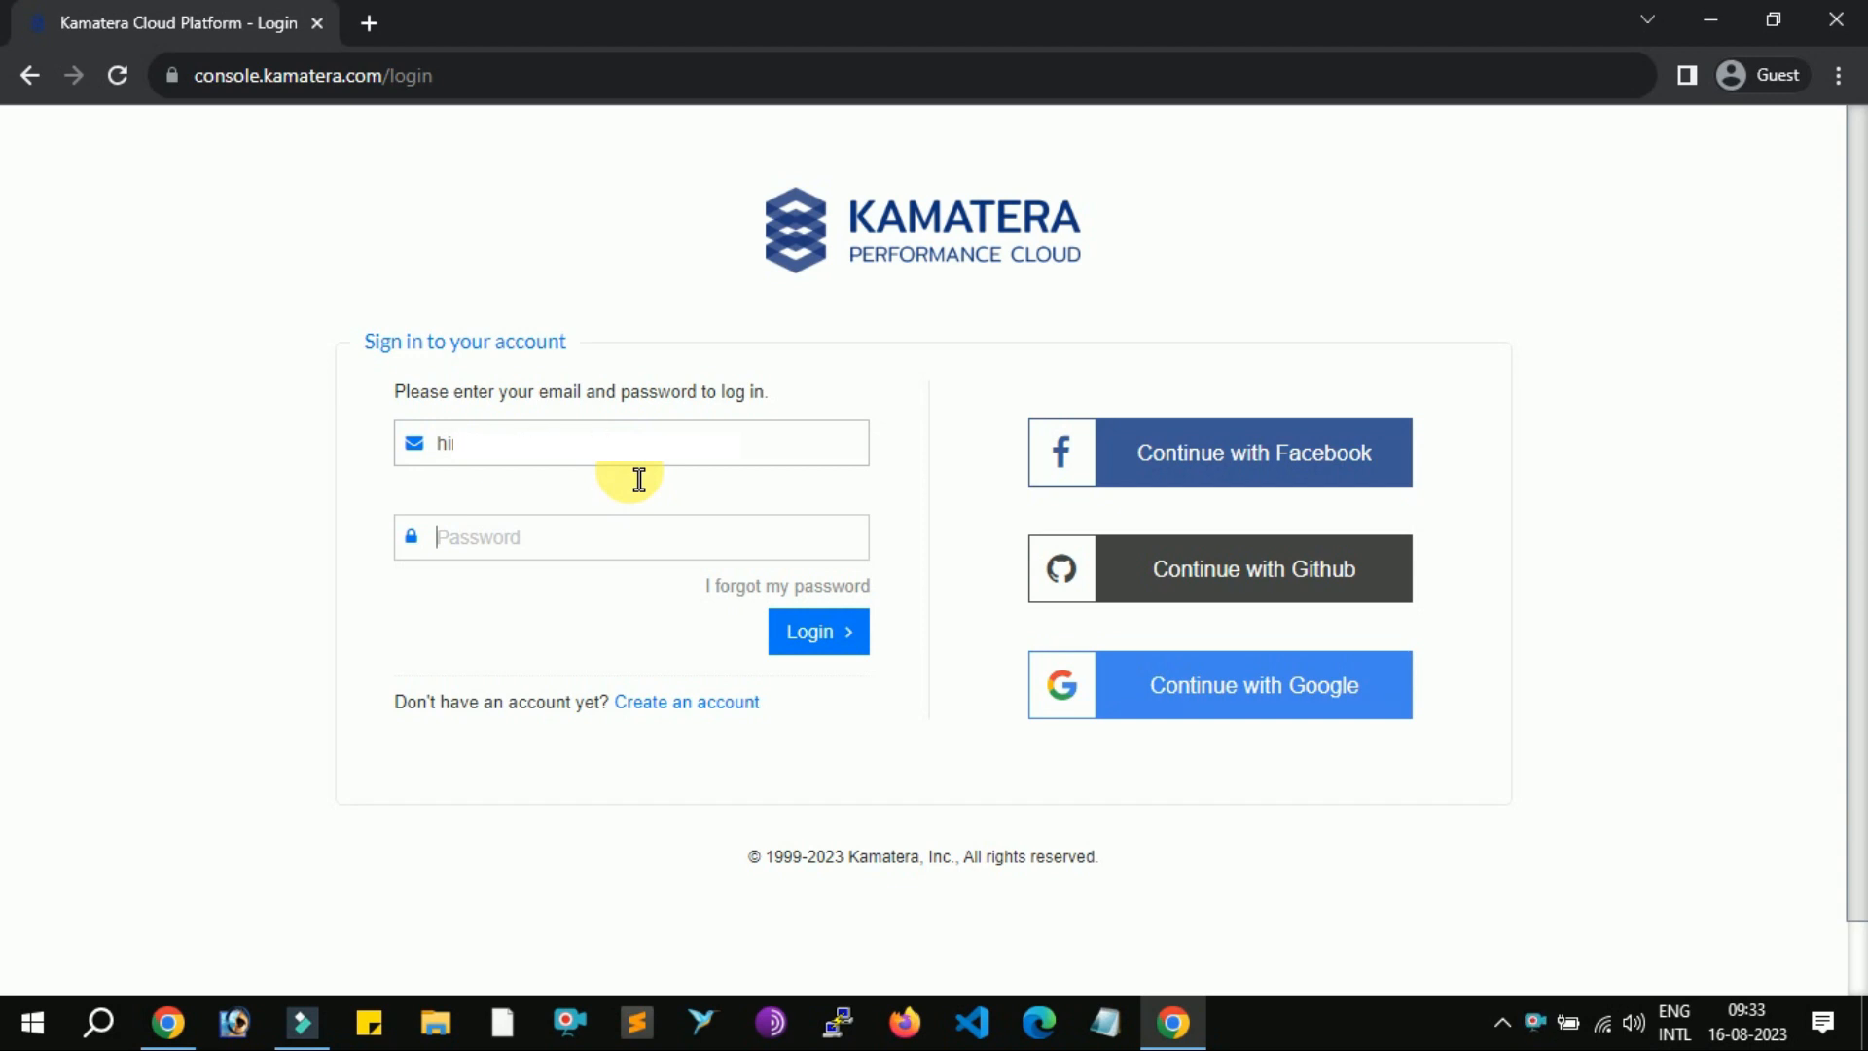
type("password")
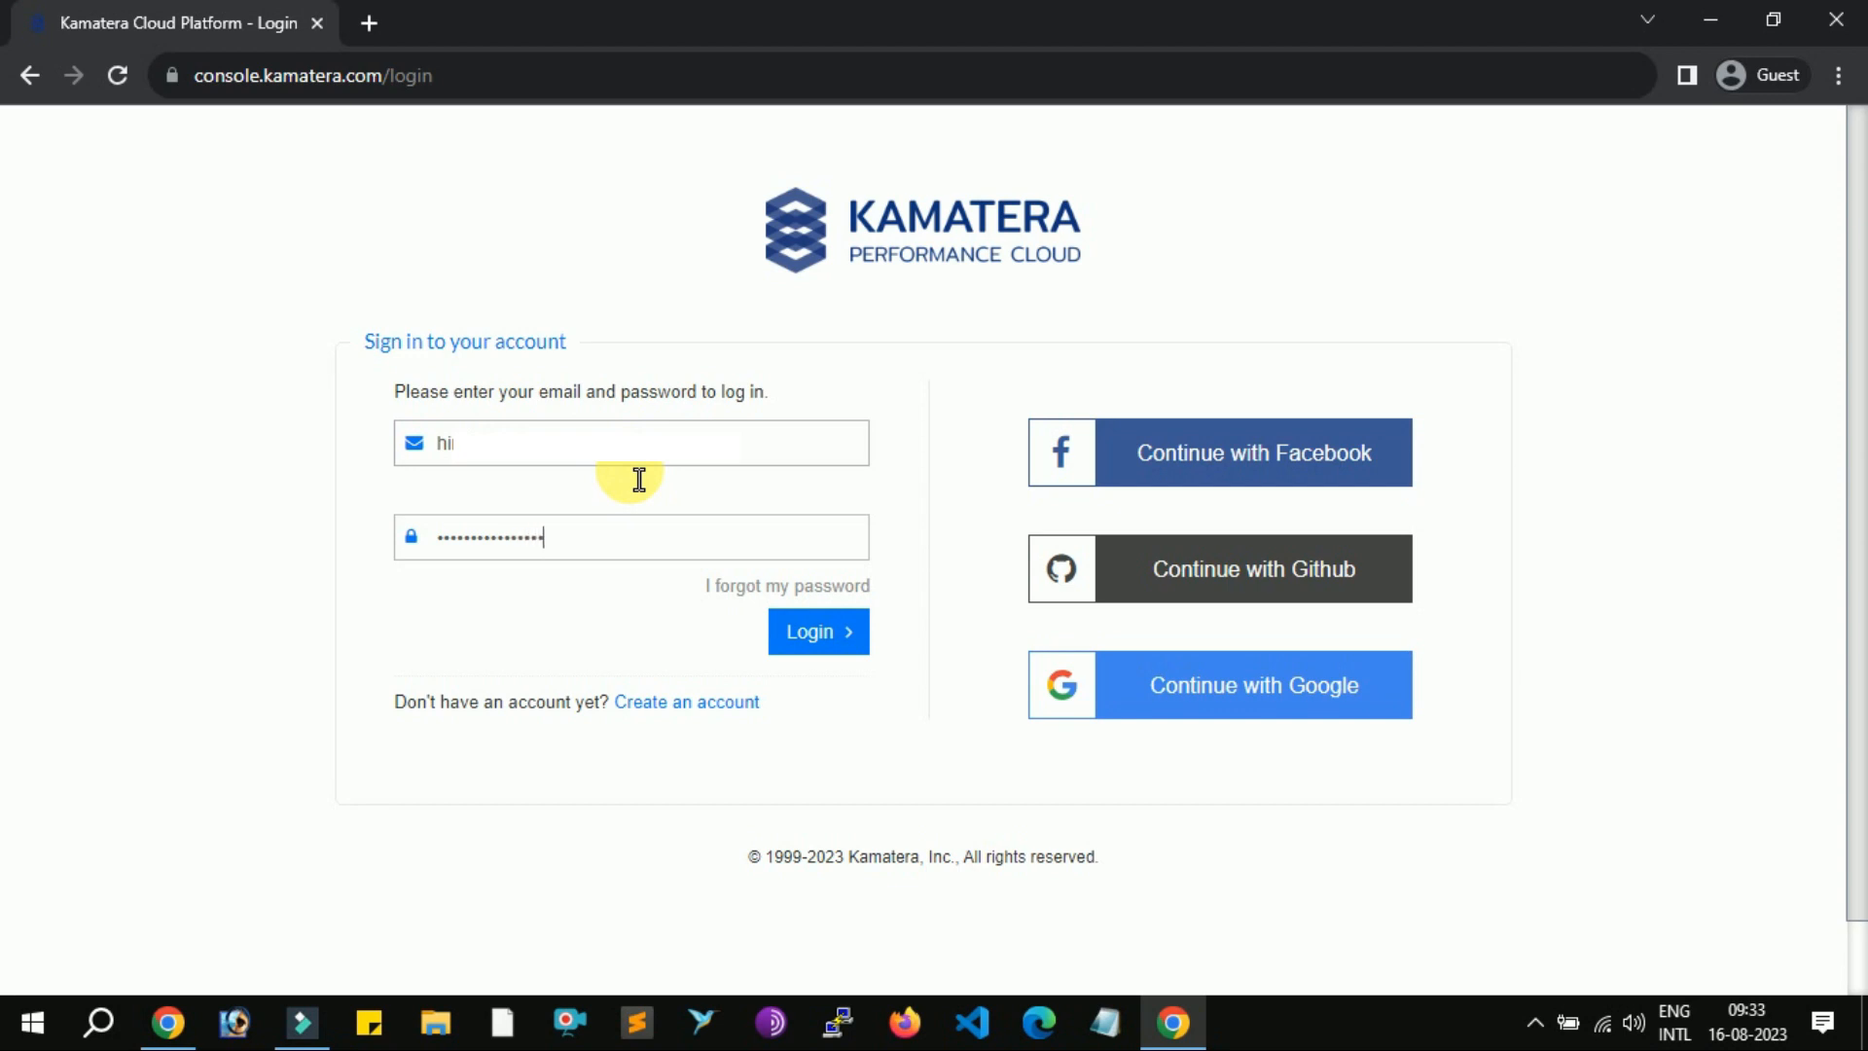
left_click(818, 632)
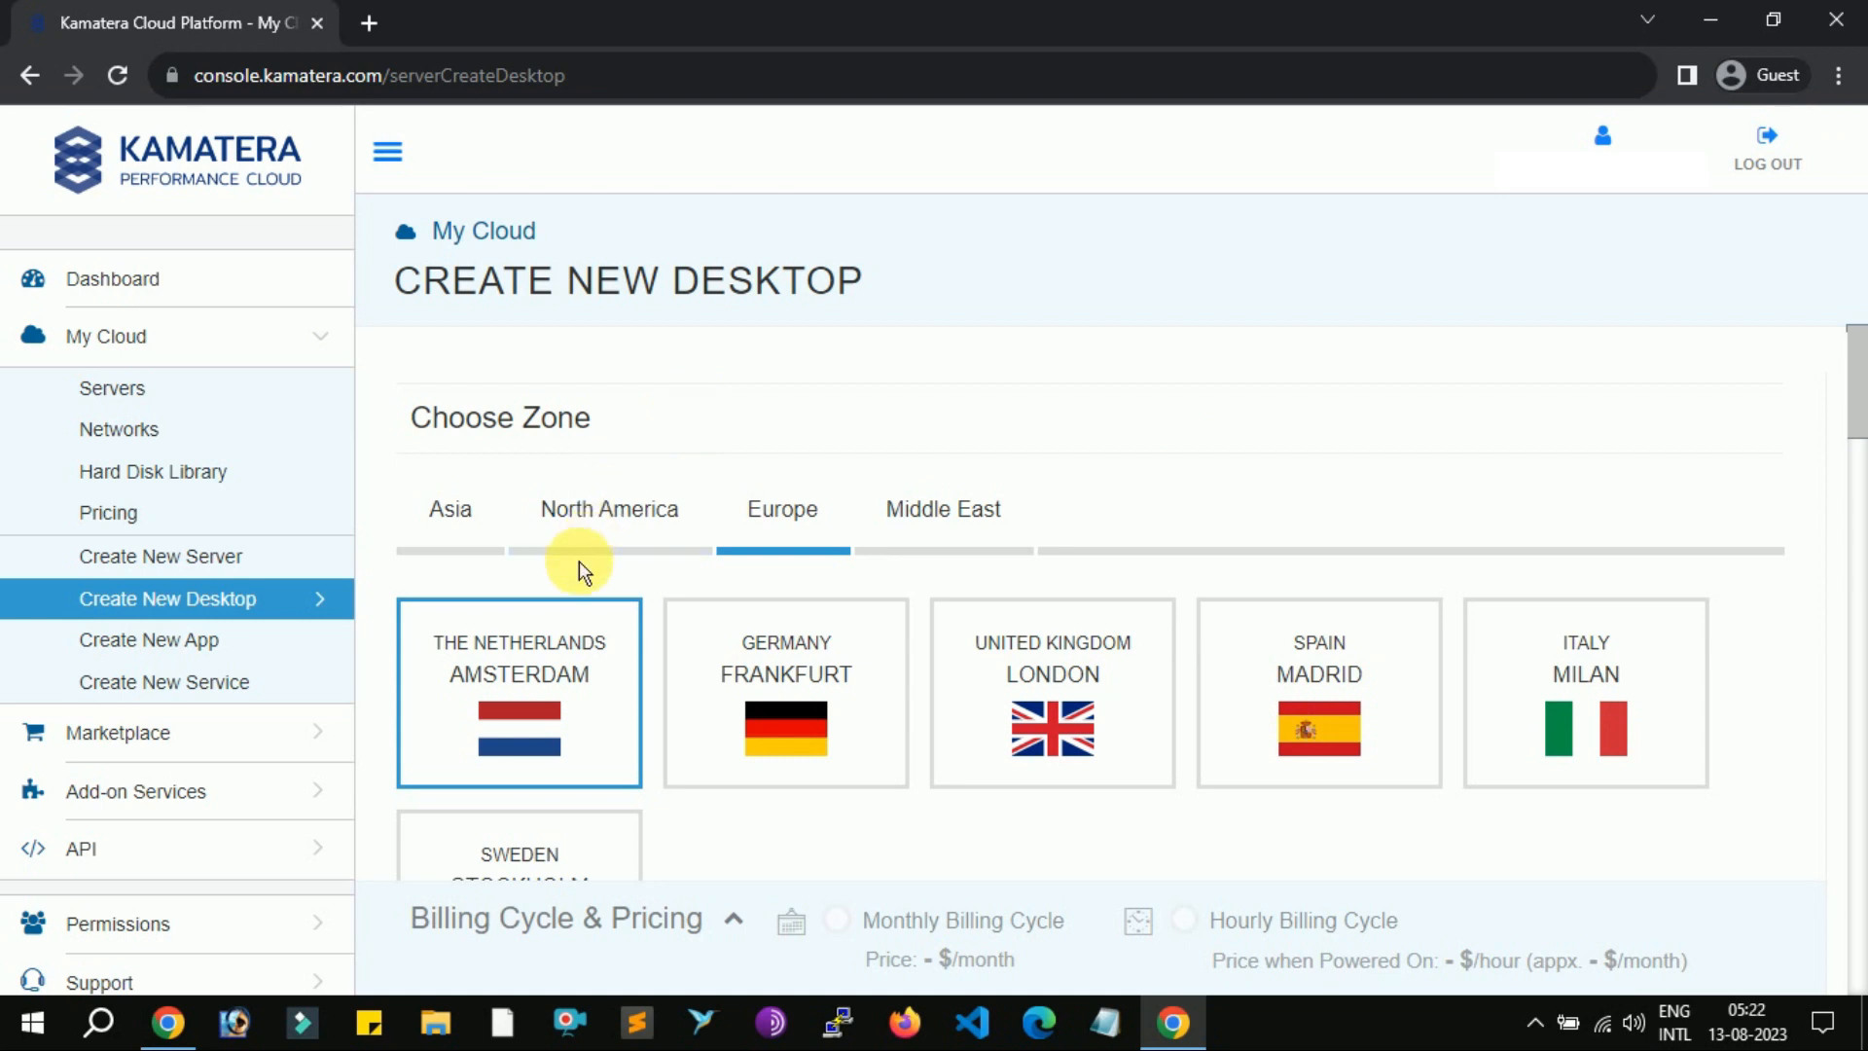
Browse the North America, Europe and Middle East zones, returning to North America.
left_click(609, 509)
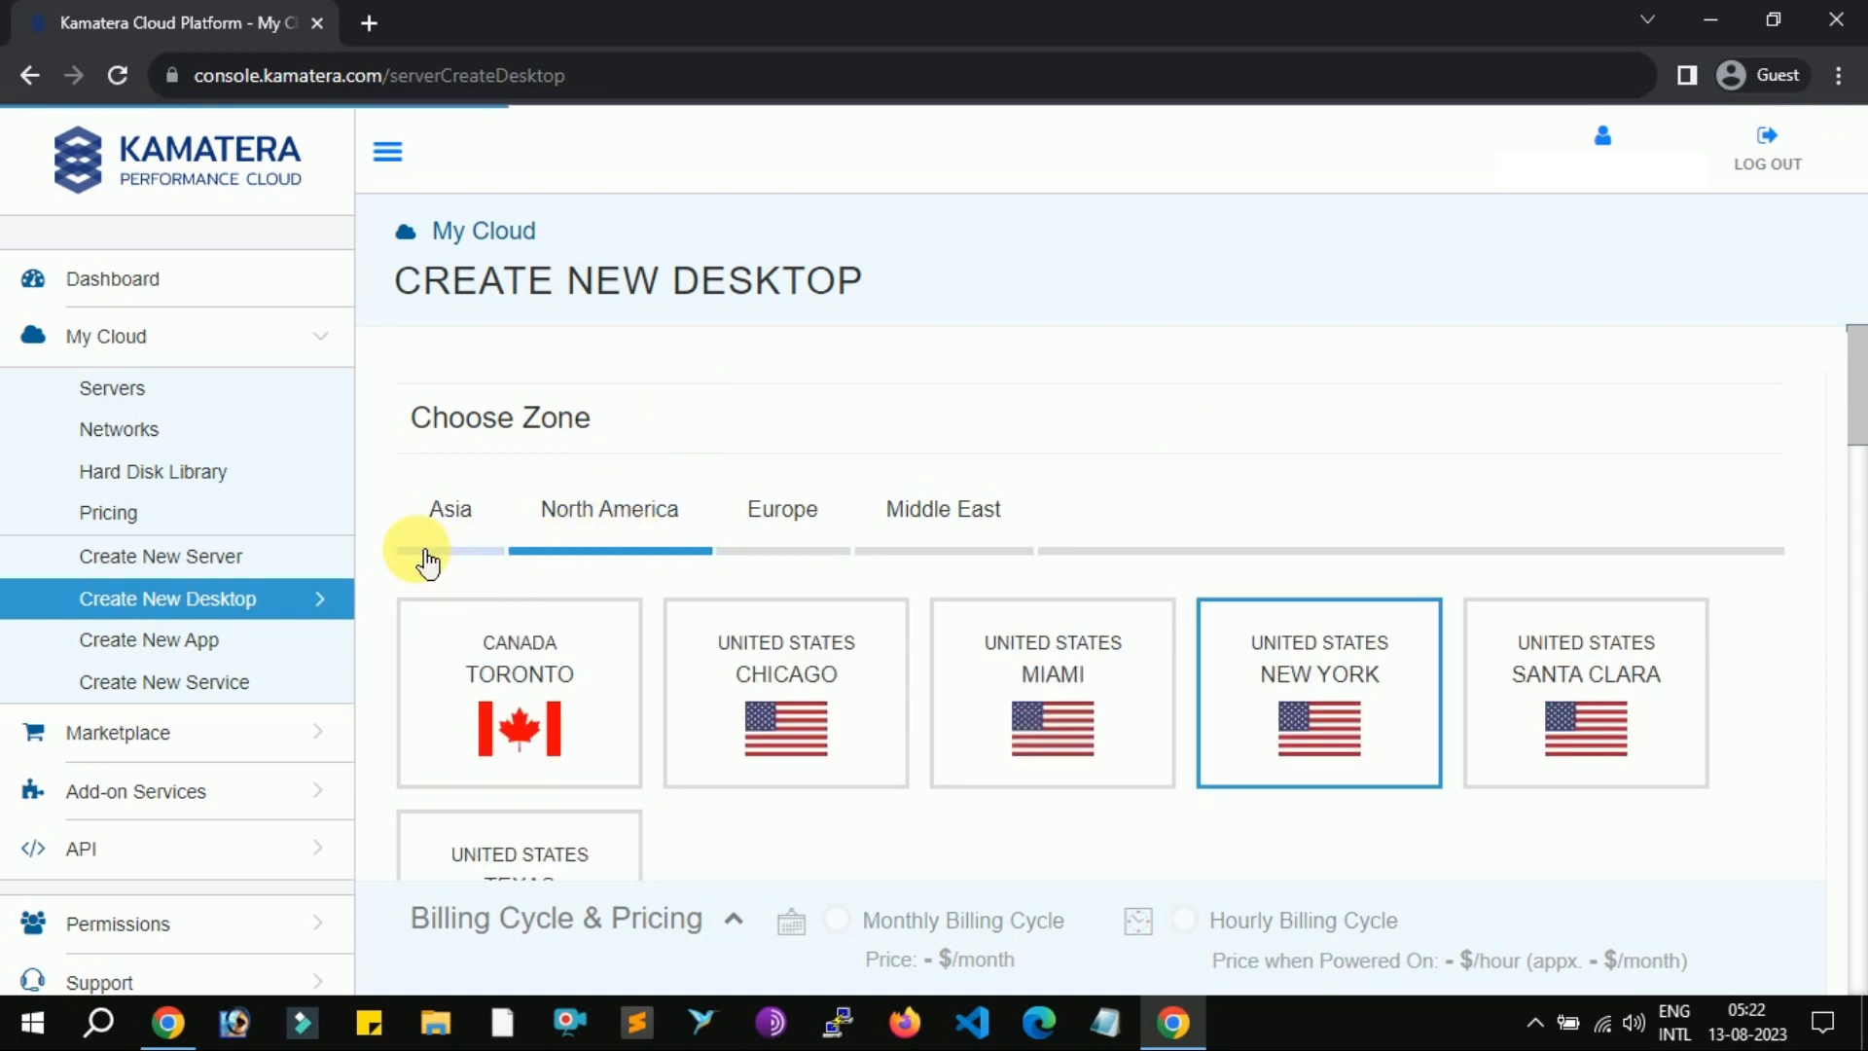
left_click(783, 508)
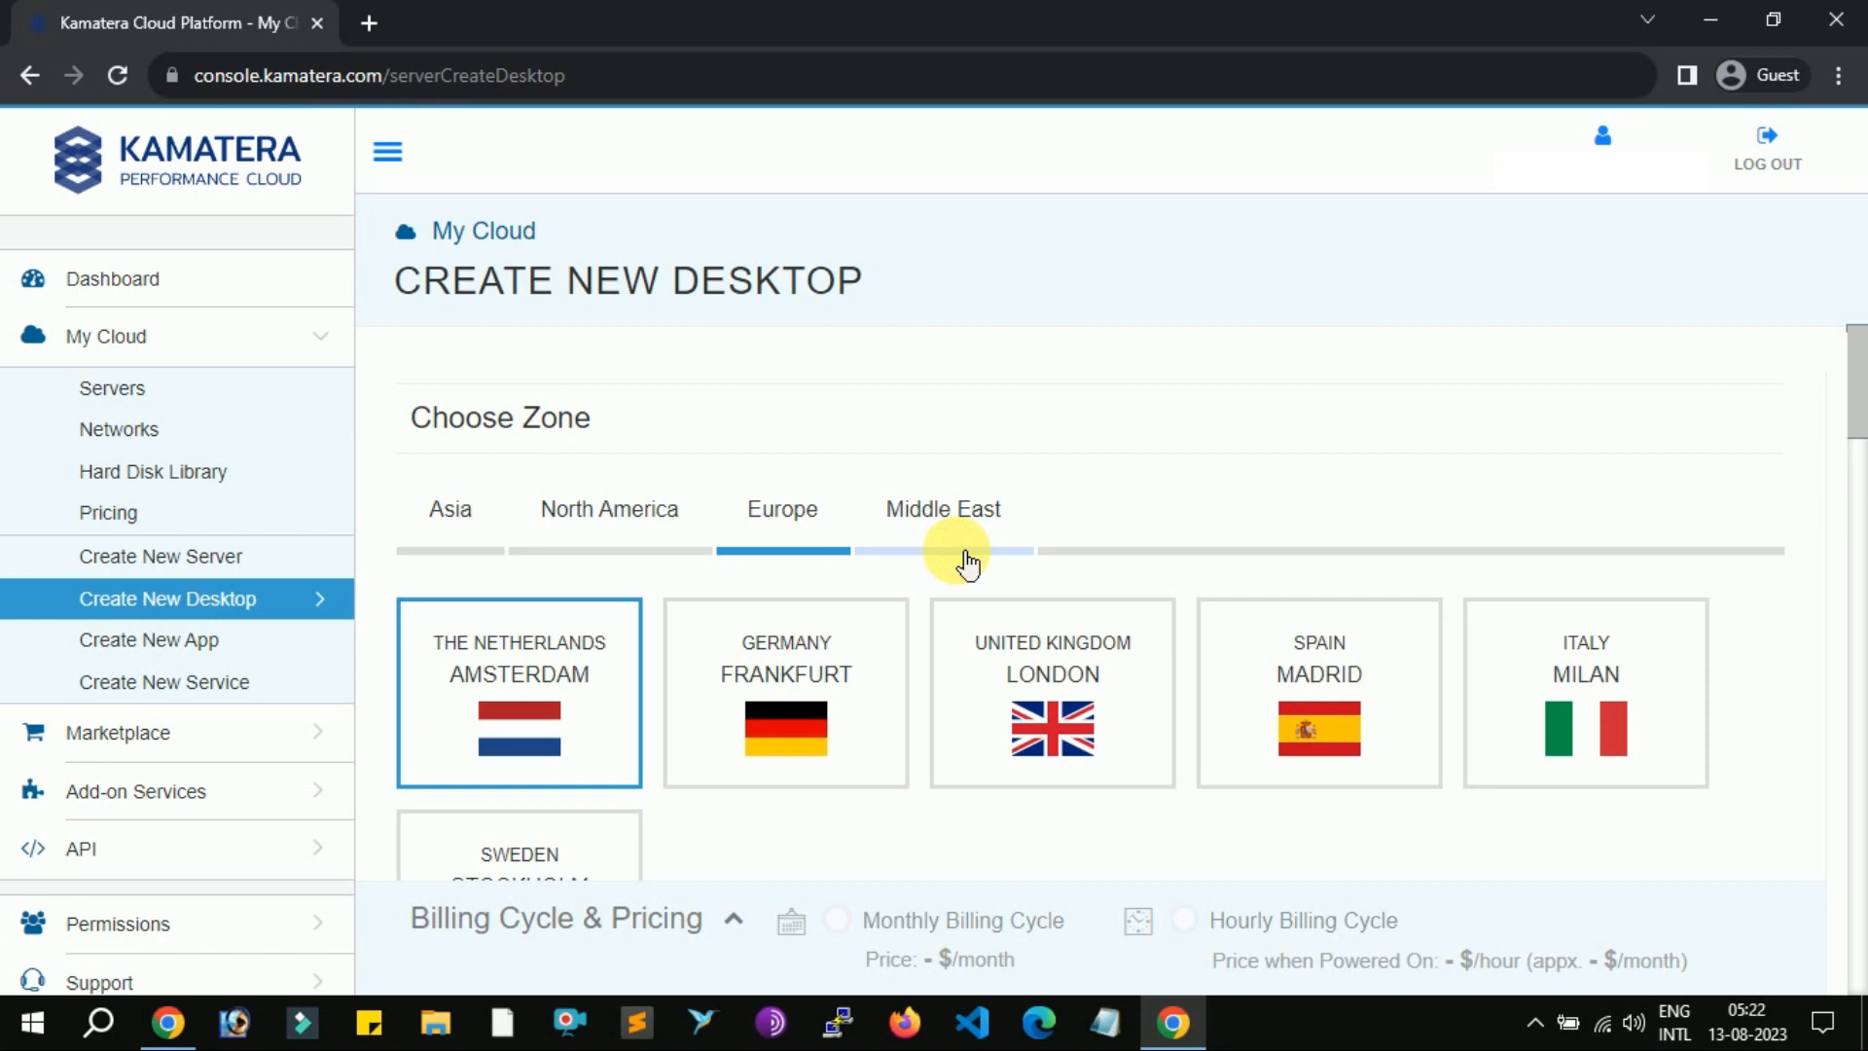
left_click(943, 509)
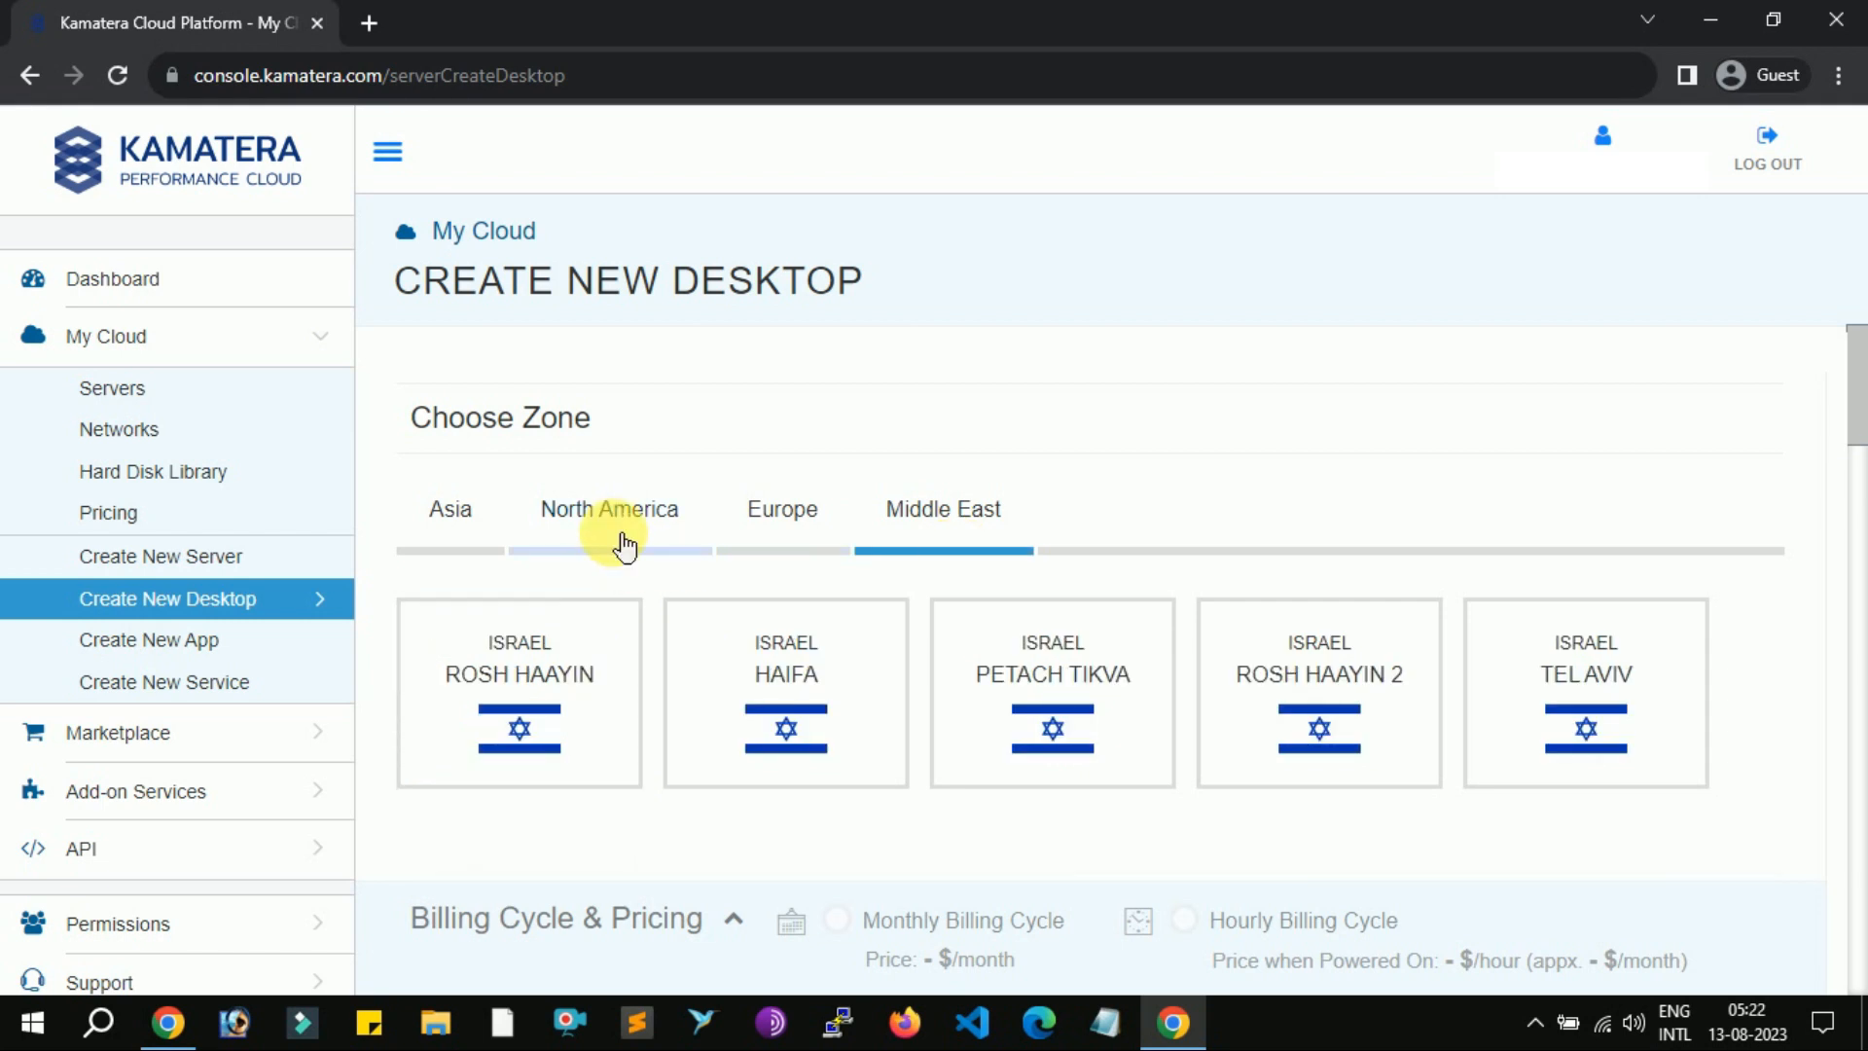
left_click(609, 509)
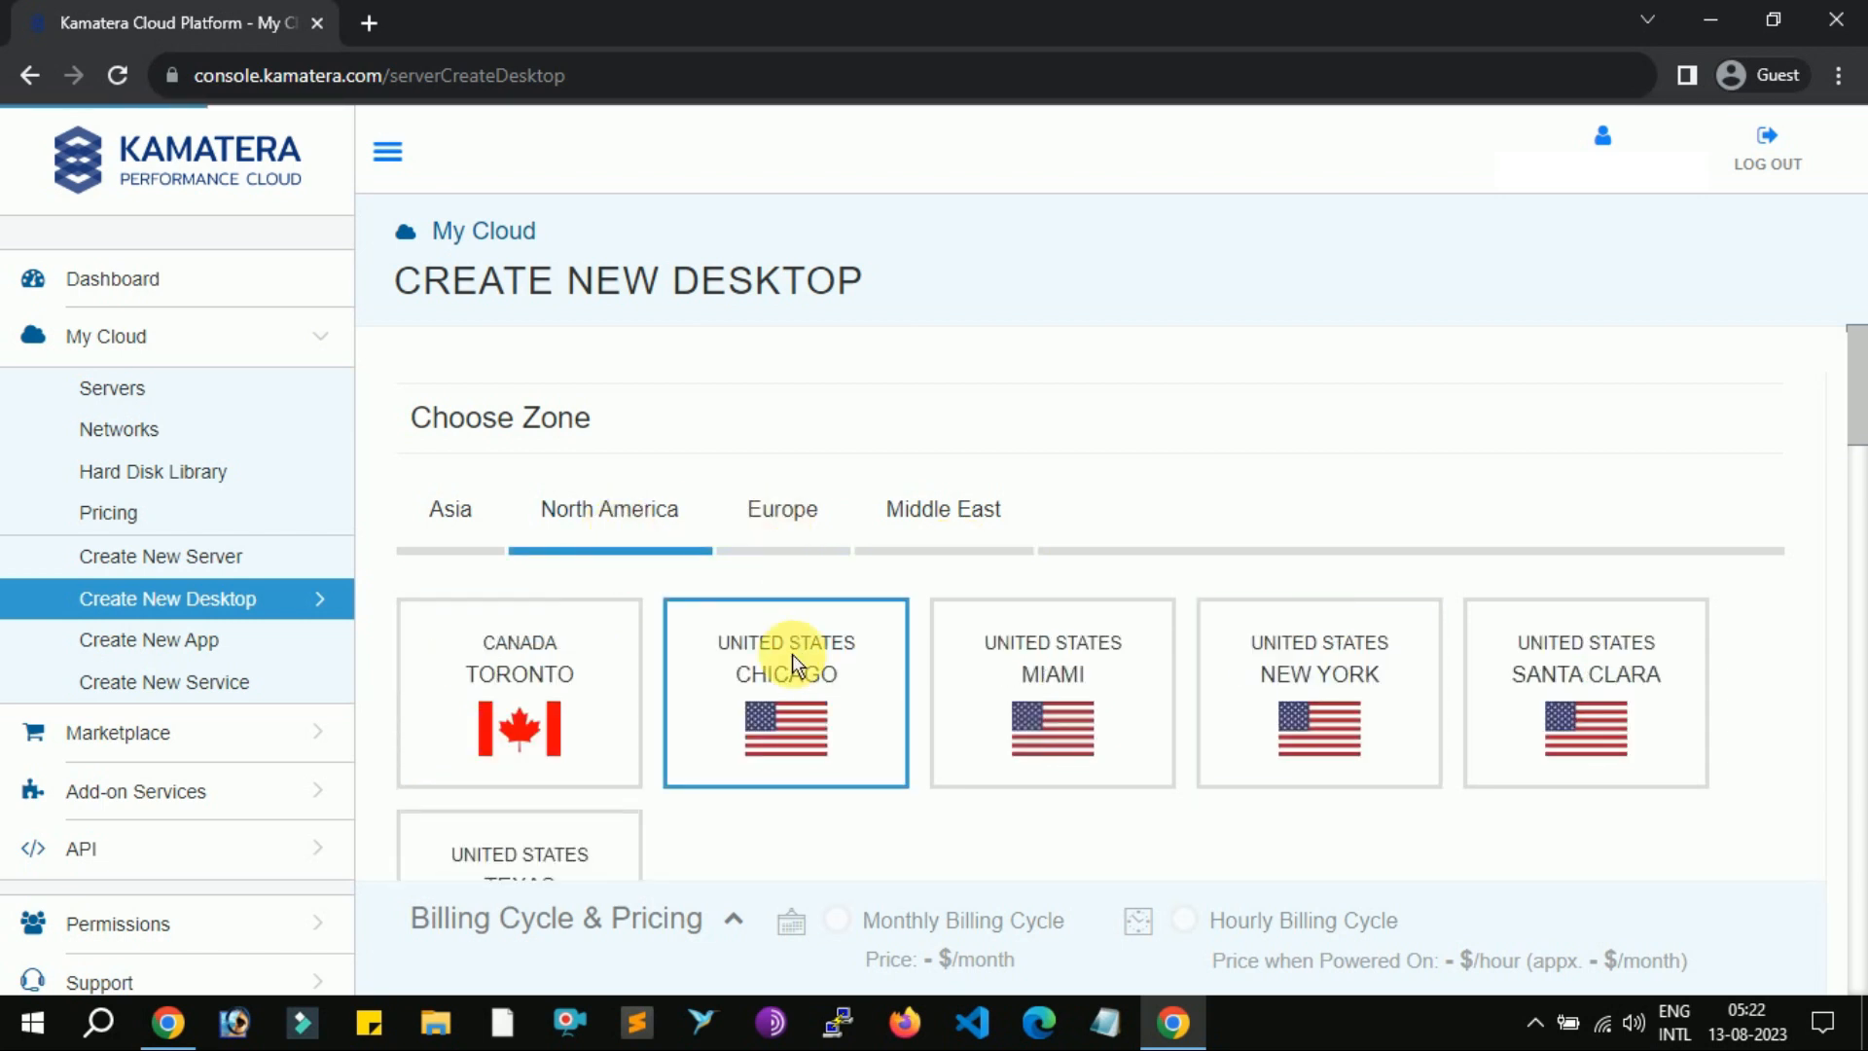
Choose Windows with version Windows 10 Desktop 64-bit as the operating system.
scroll("down", 3)
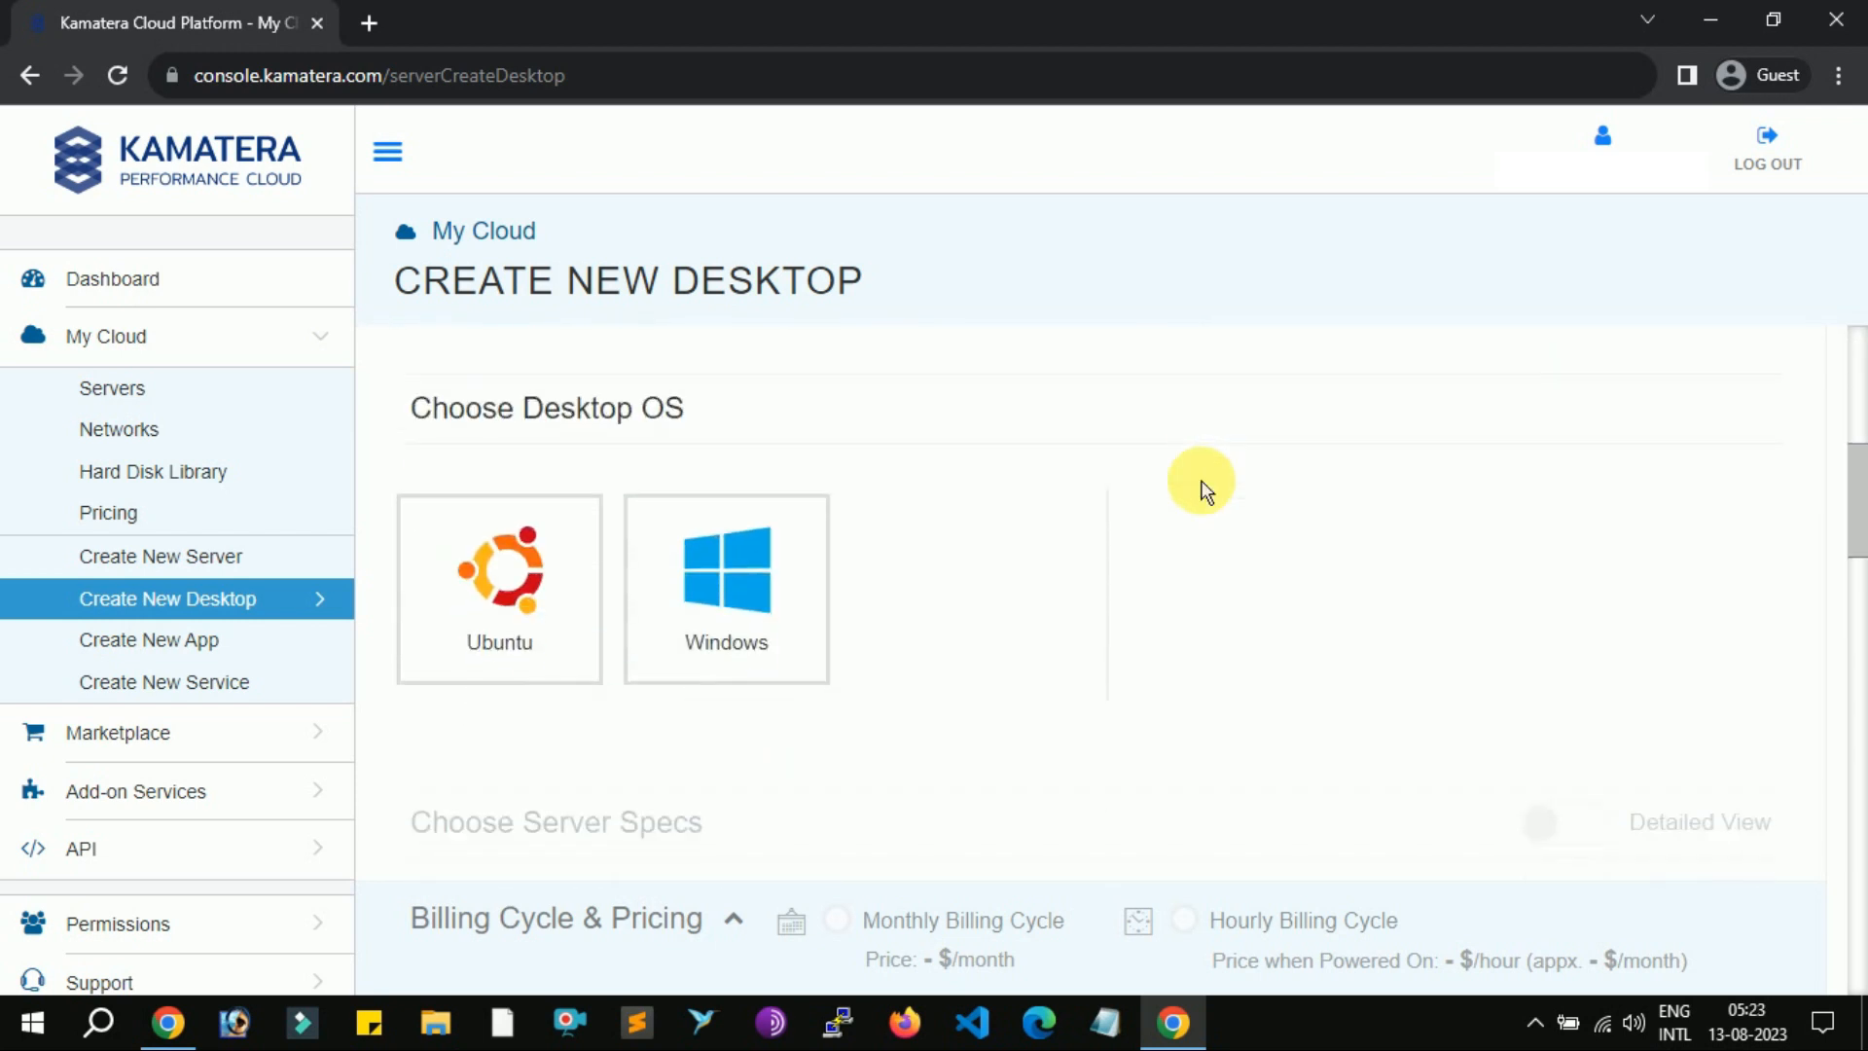
left_click(726, 557)
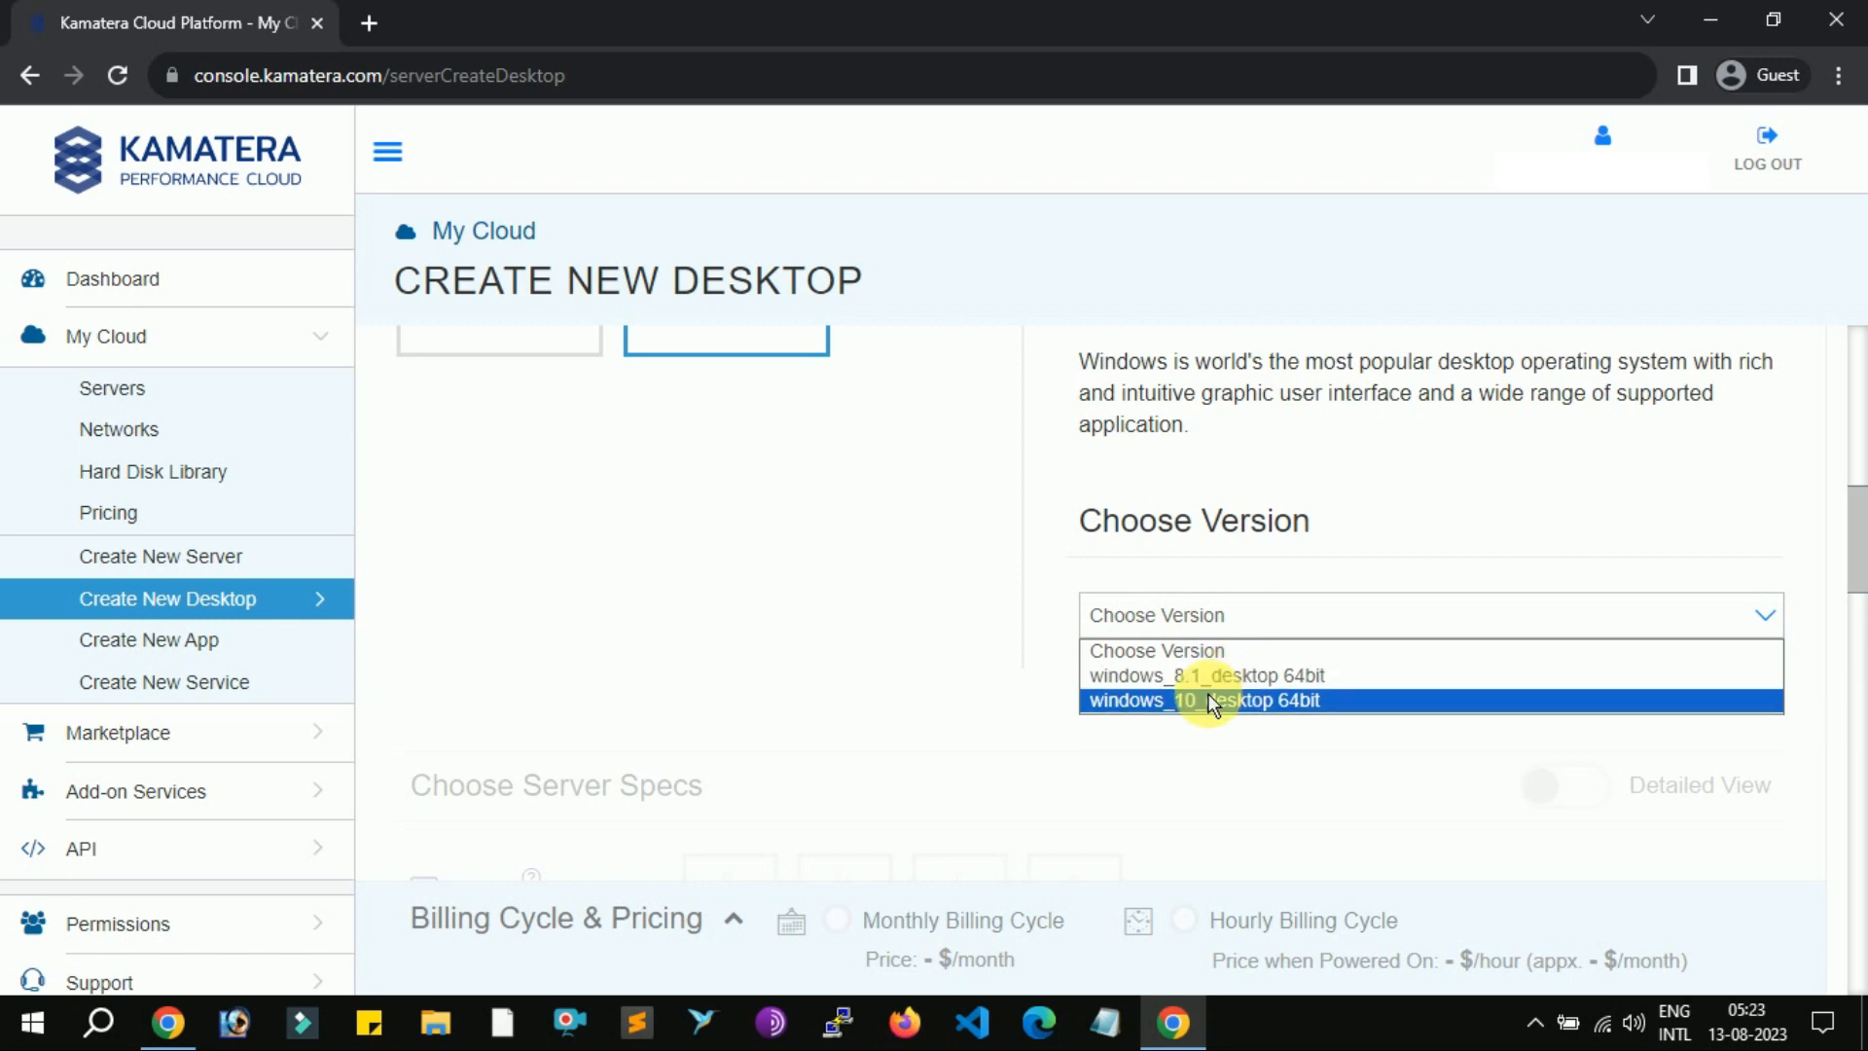
left_click(1204, 701)
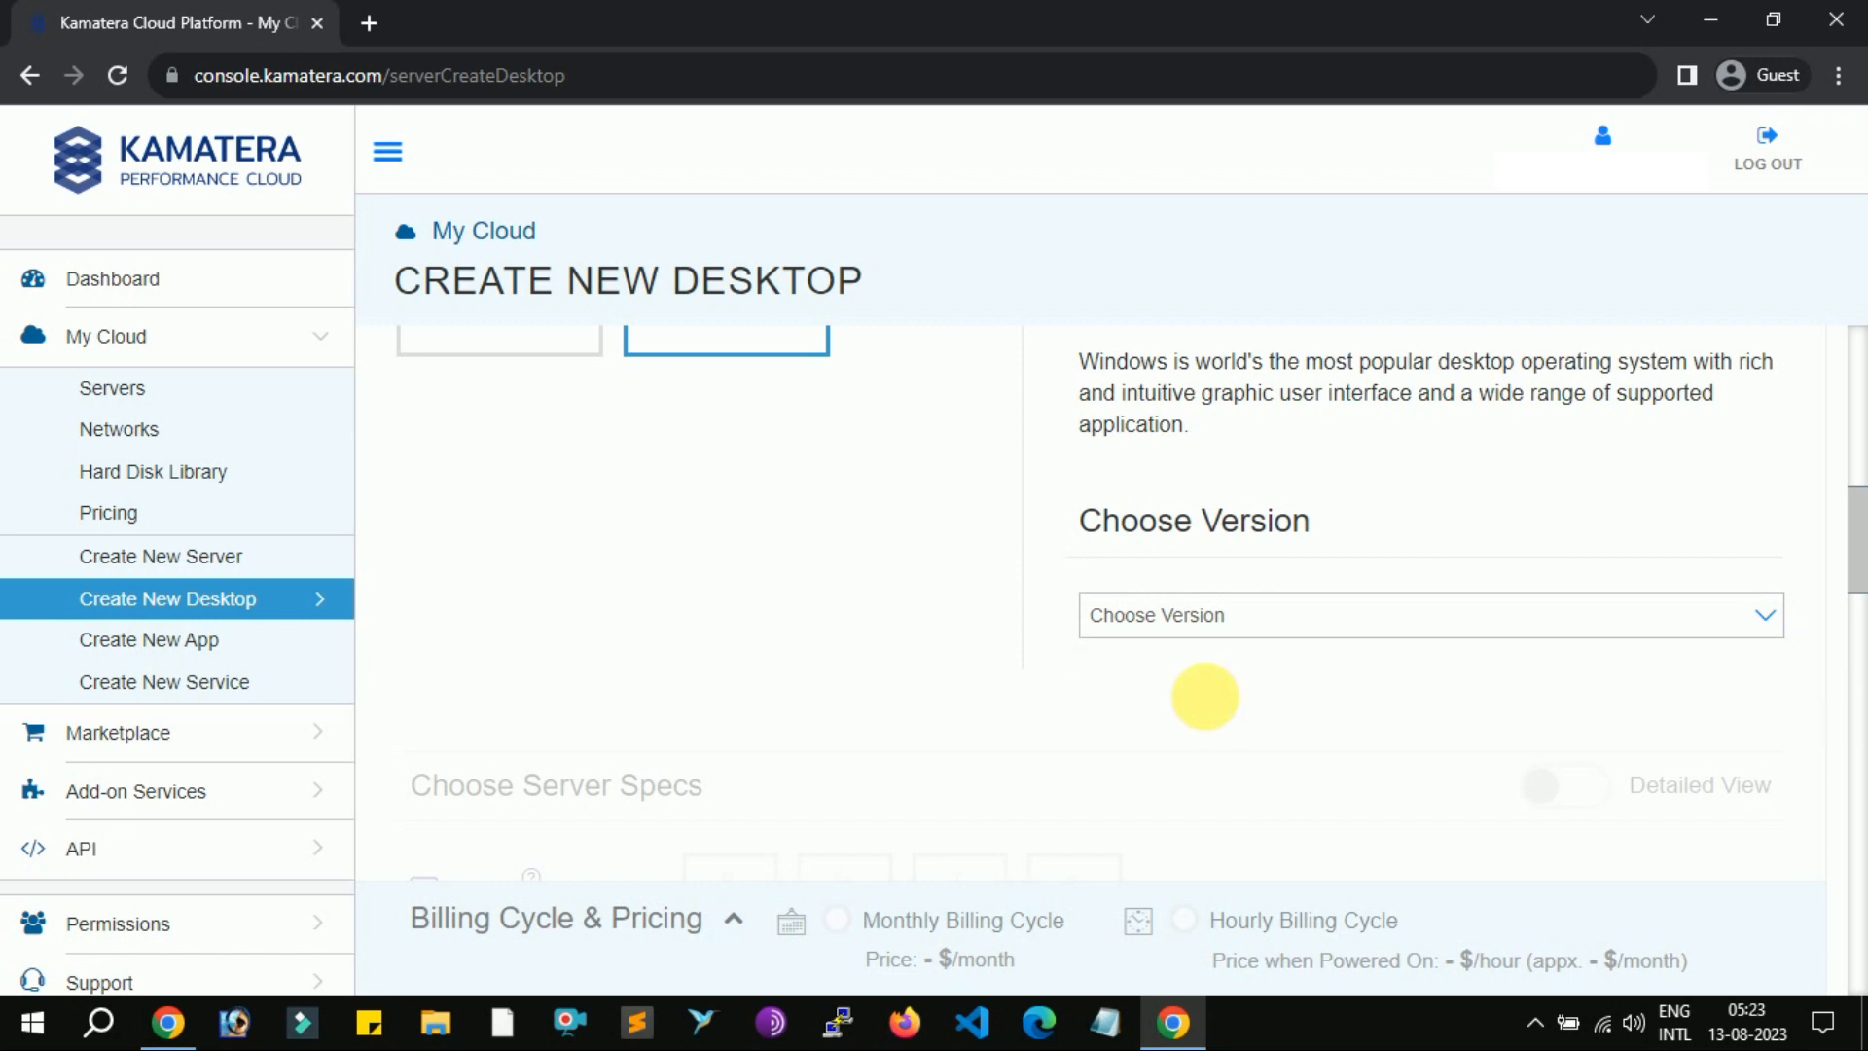
left_click(1425, 615)
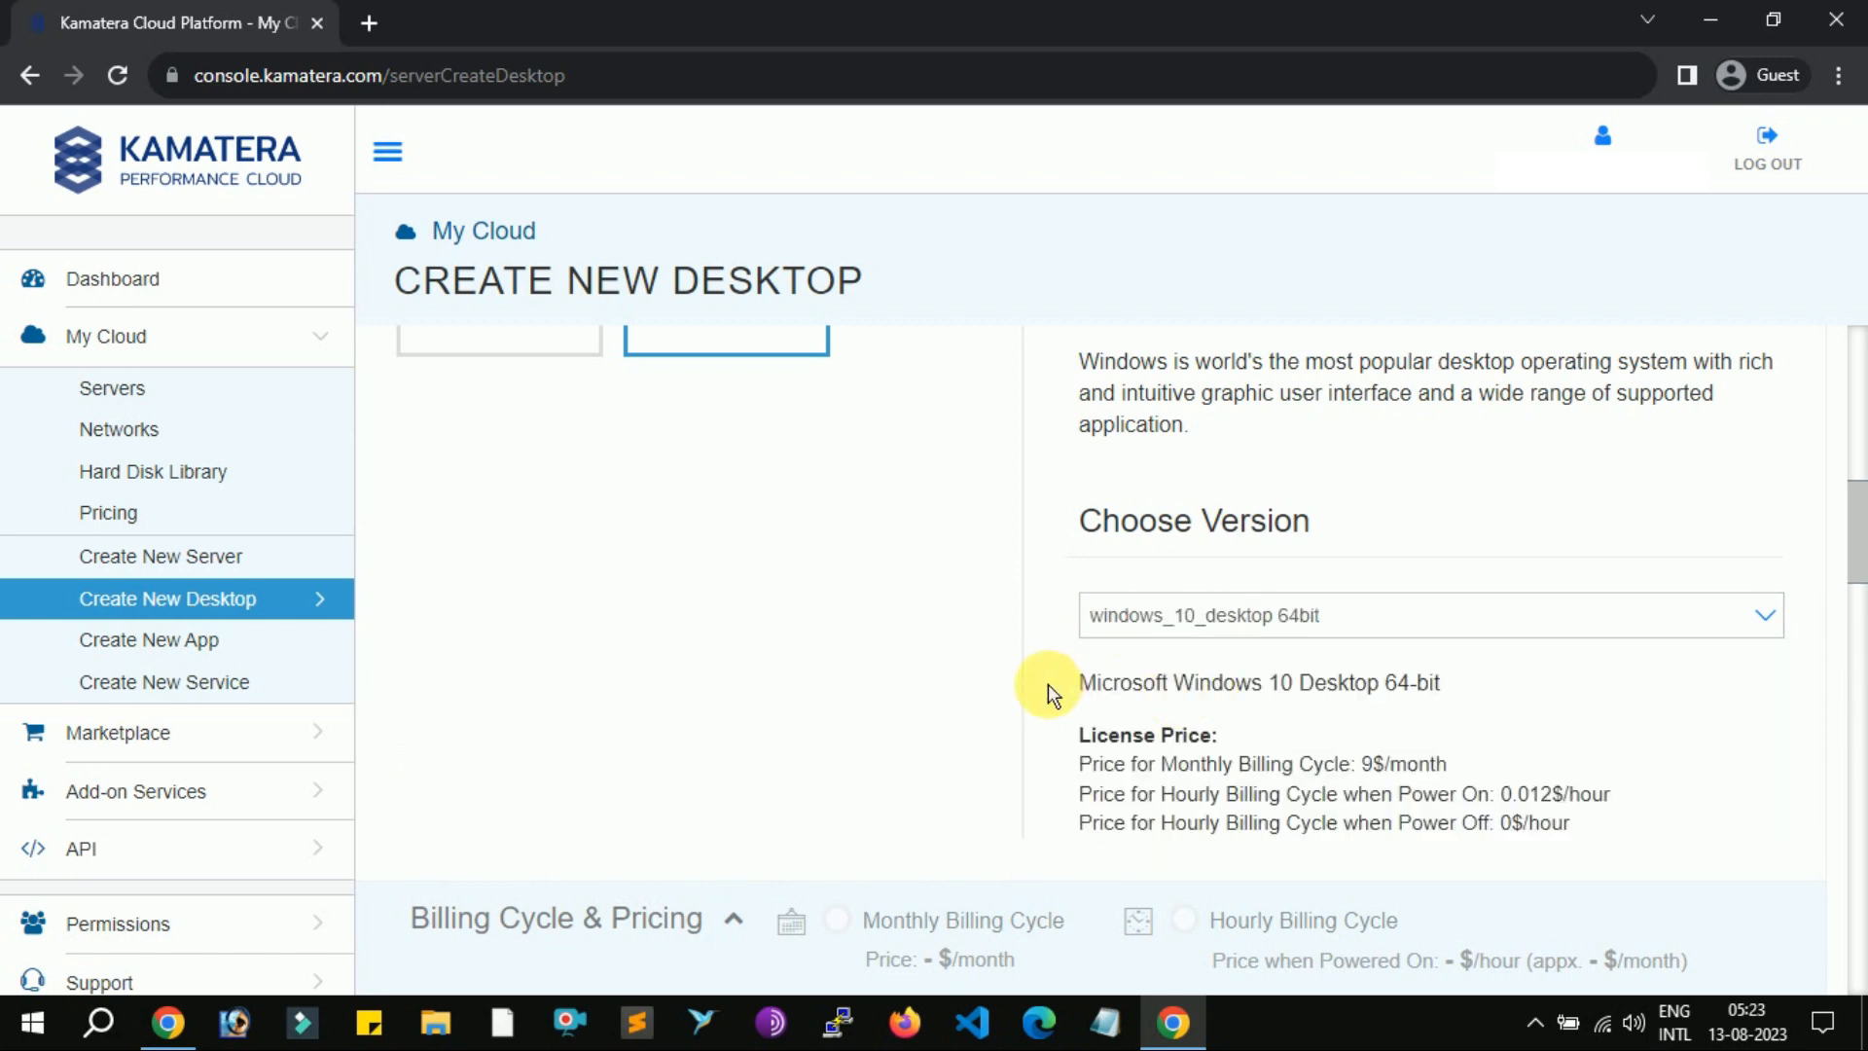
Select the Availability server type with 1 CPU, 1GB RAM and a 30GB SSD.
scroll("down", 3)
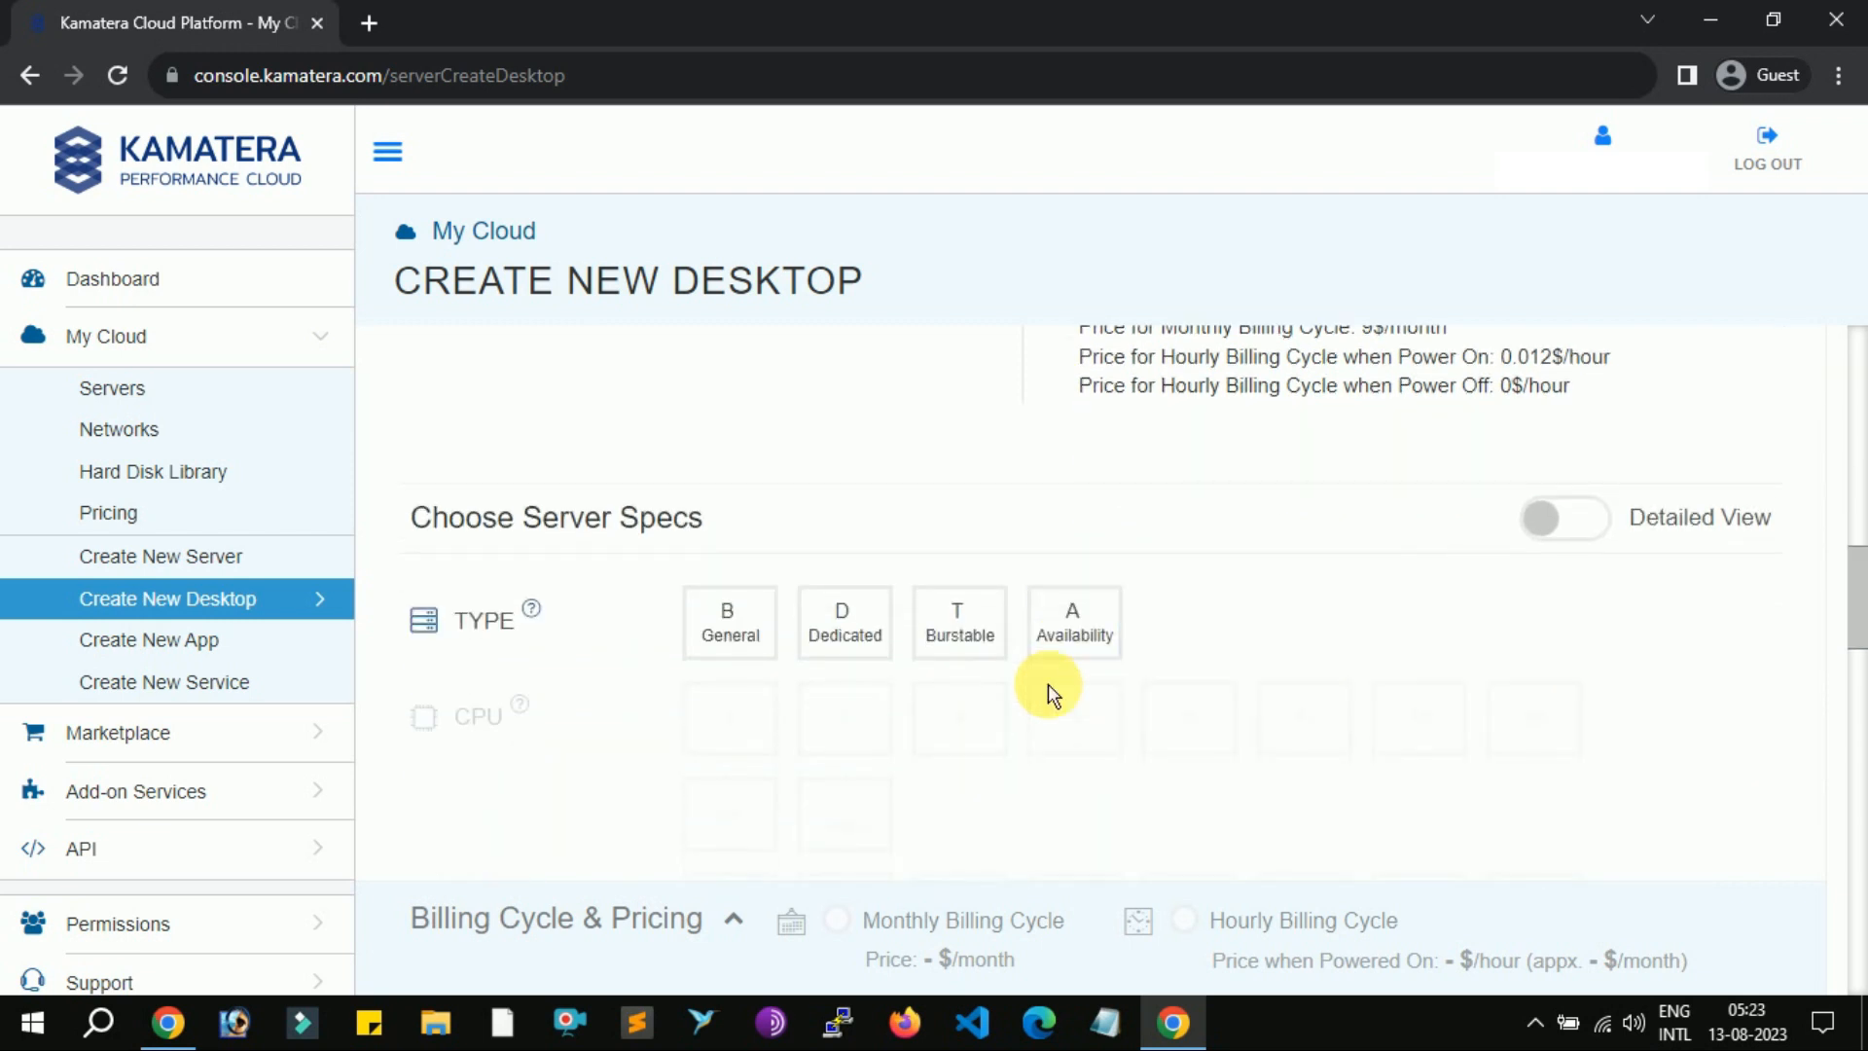
scroll("down", 3)
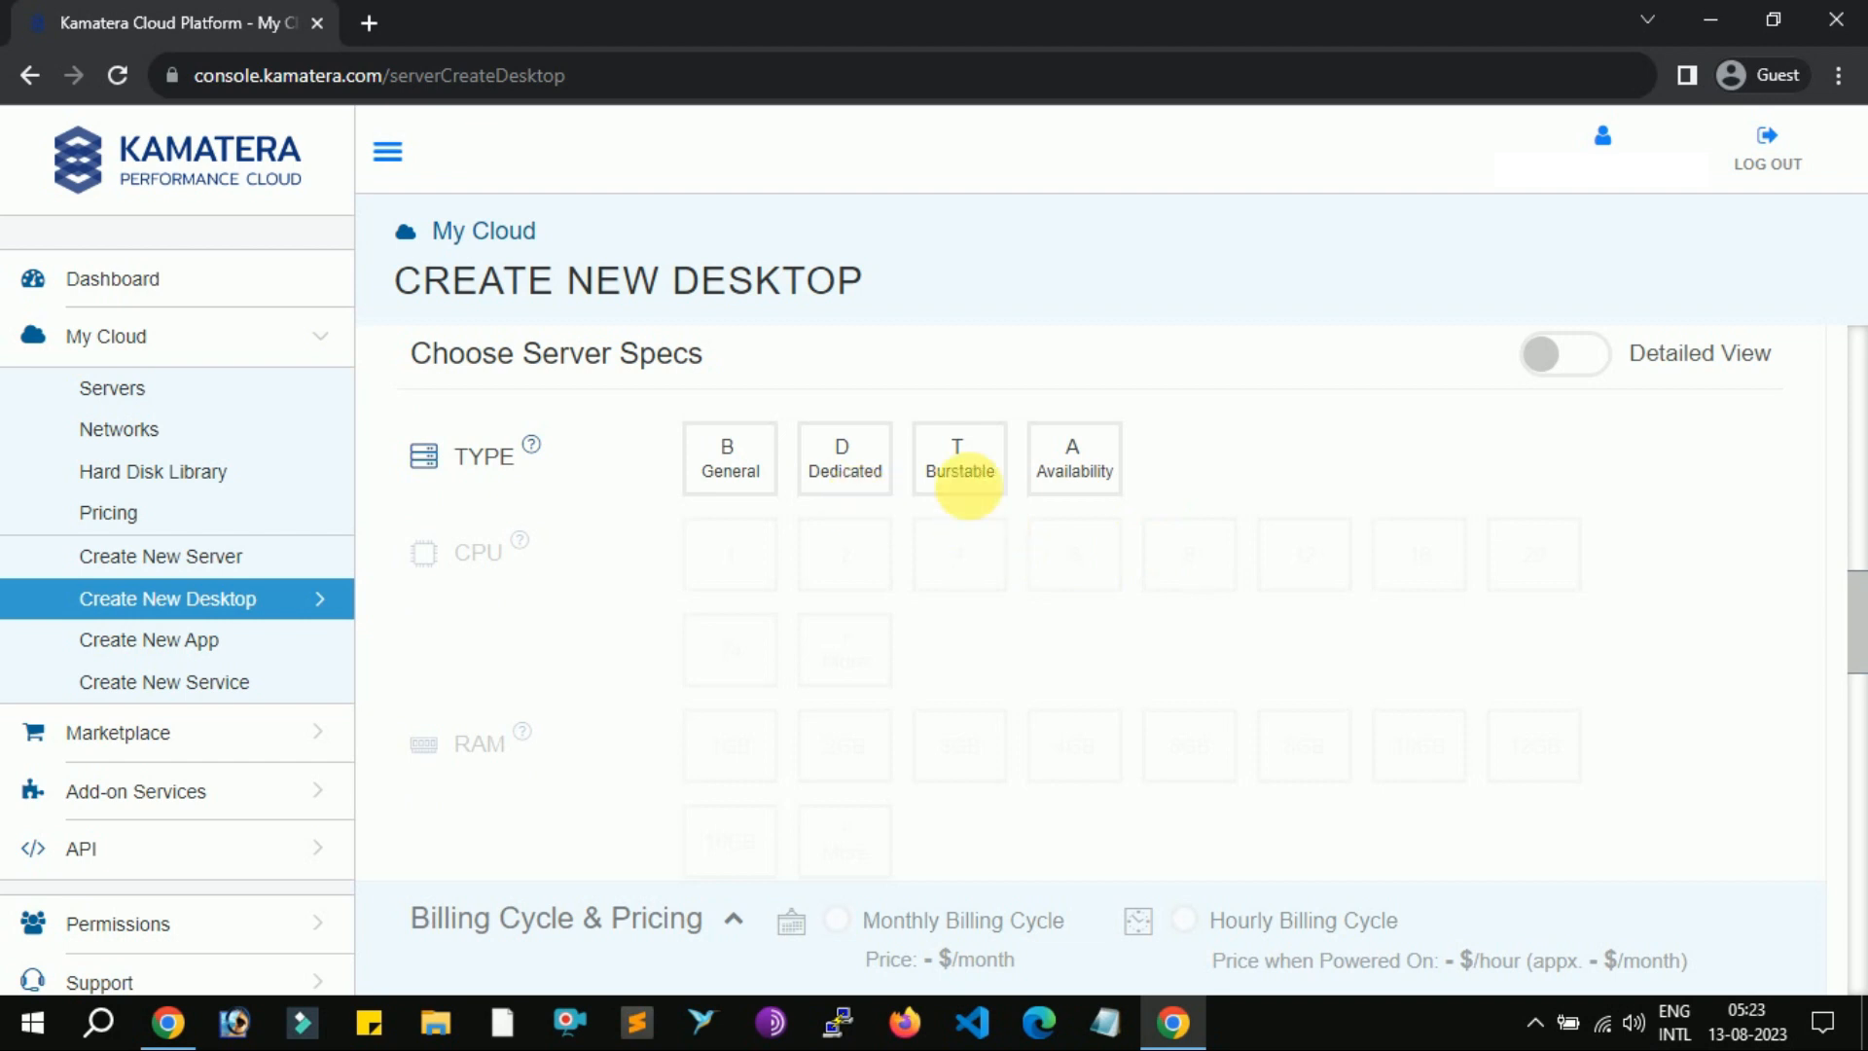
left_click(1073, 458)
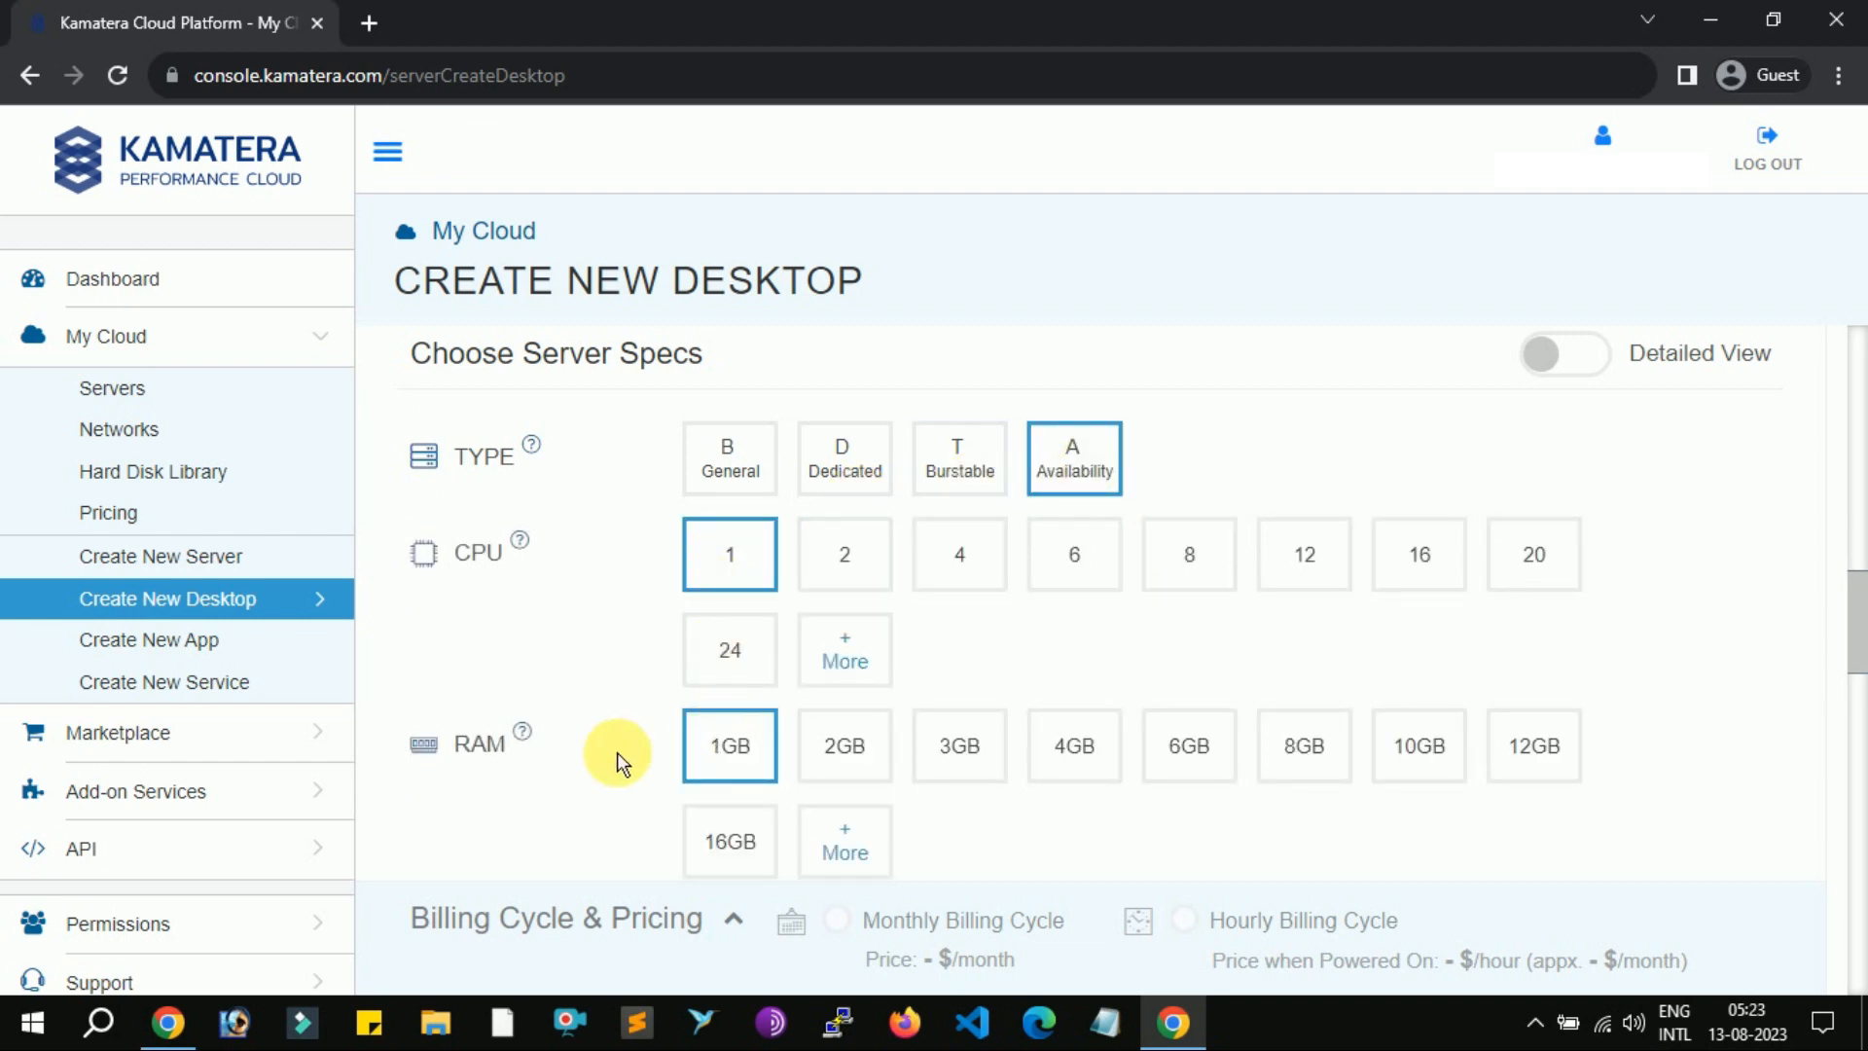
scroll("down", 3)
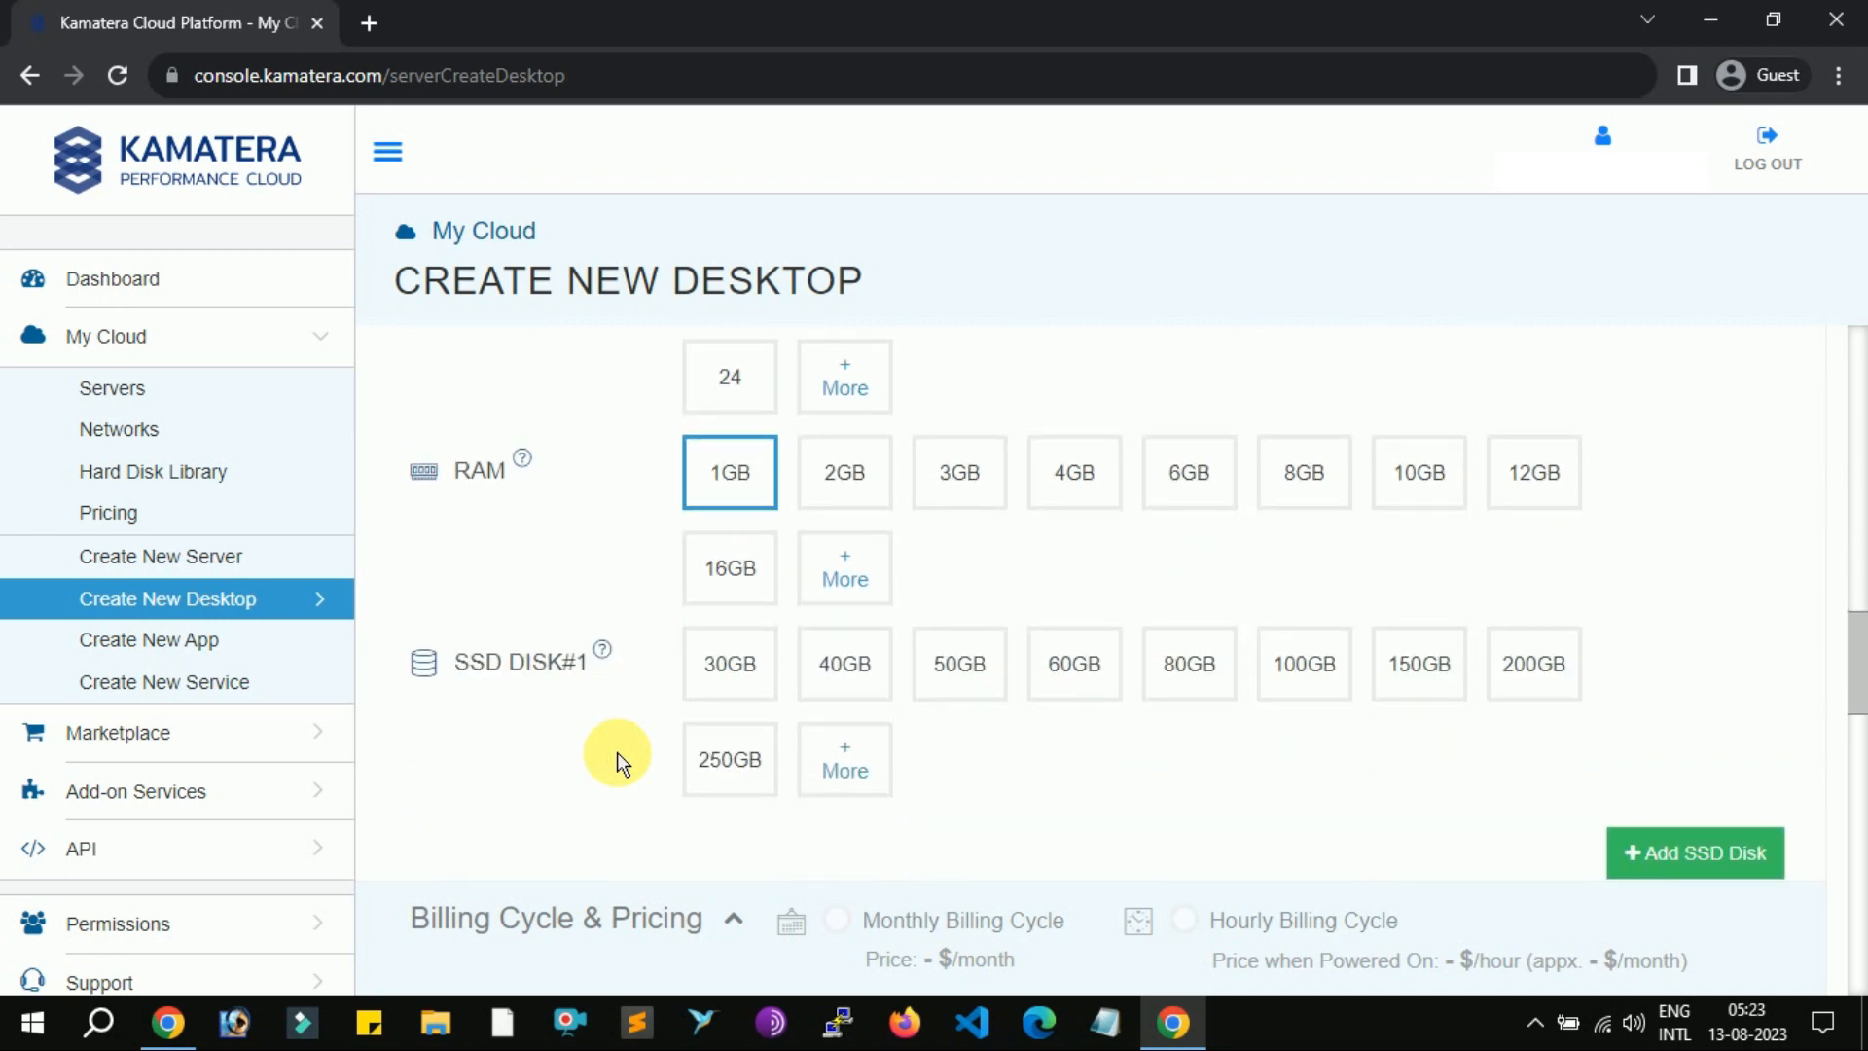
left_click(730, 664)
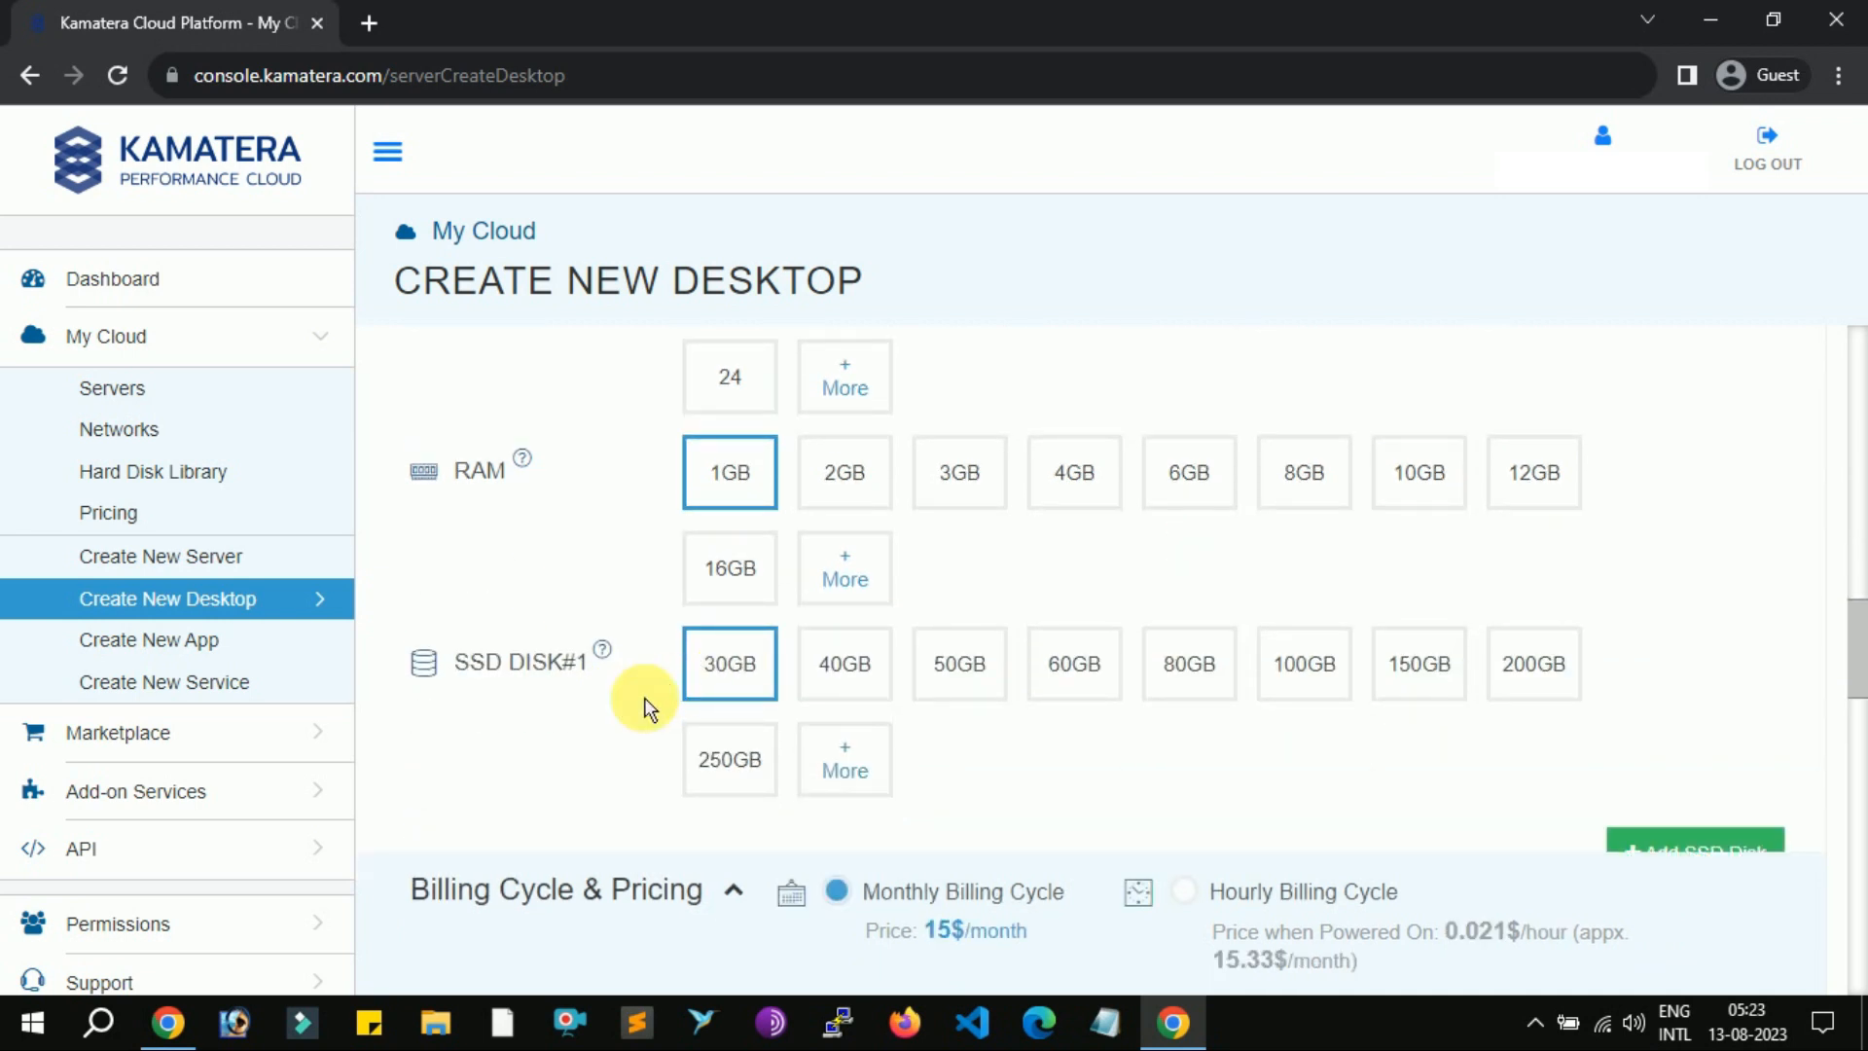
scroll("down", 3)
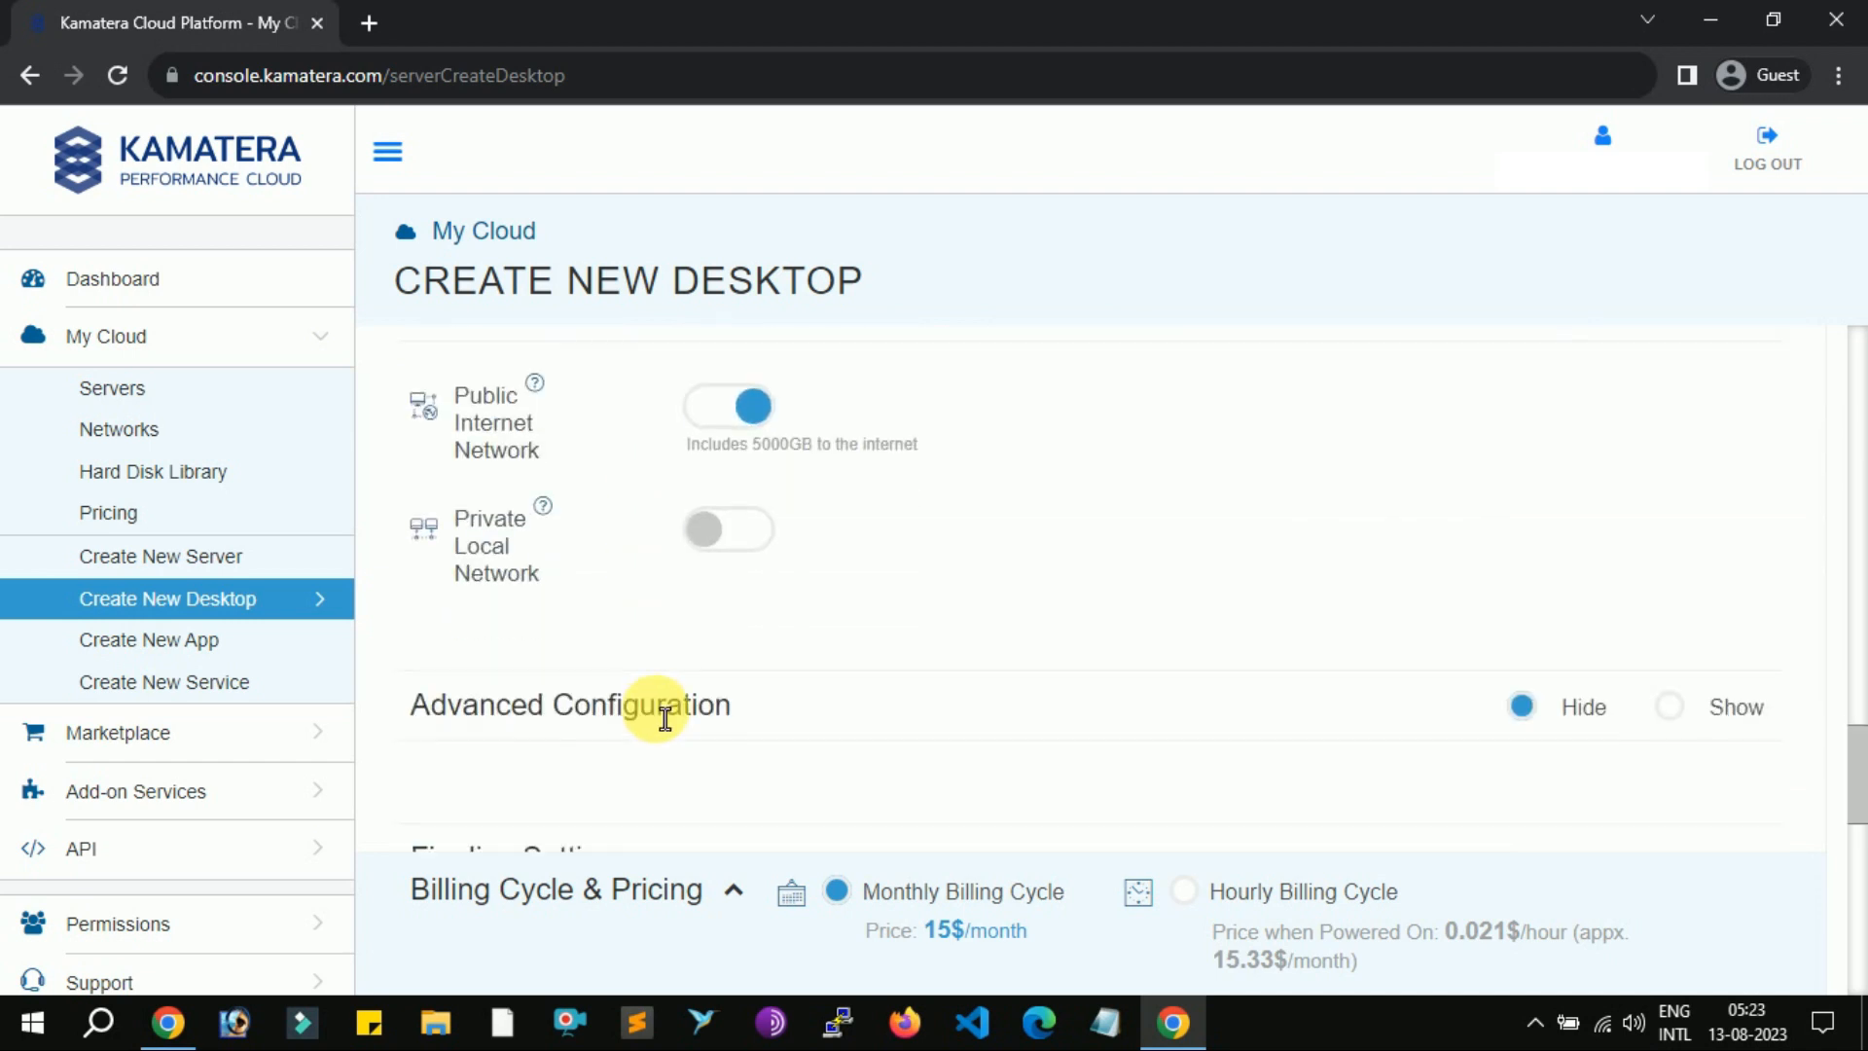
scroll("down", 3)
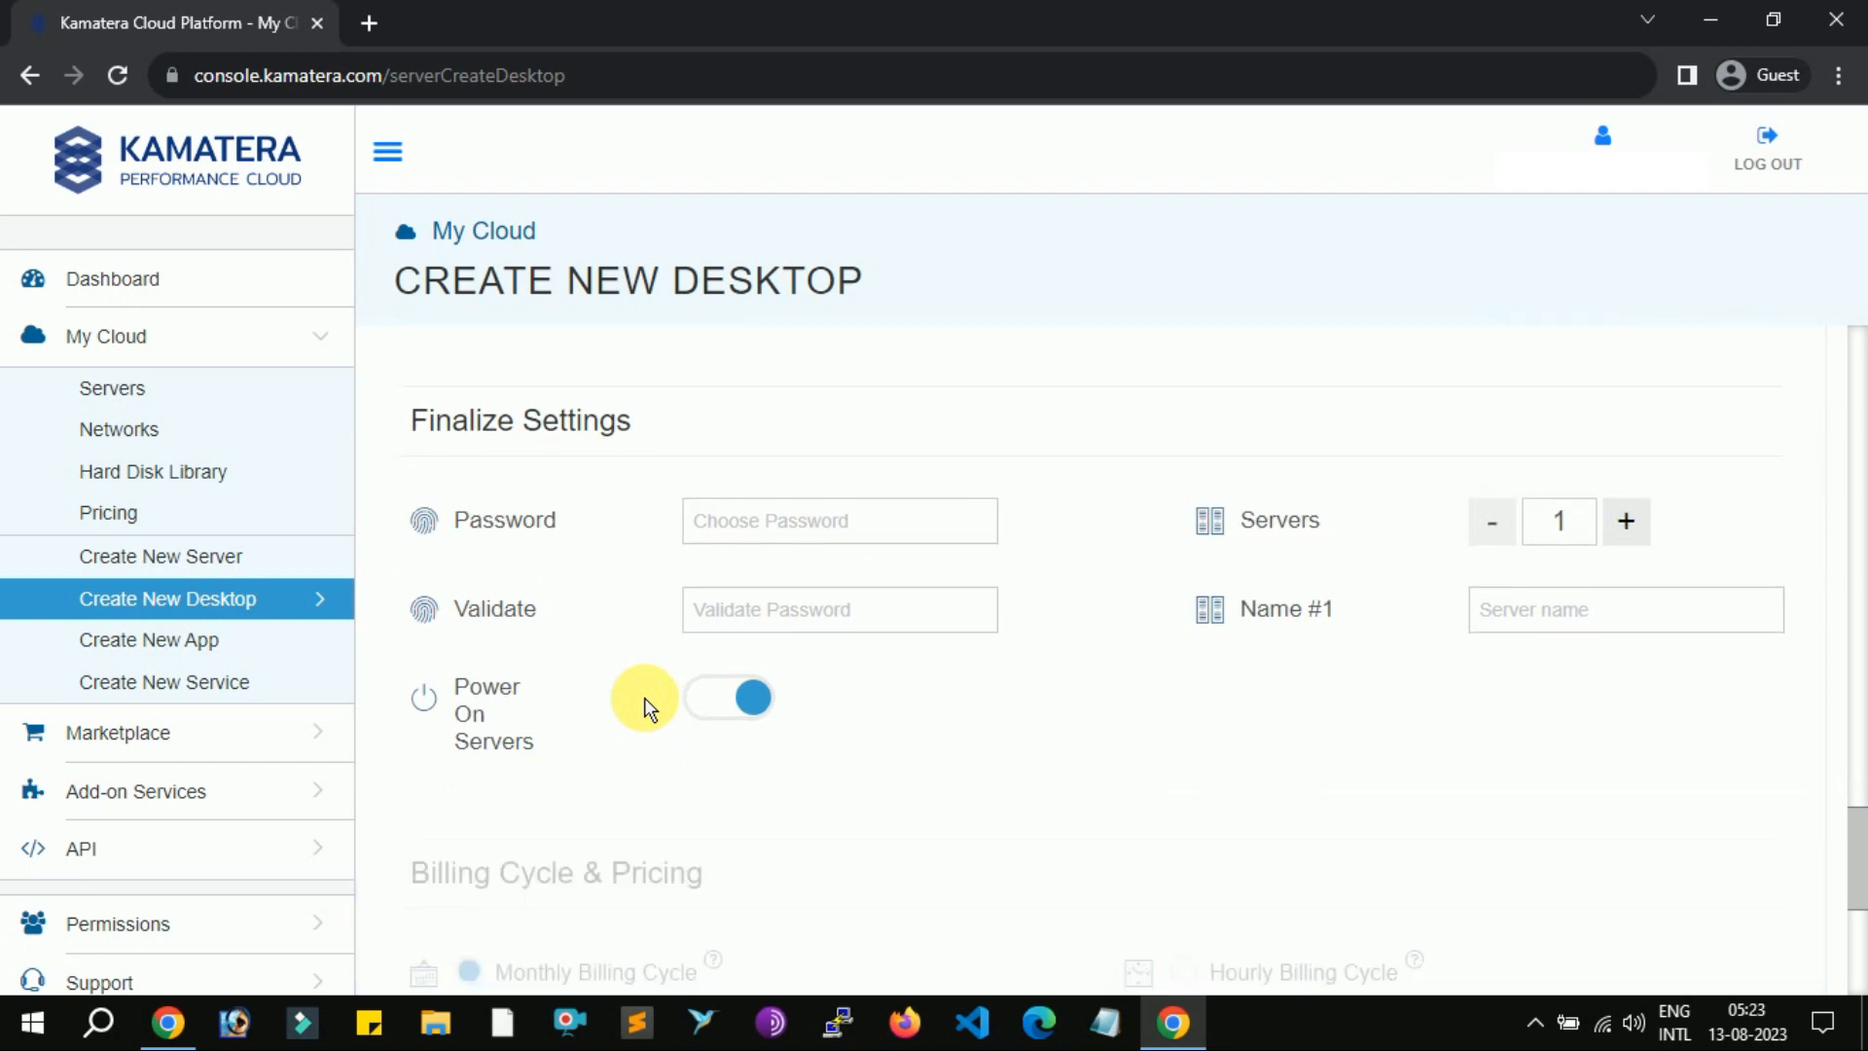
Enter and confirm the new server's password.
left_click(840, 520)
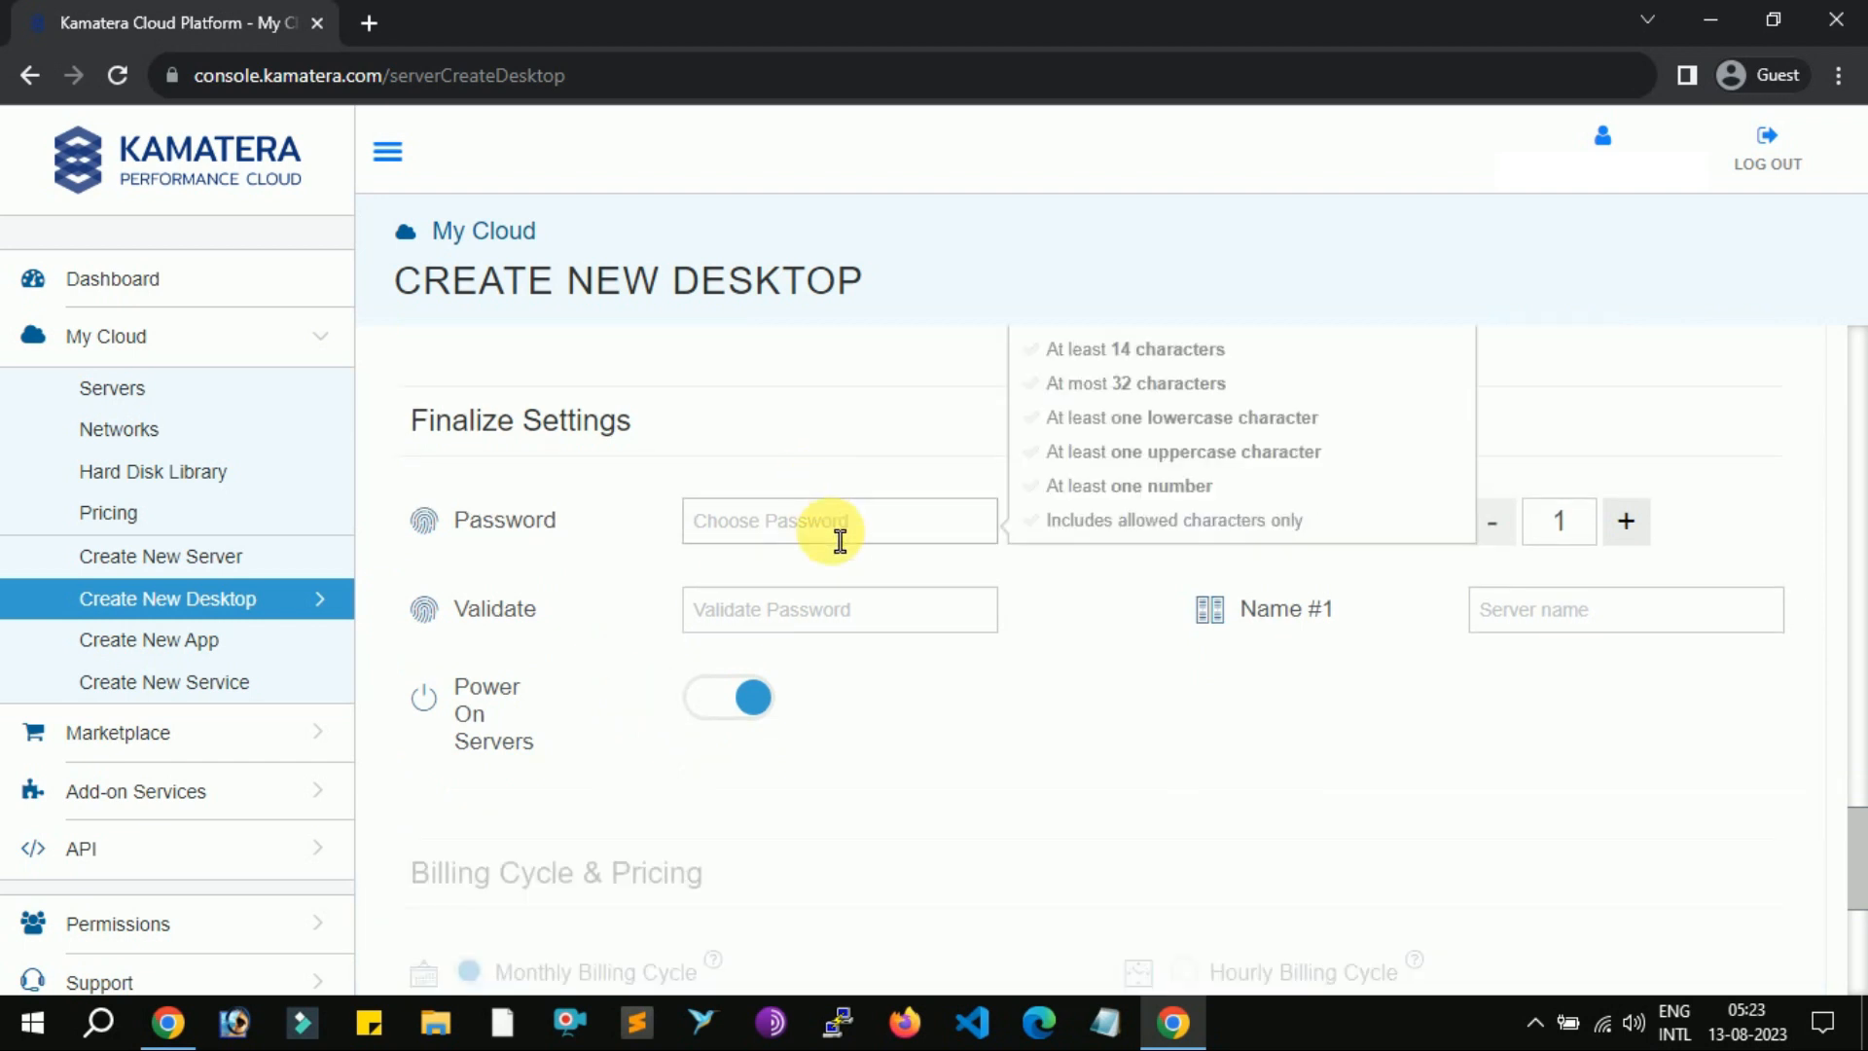
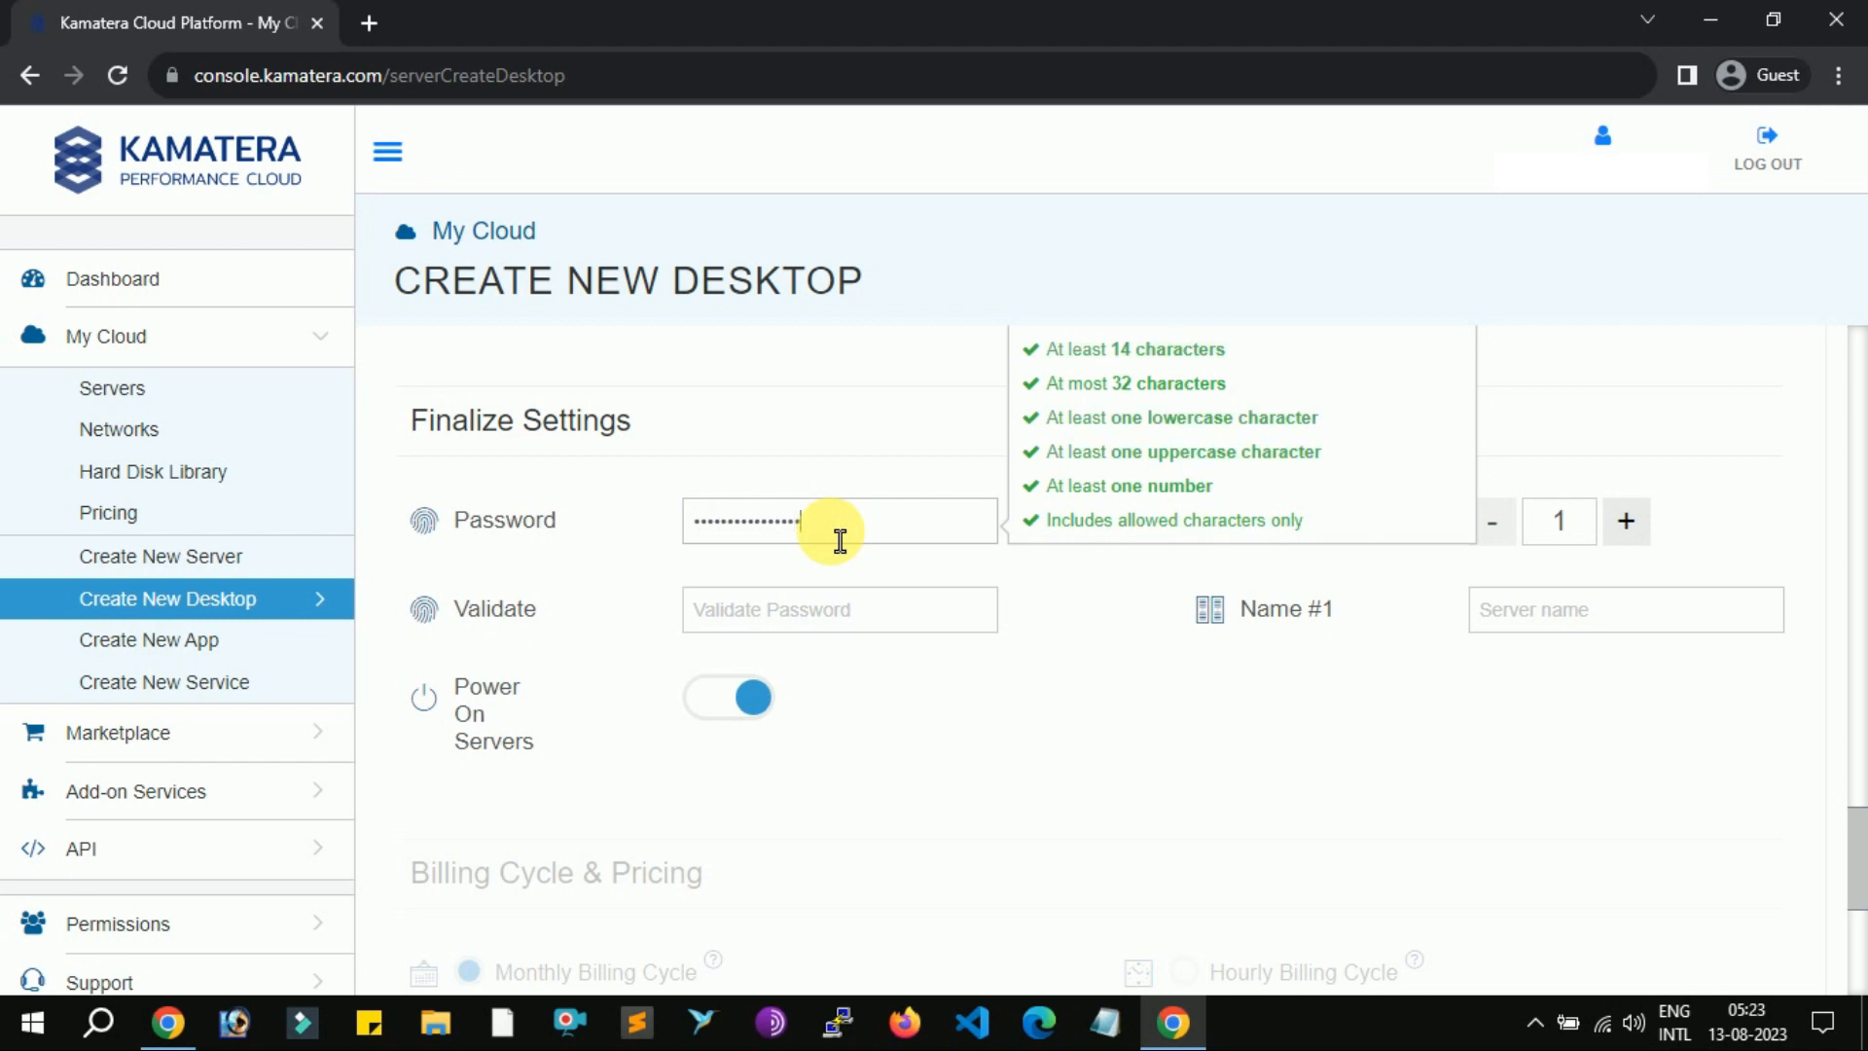
left_click(840, 609)
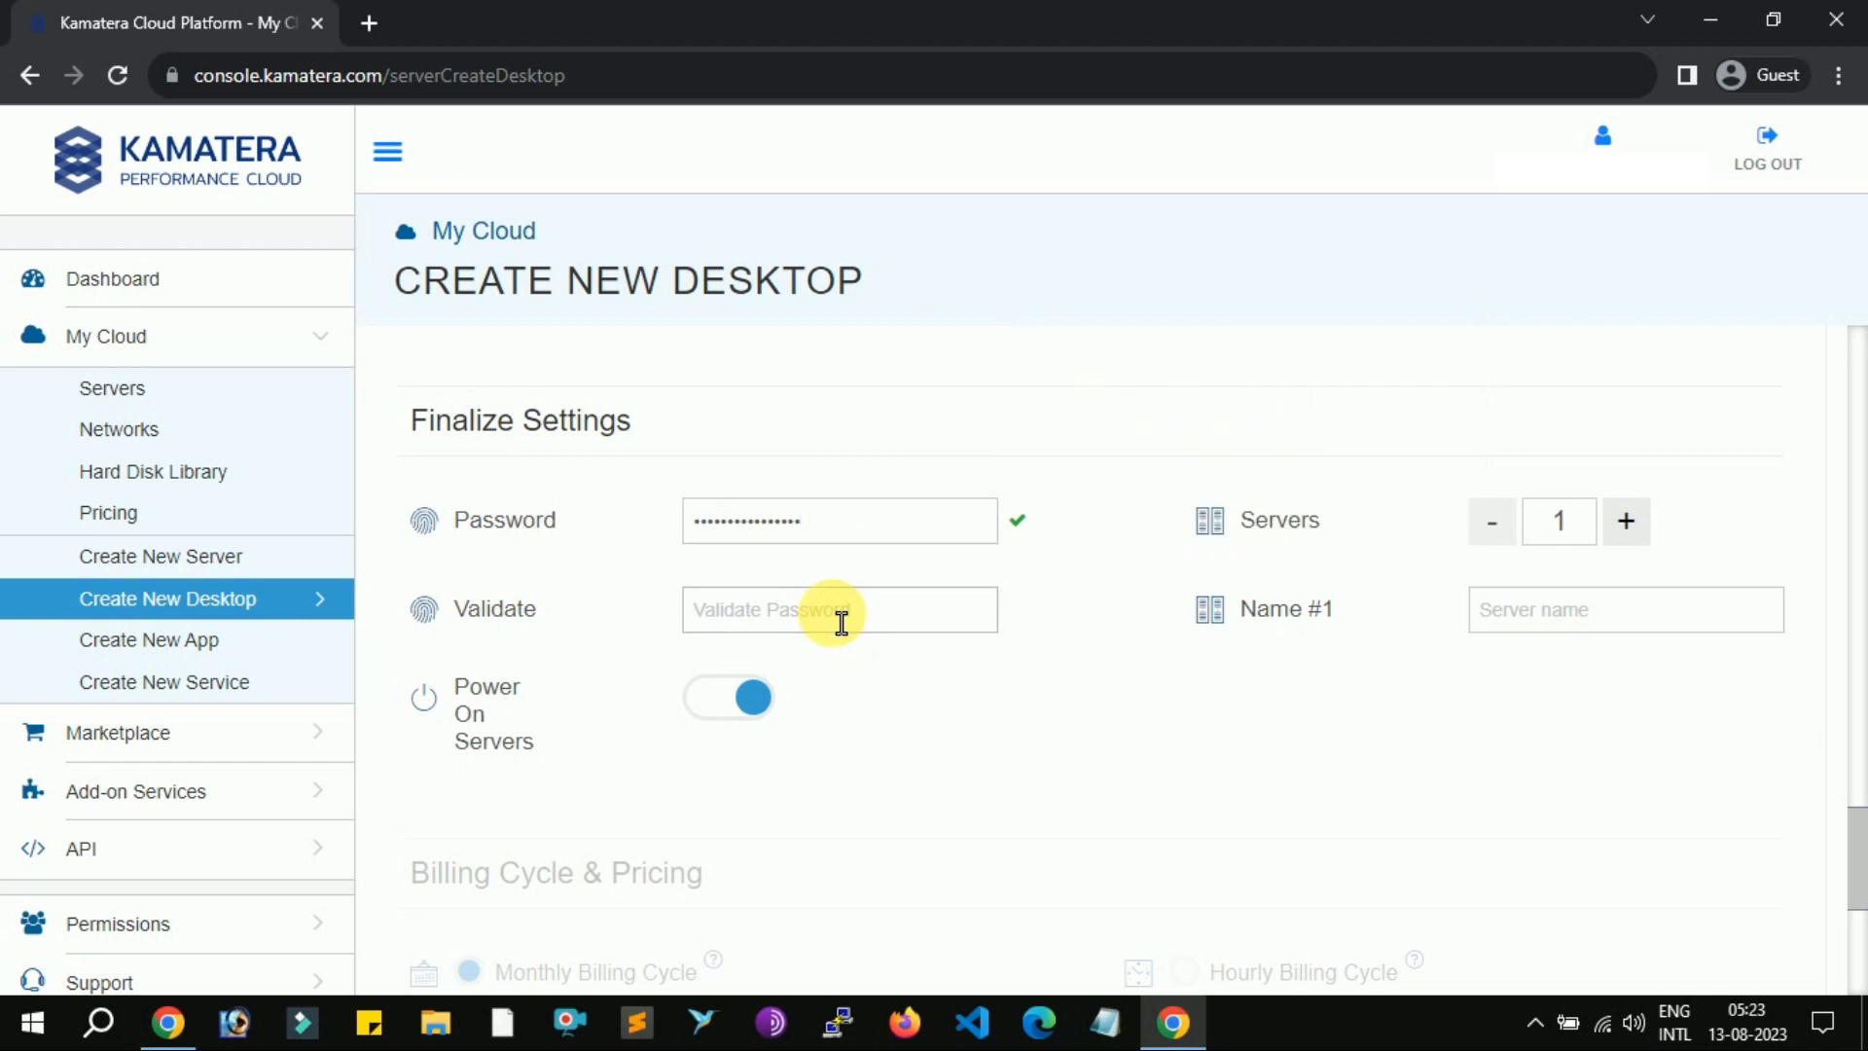
type("••••••••")
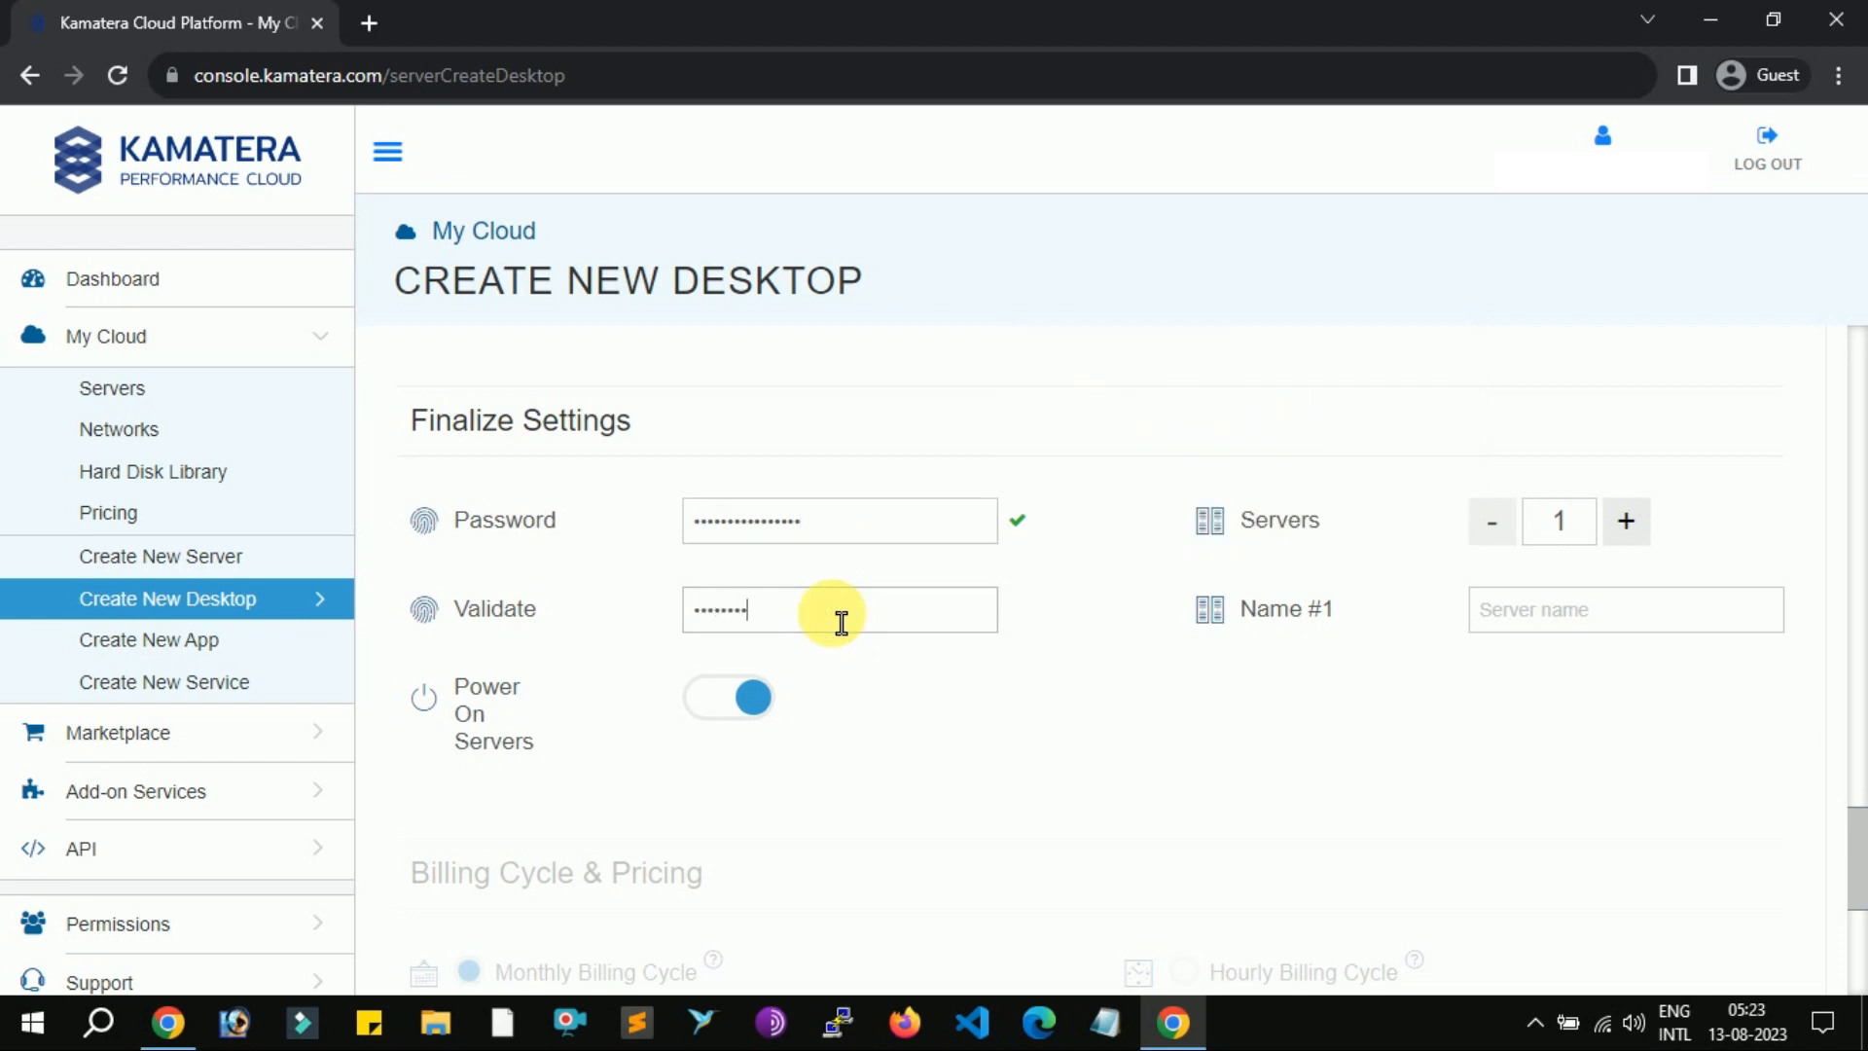
type("•••••")
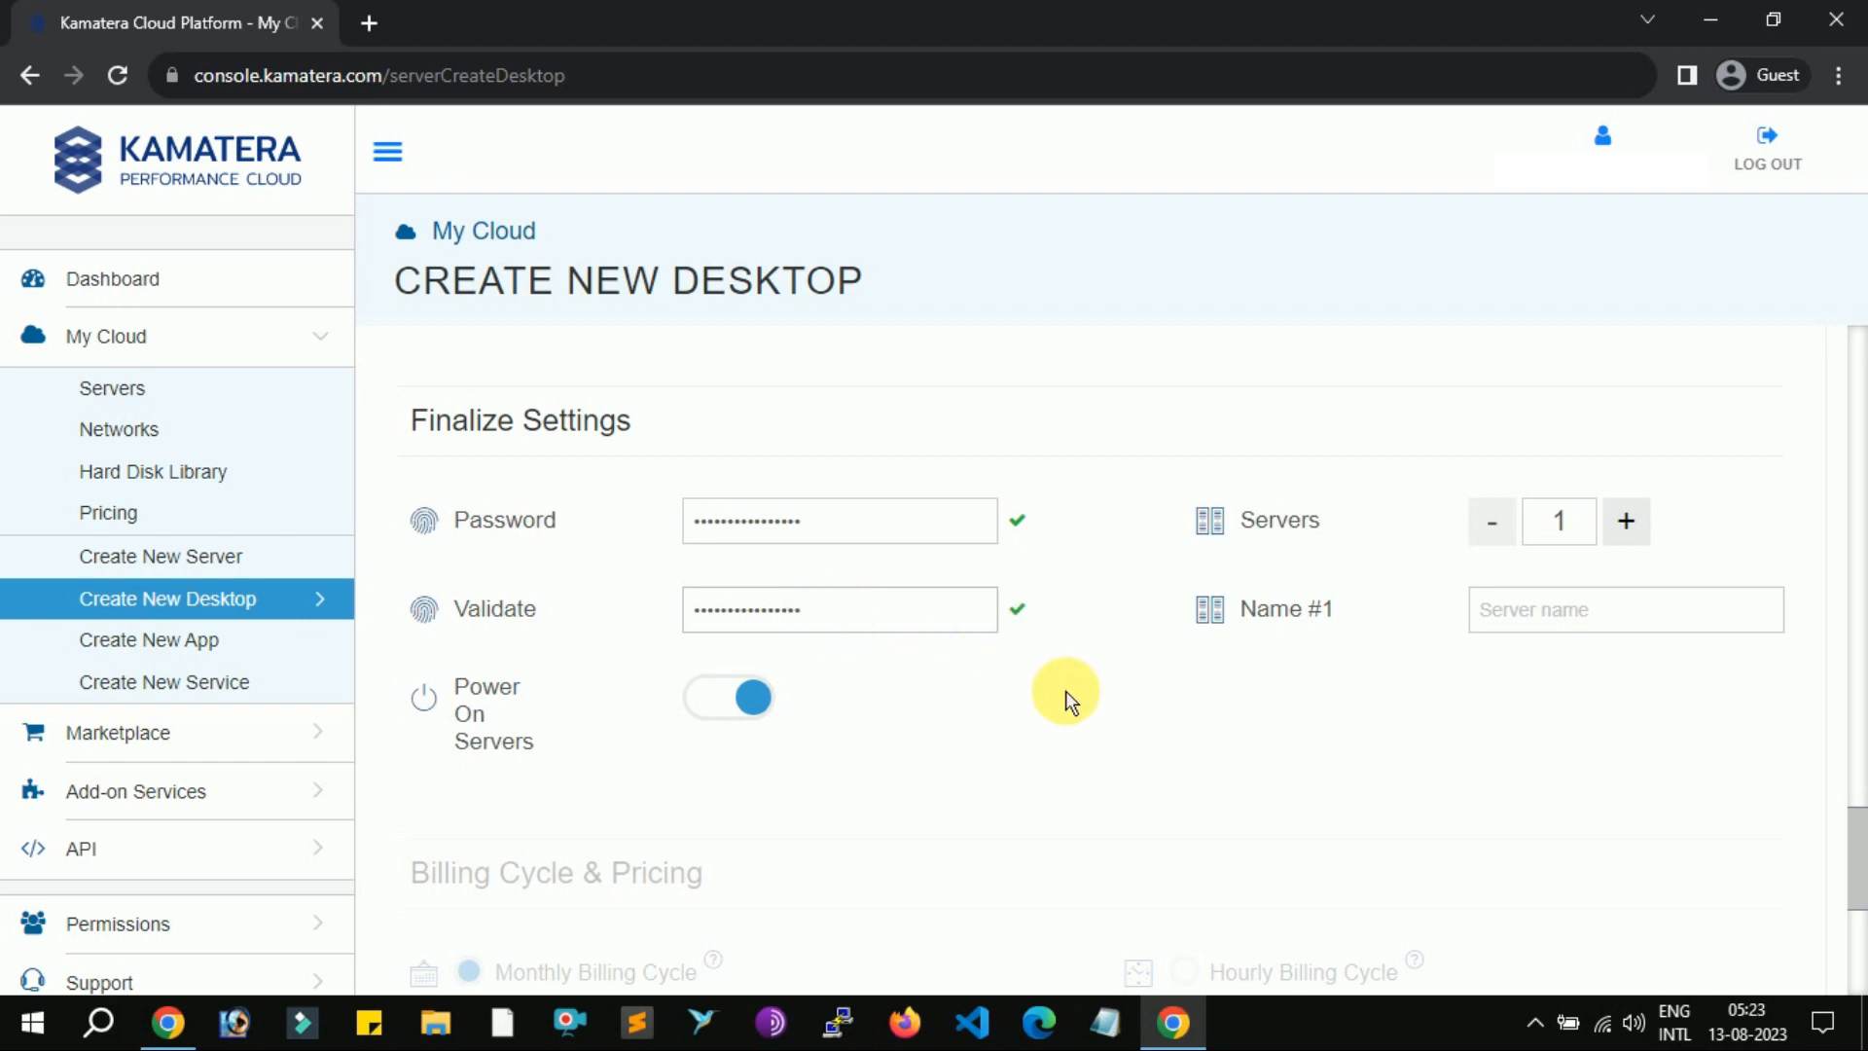
Name the server MyFirstForexVPS, create it, and open a new browser tab.
left_click(1589, 610)
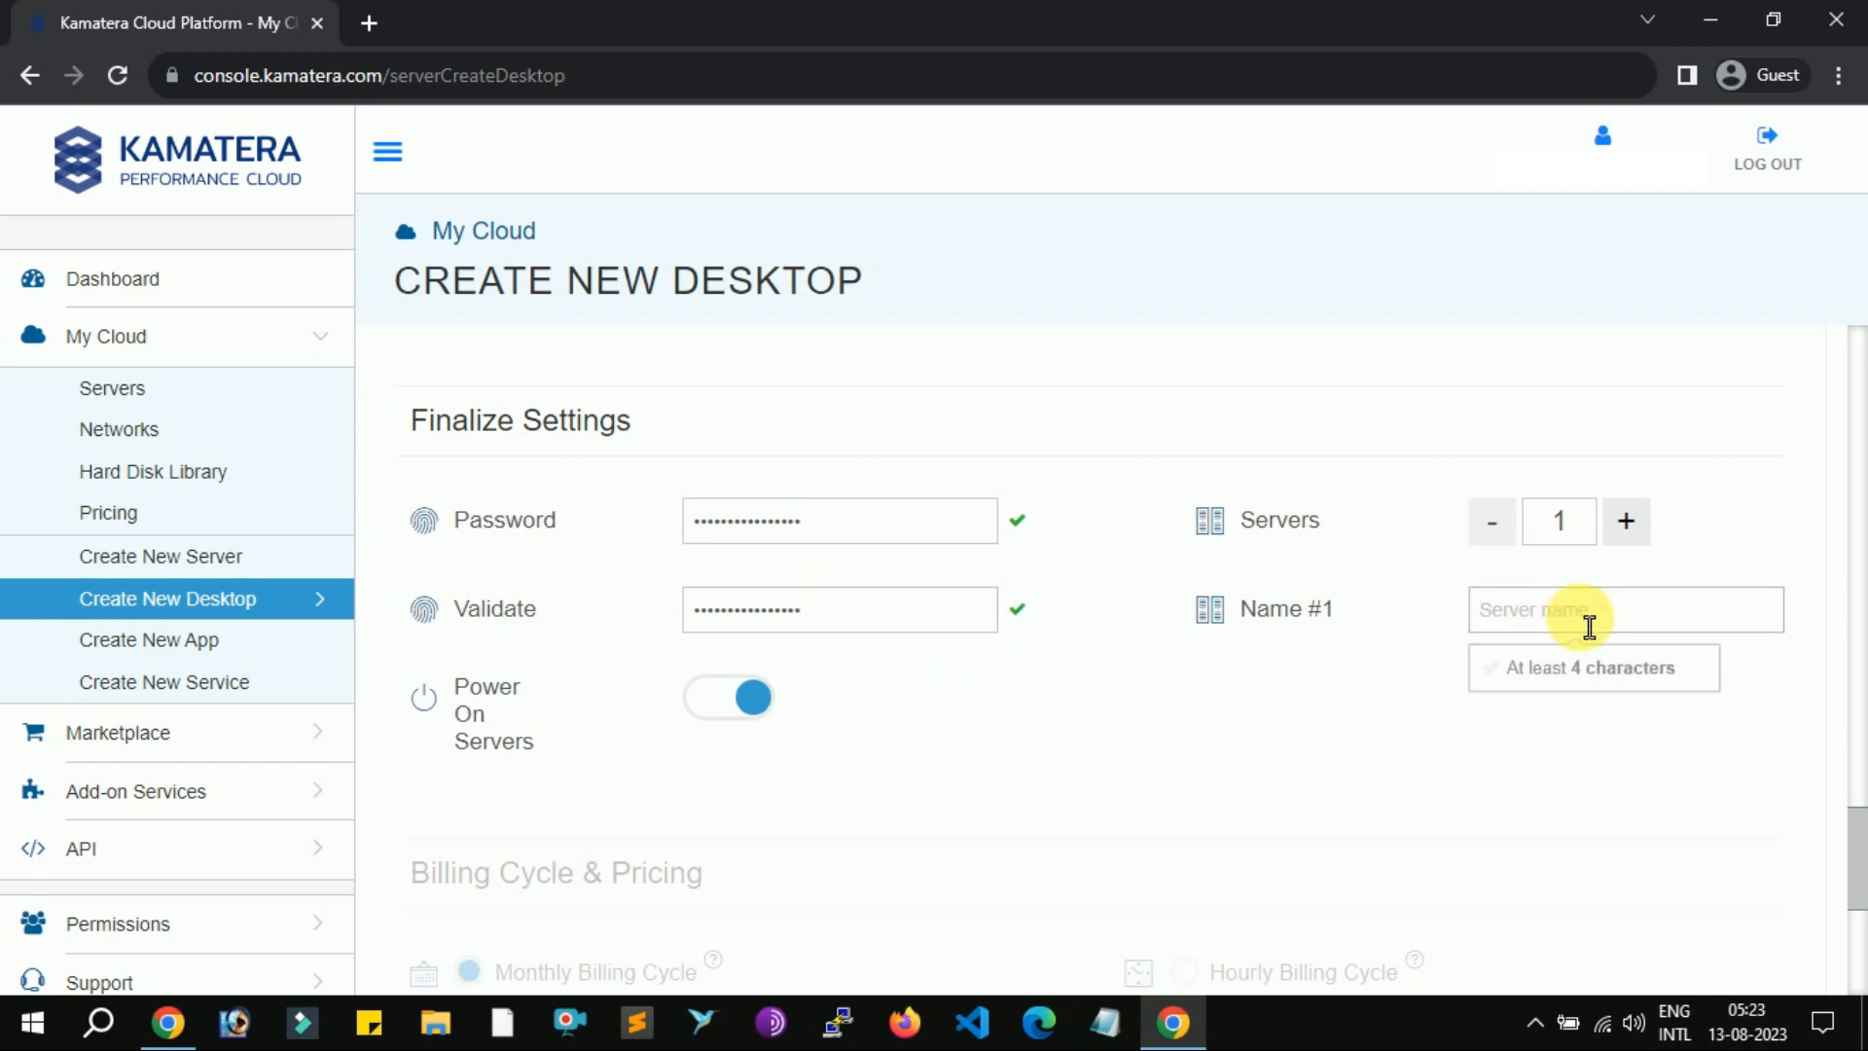
type("MyFirstForexVPS")
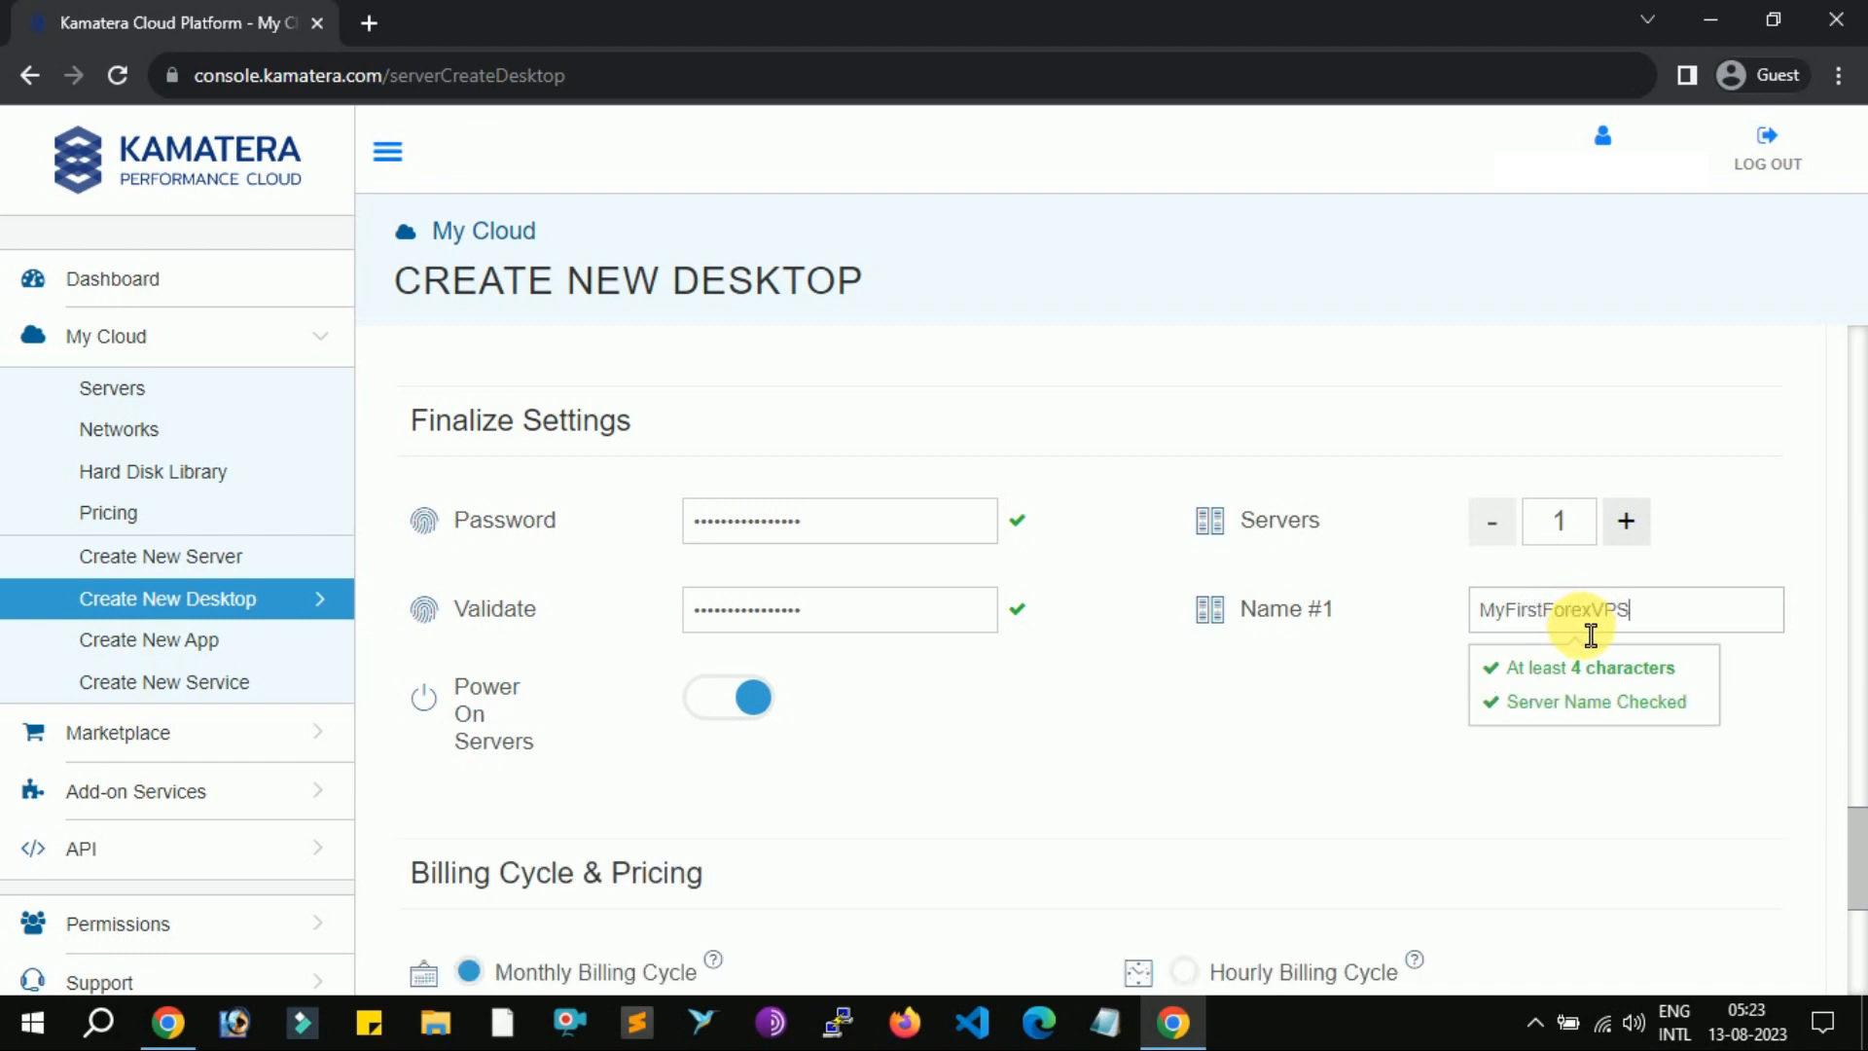
left_click(1276, 710)
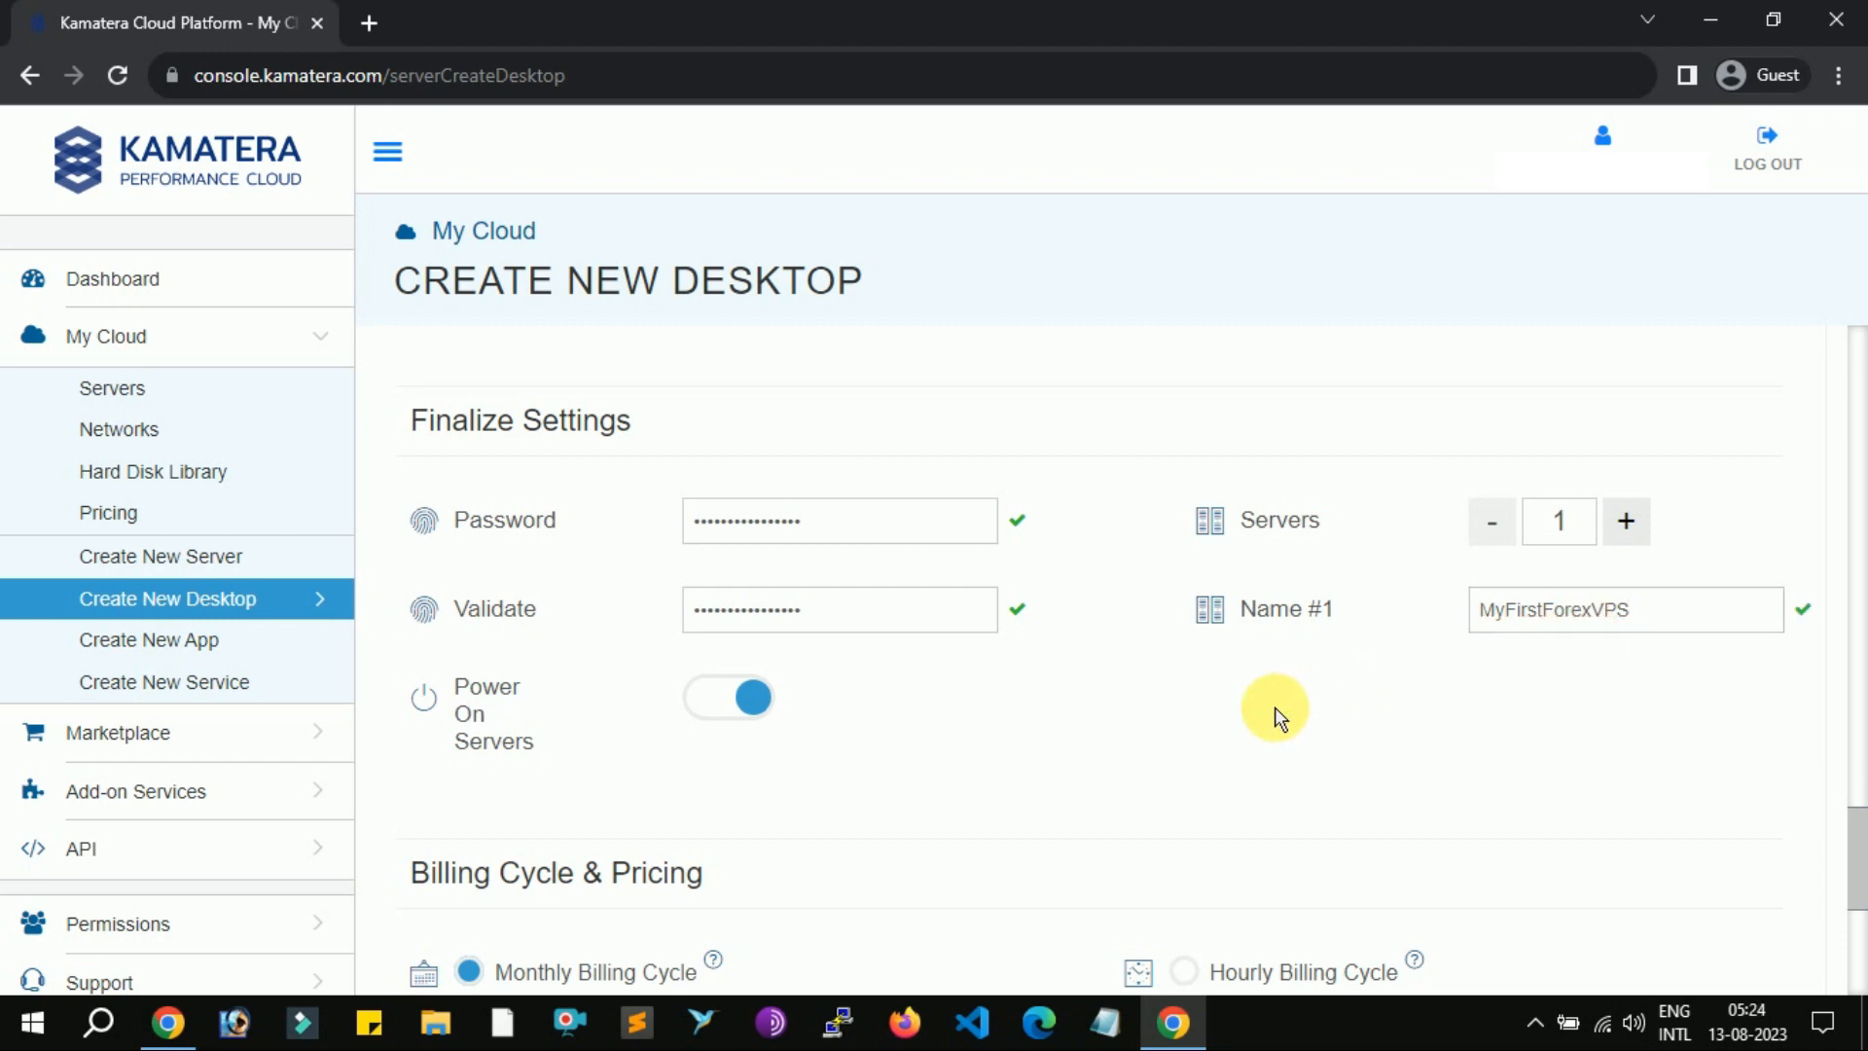
scroll("down", 3)
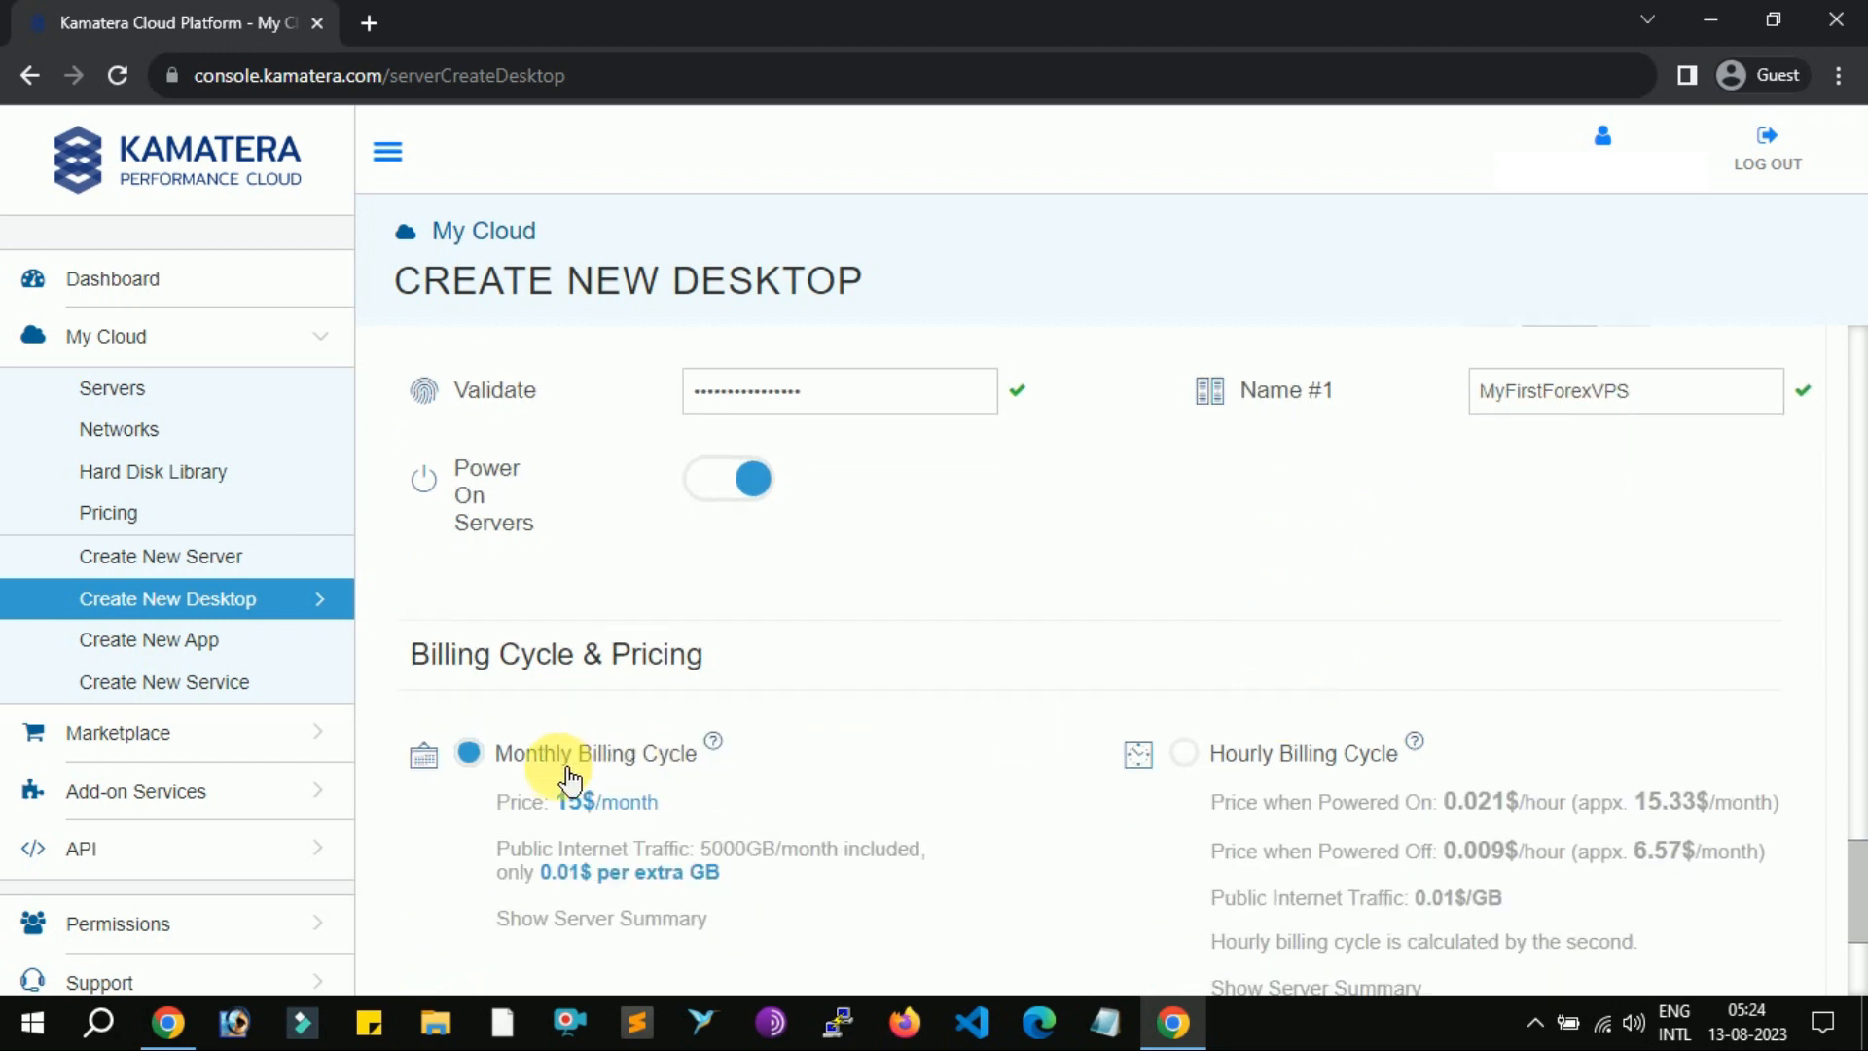
scroll("down", 3)
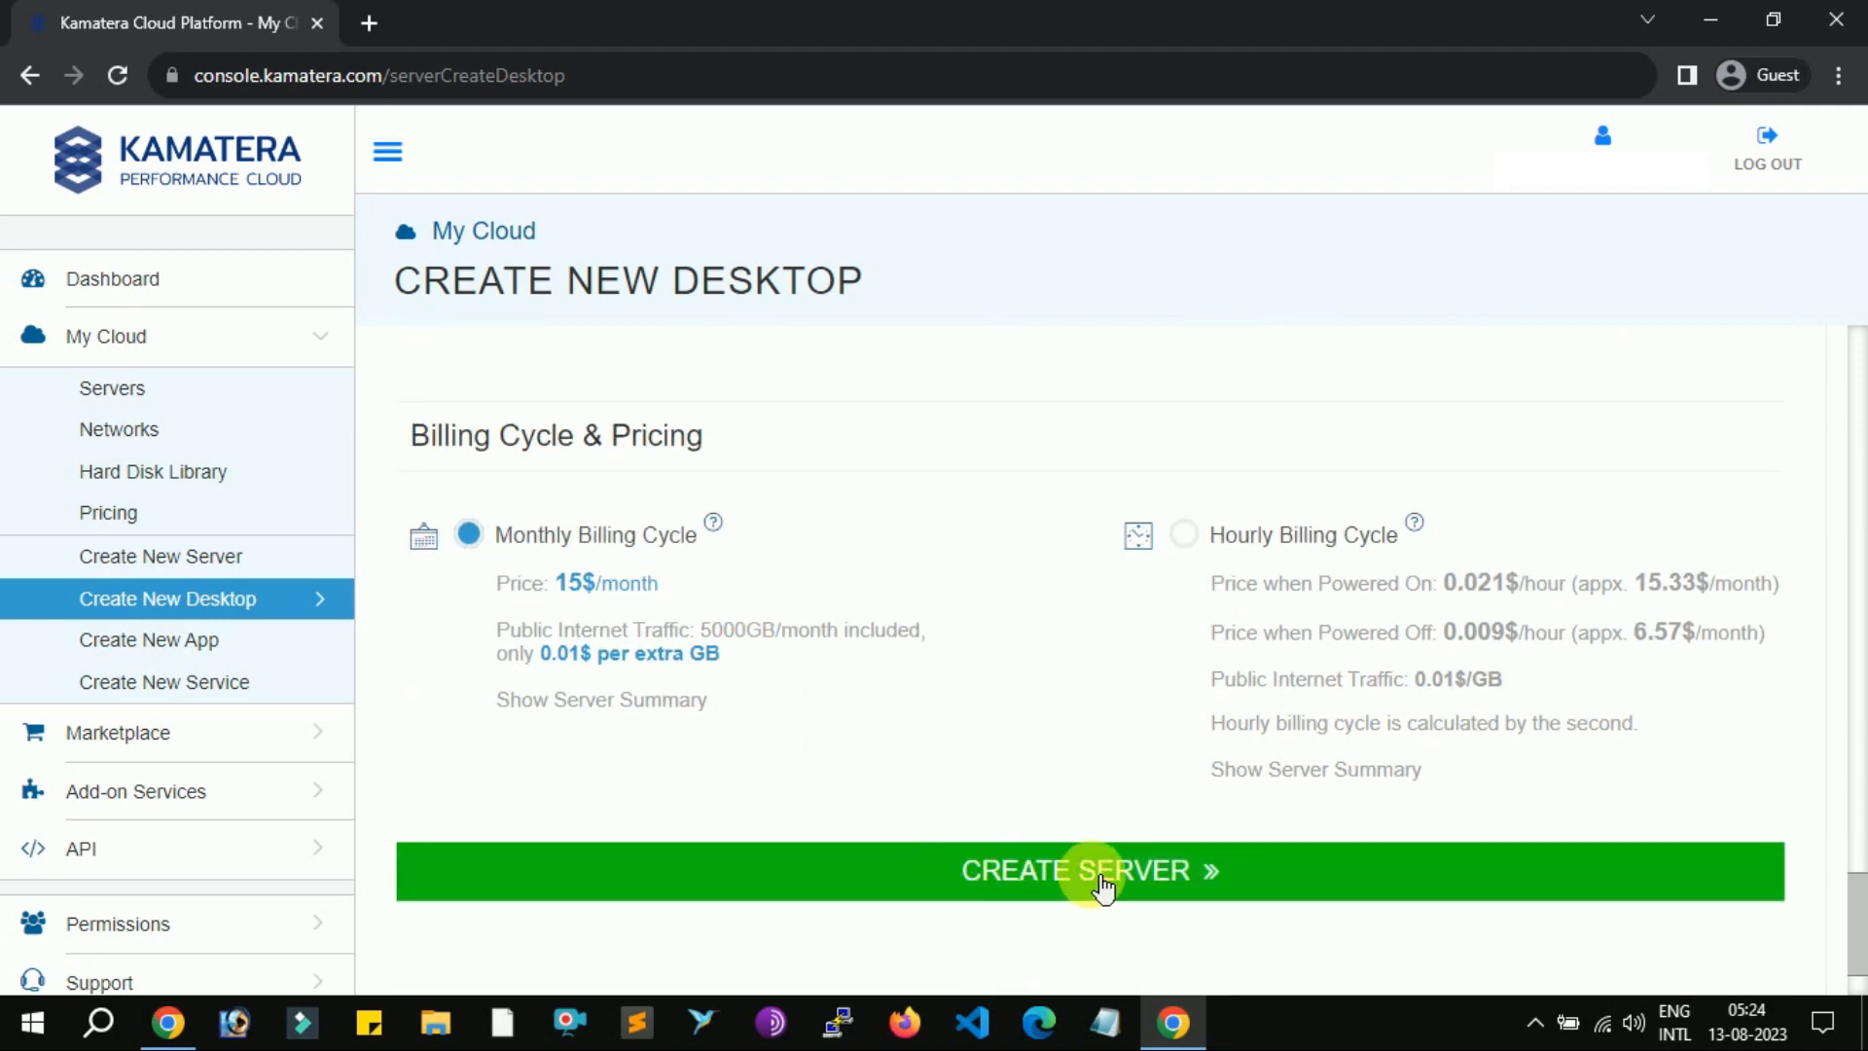
left_click(1101, 871)
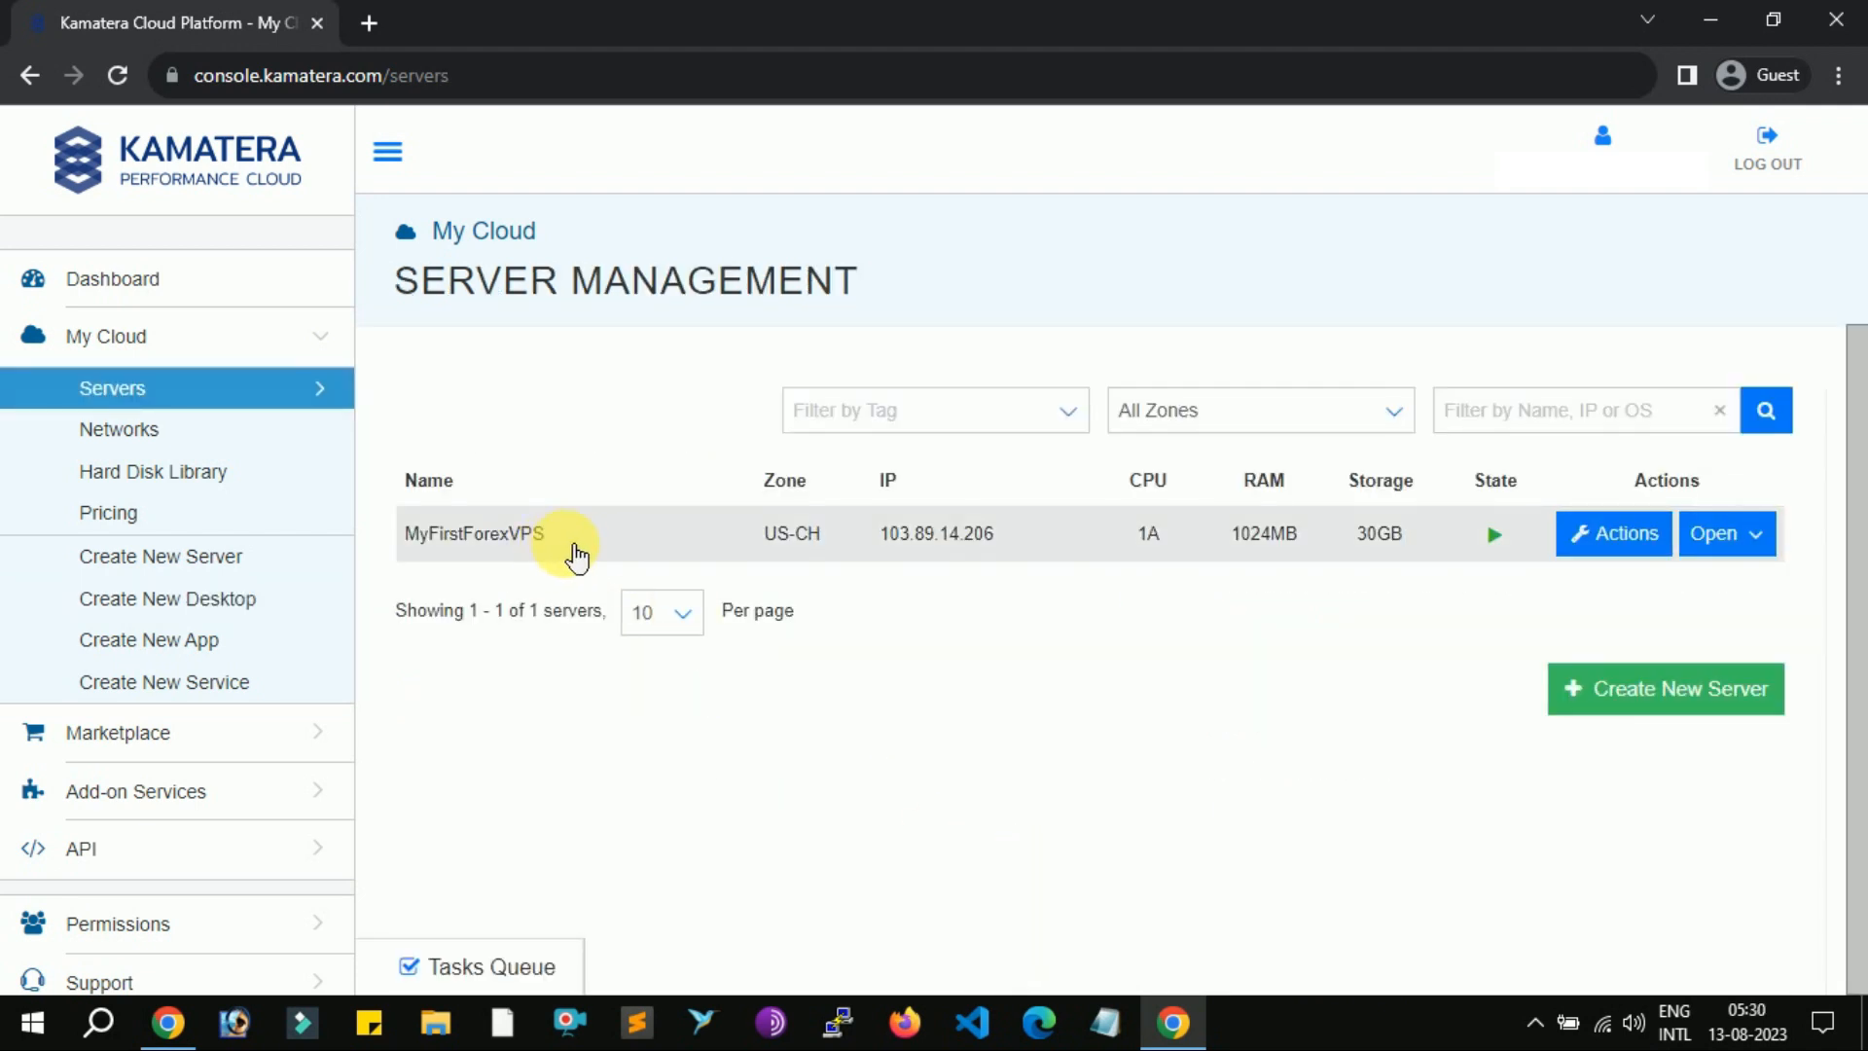
mouse_move(374, 12)
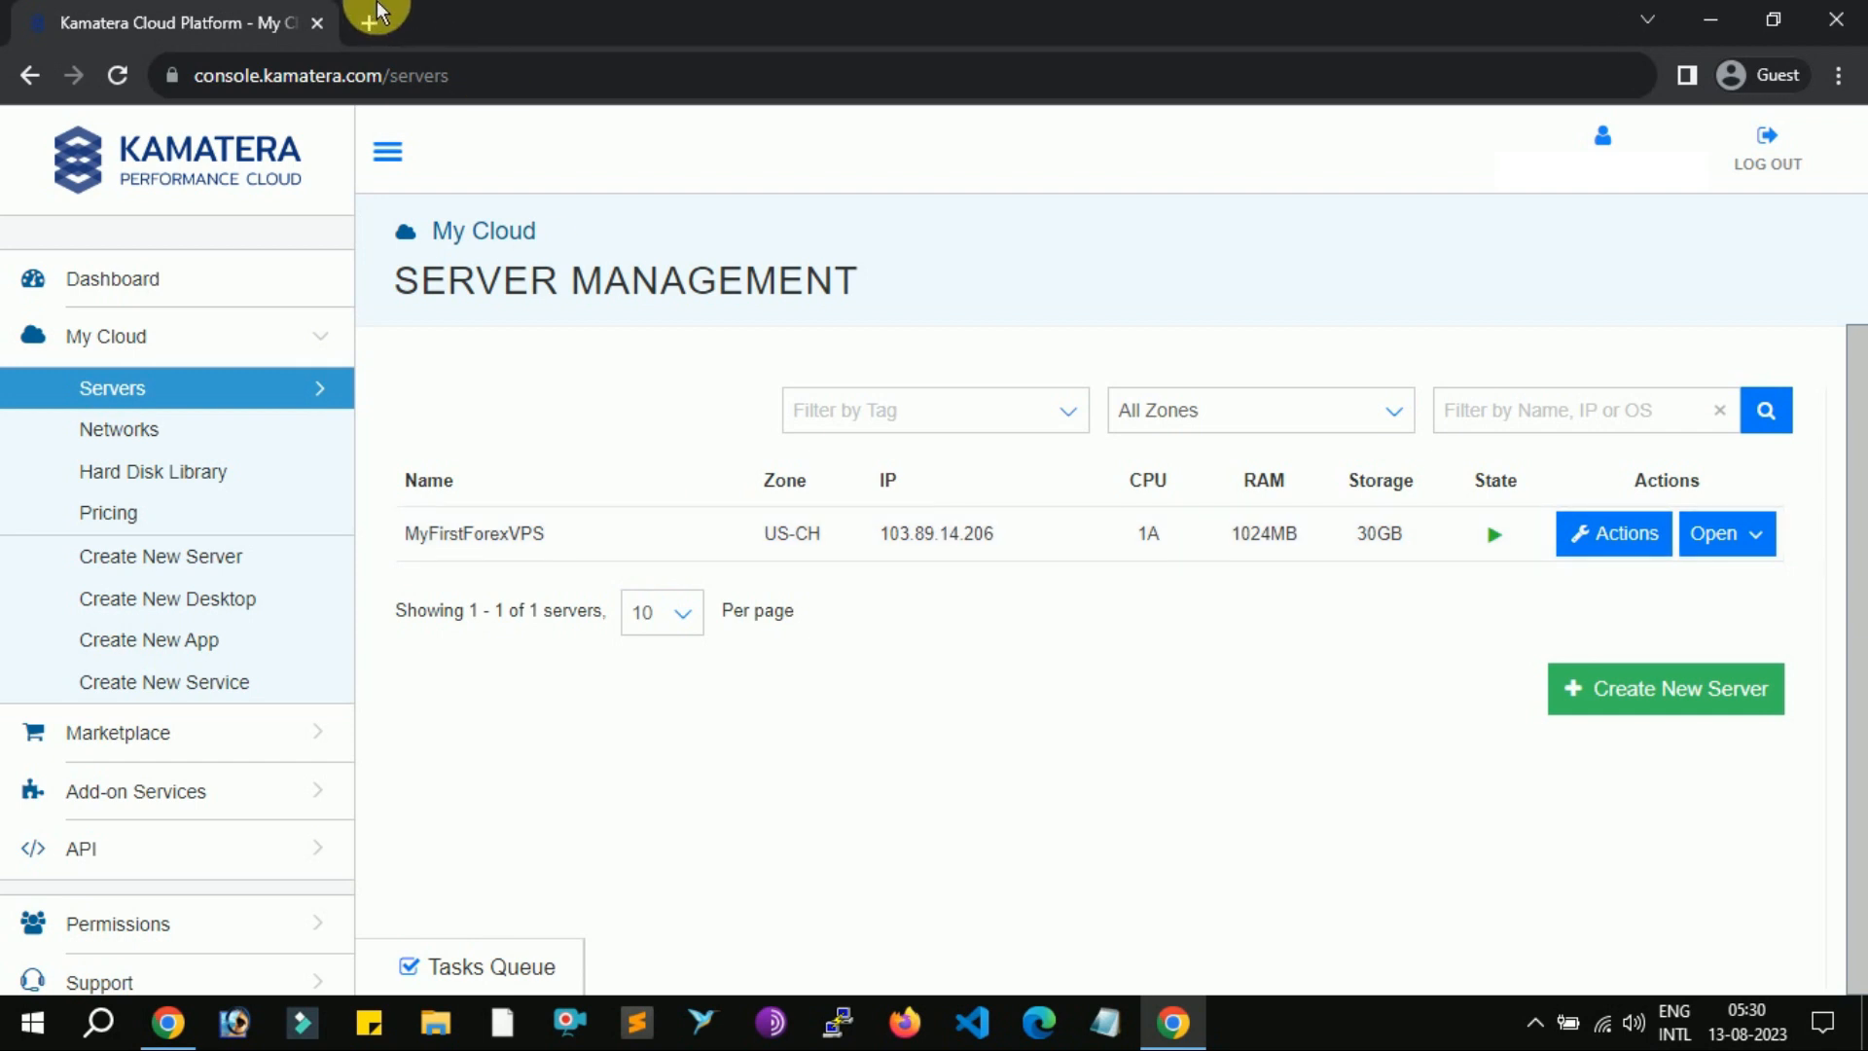
left_click(379, 15)
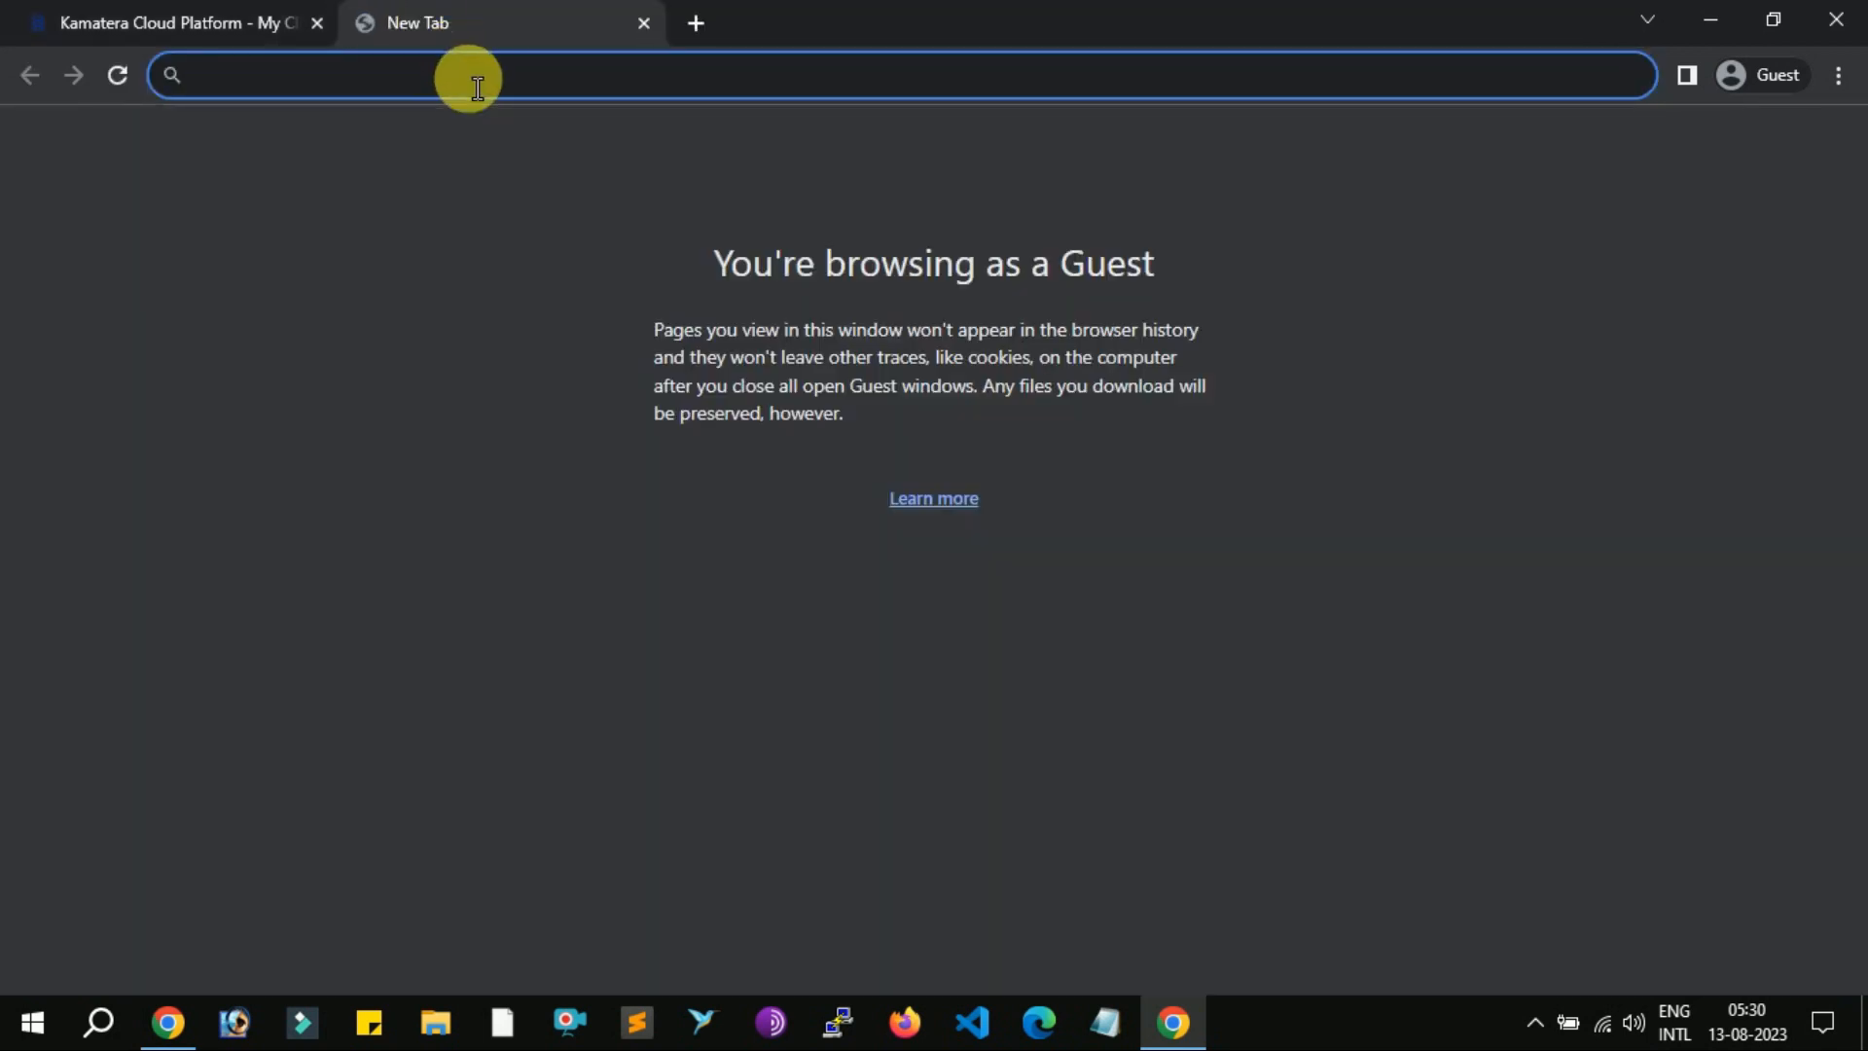
Search Google for 'remote desktop' and open the Microsoft Remote Desktop app page.
type("remote")
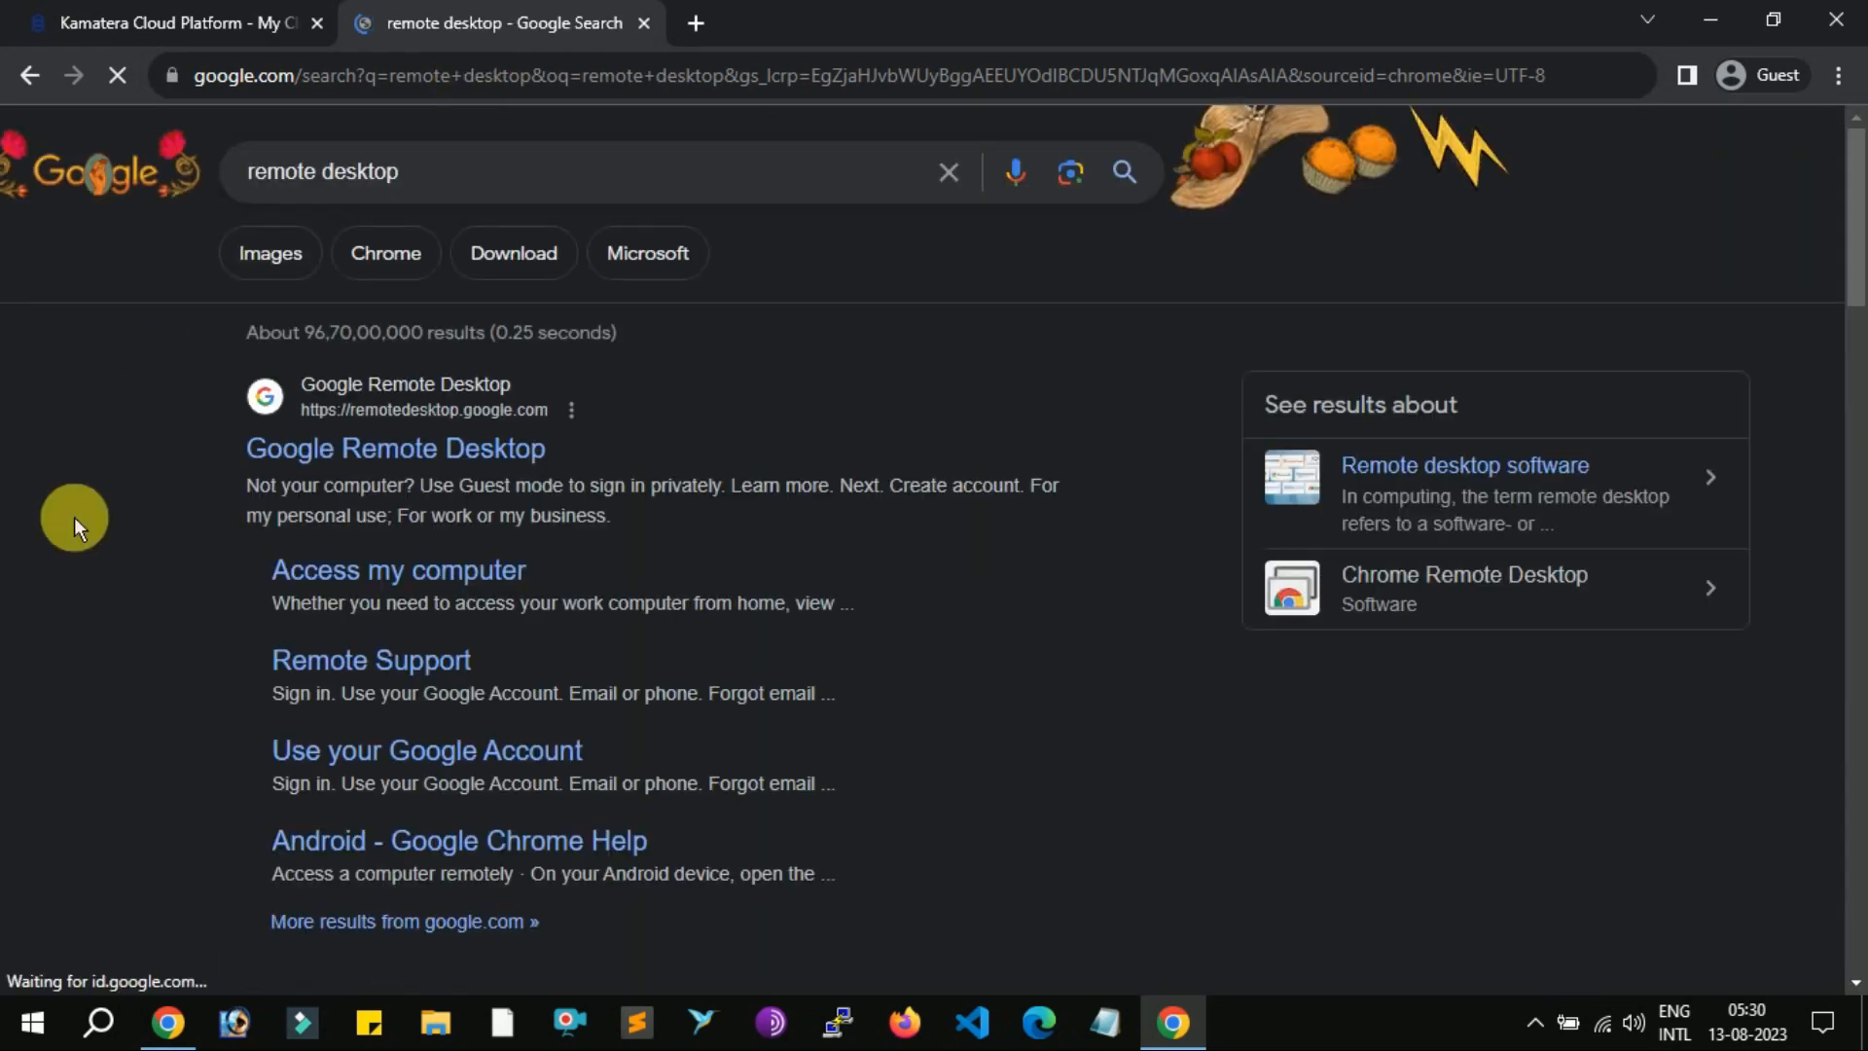
scroll("down", 3)
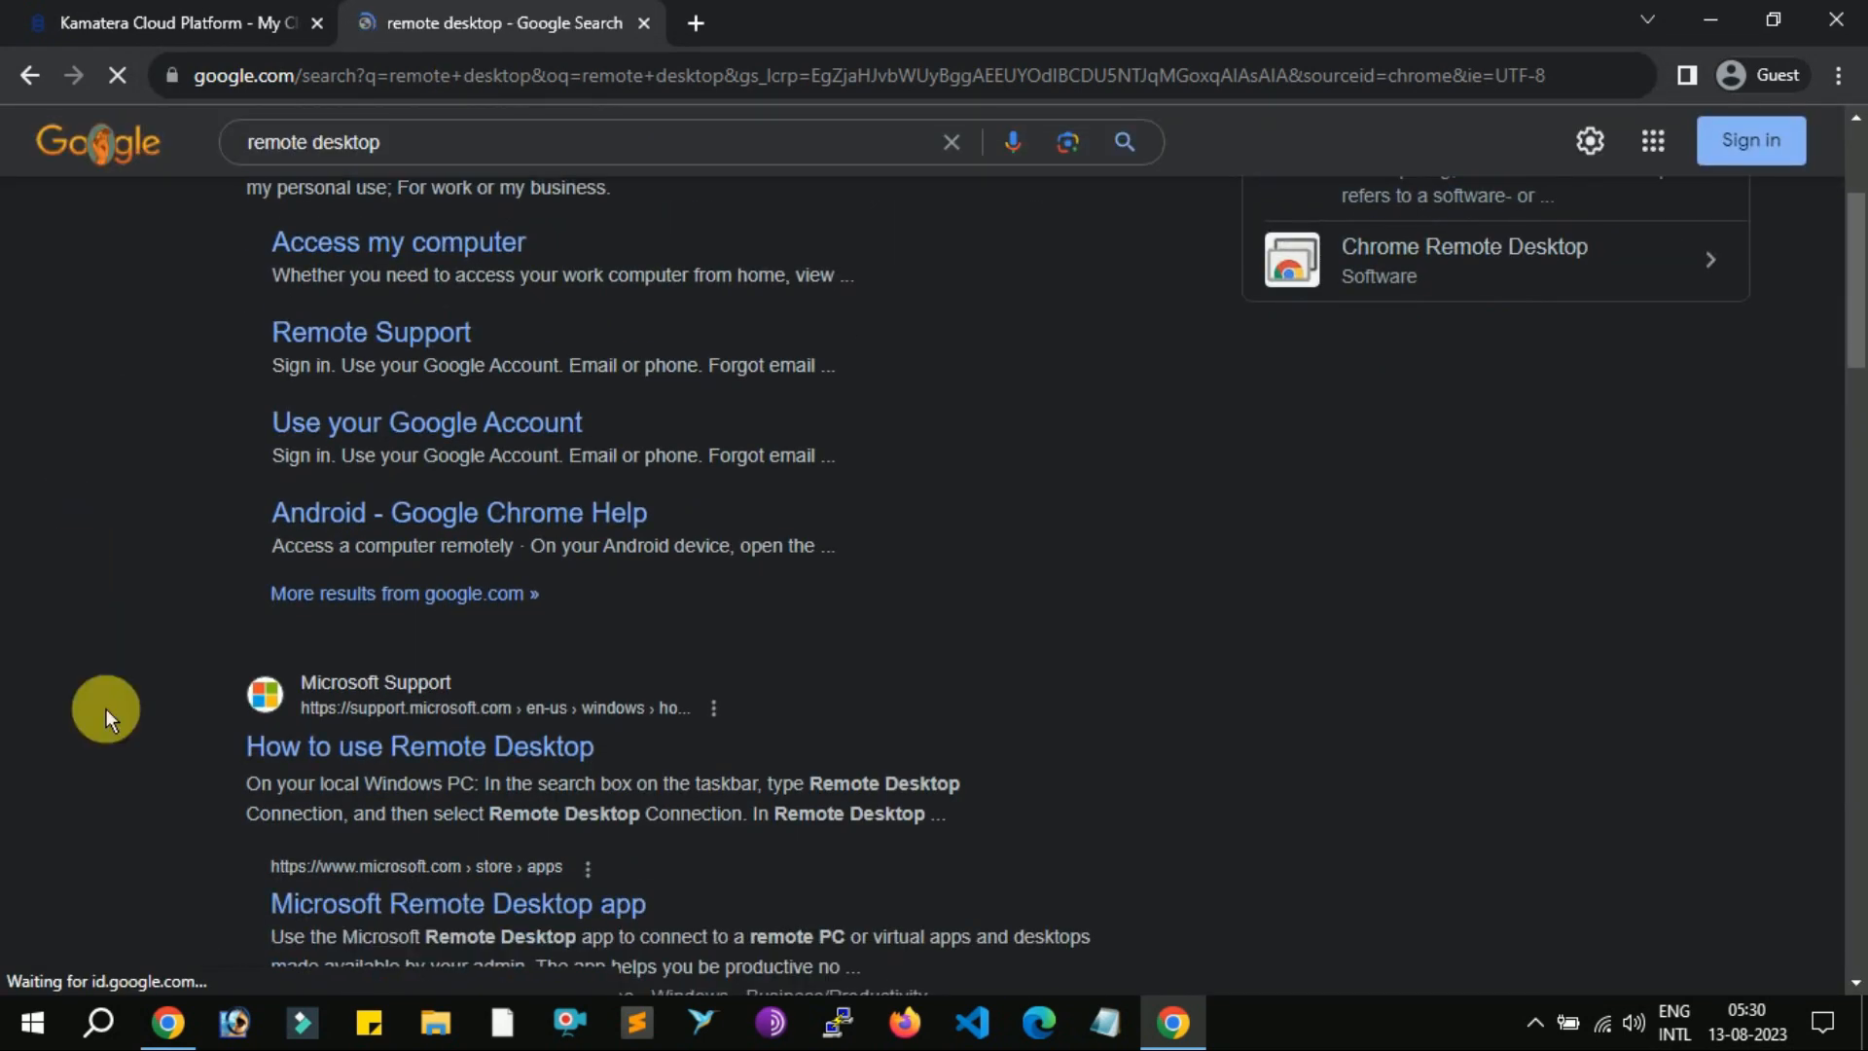
mouse_move(445, 930)
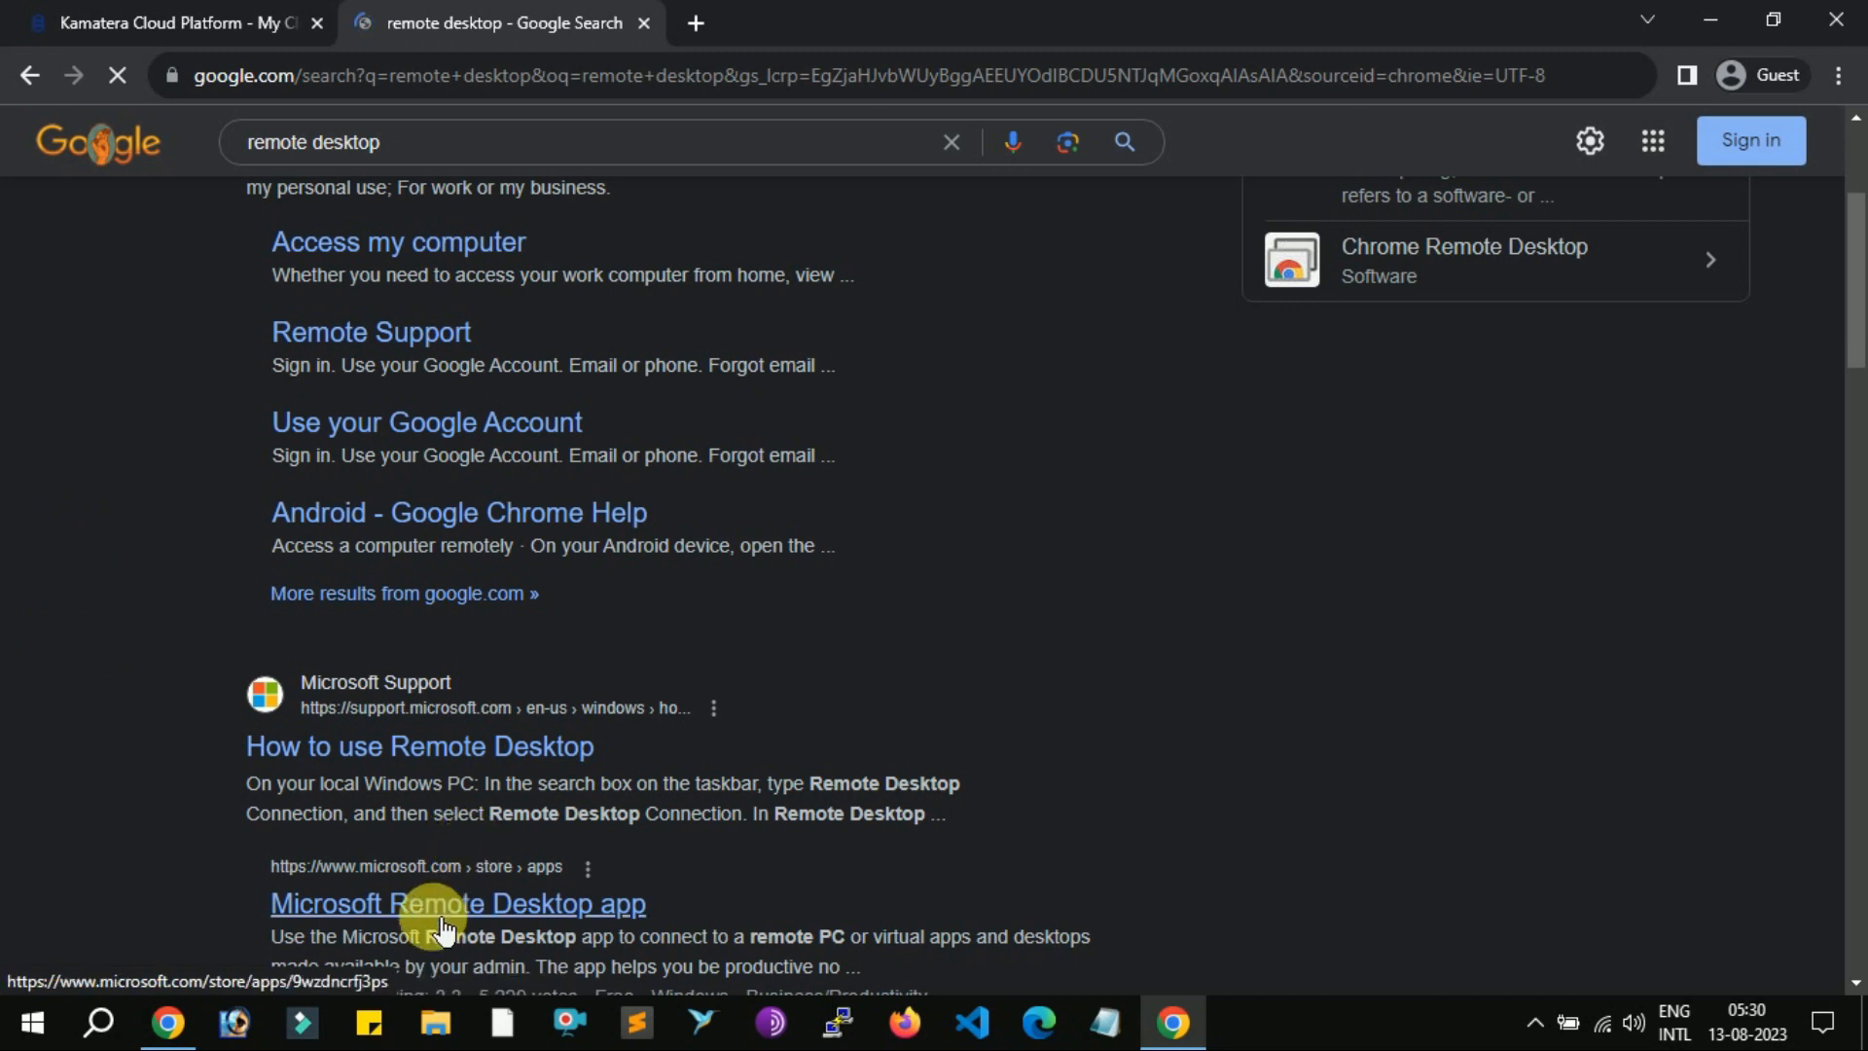
left_click(458, 903)
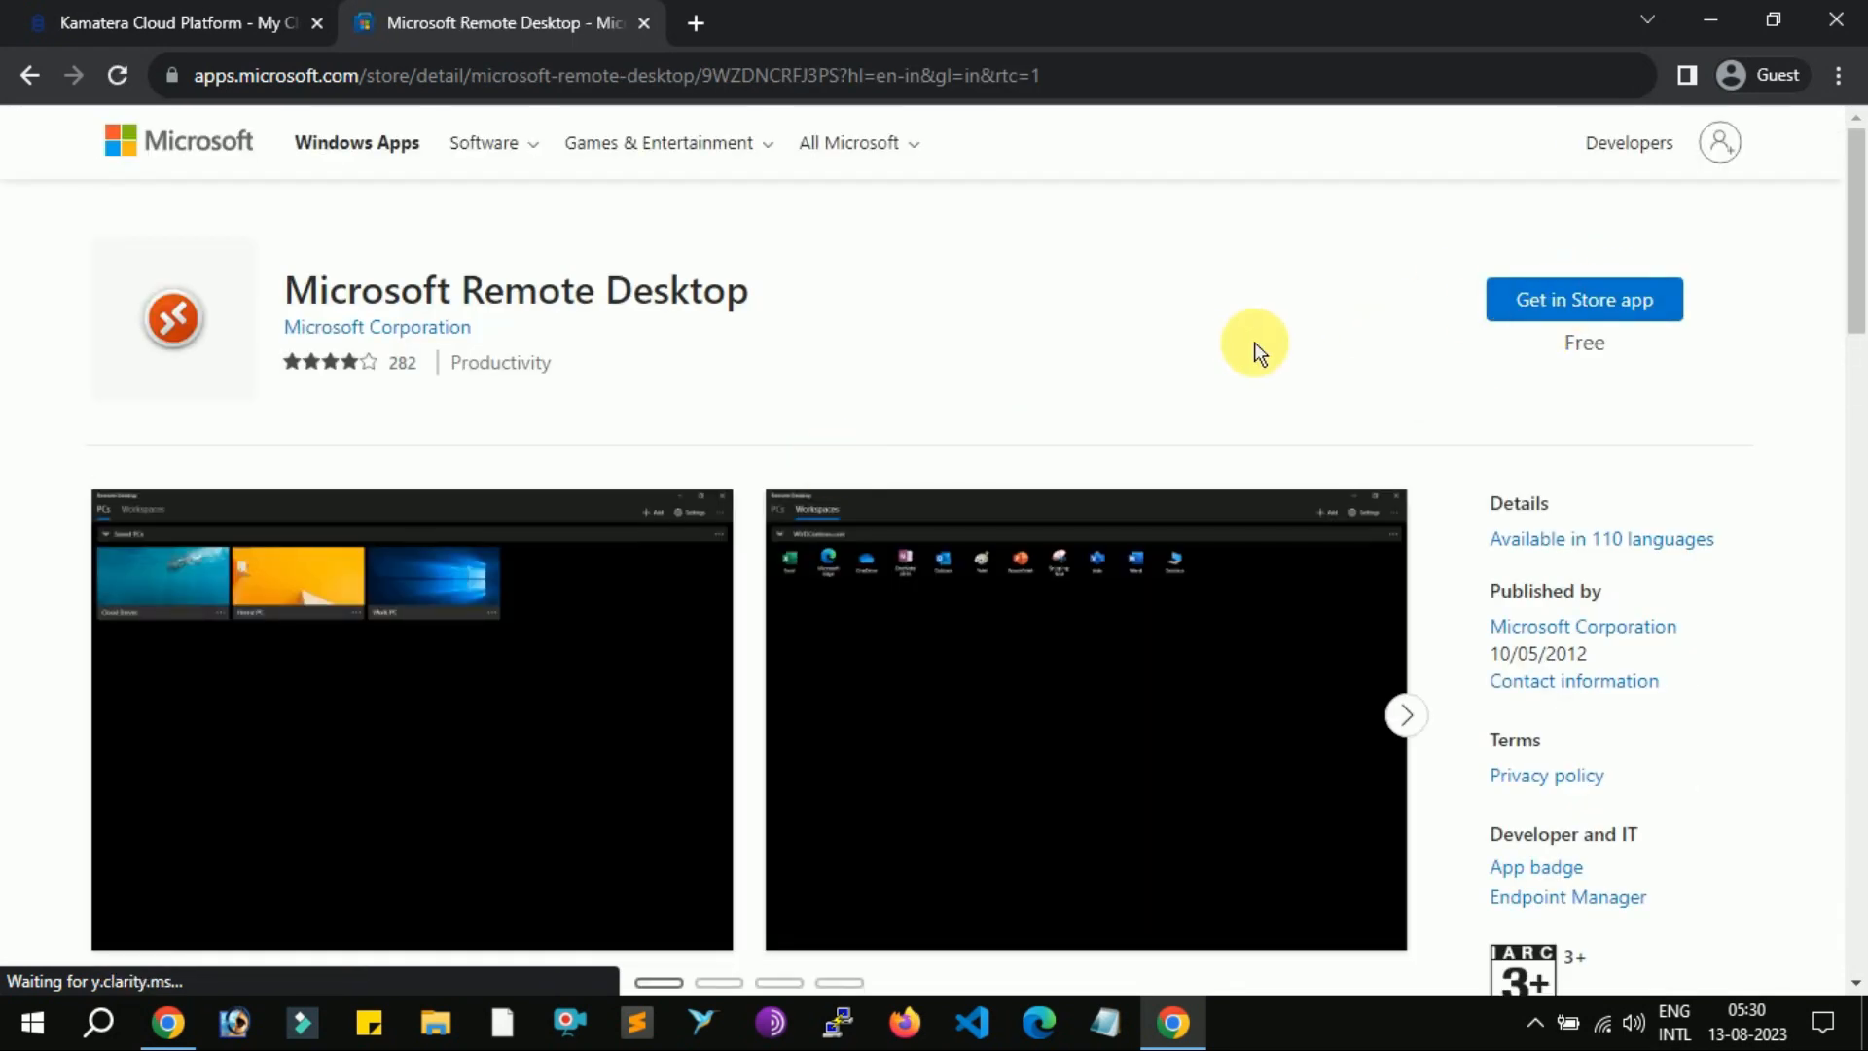
left_click(35, 1019)
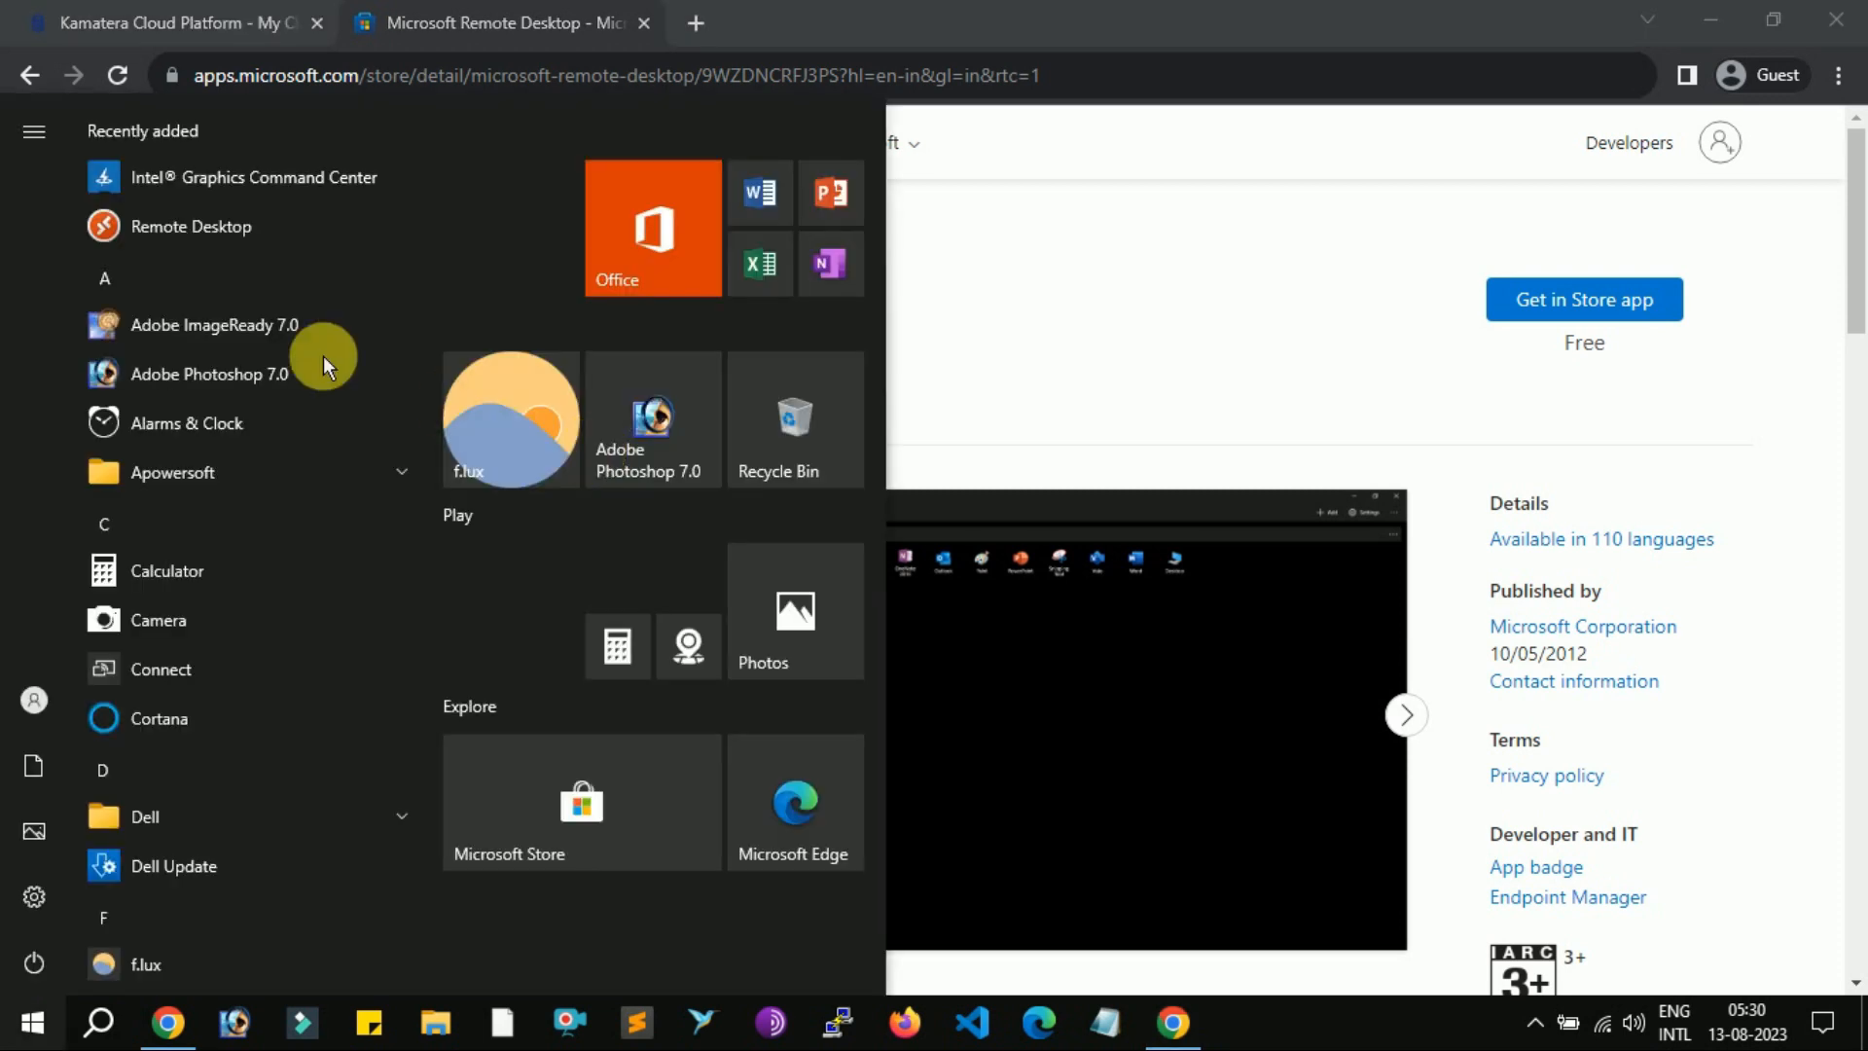
mouse_move(222, 247)
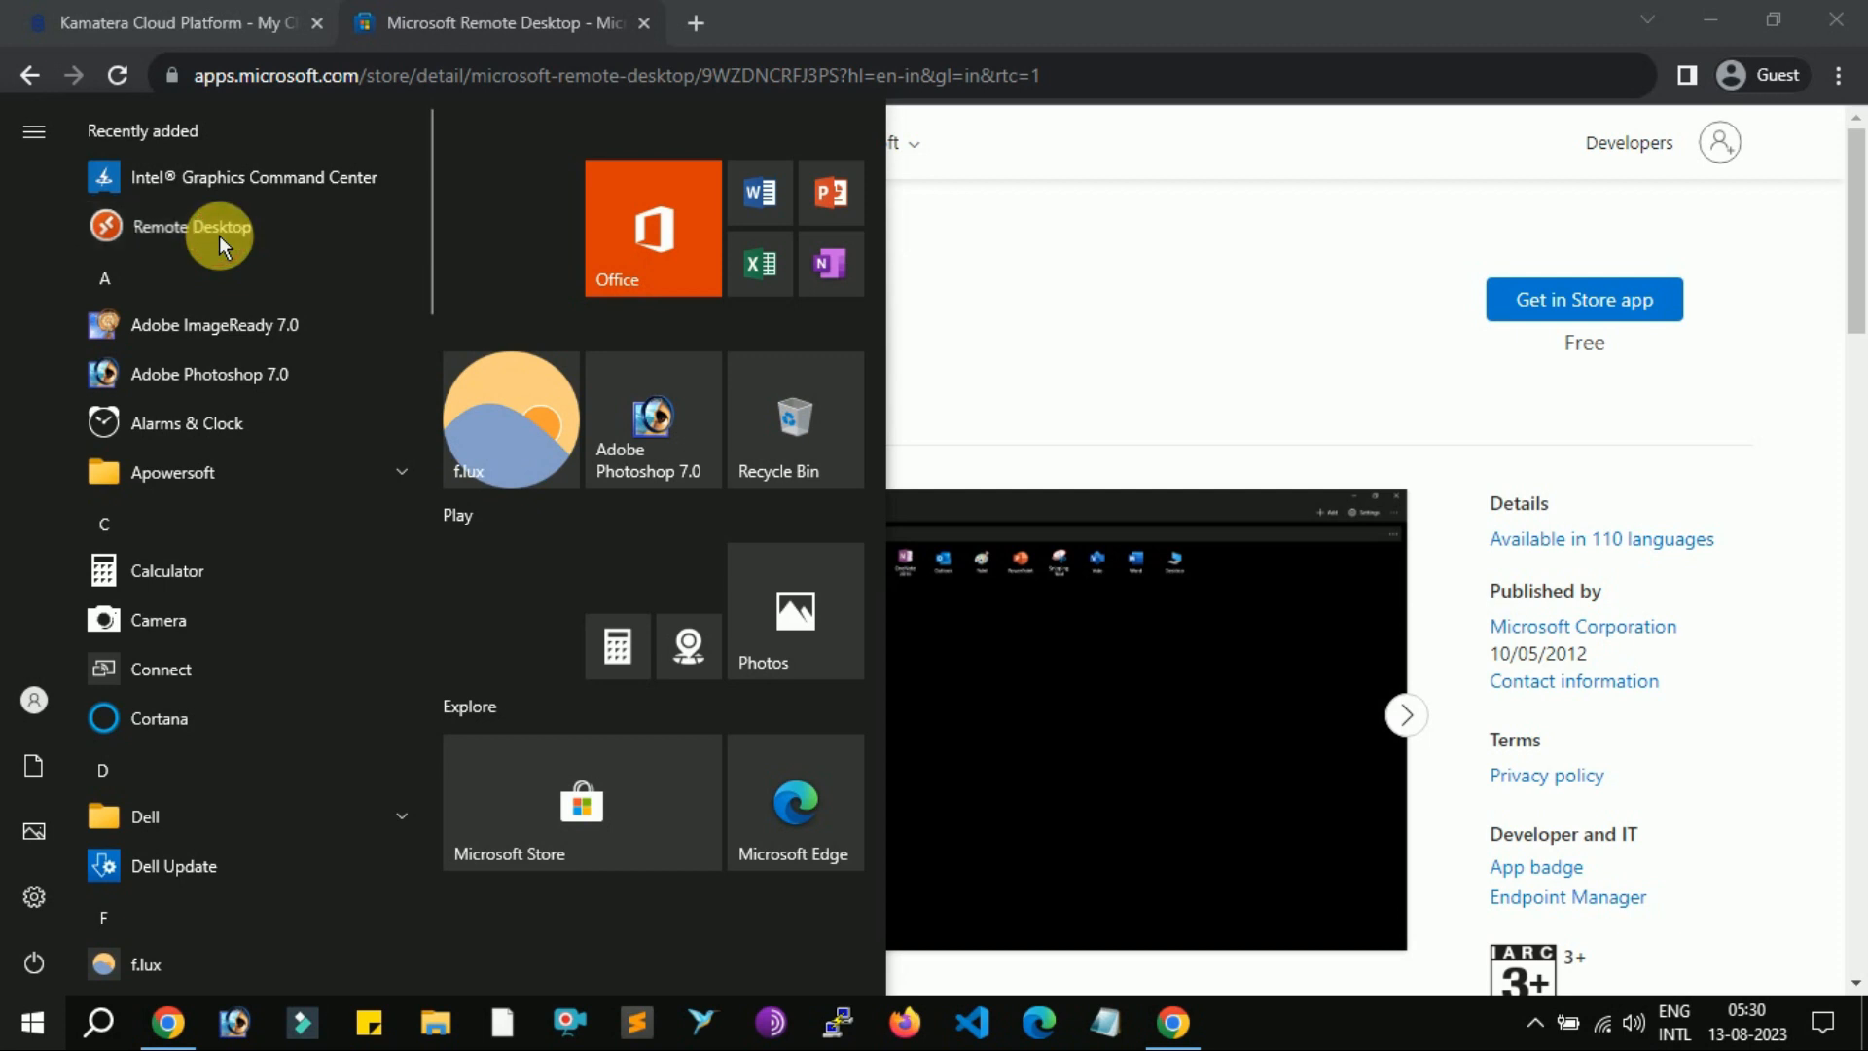
Launch Microsoft Remote Desktop from the Start menu and choose to add a PC.
left_click(185, 226)
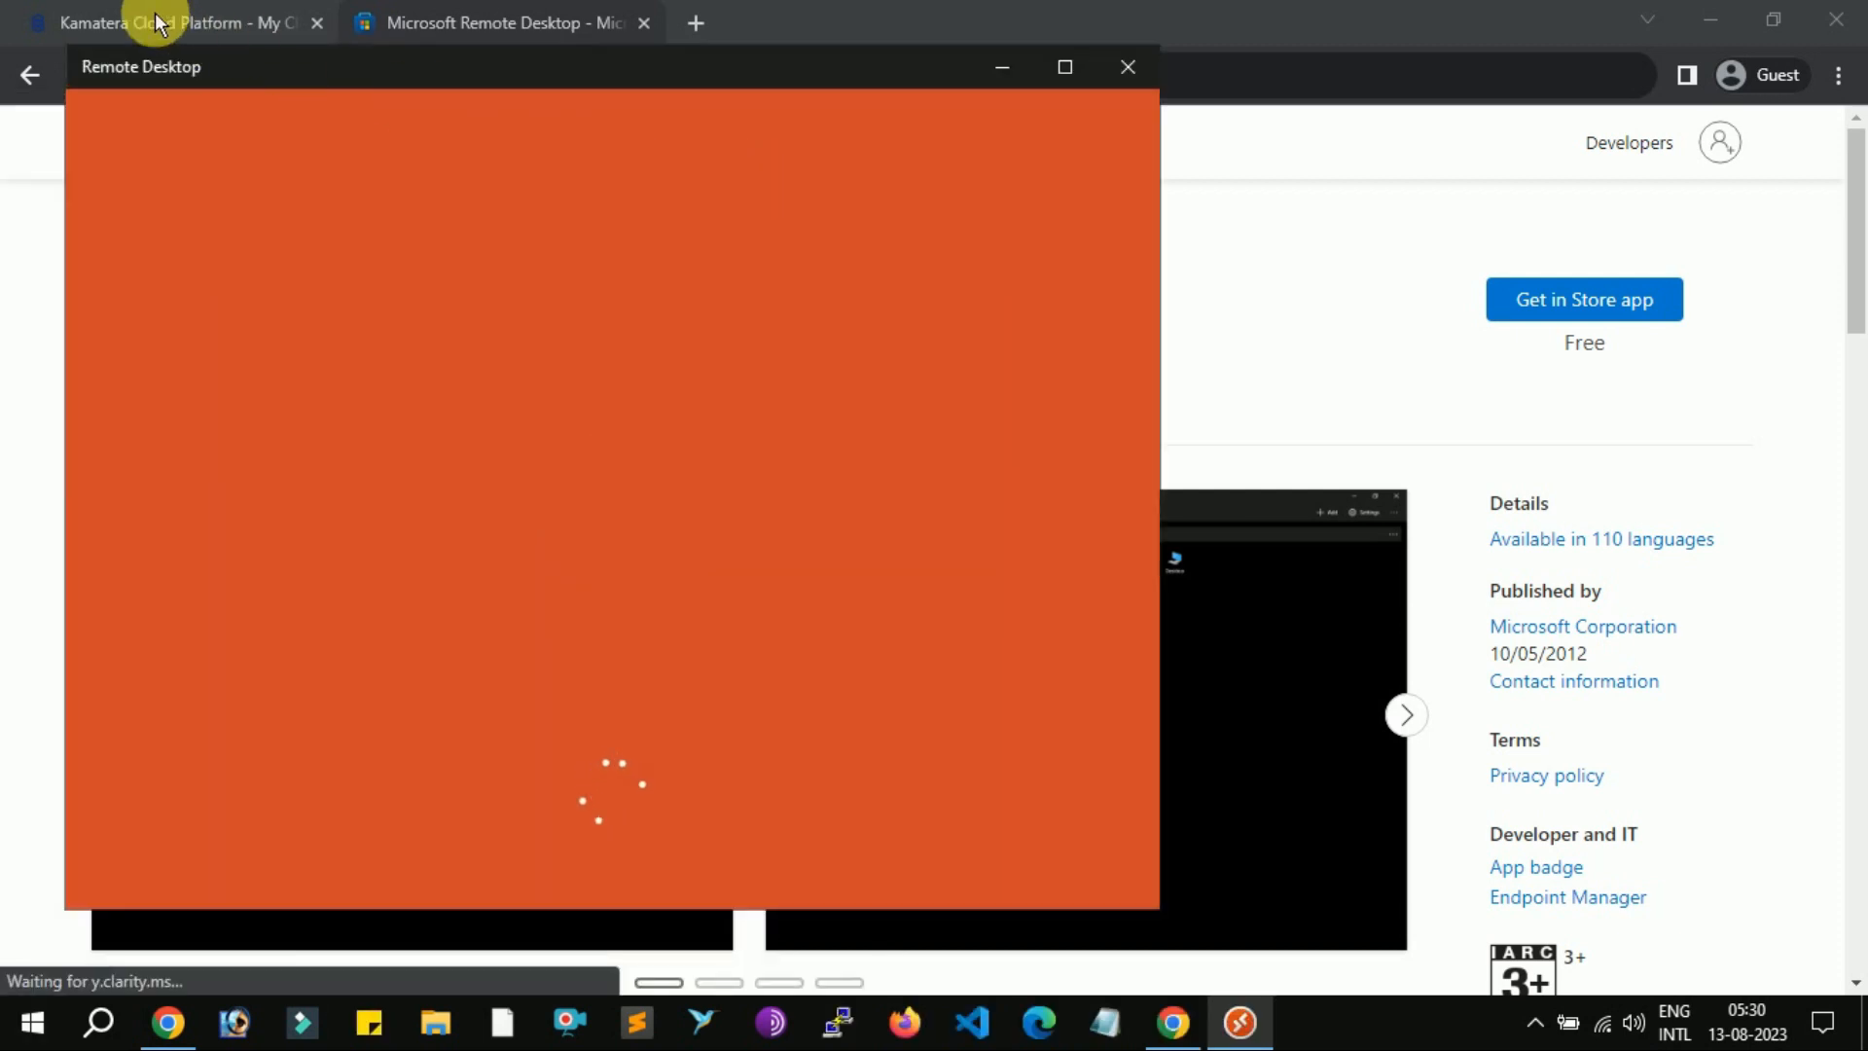
left_click(924, 116)
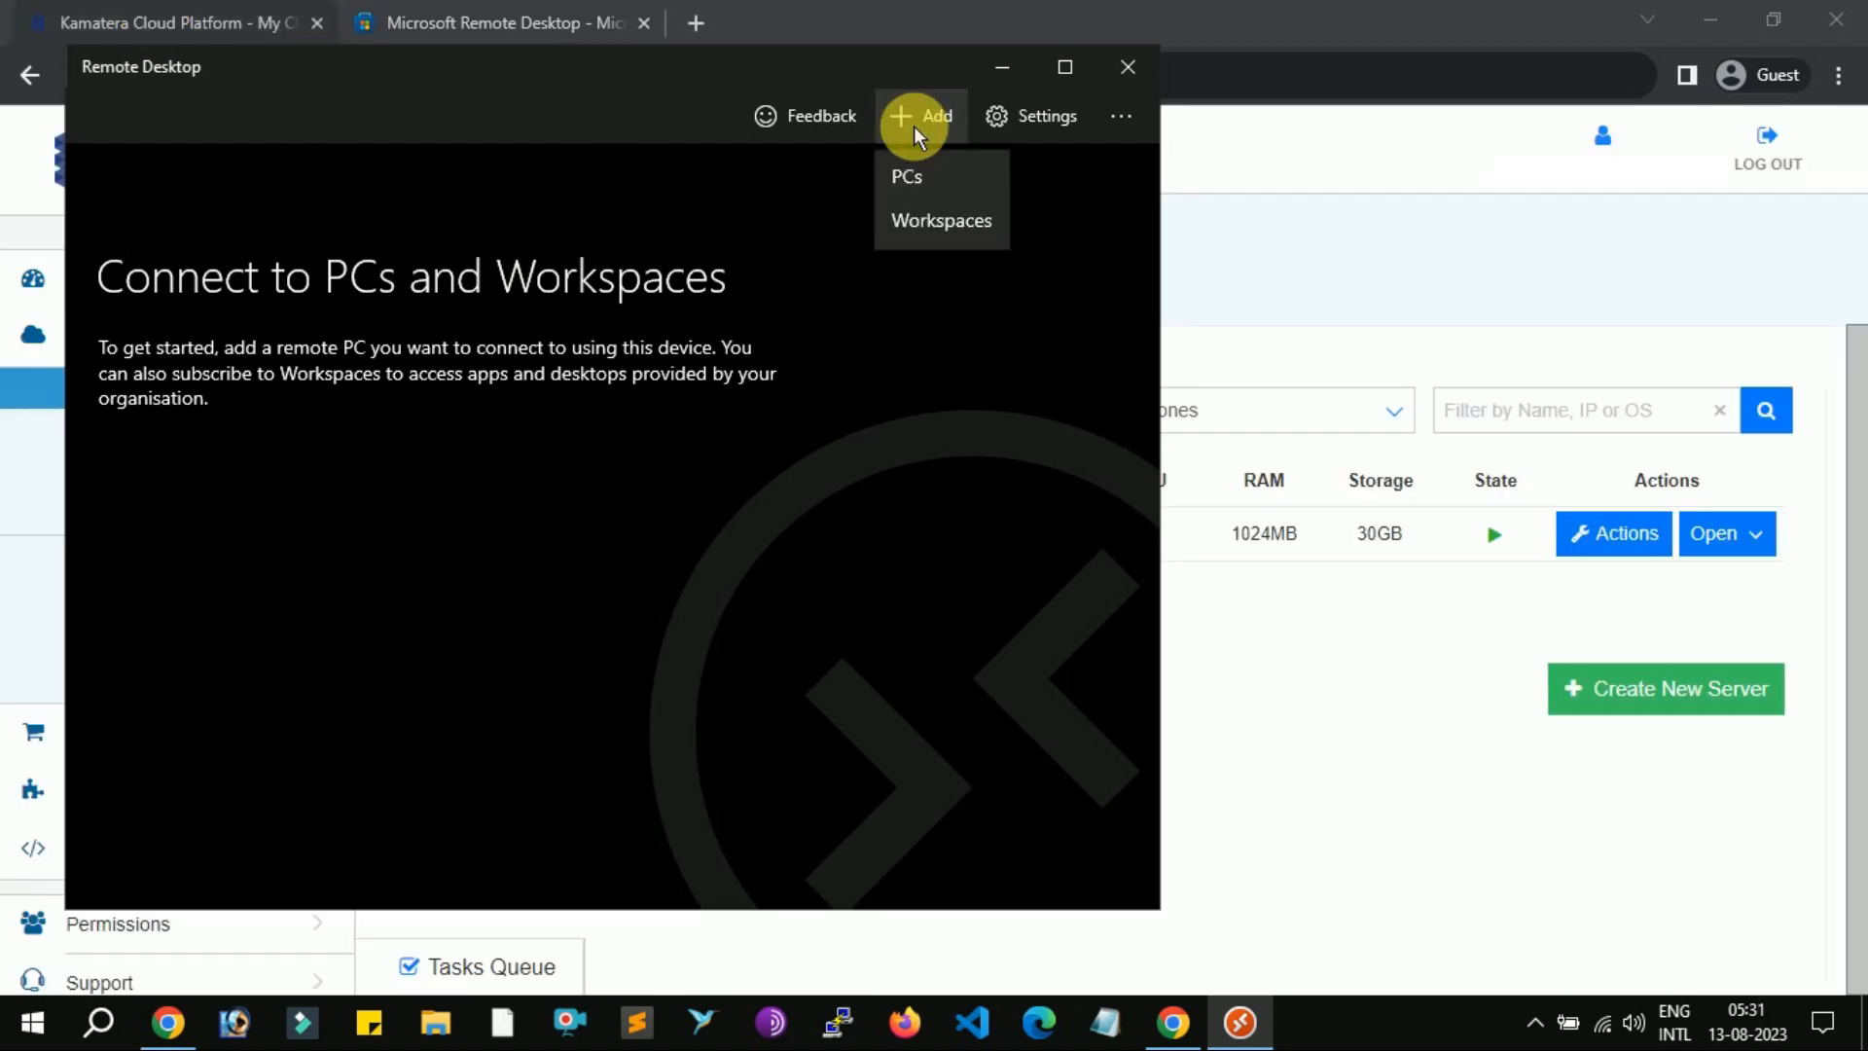
left_click(906, 177)
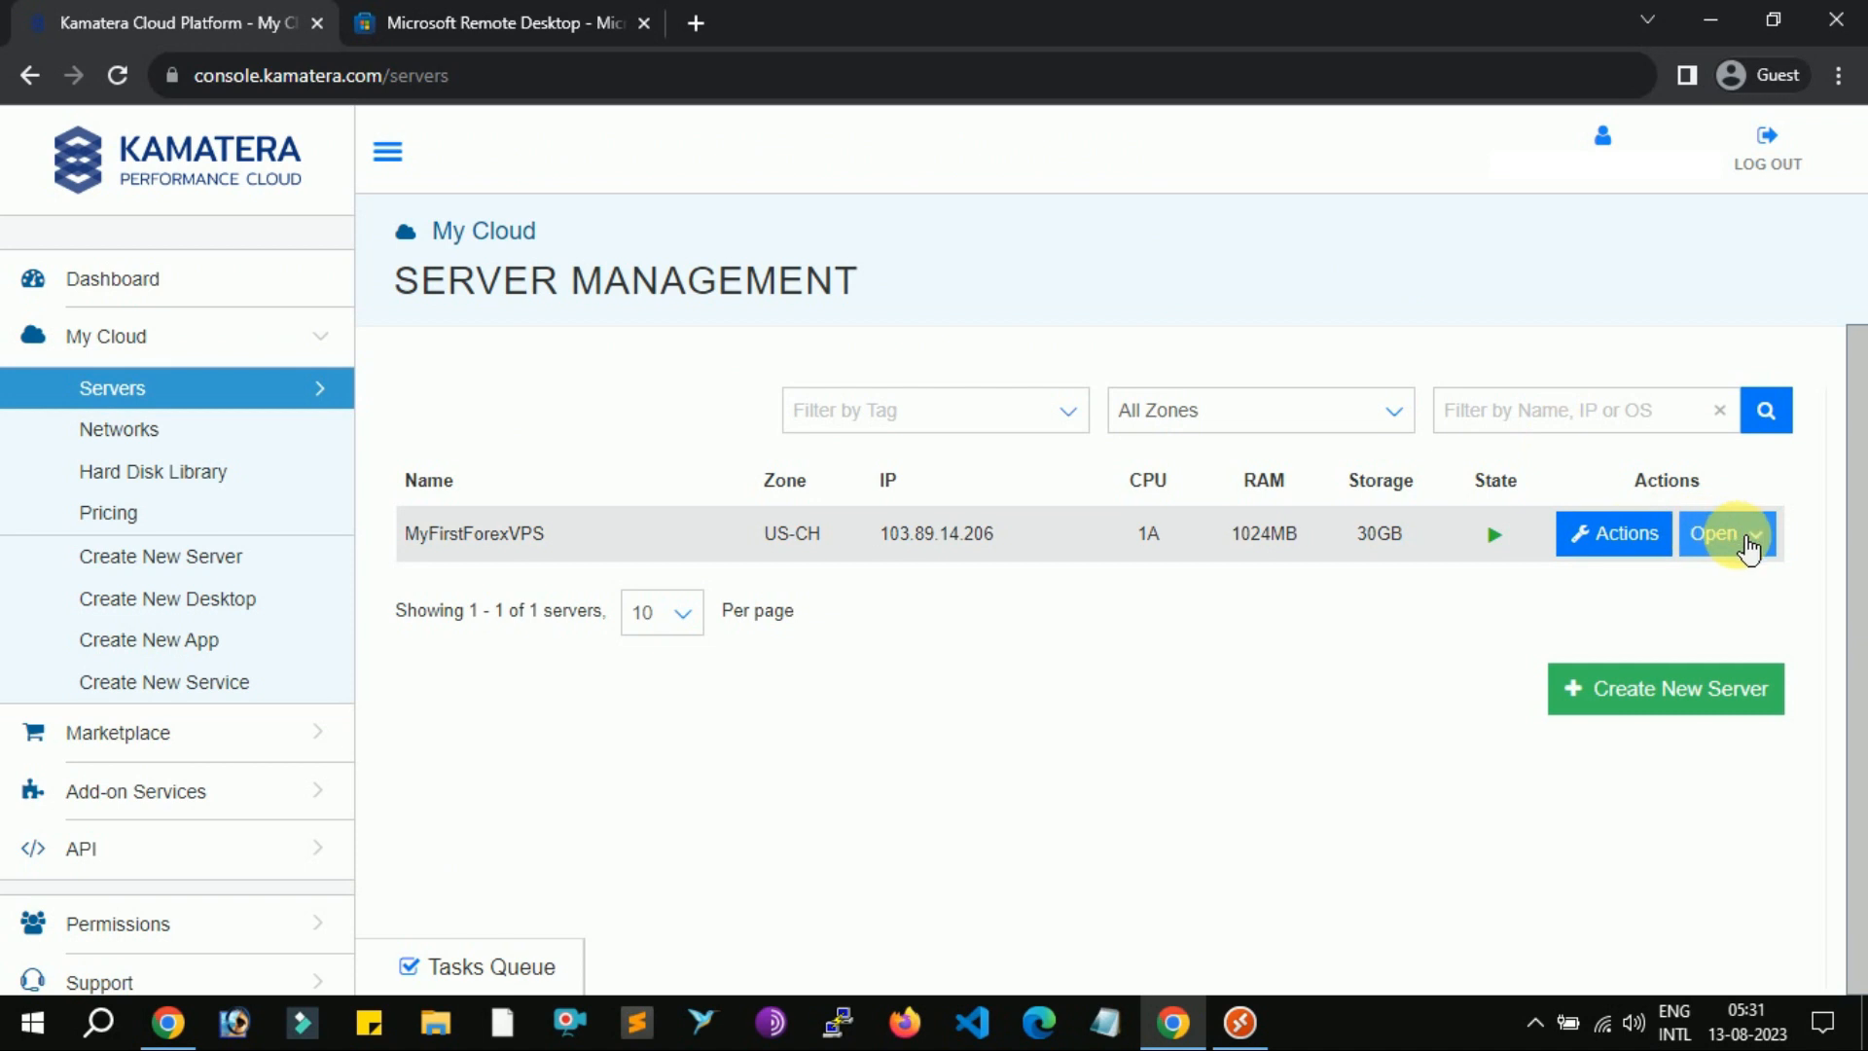
Enter PC name 103.89.14.206 and save an 'administrator' user account with its password.
left_click(1717, 533)
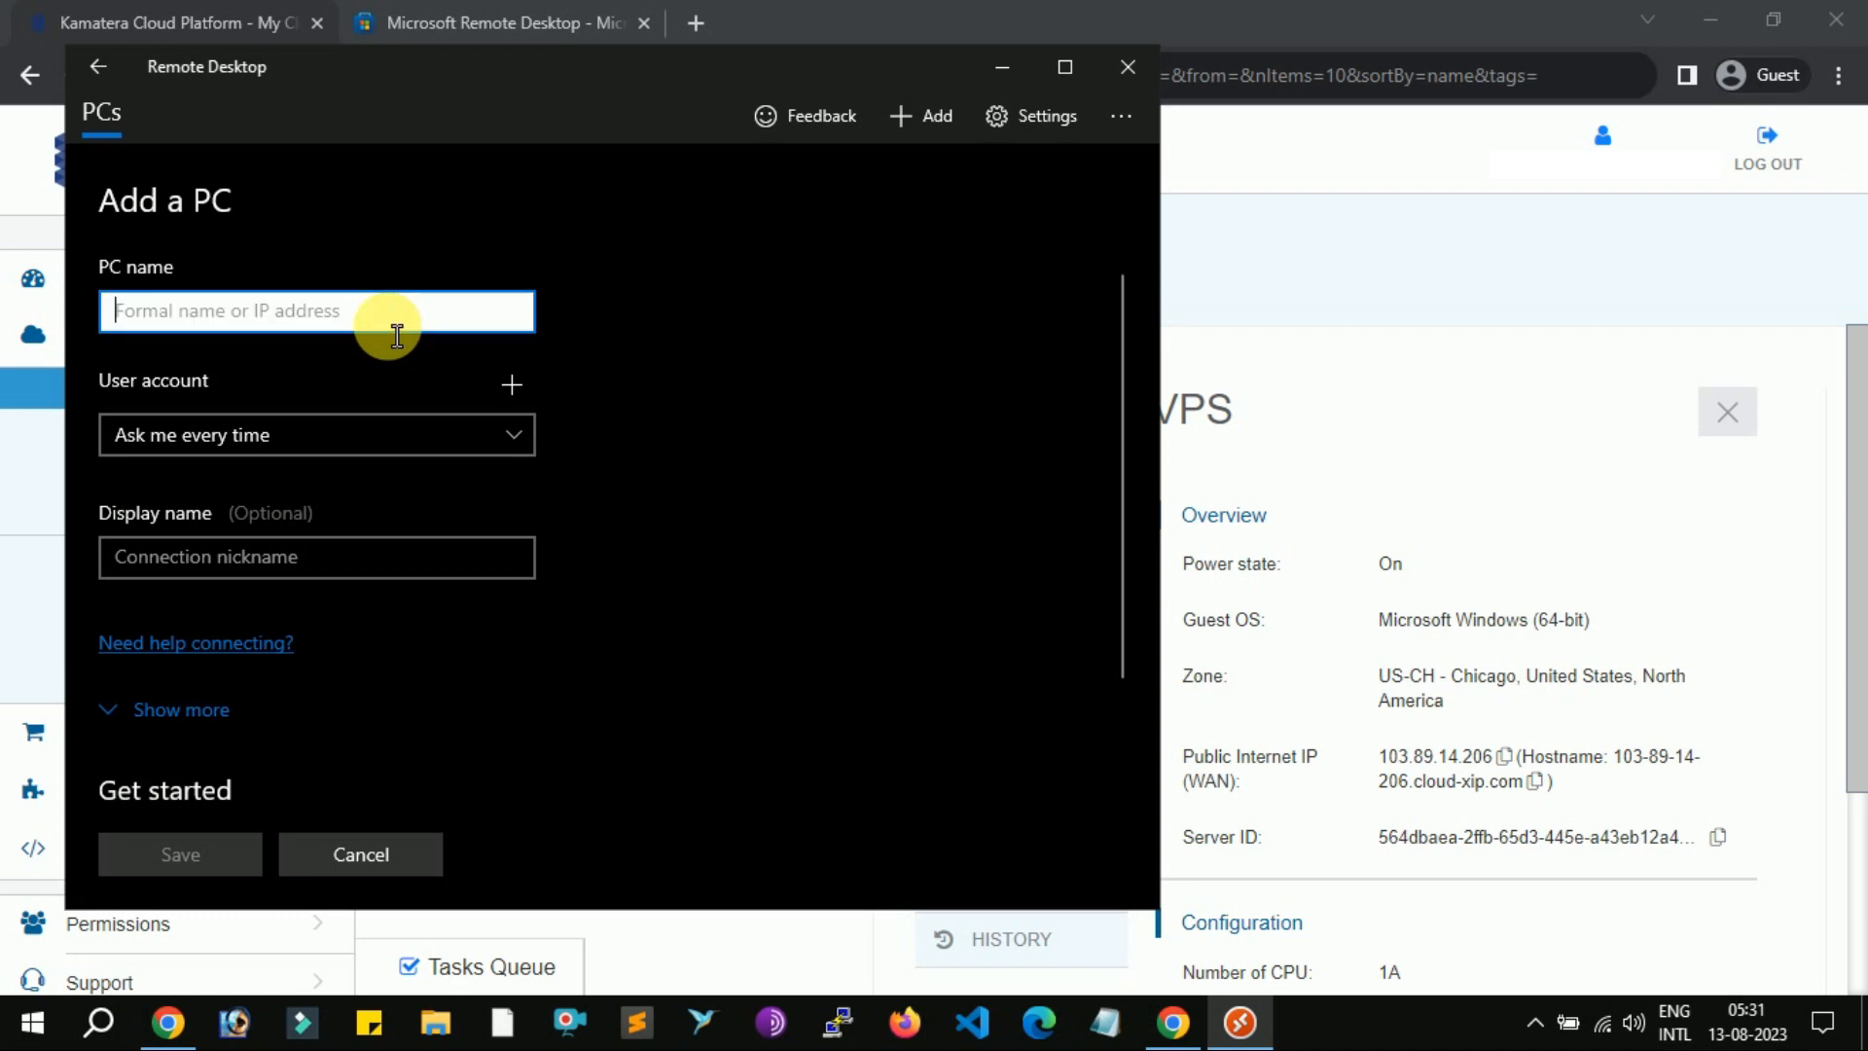
type("103.89.14.206")
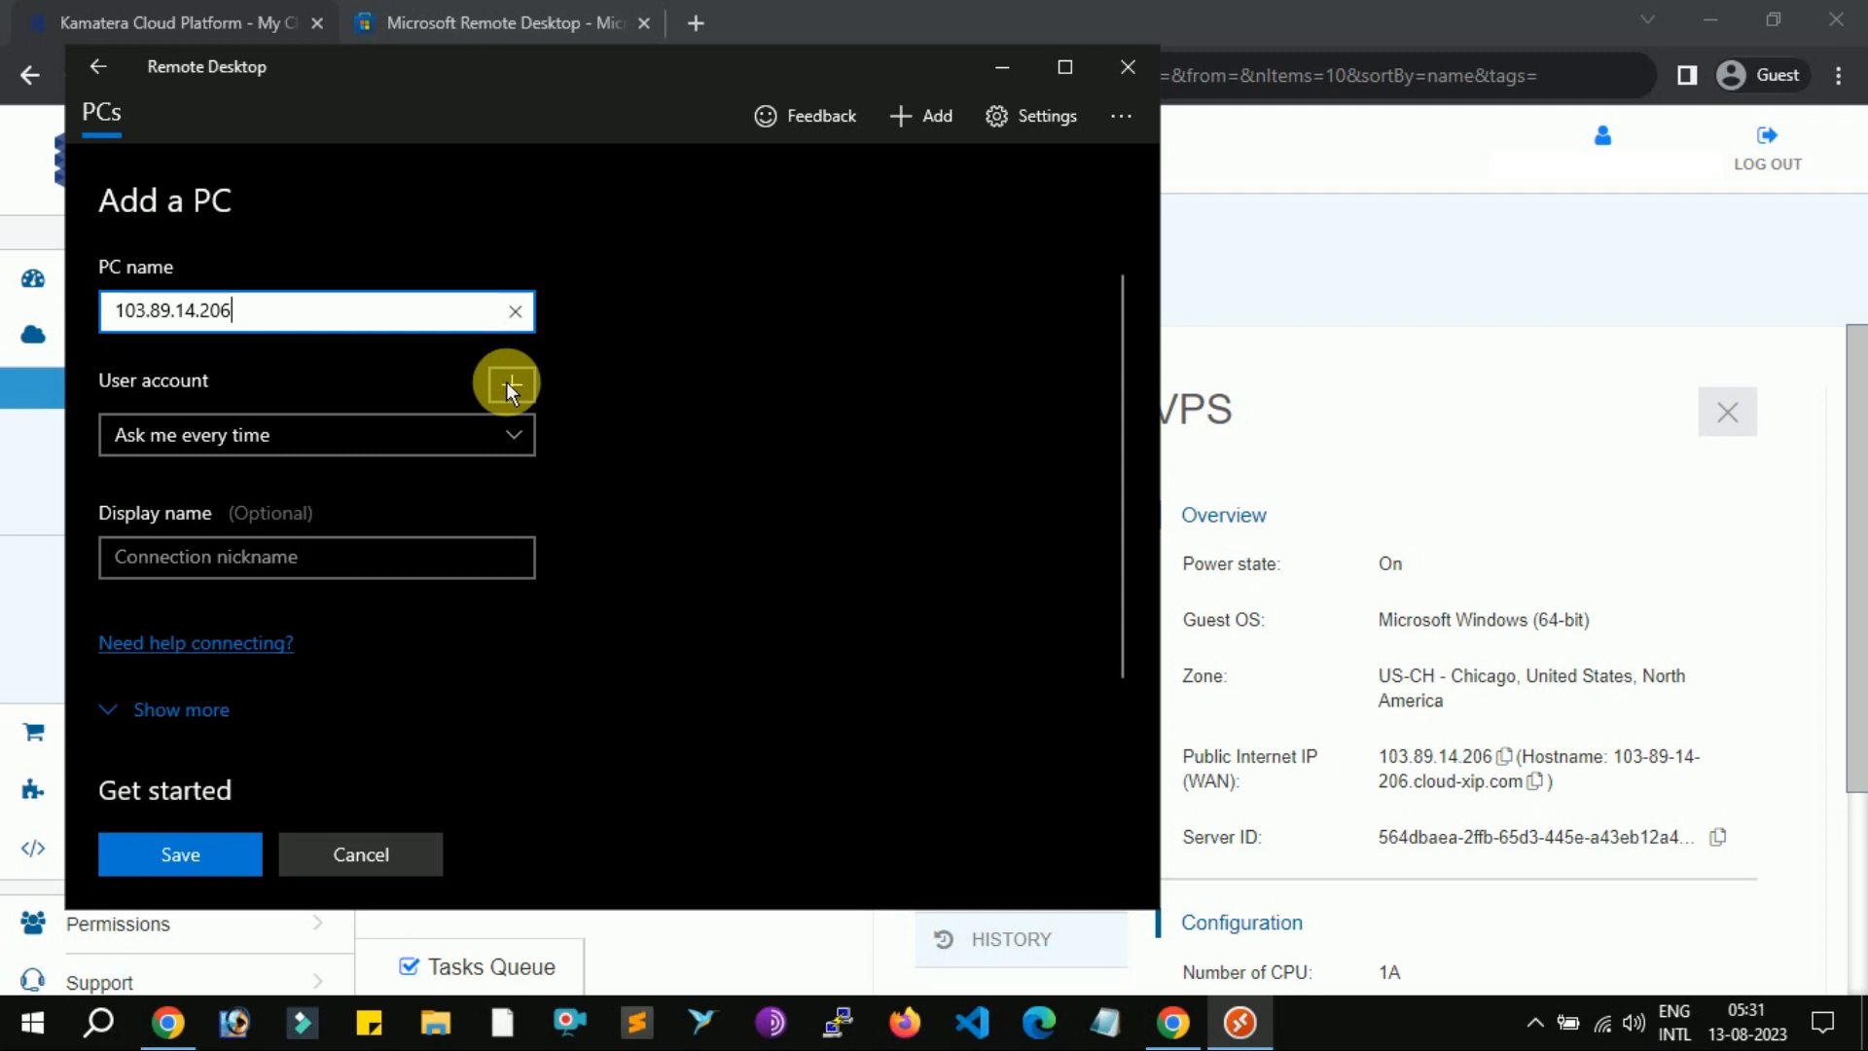
left_click(504, 387)
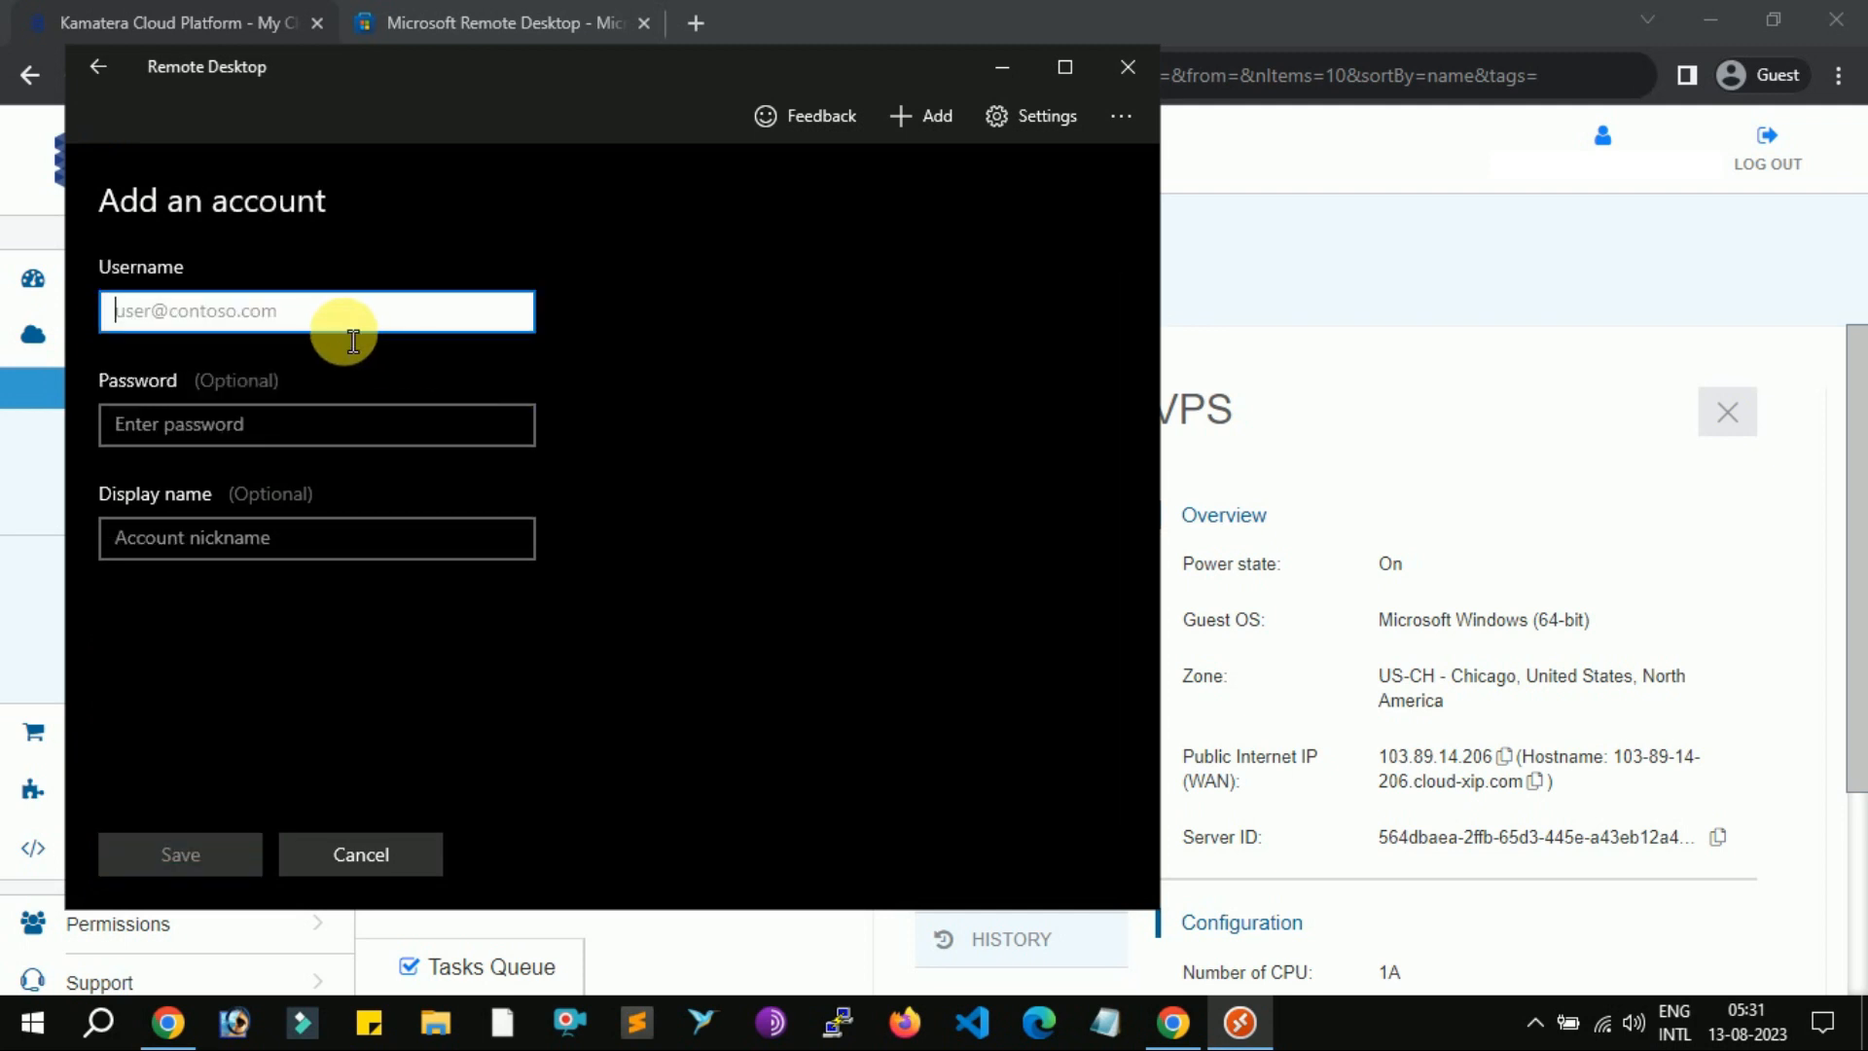
mouse_move(1280, 355)
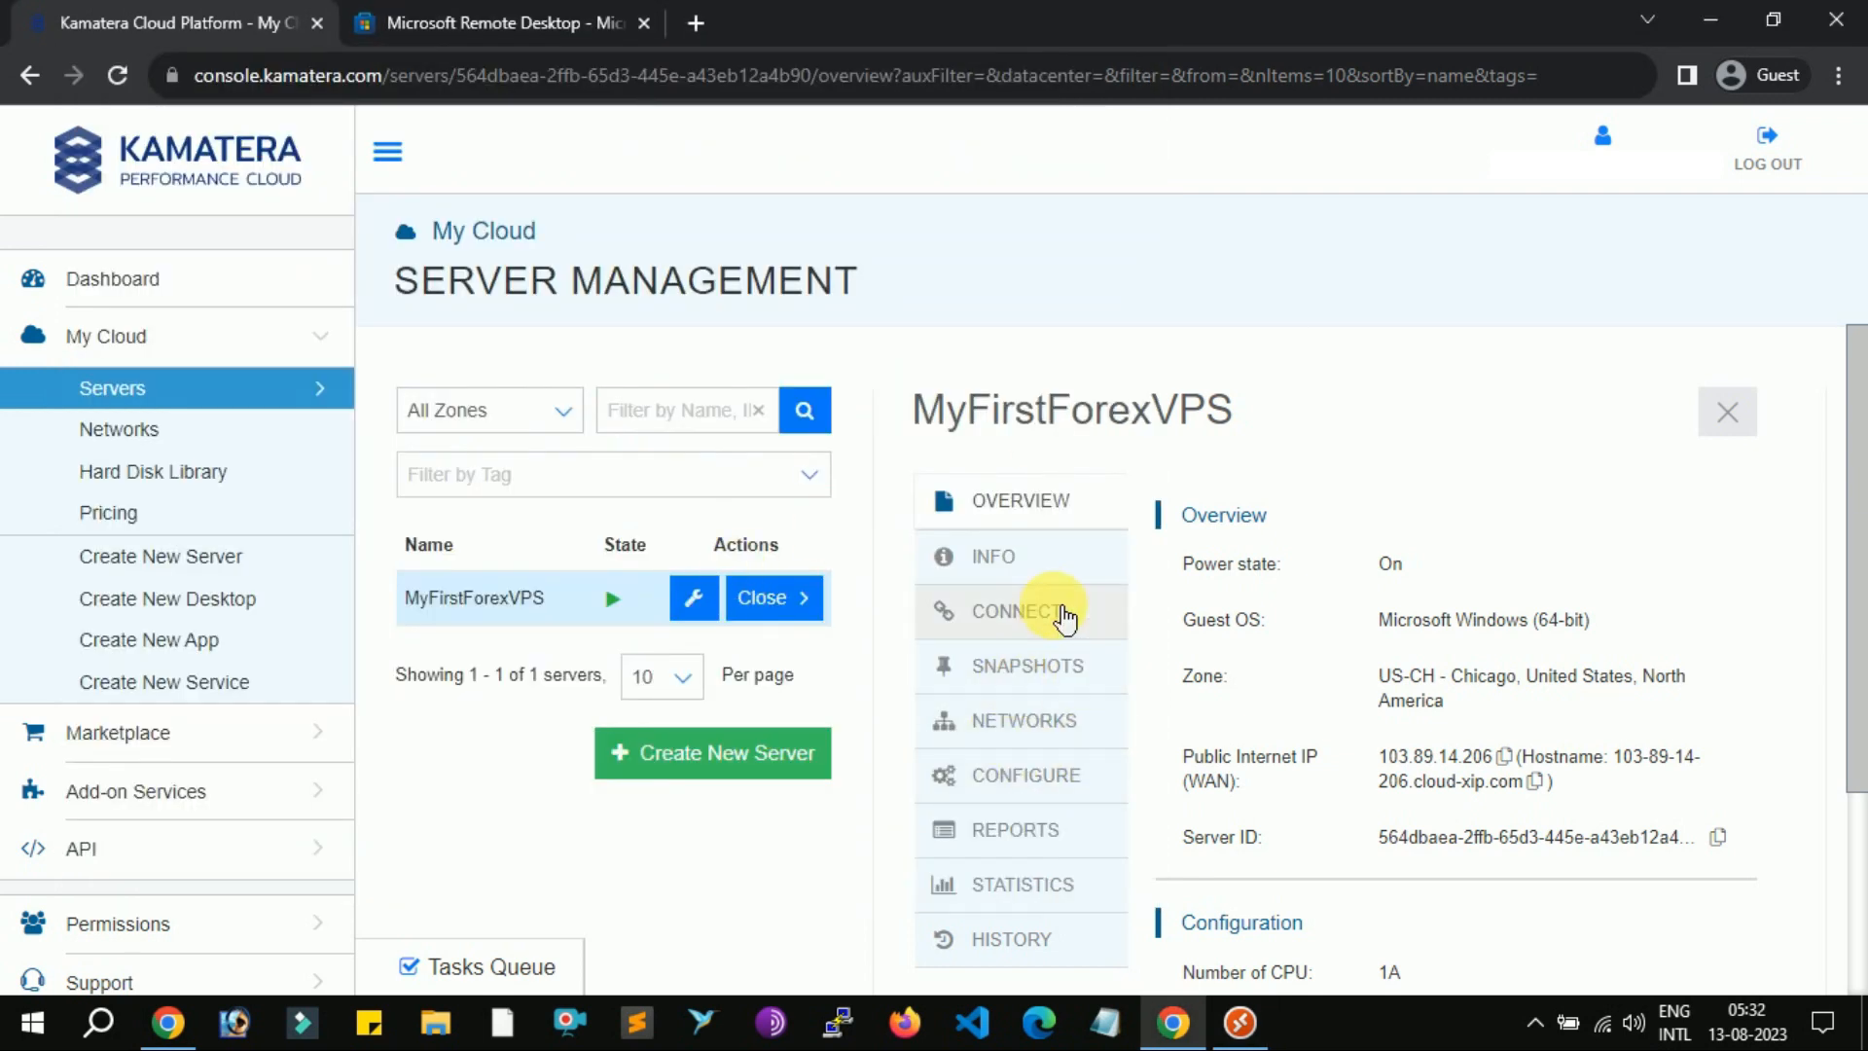
left_click(1015, 611)
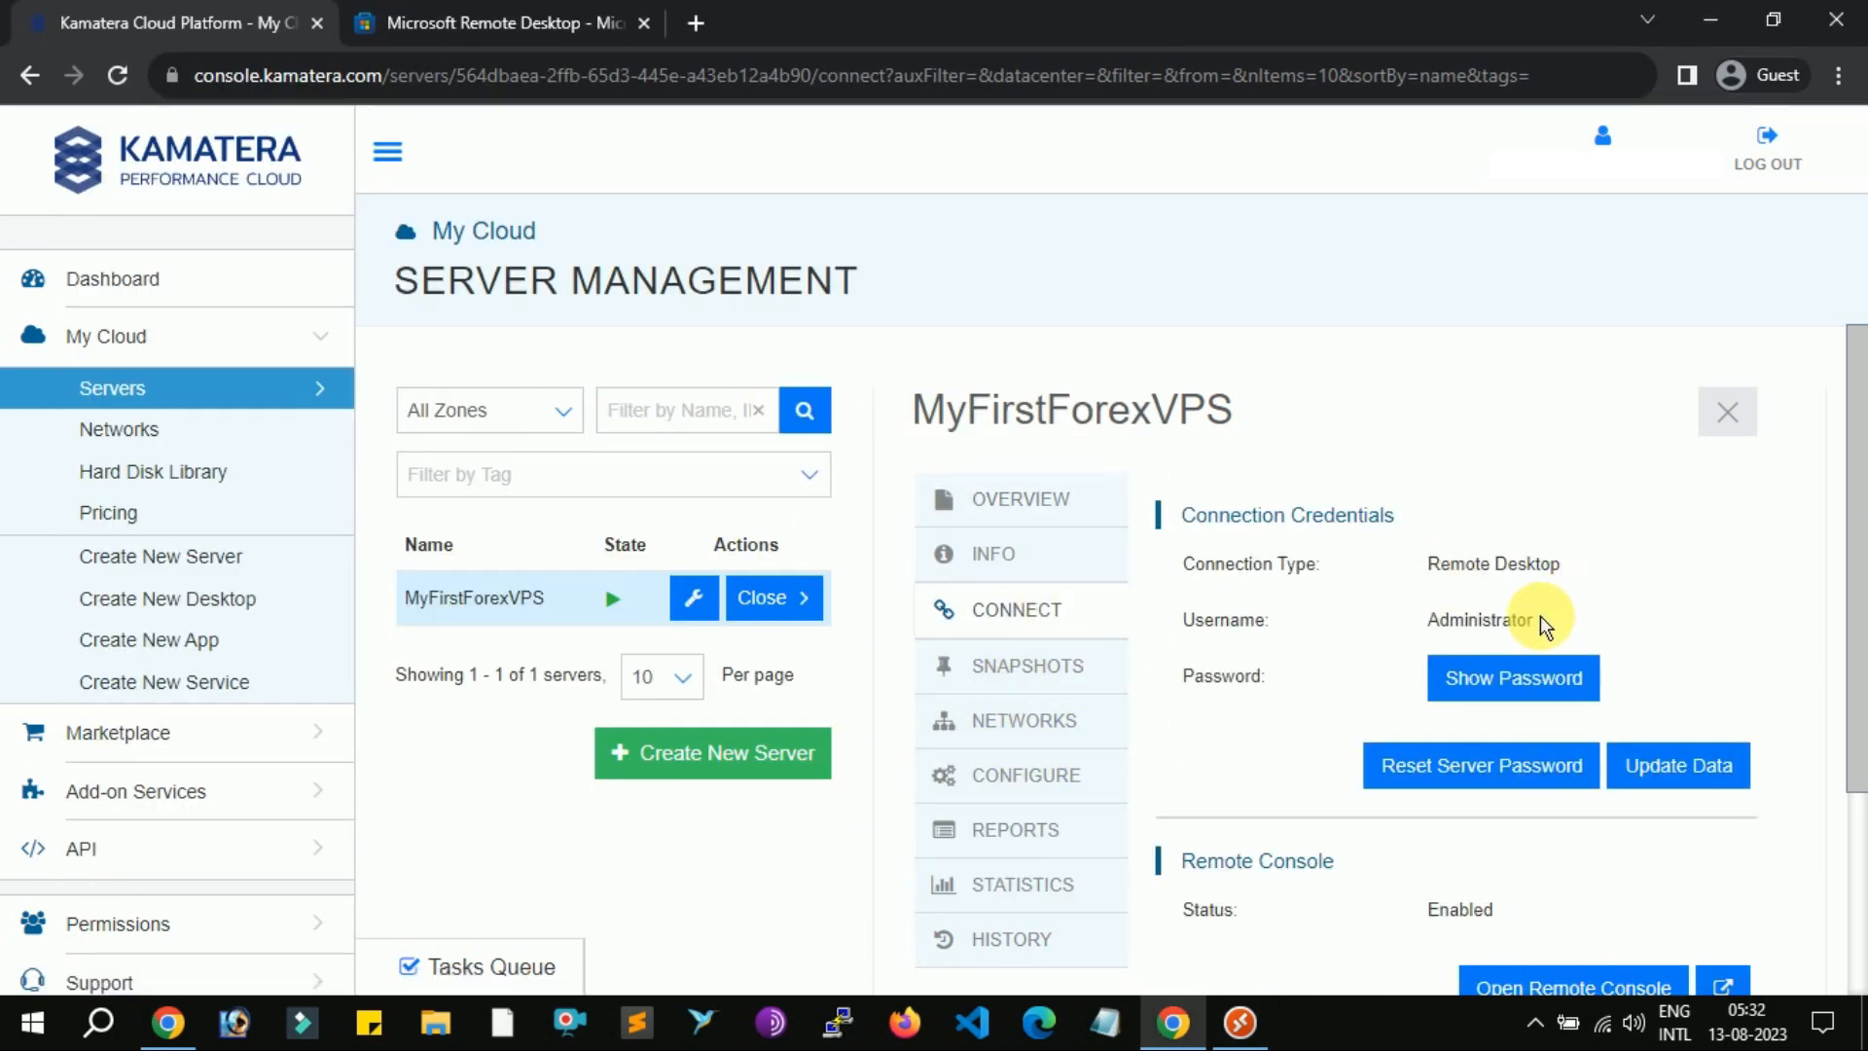
mouse_move(1481, 625)
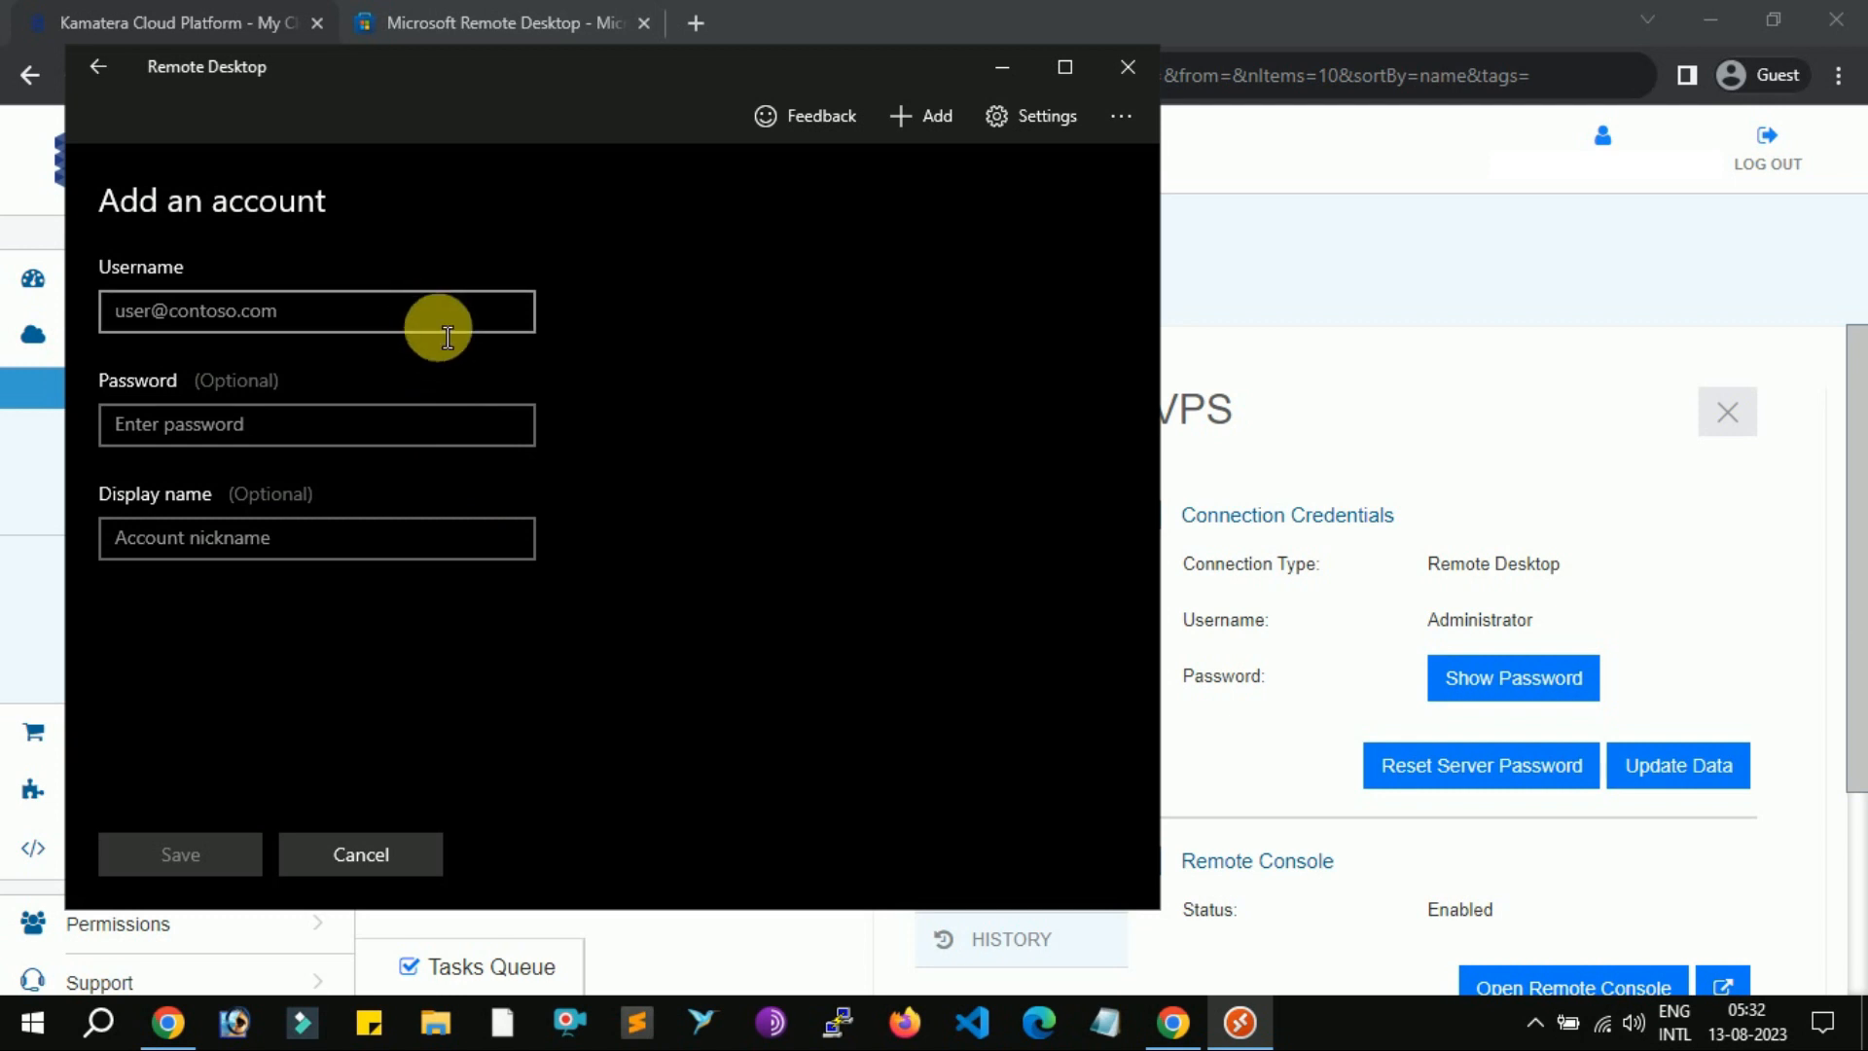
type("admin")
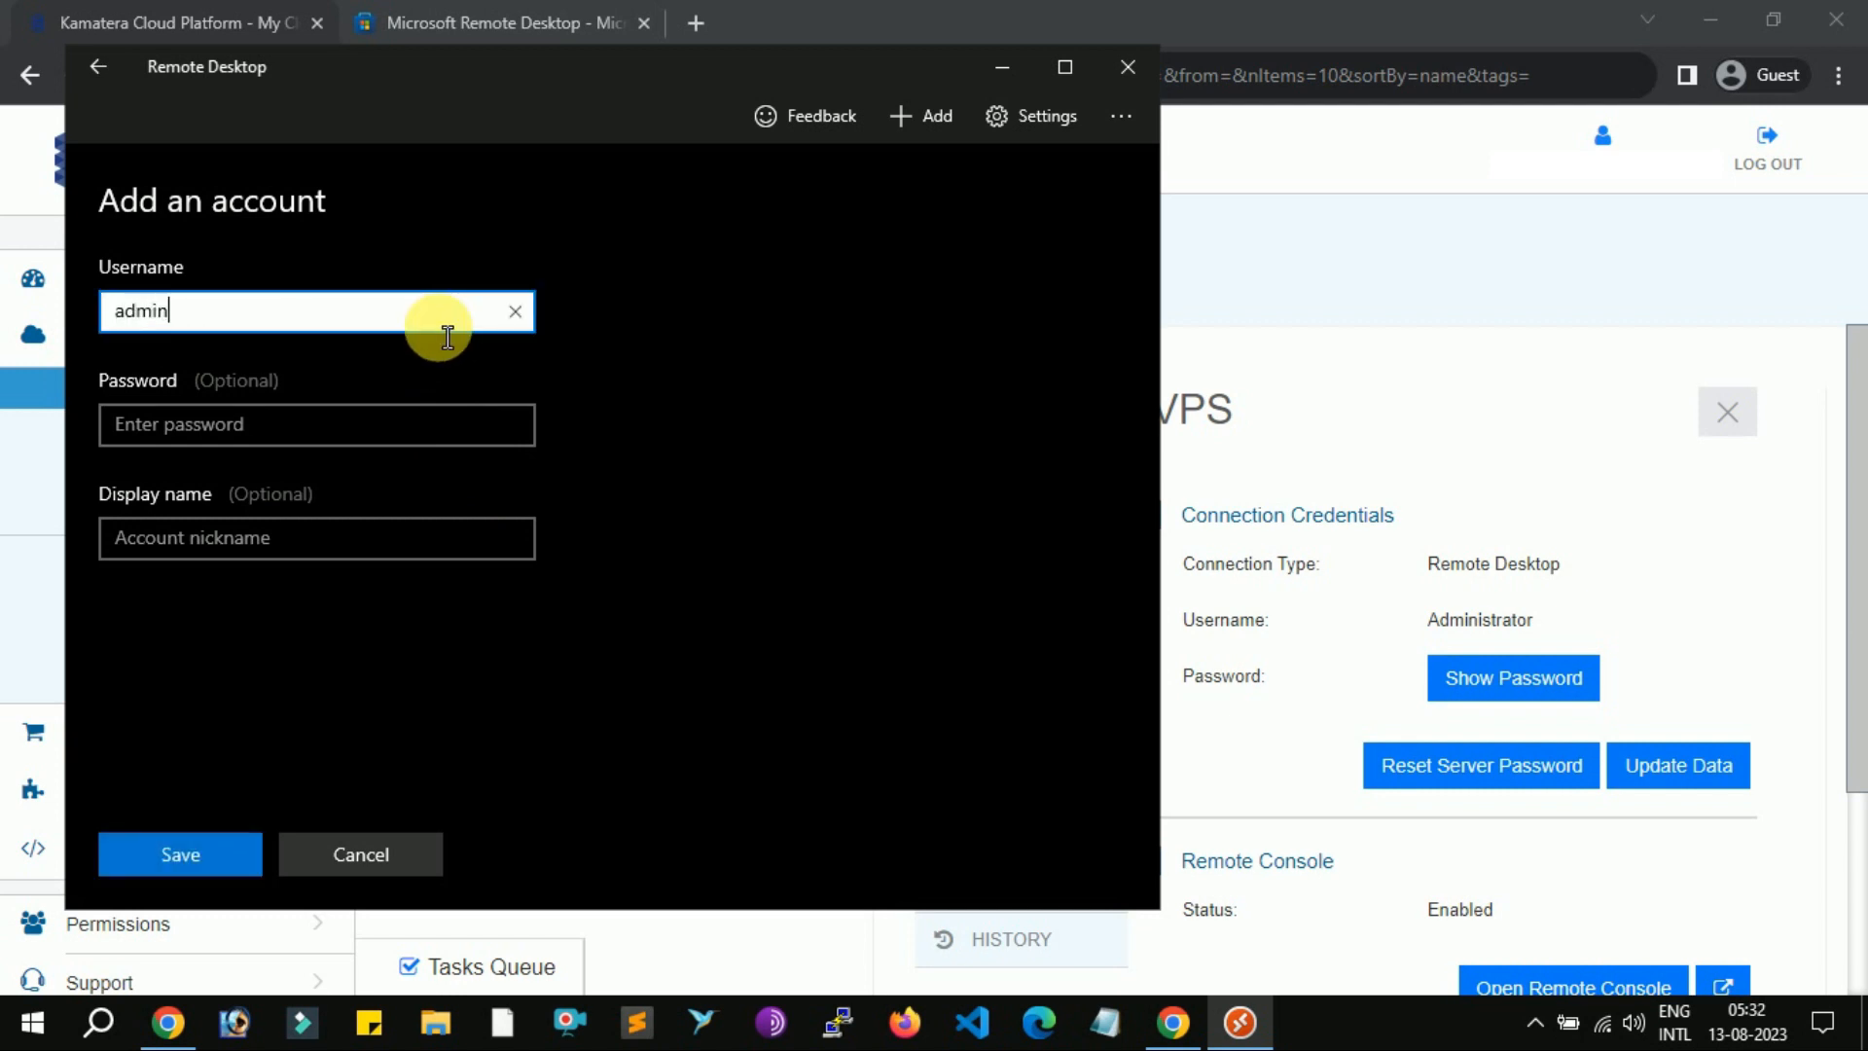
type("istrator")
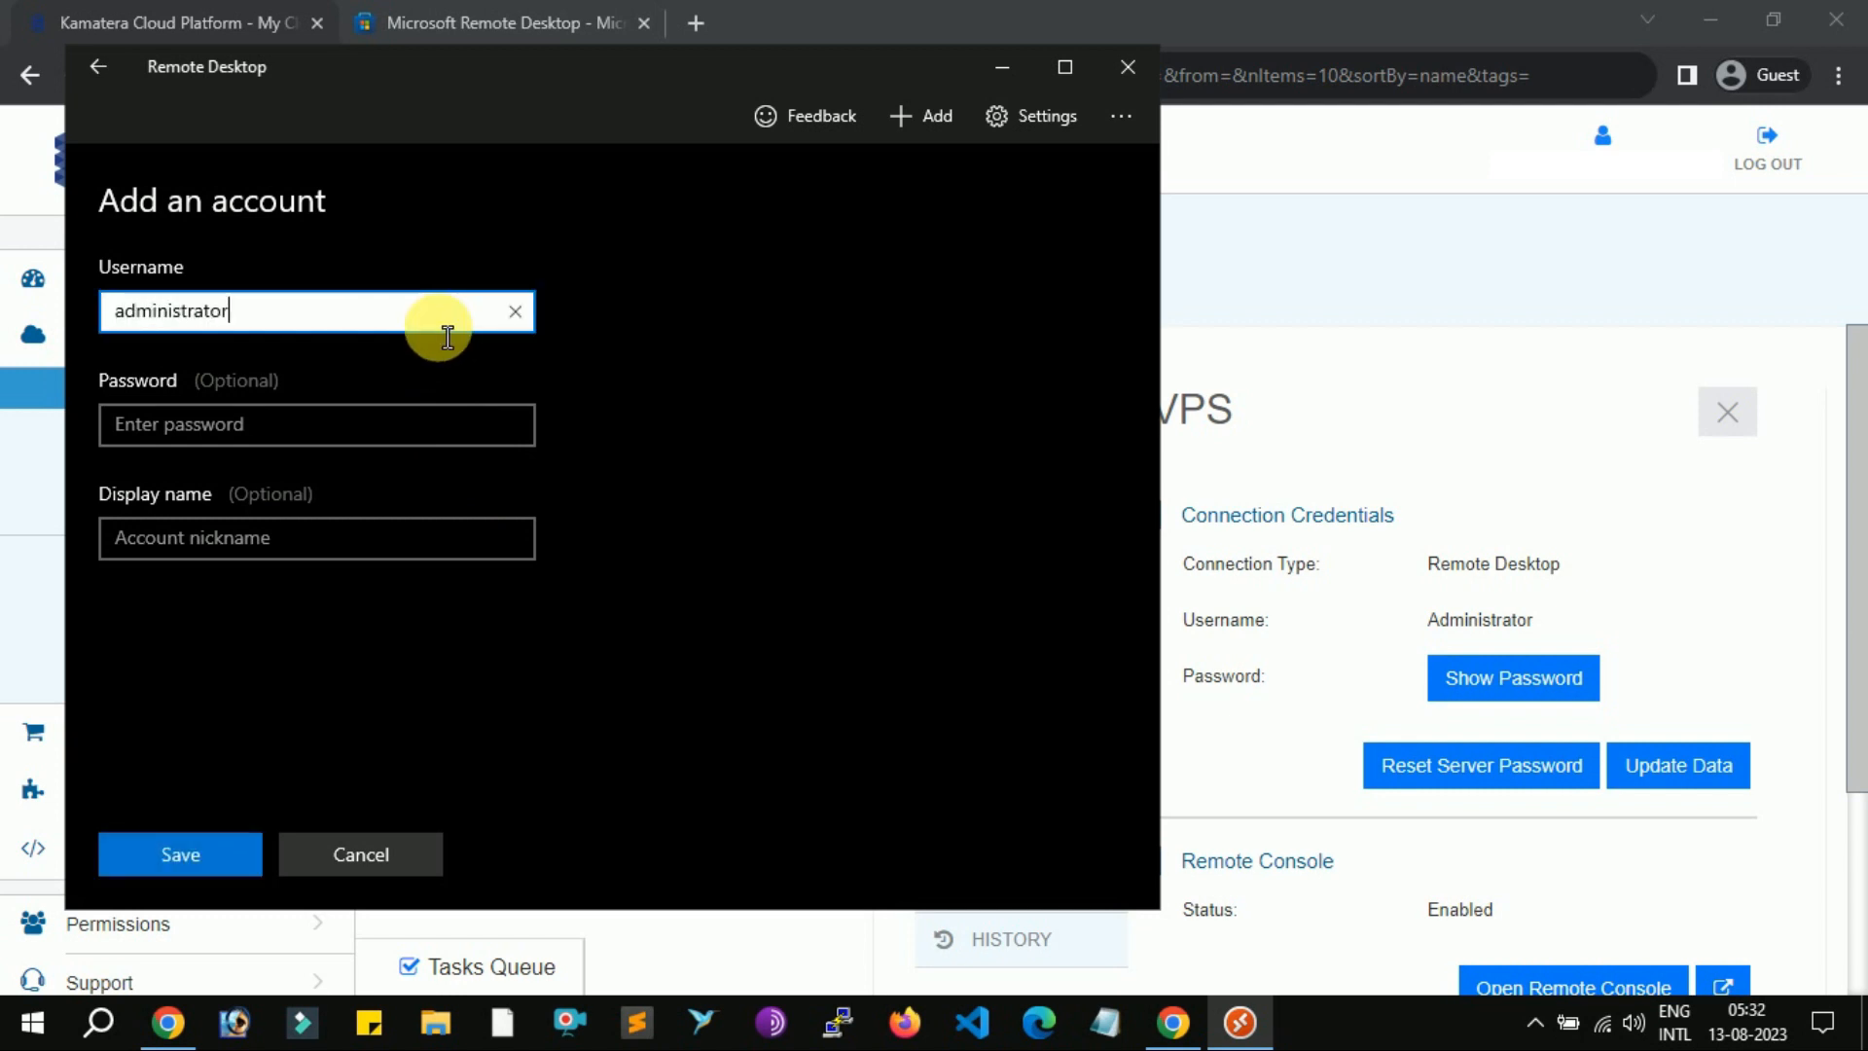
left_click(317, 425)
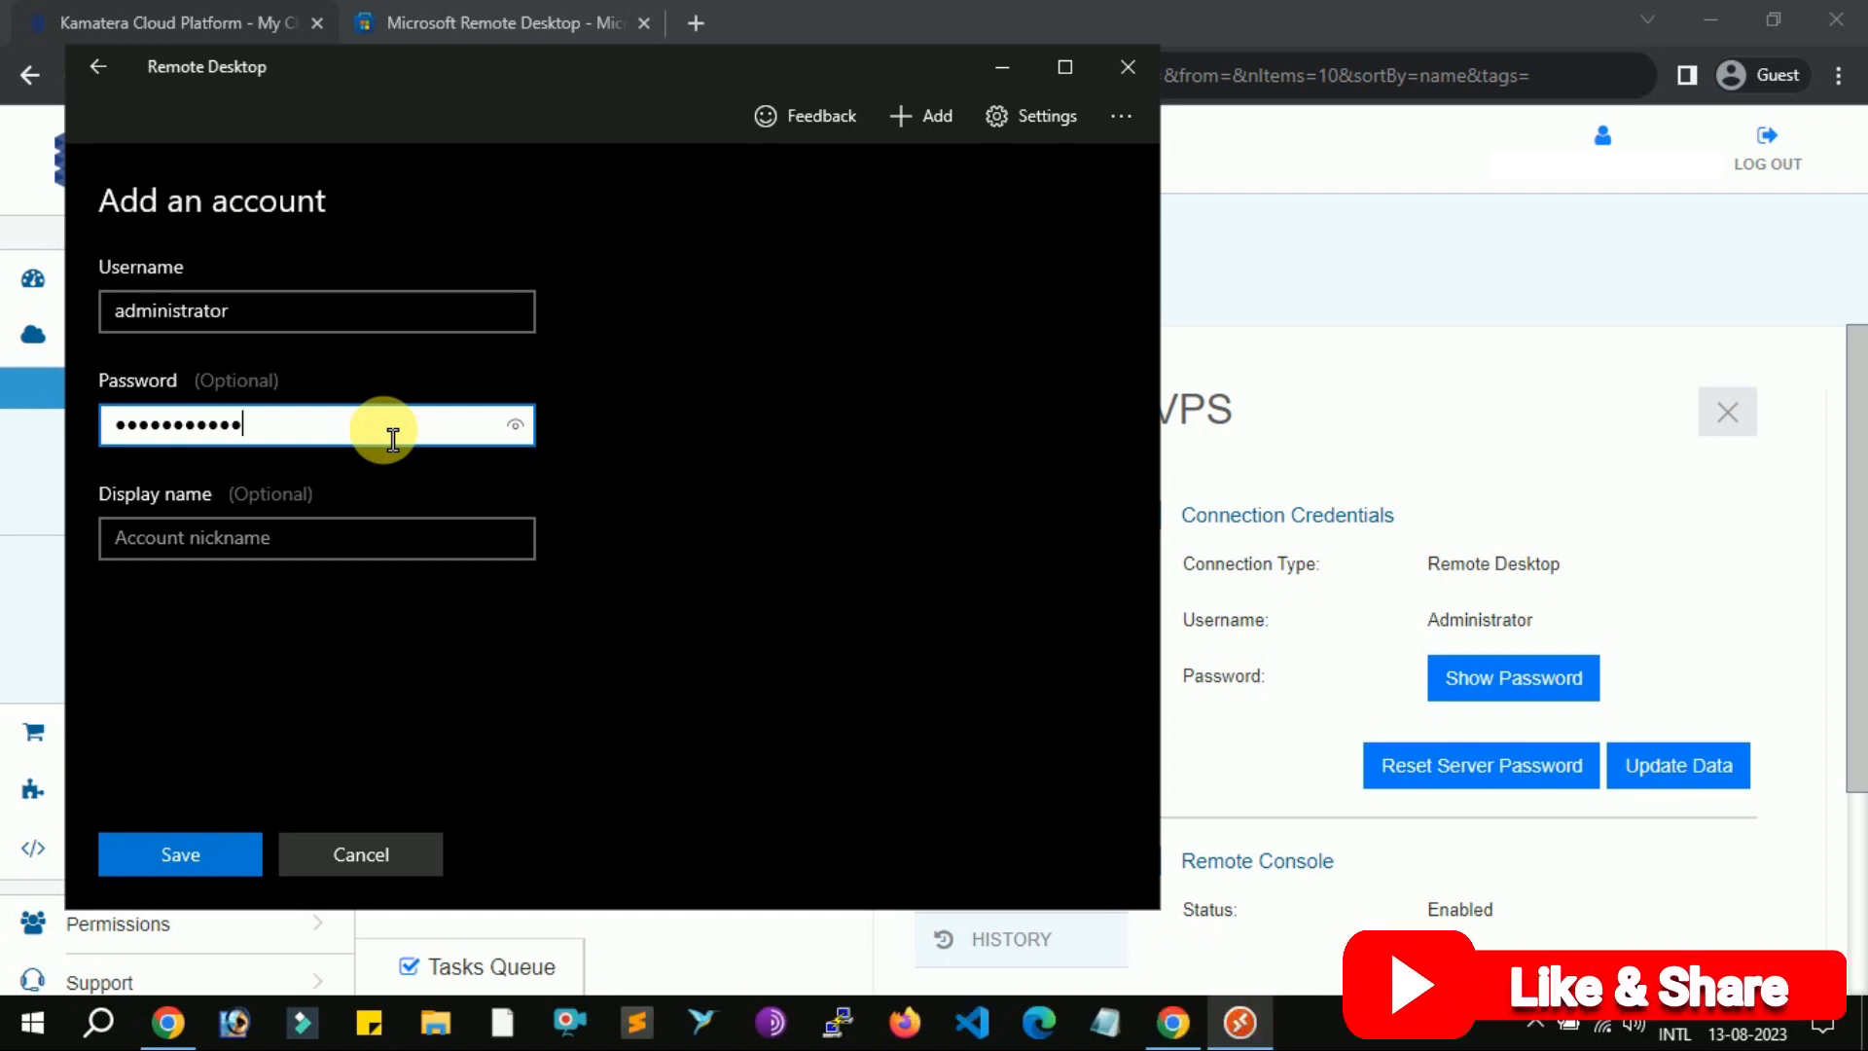
left_click(180, 854)
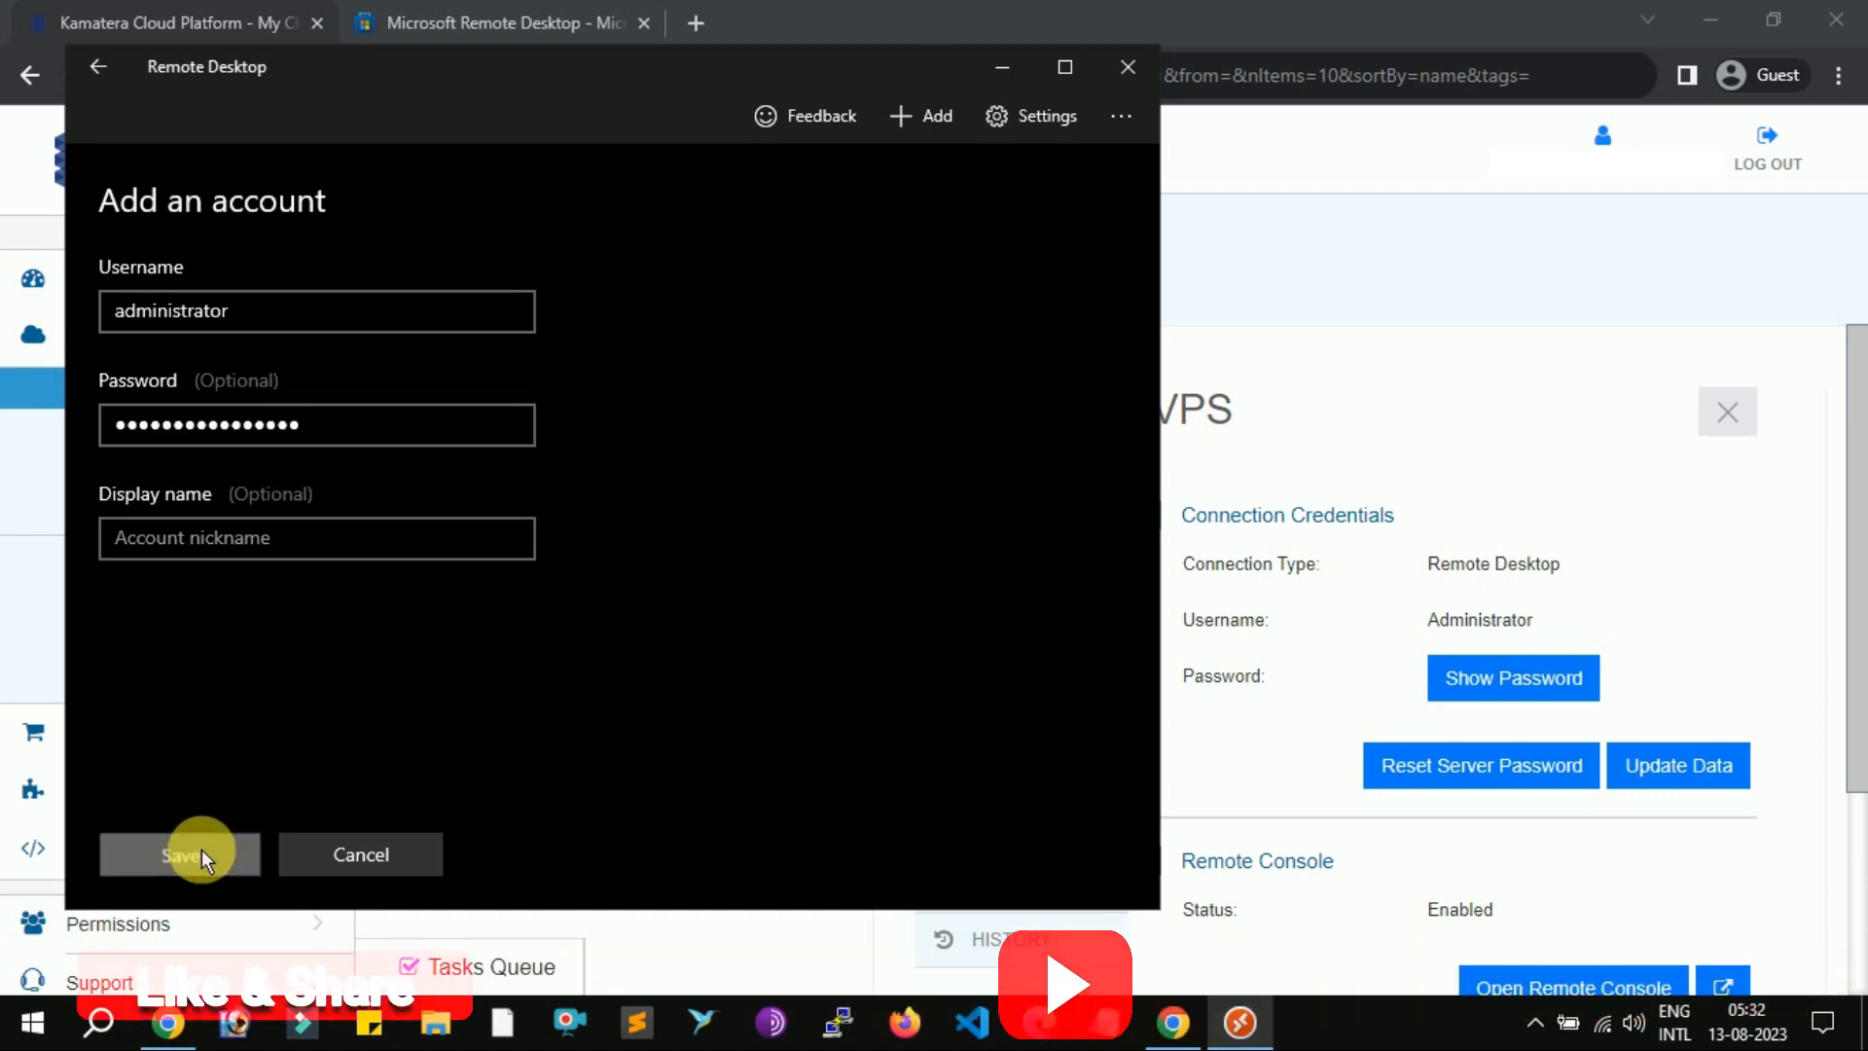
left_click(180, 854)
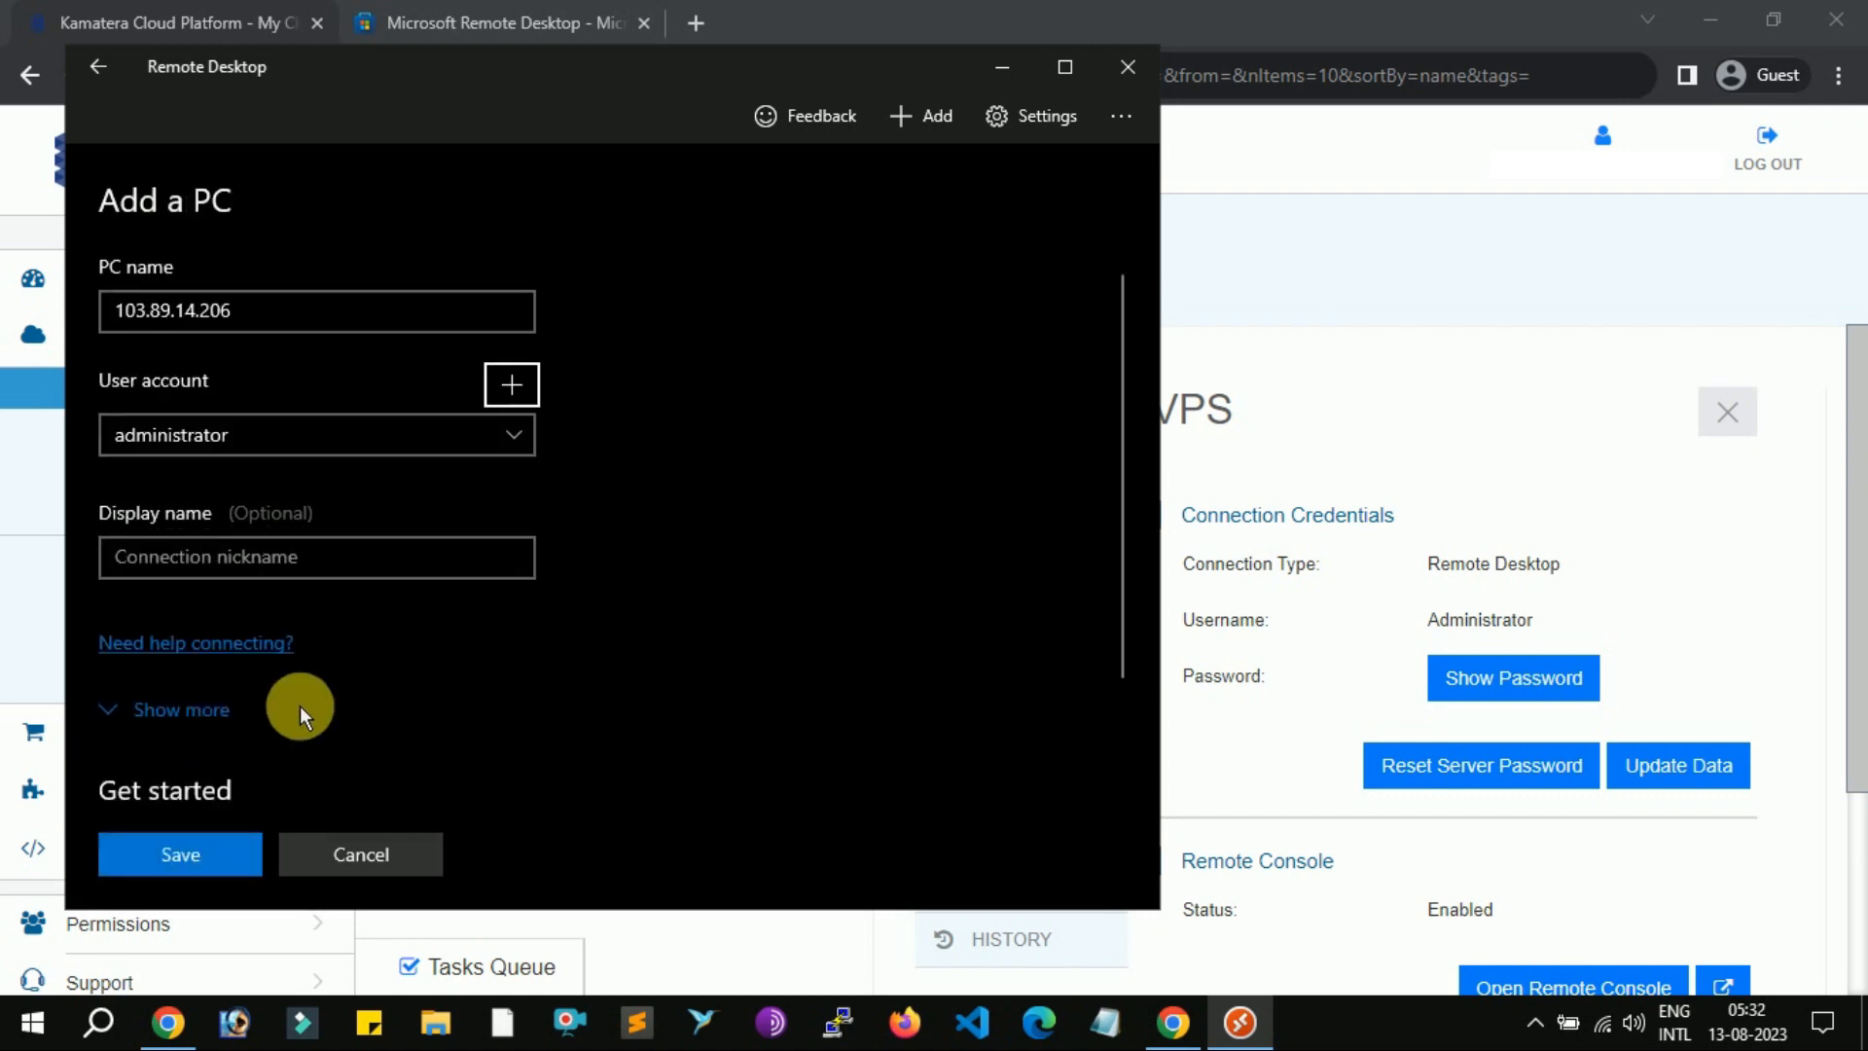
Save the 103.89.14.206 connection and double-click its tile to connect.
left_click(180, 854)
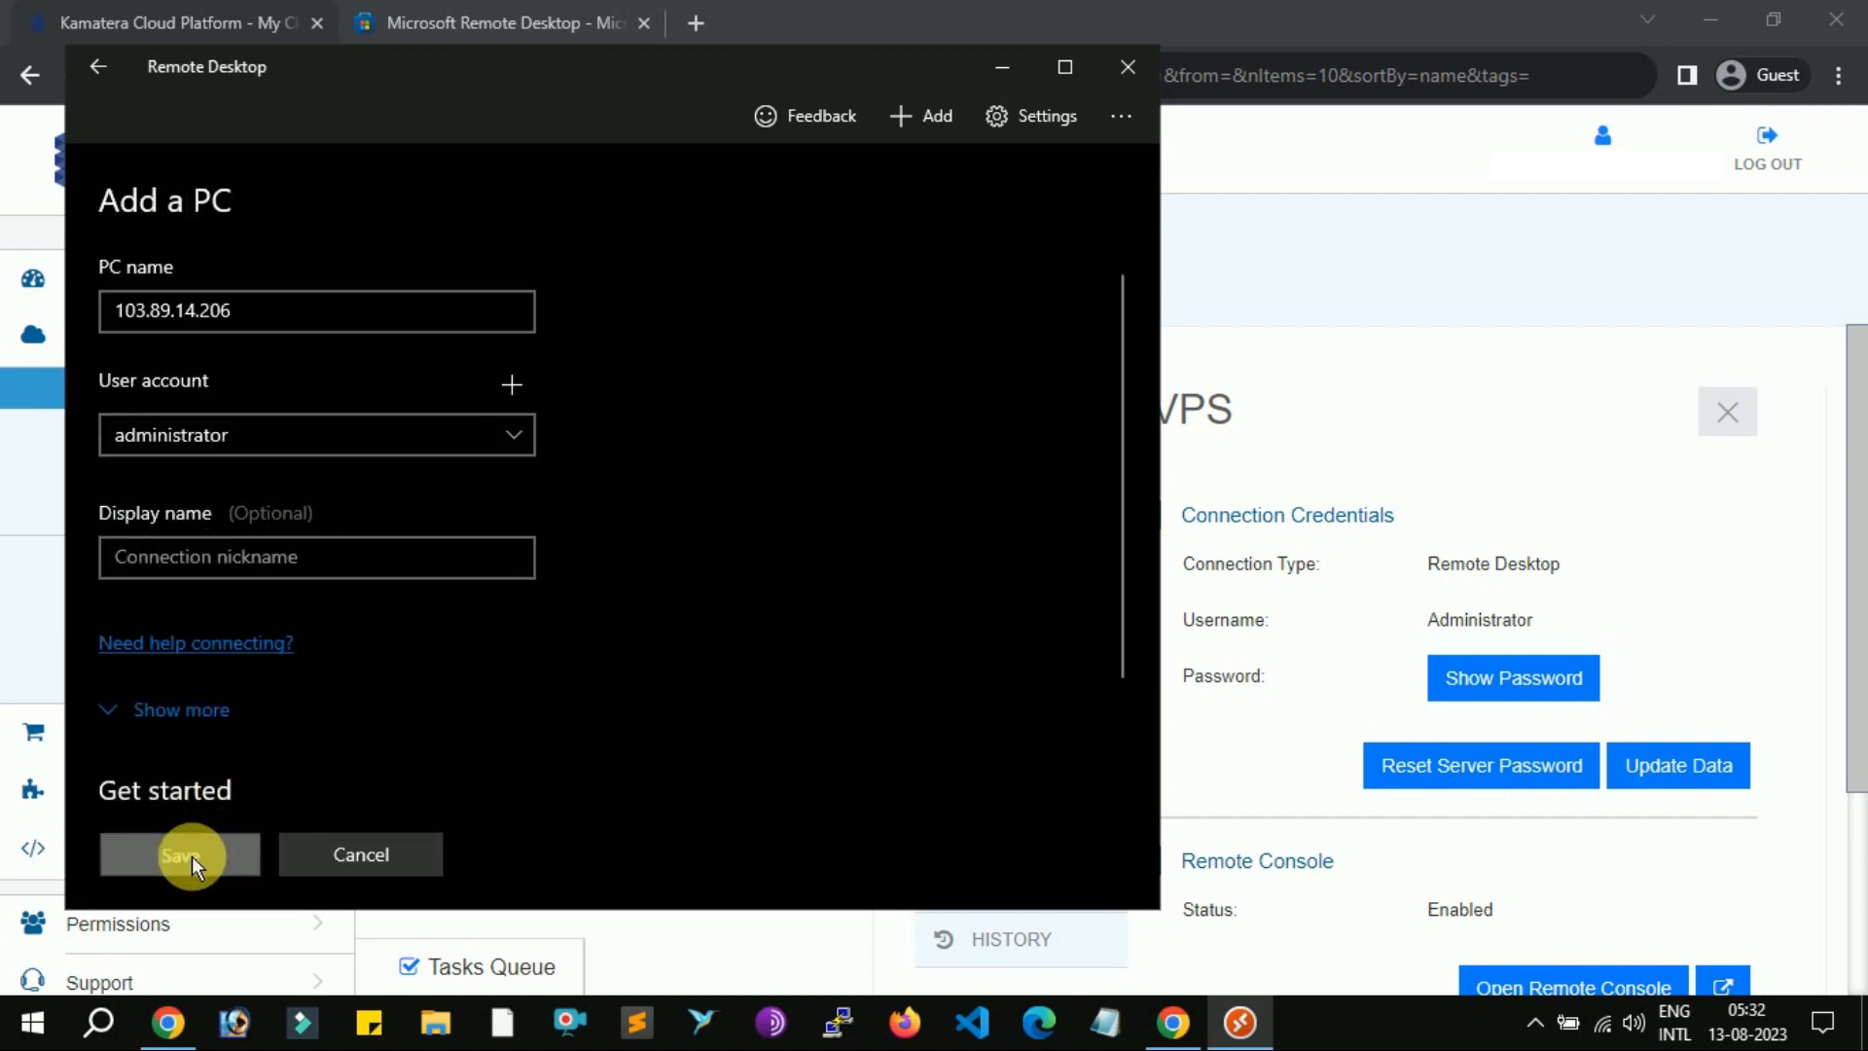
left_click(179, 855)
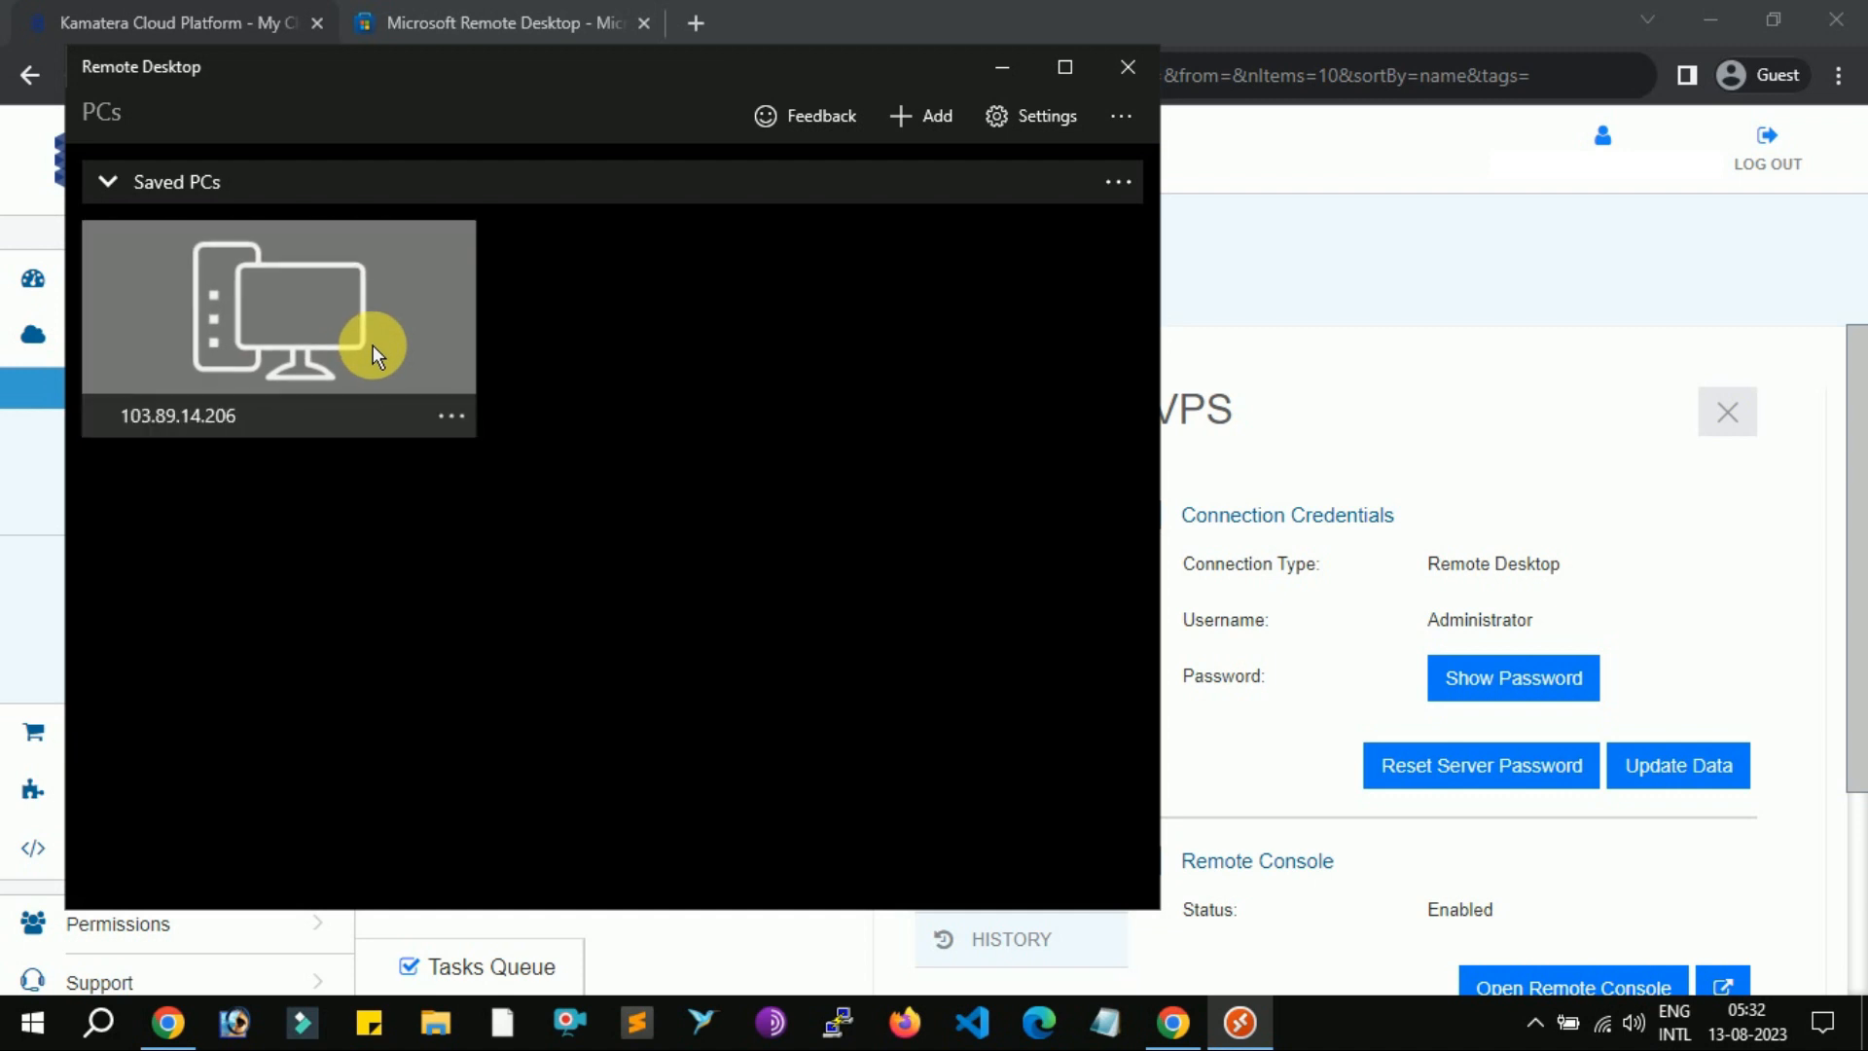
double_click(278, 328)
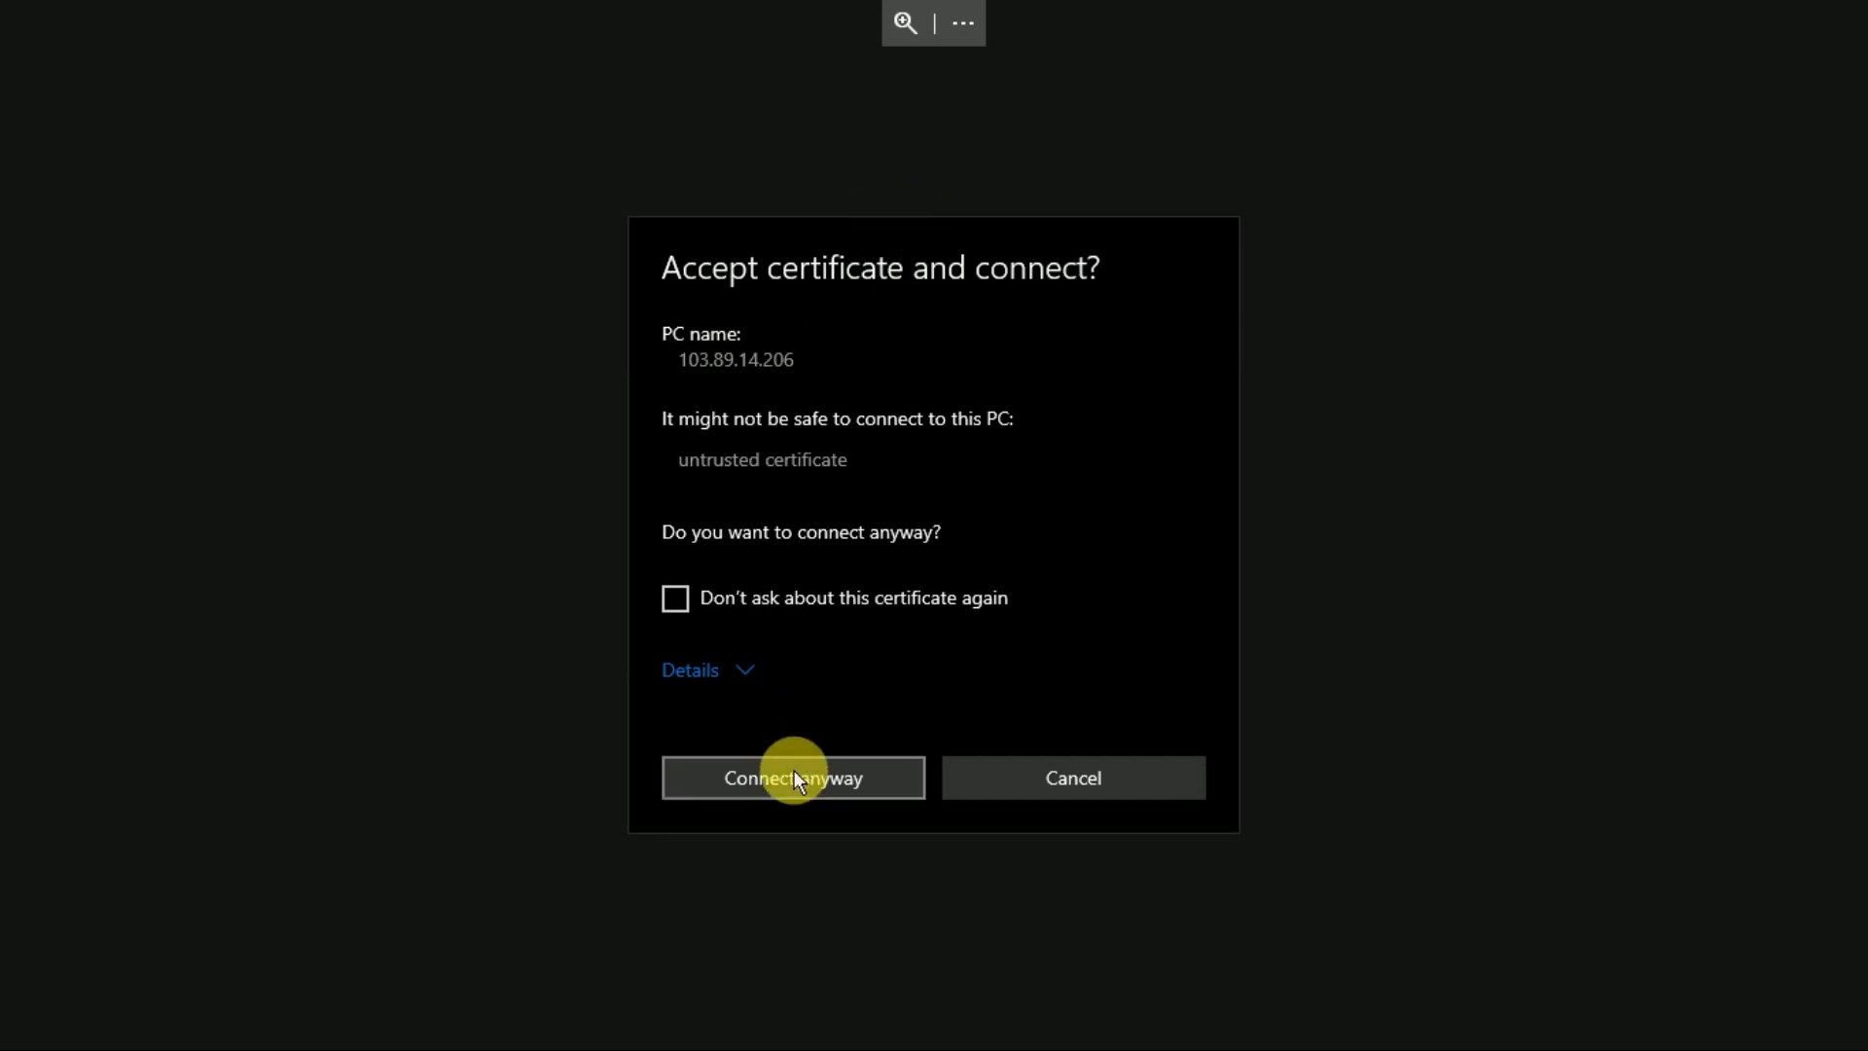
Connect despite the certificate warning, decline network discovery, and launch Internet Explorer remotely.
left_click(793, 777)
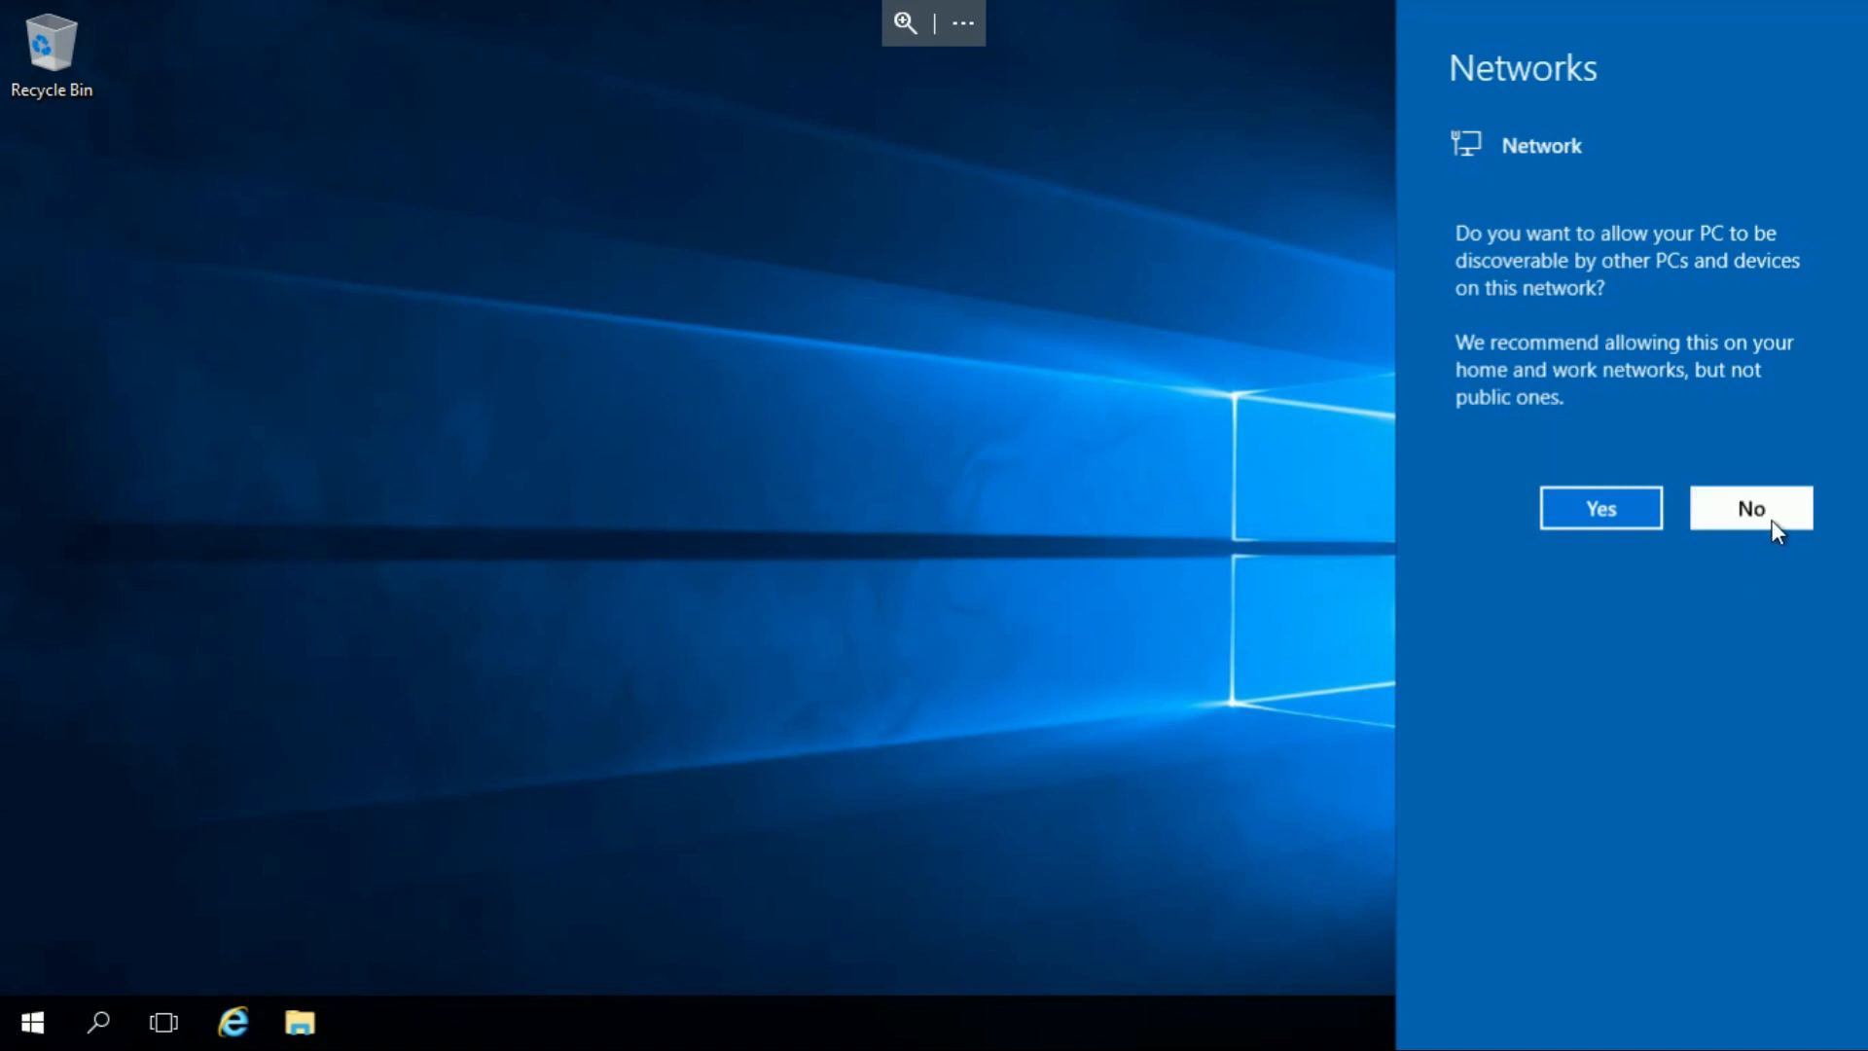
left_click(1751, 507)
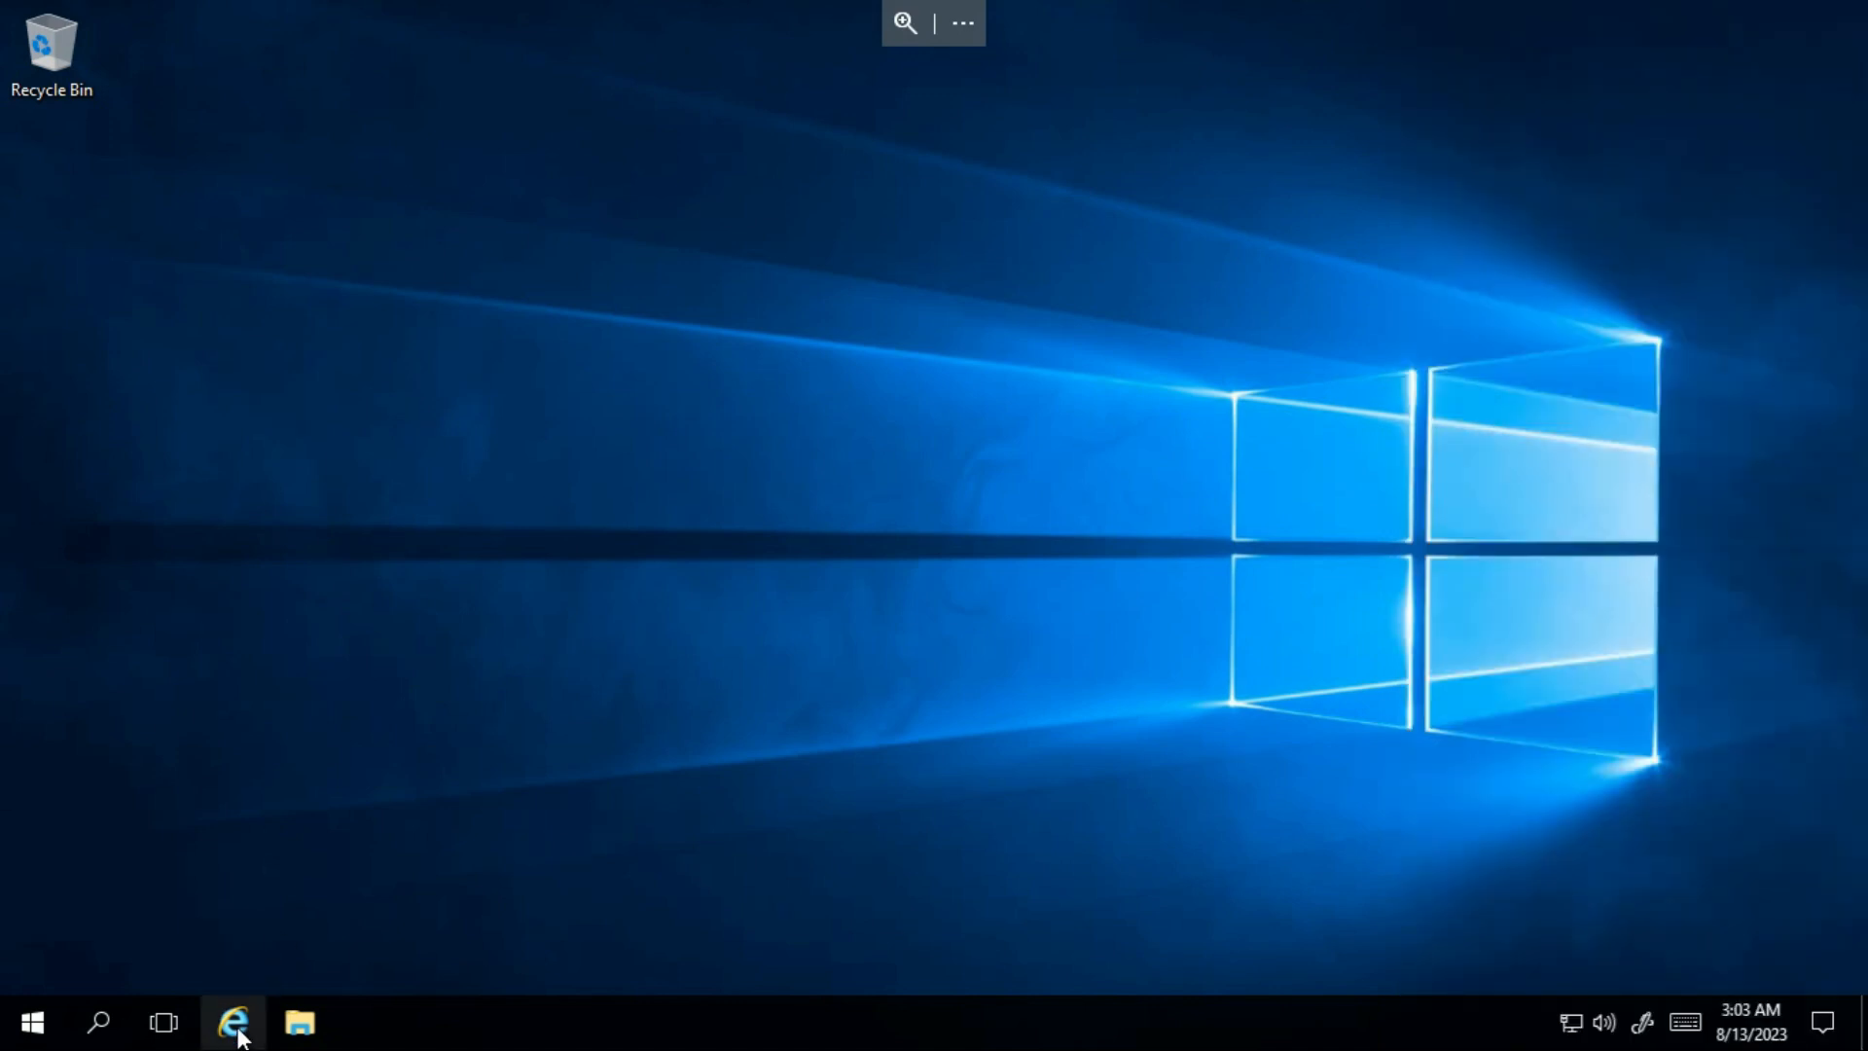
left_click(235, 1022)
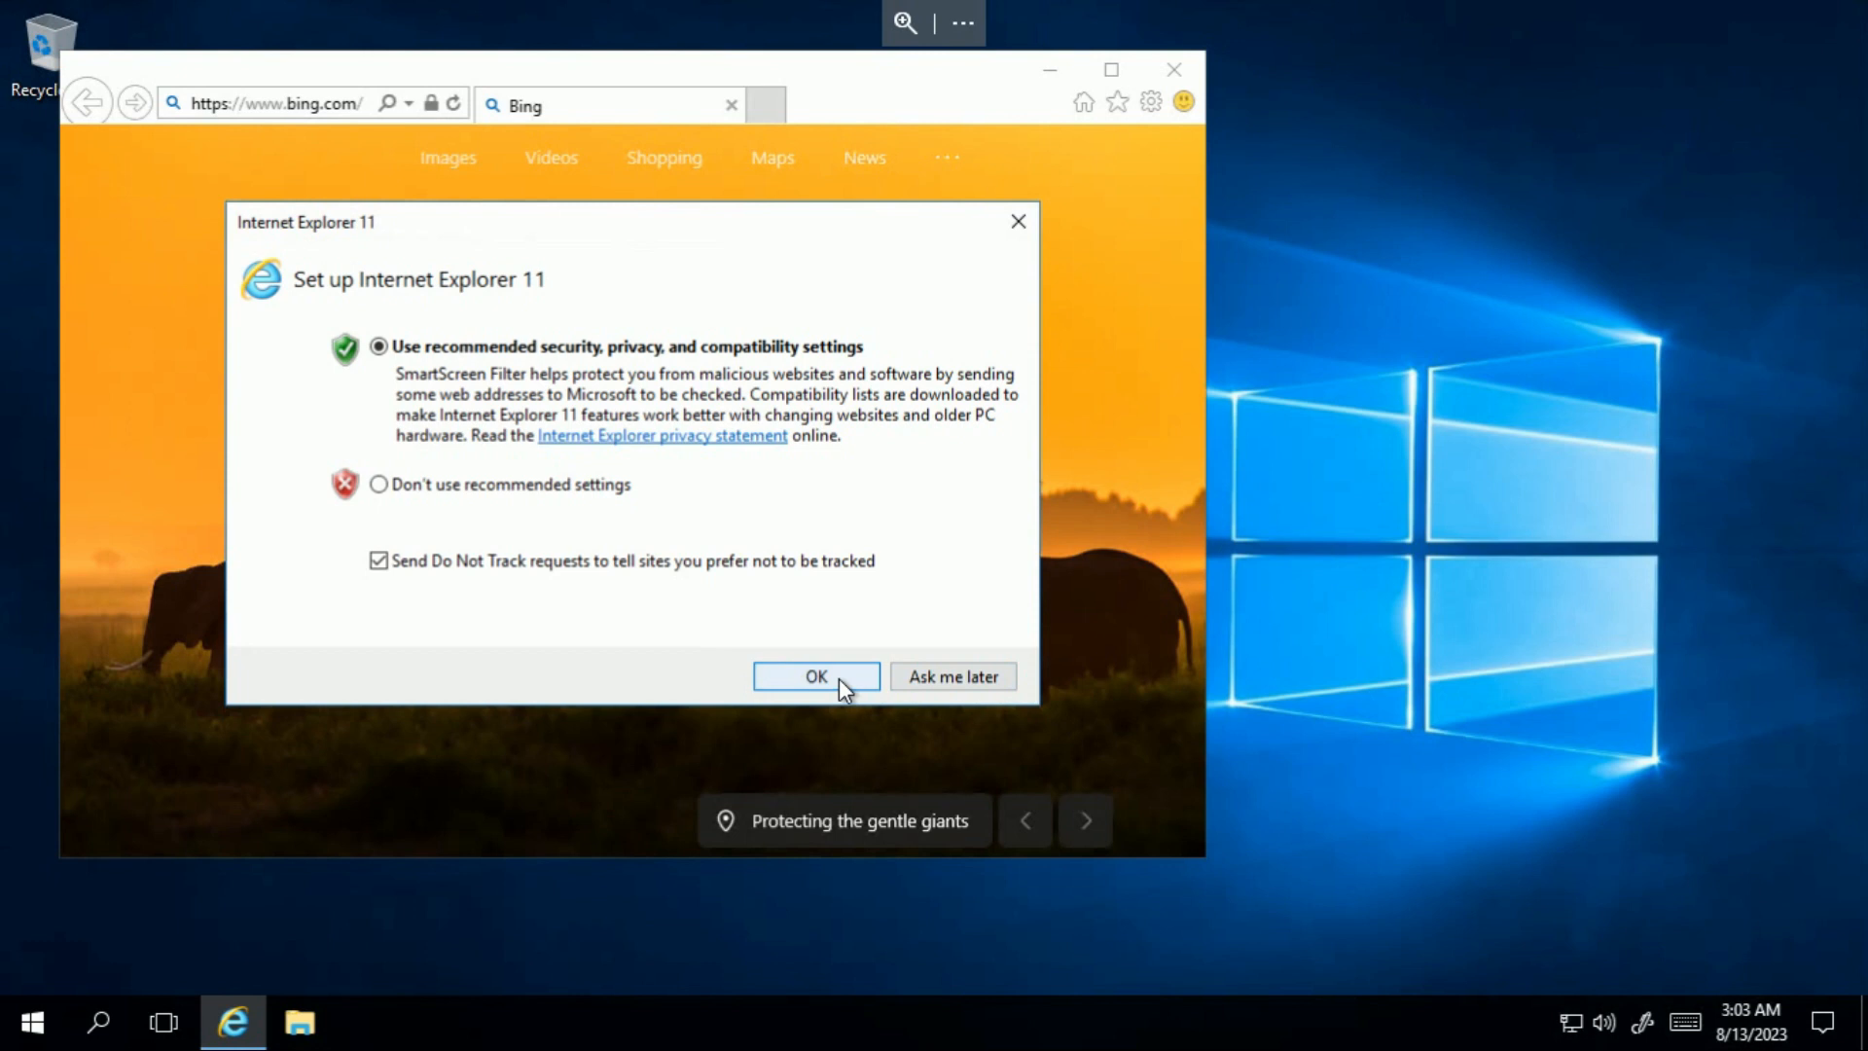
Accept IE11 settings, search Bing for 'mt5 download windows 10', open the metatrader5.com result.
left_click(816, 676)
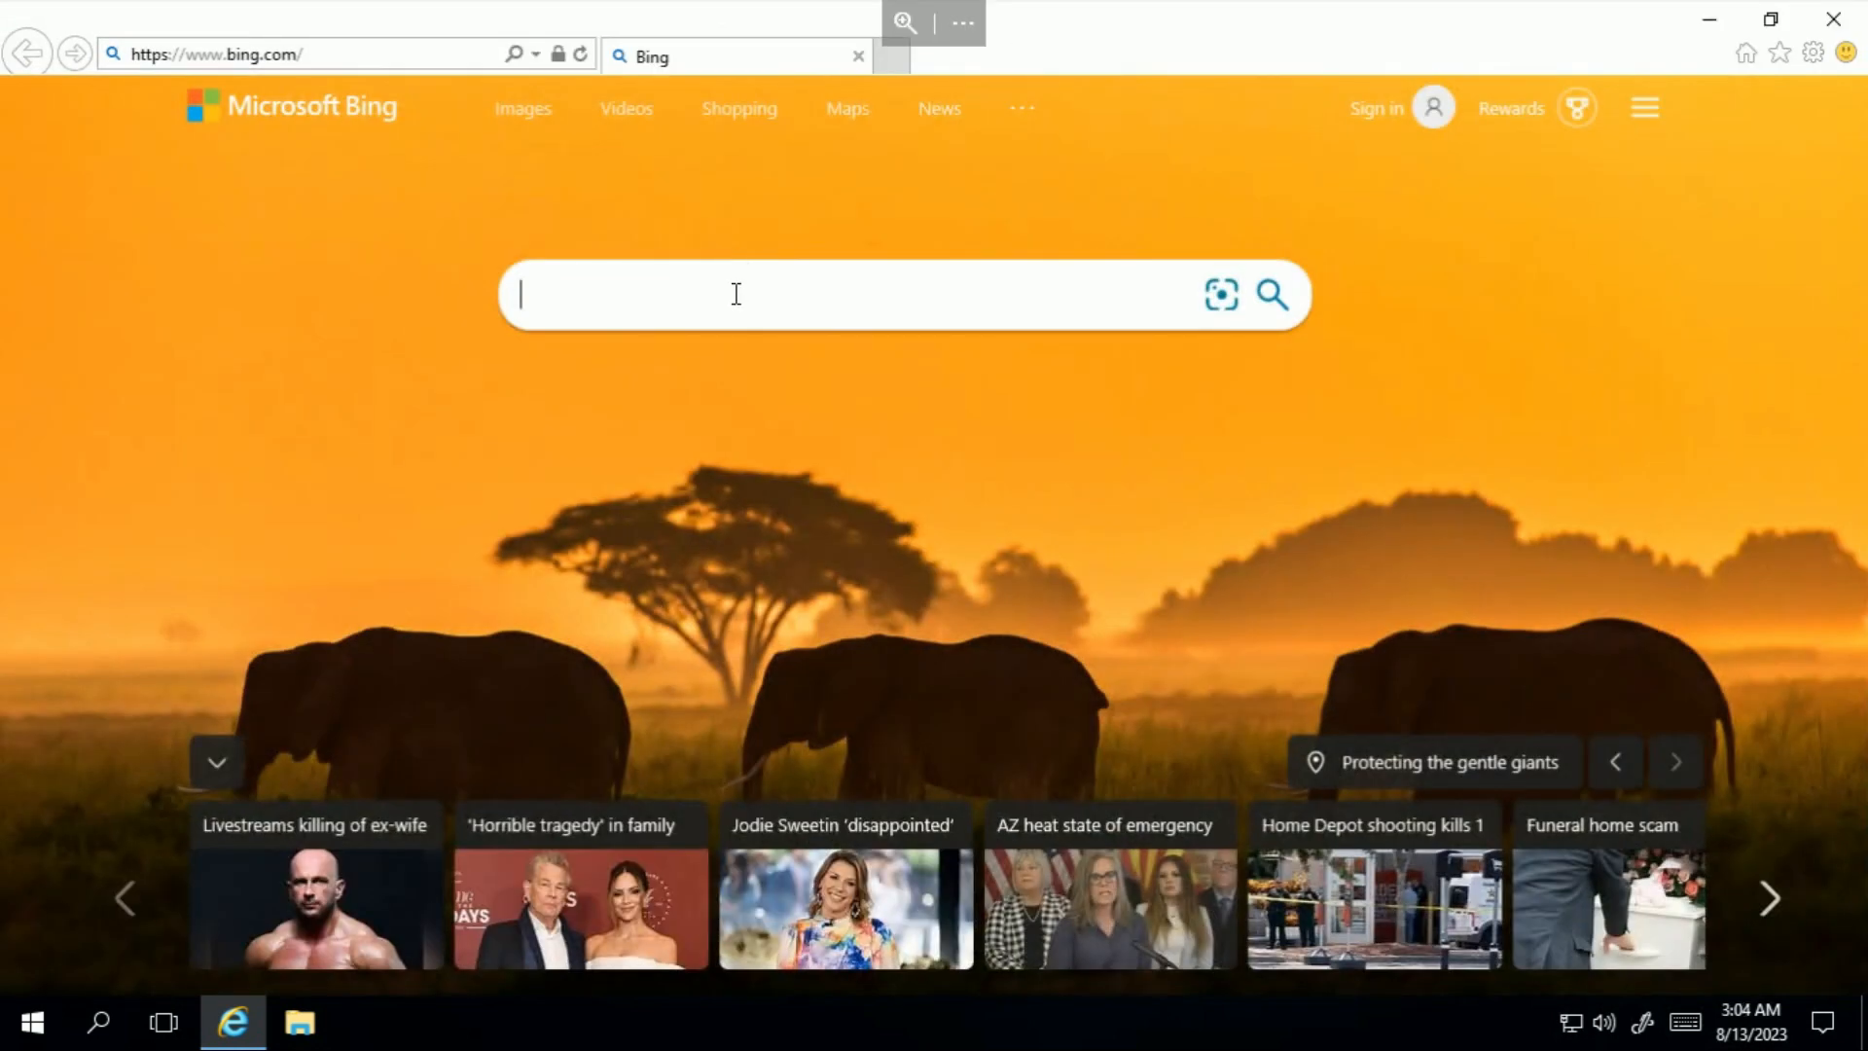
type("mt5 dwonload")
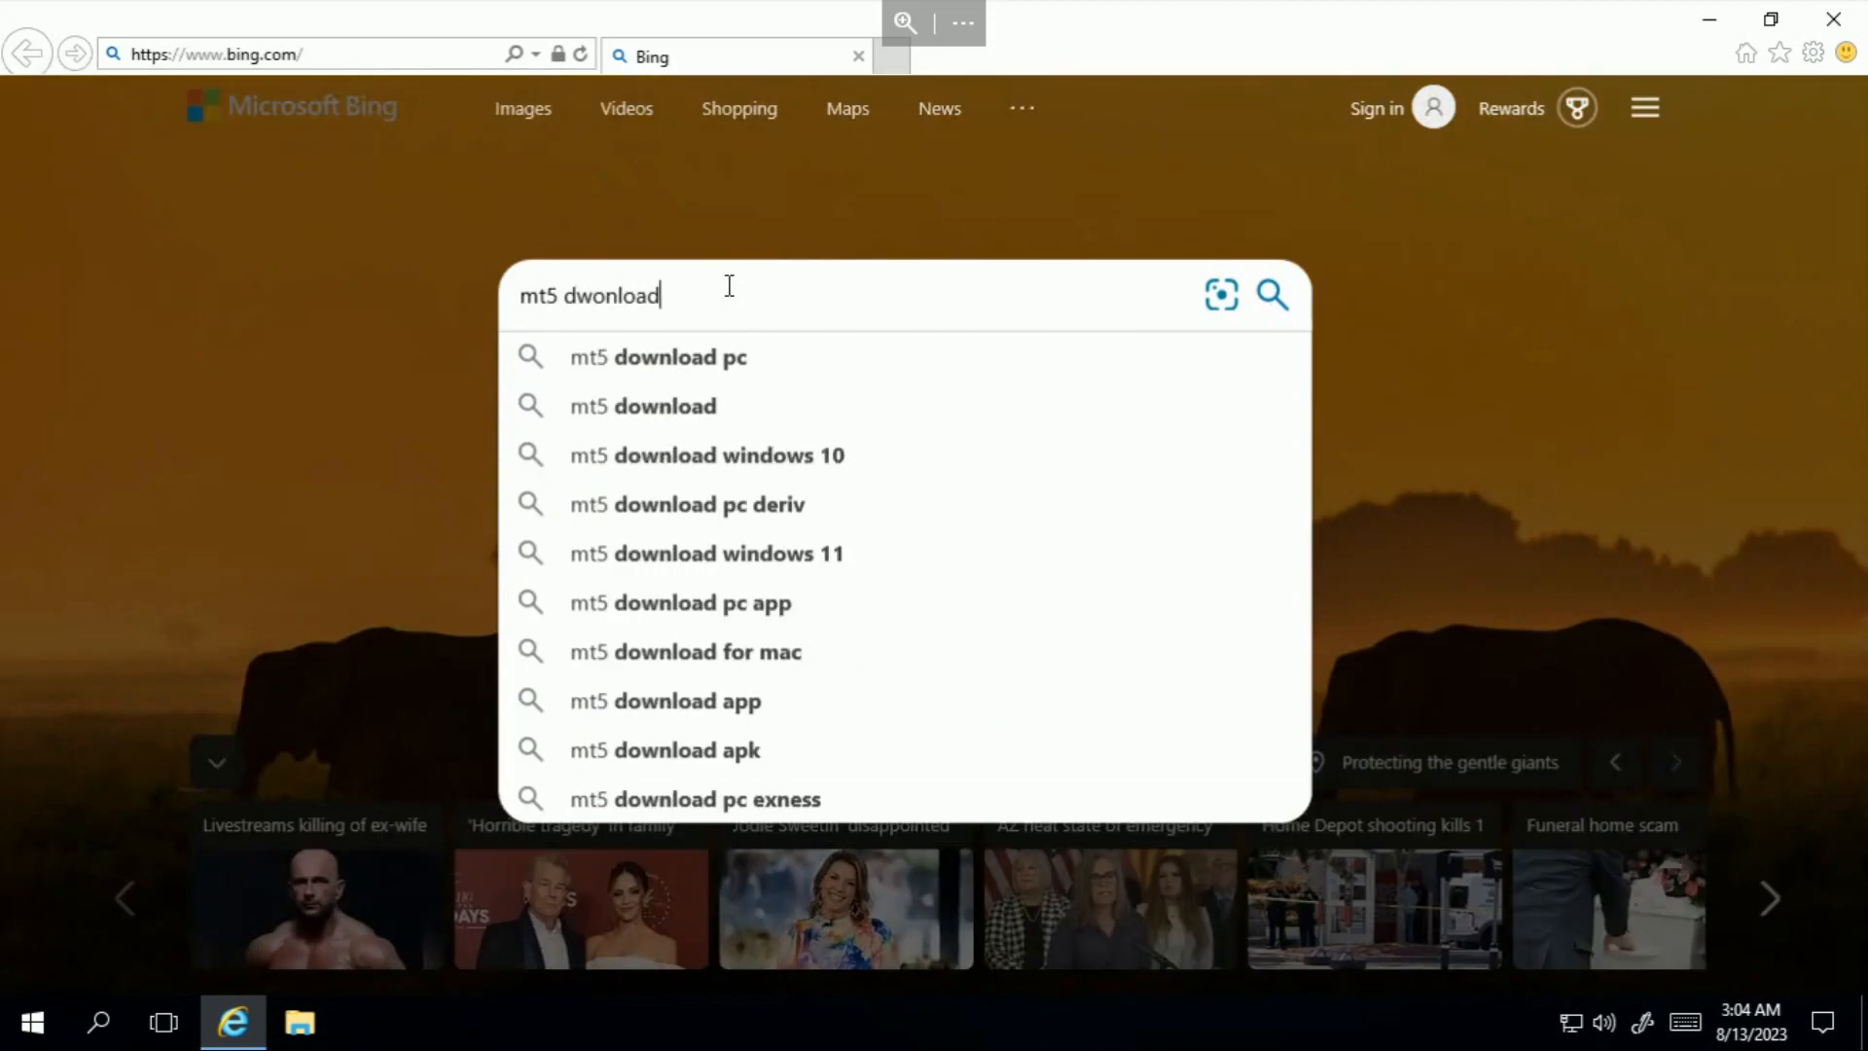
mouse_move(755, 417)
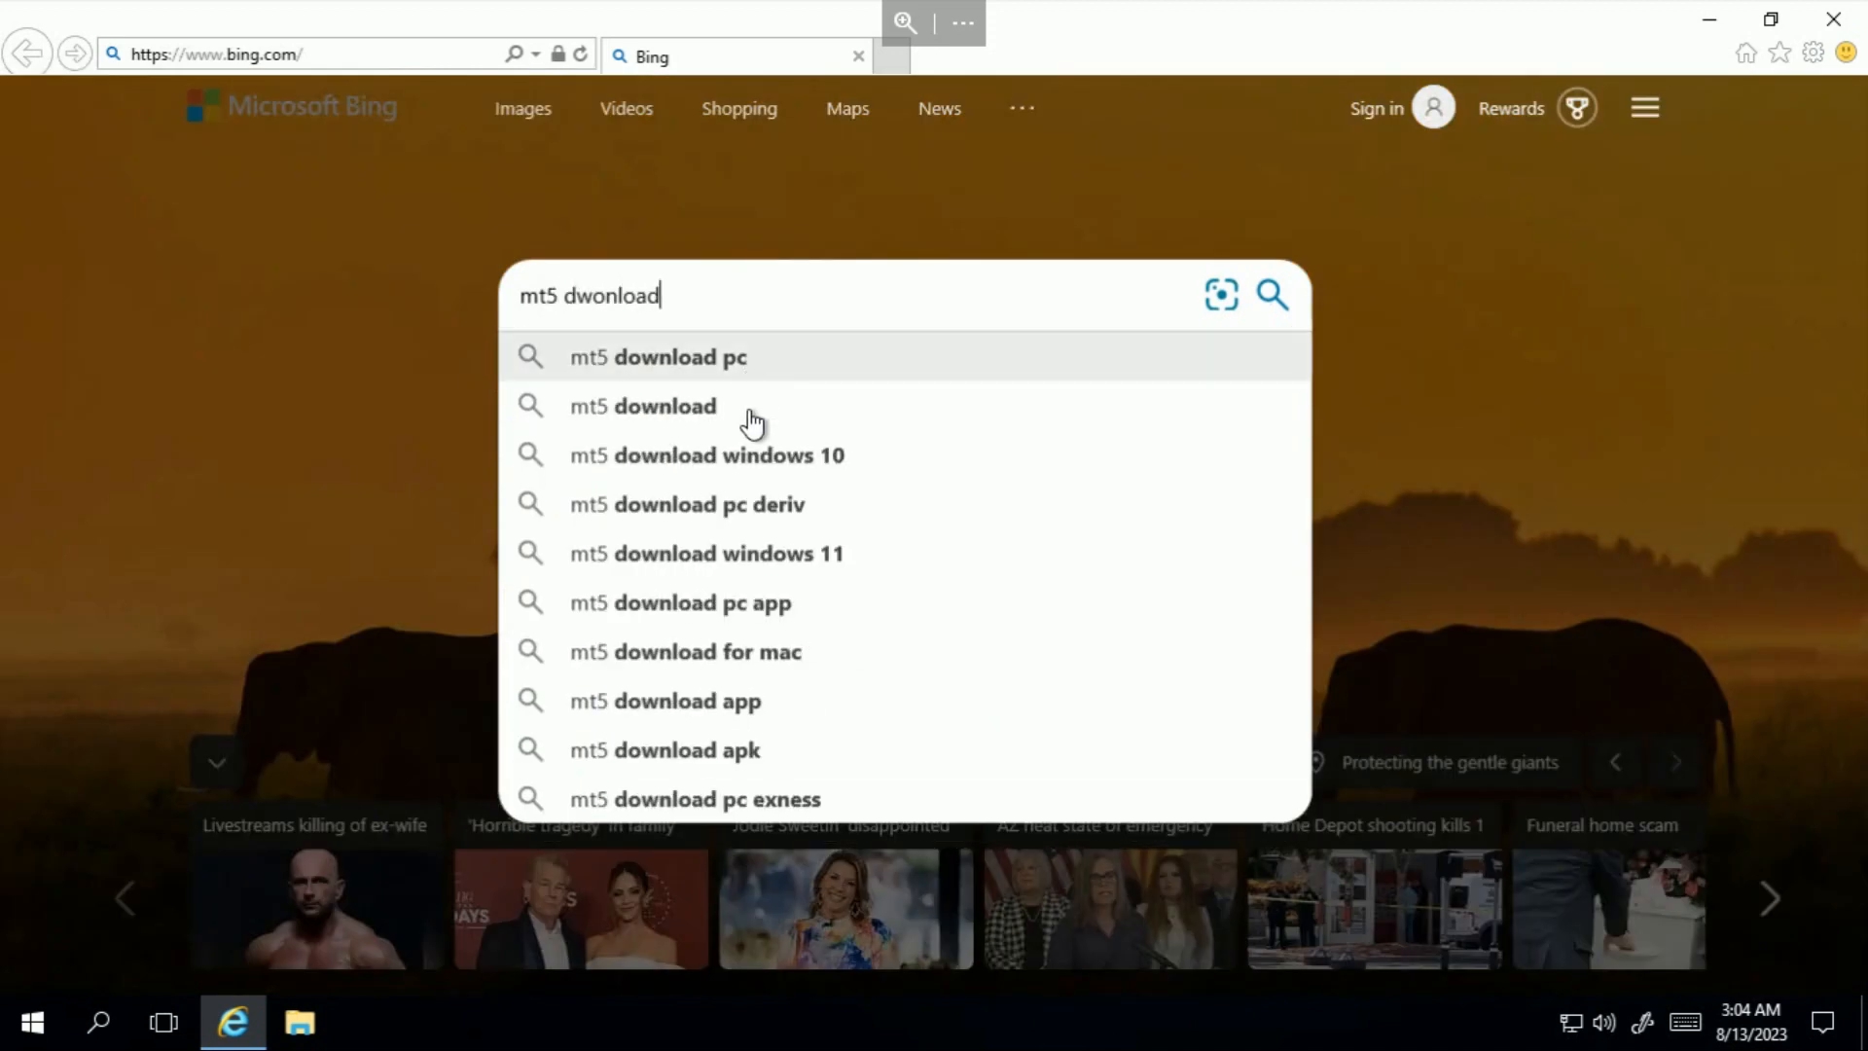
mouse_move(762, 472)
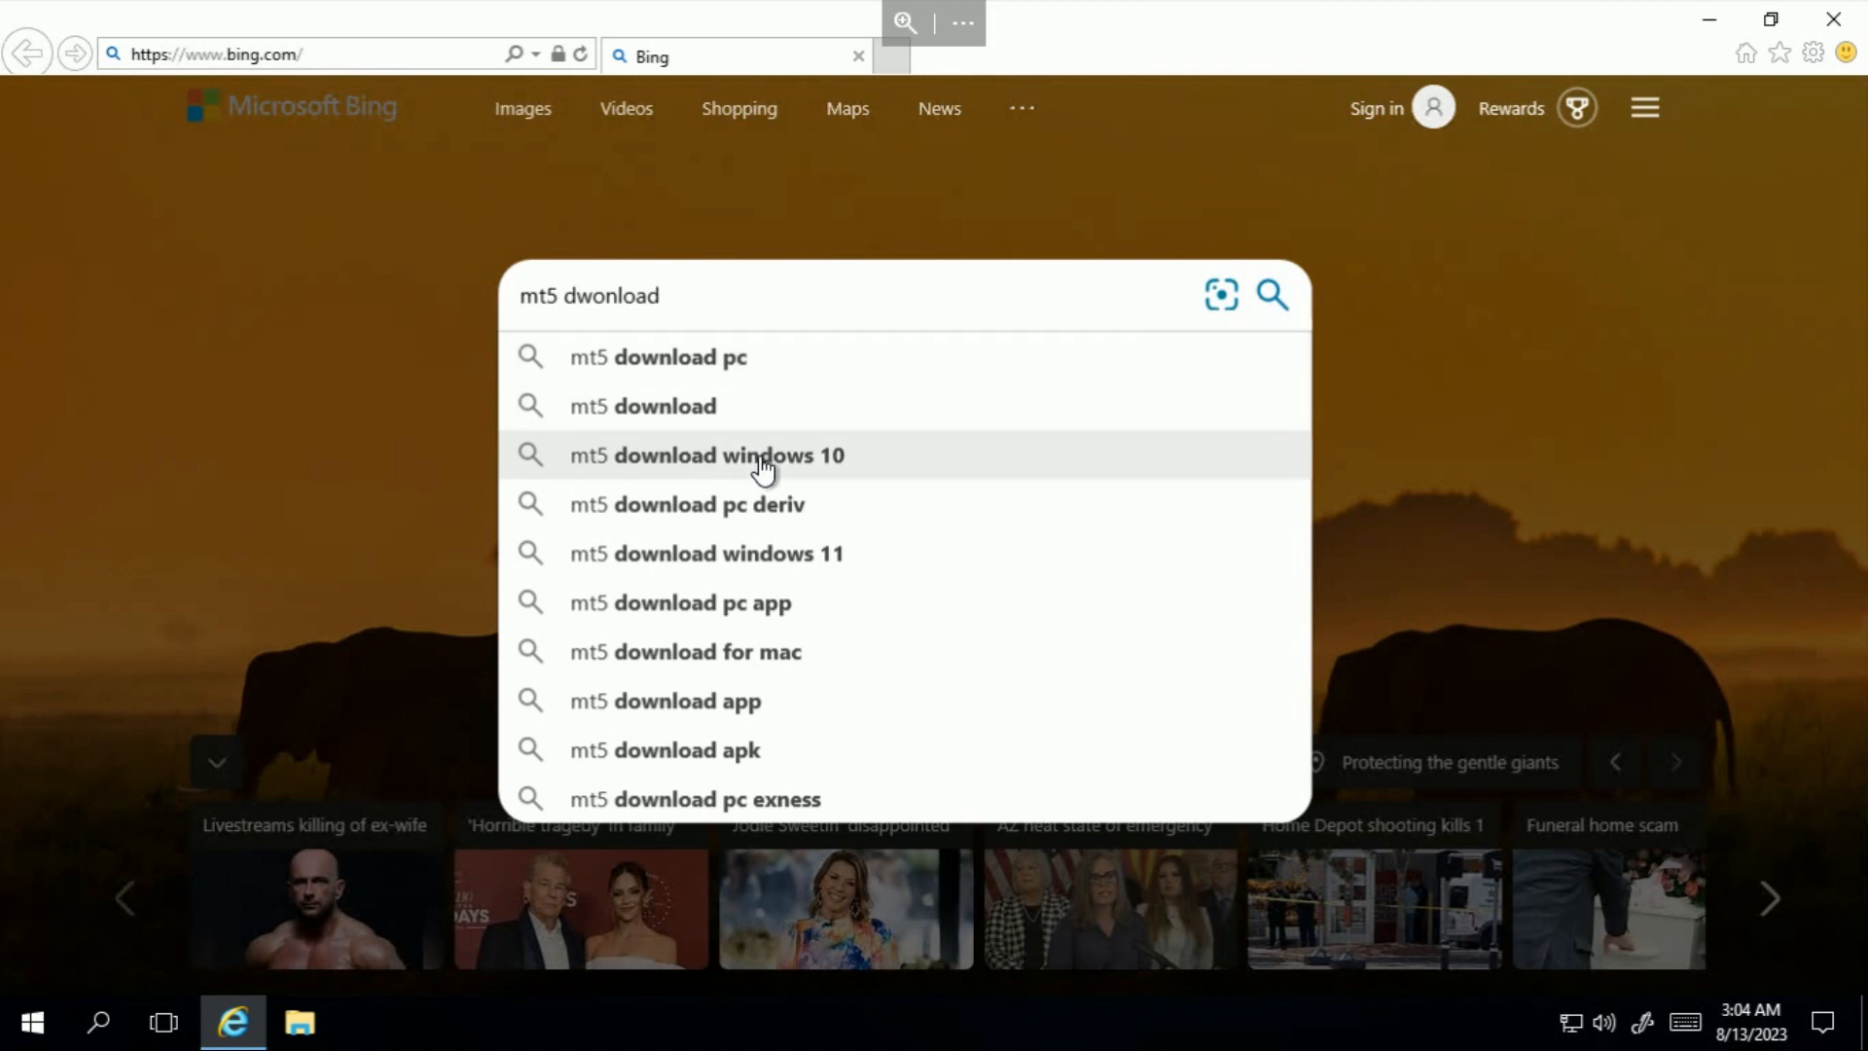
left_click(726, 455)
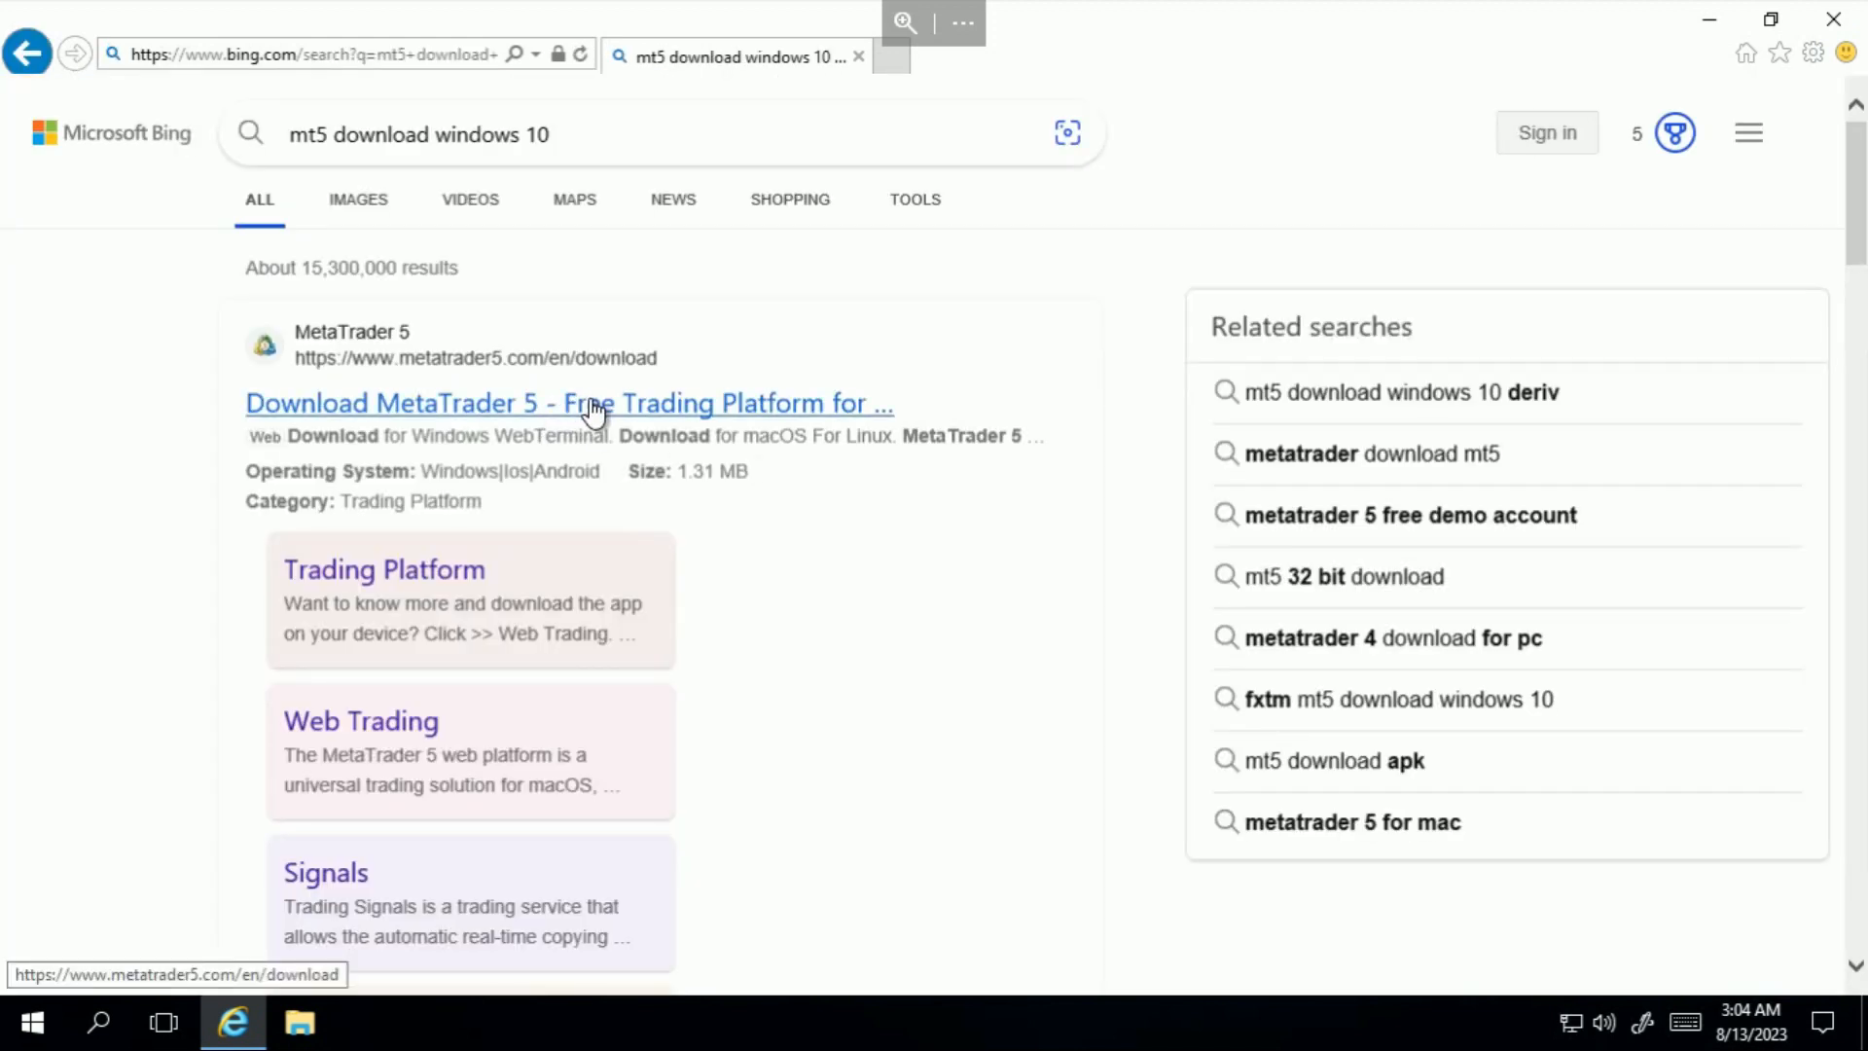
left_click(592, 402)
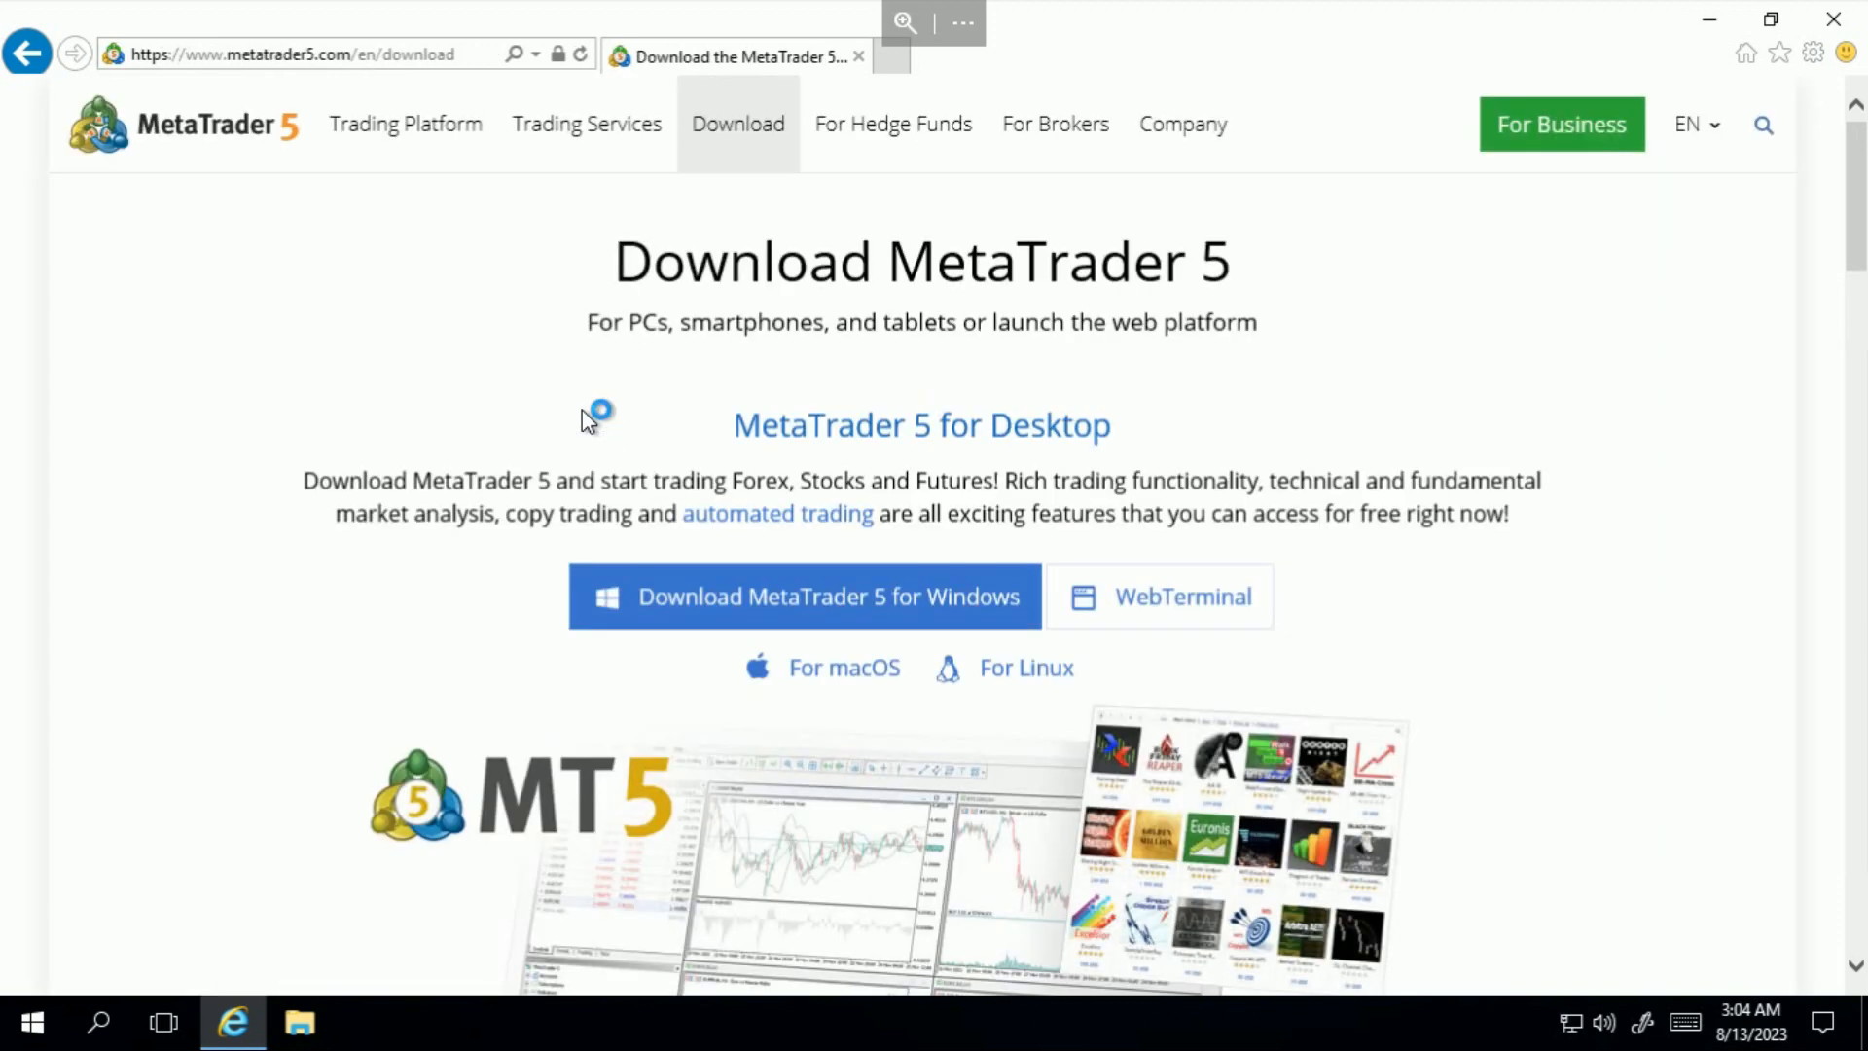
mouse_move(814, 610)
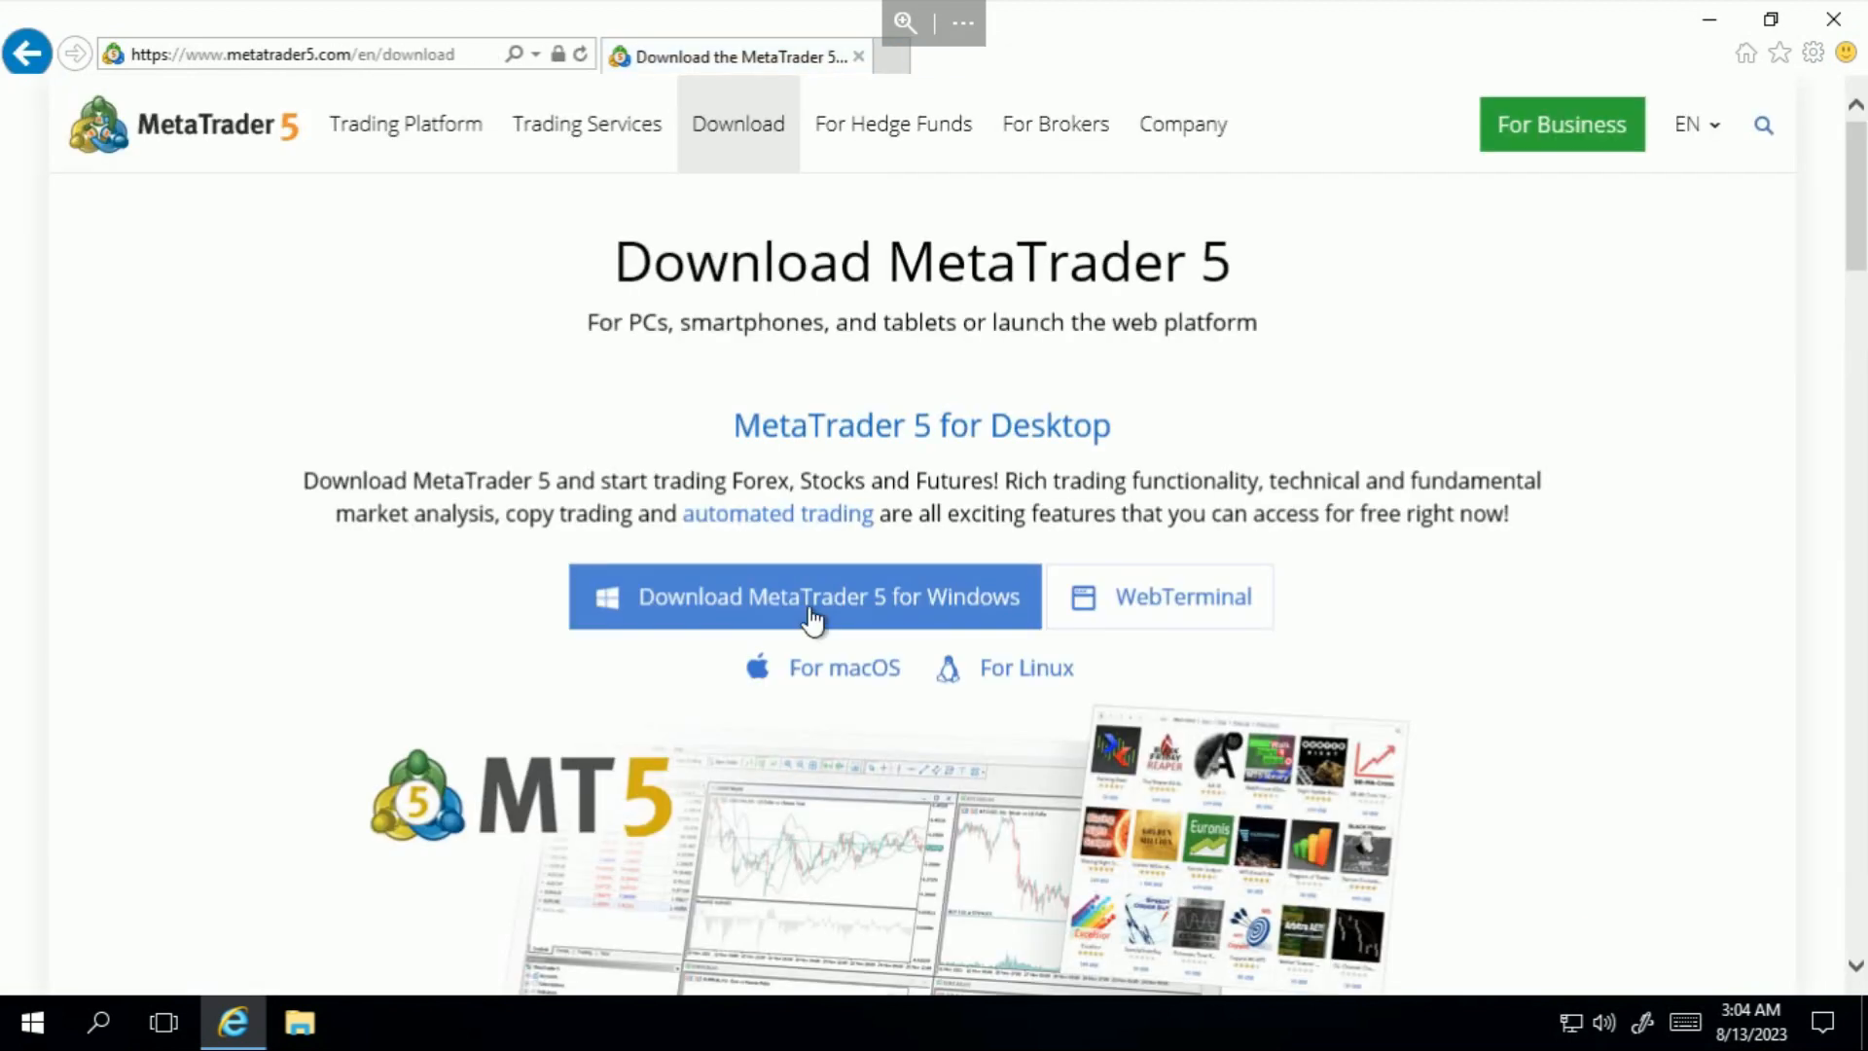
Download the MetaTrader 5 for Windows installer, run it, and accept the licence to install.
left_click(815, 597)
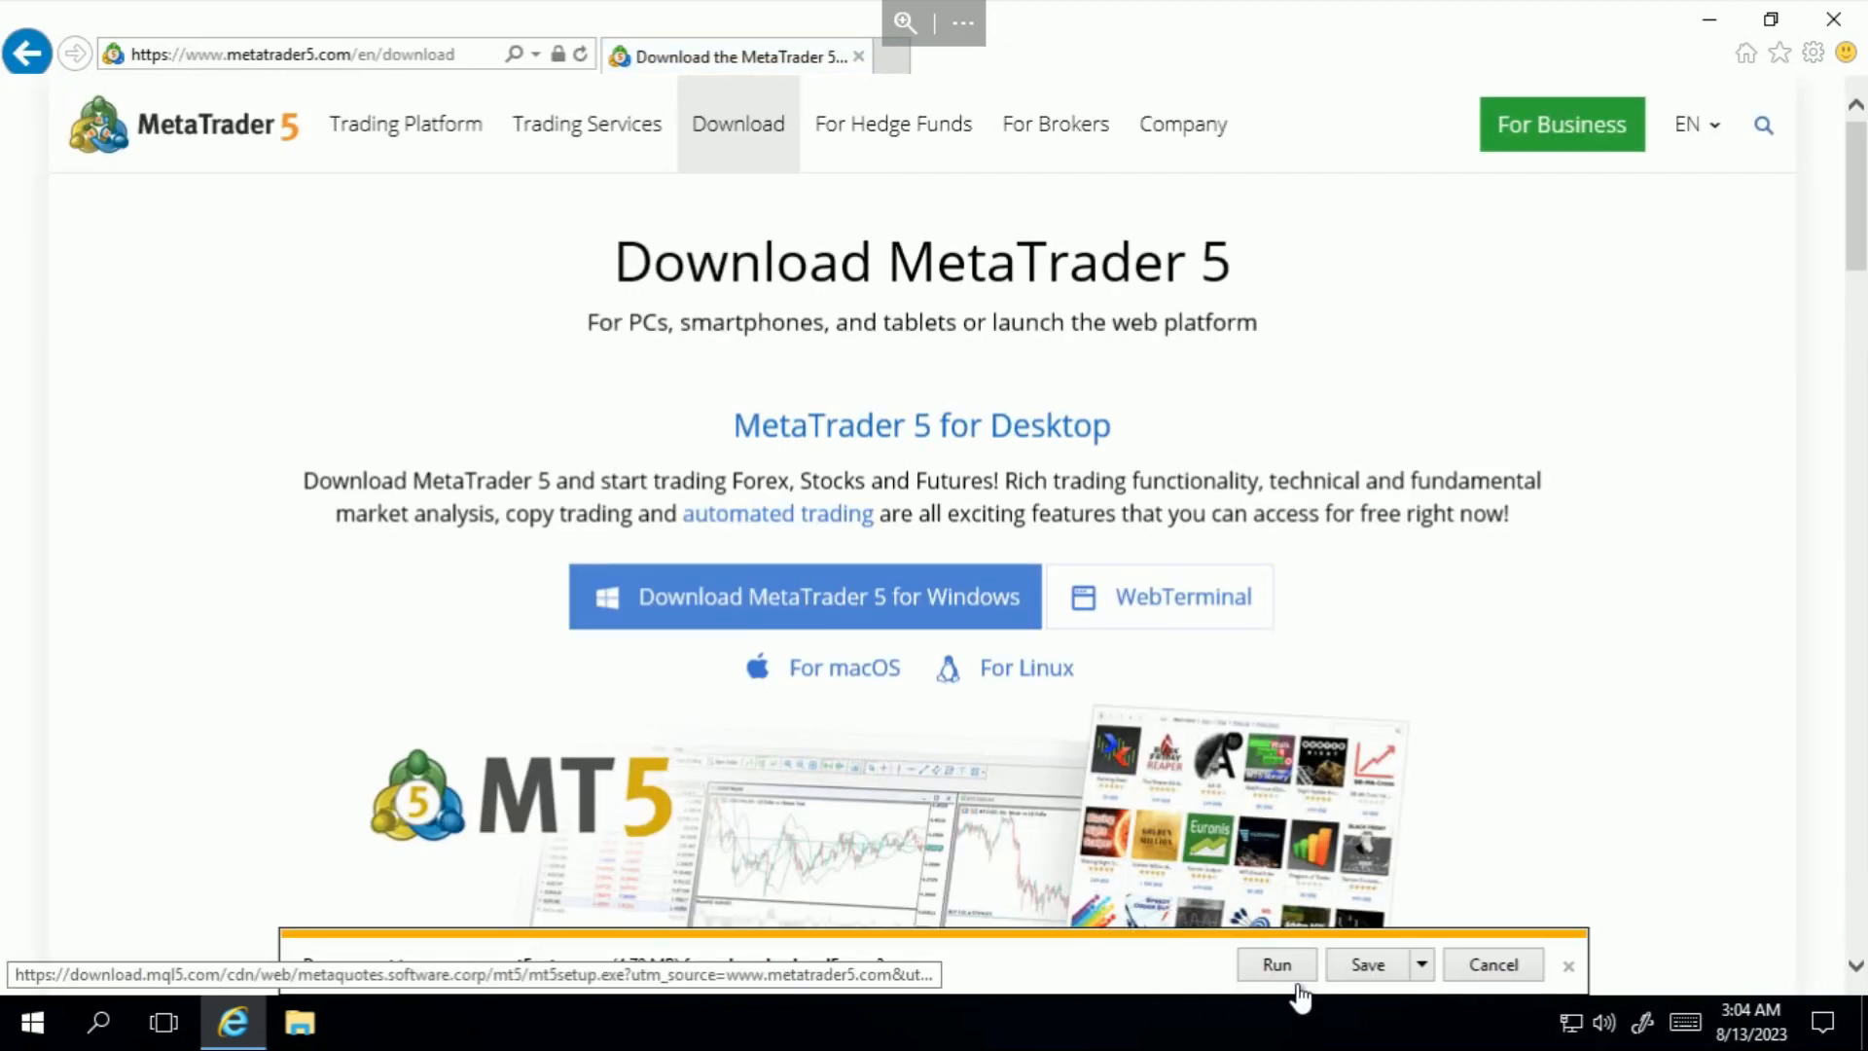
left_click(1276, 964)
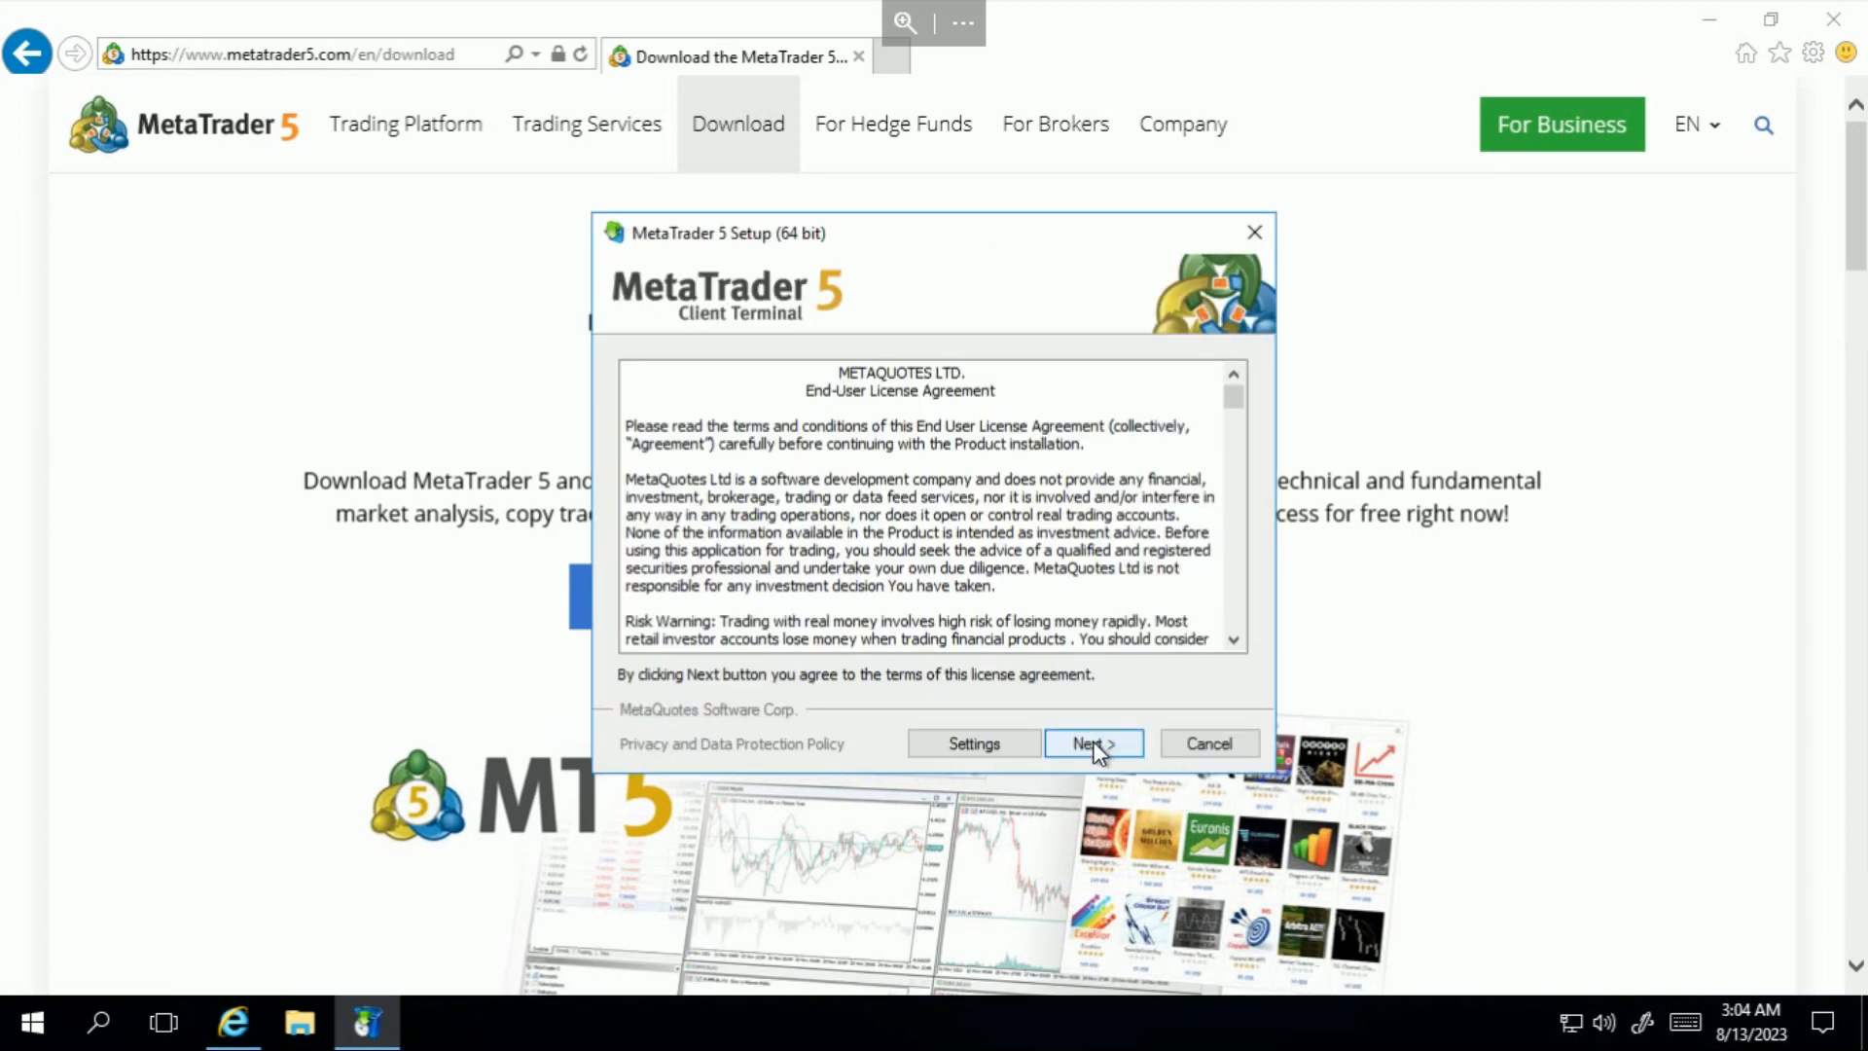
left_click(1093, 742)
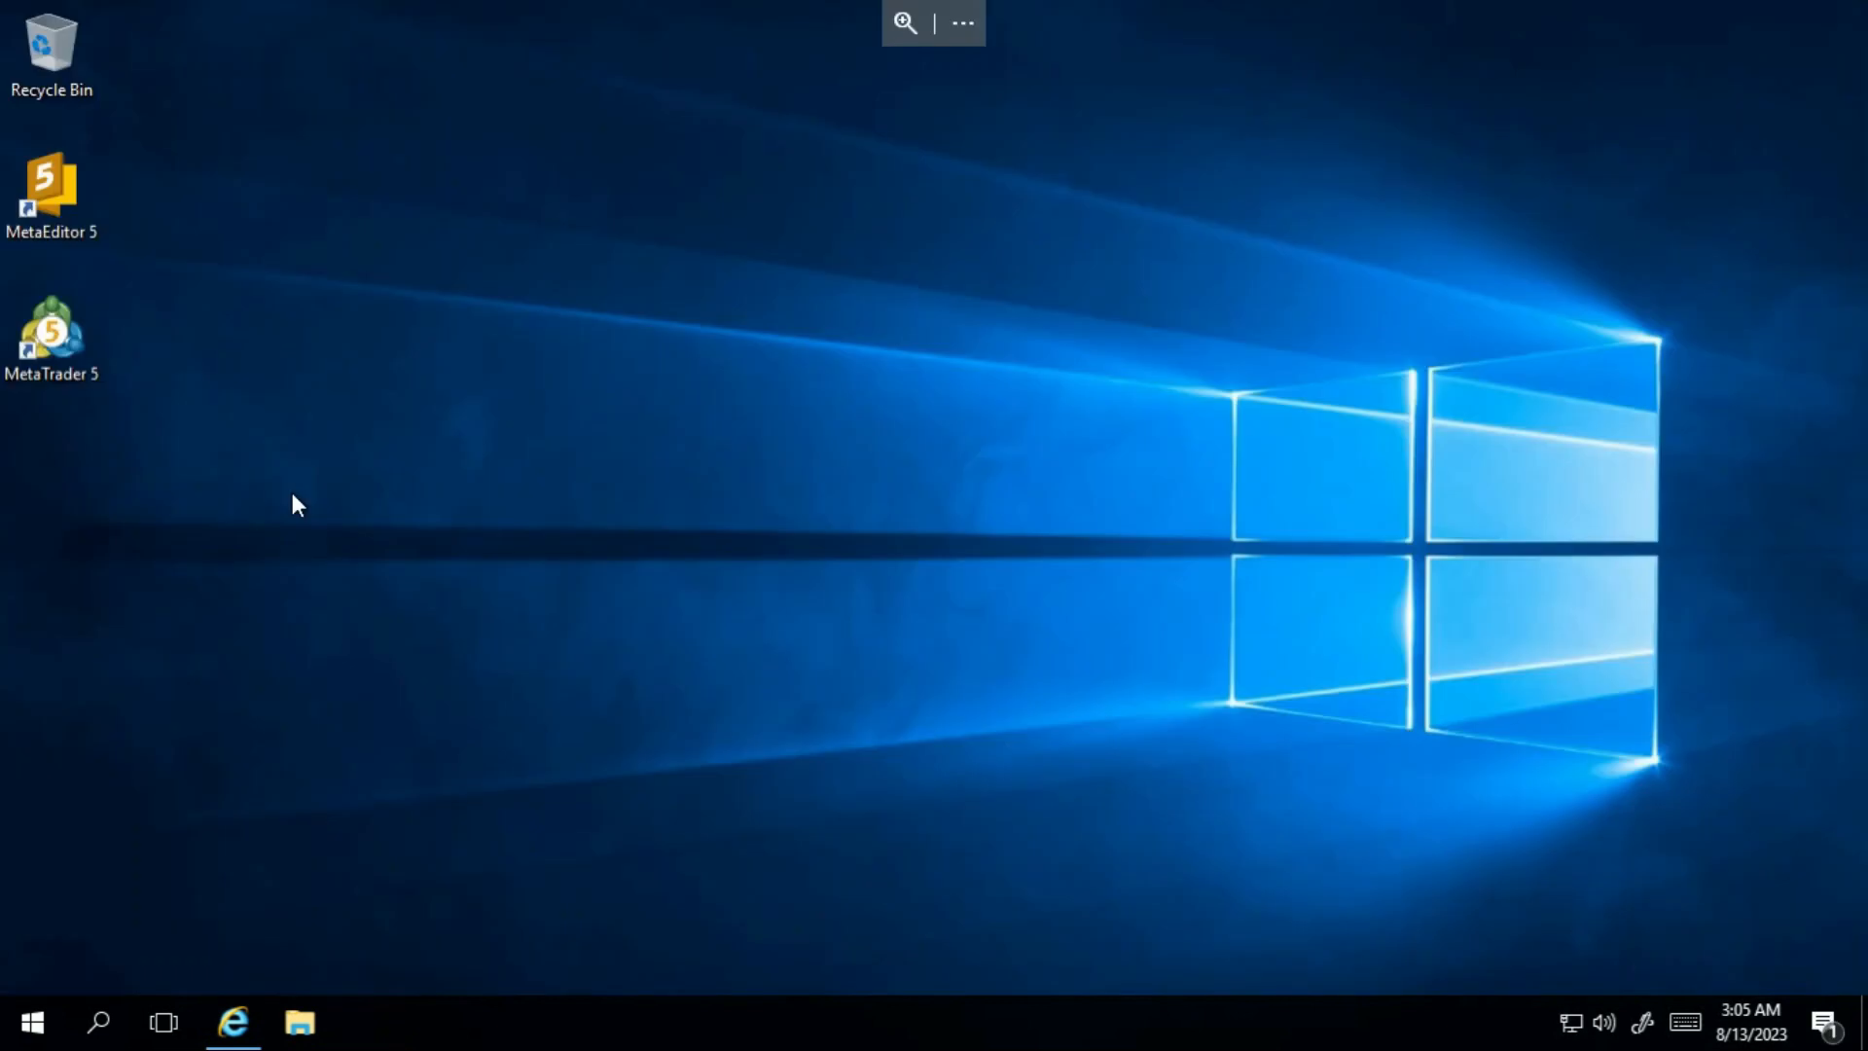
Launch MetaTrader 5 from the desktop and set the EURUSD chart to M5 after trying M15, M30, M1.
double_click(46, 329)
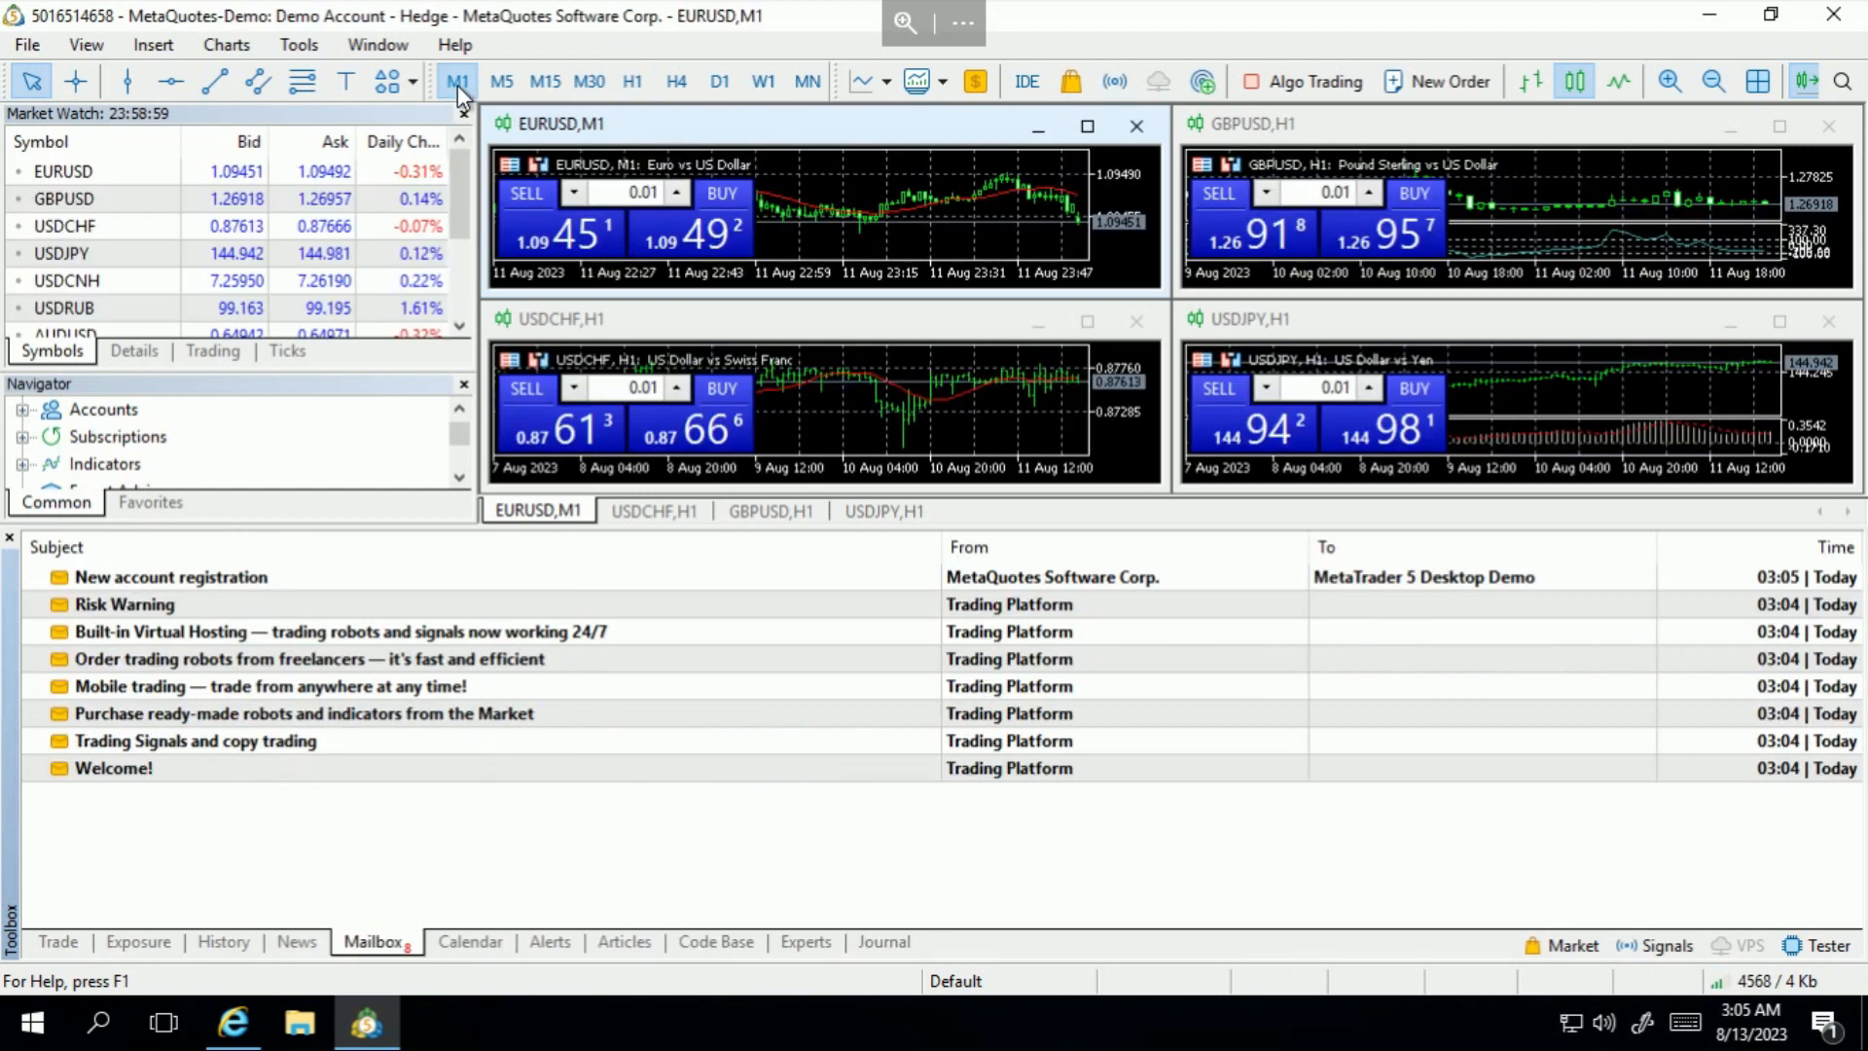
left_click(501, 80)
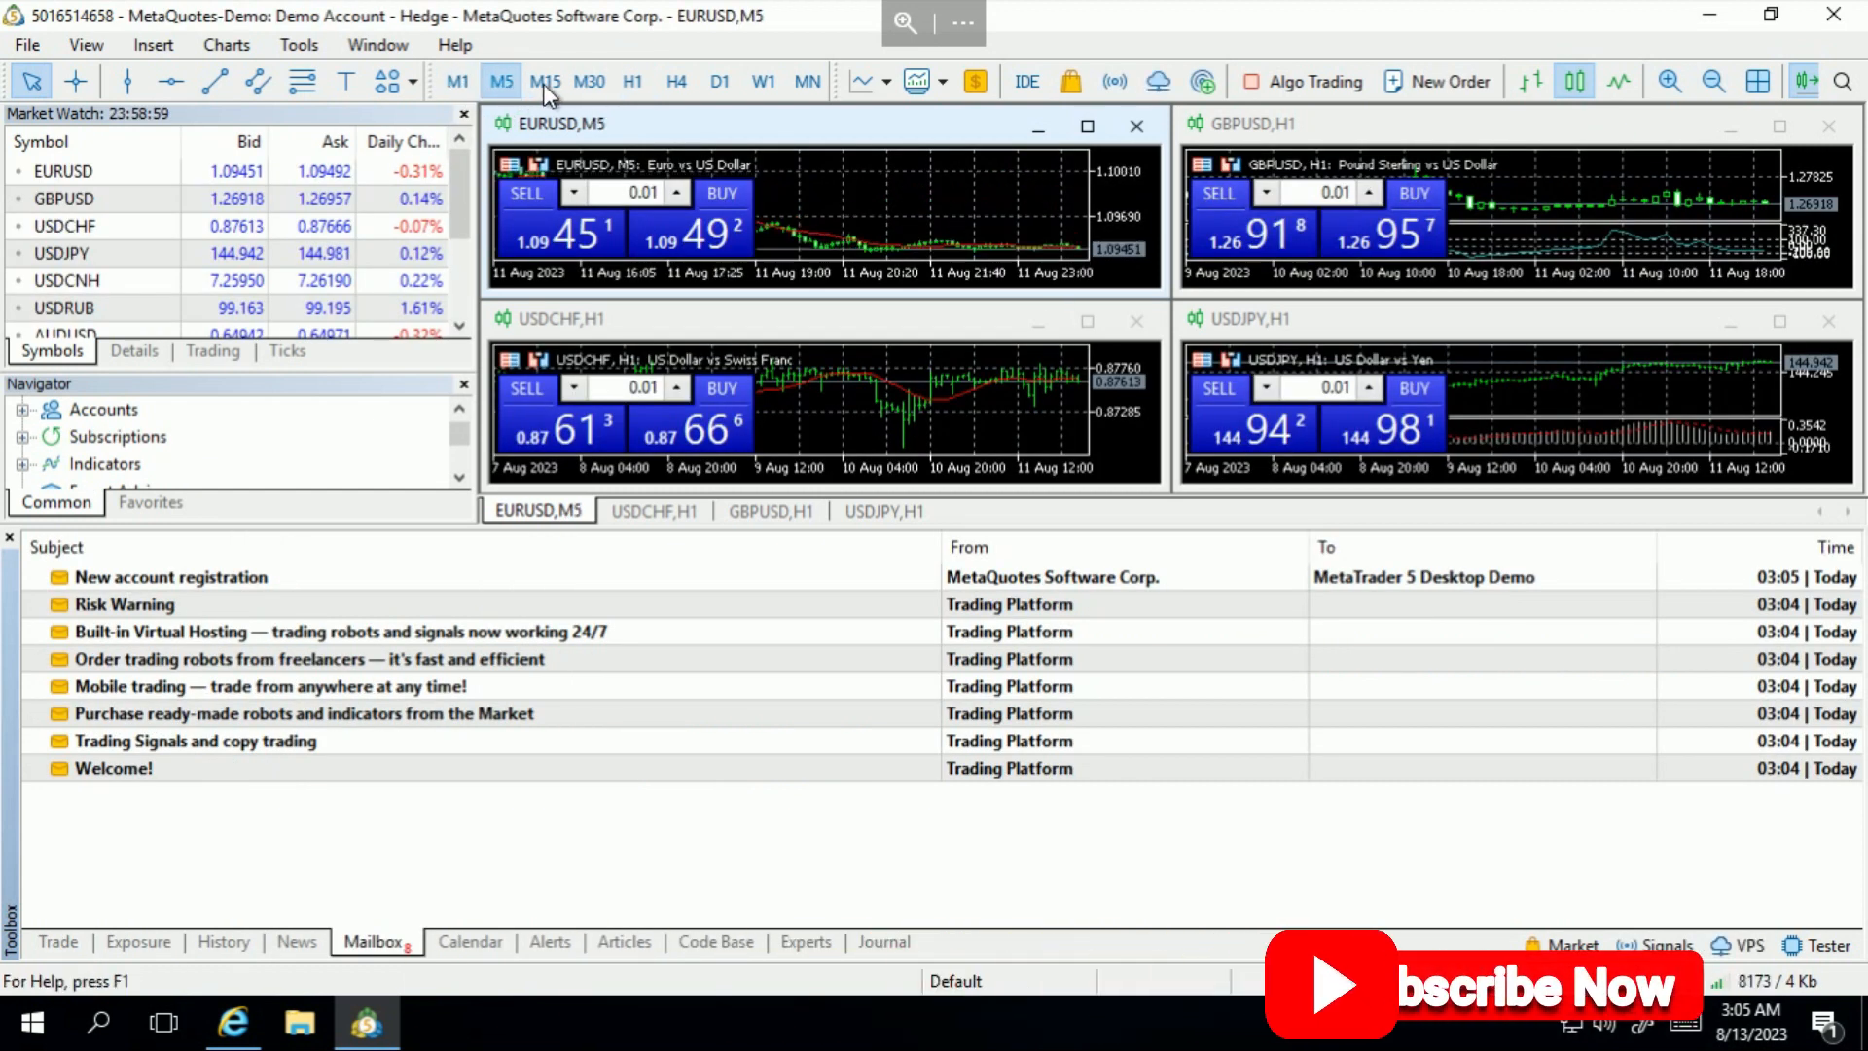
left_click(544, 81)
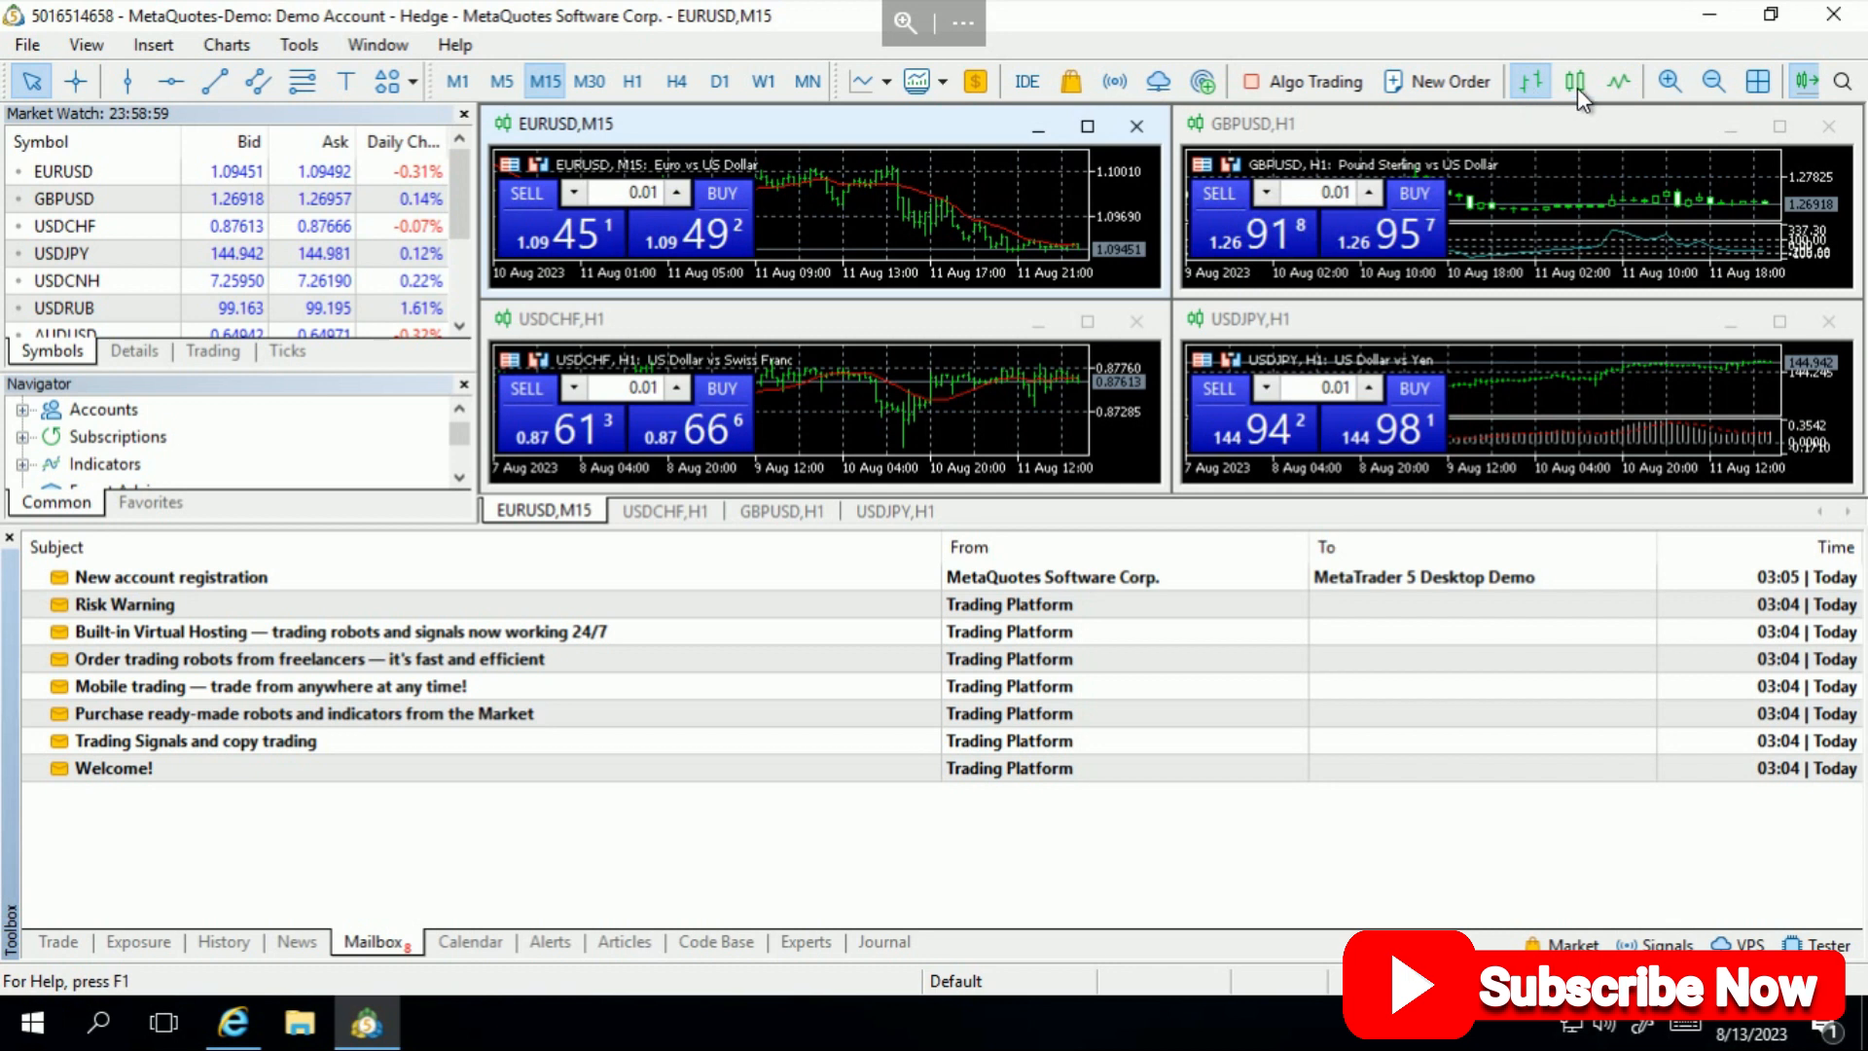
left_click(589, 81)
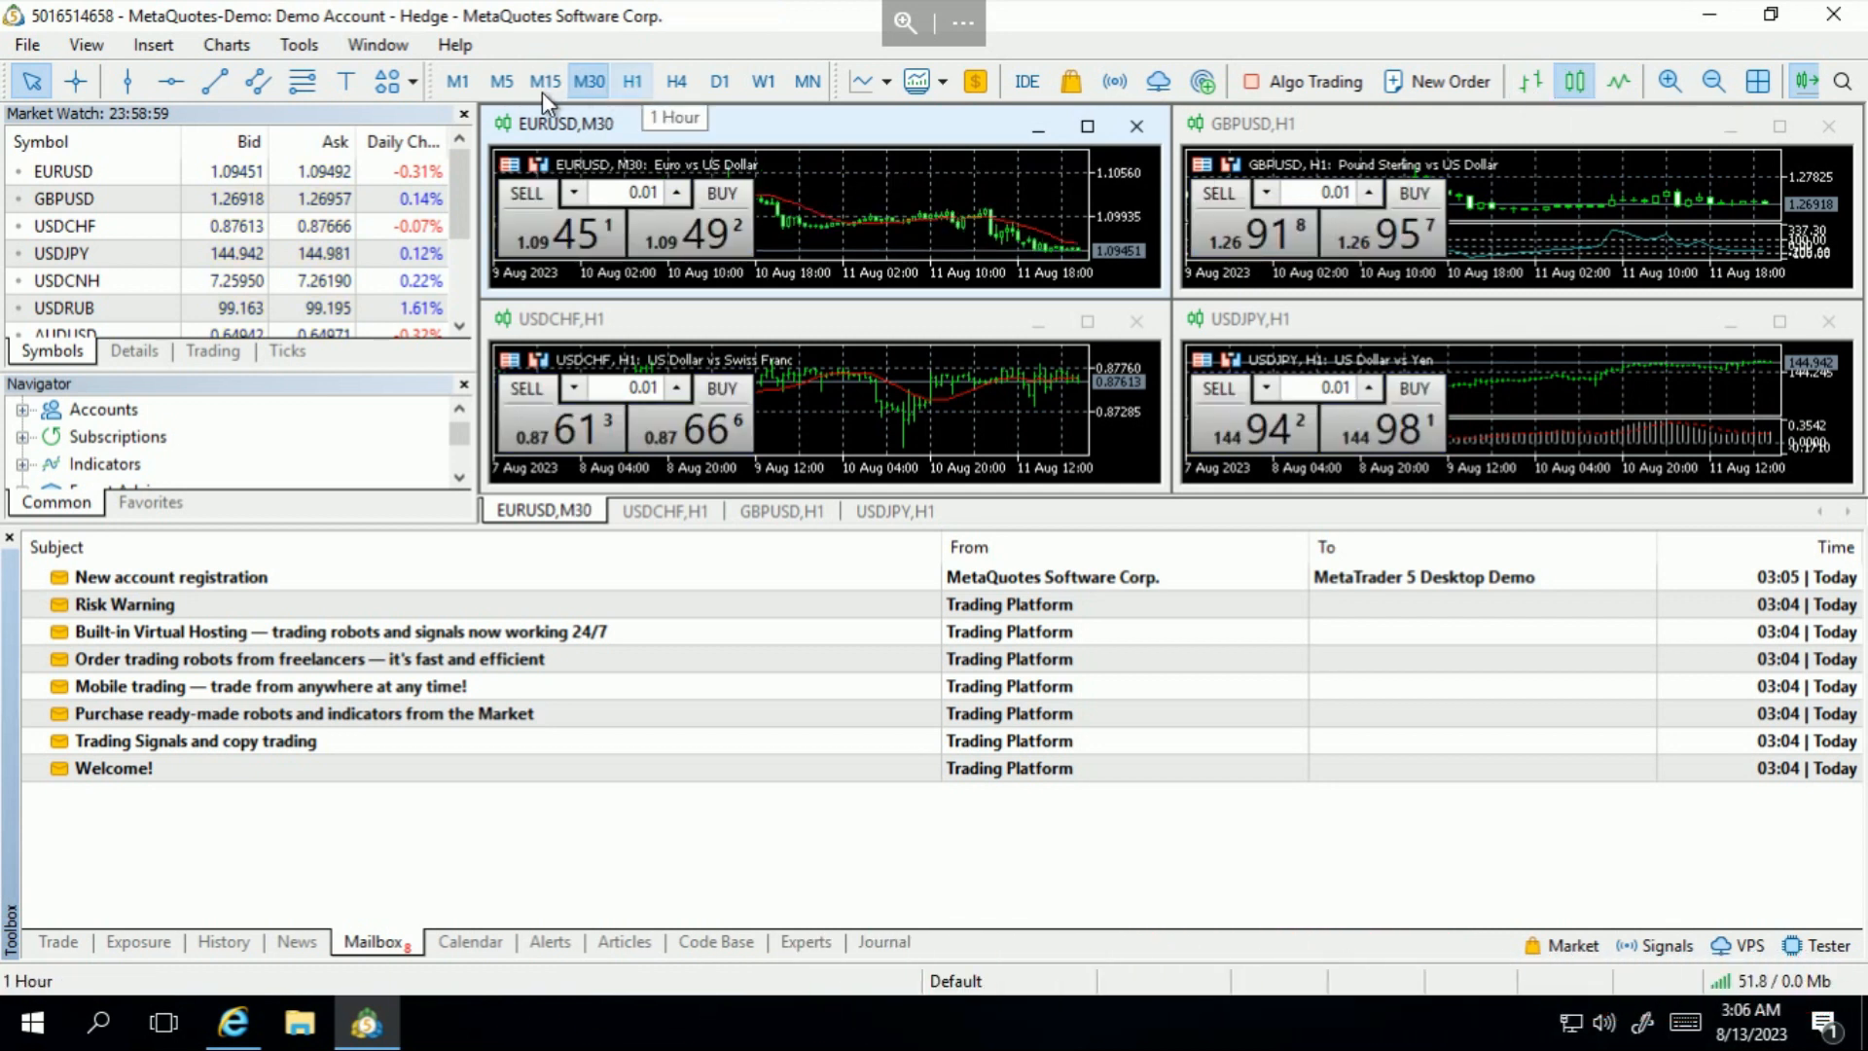
left_click(457, 81)
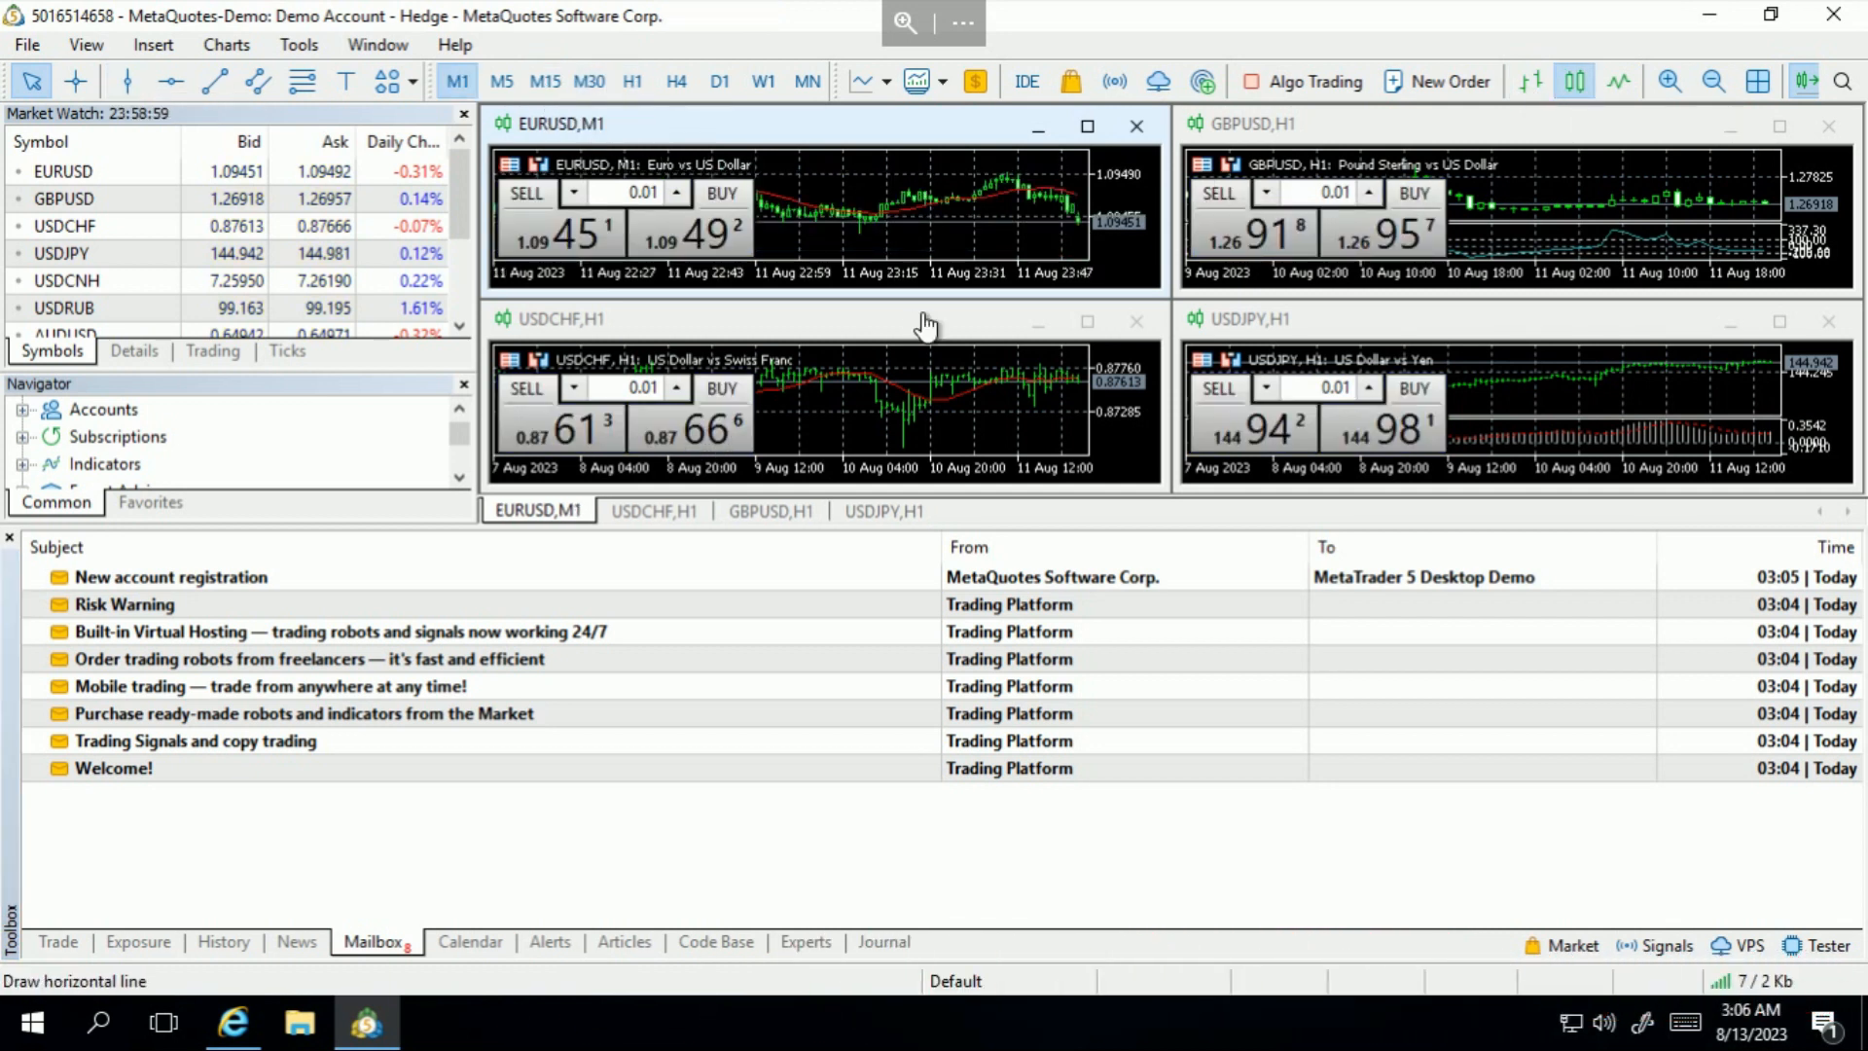
left_click(501, 81)
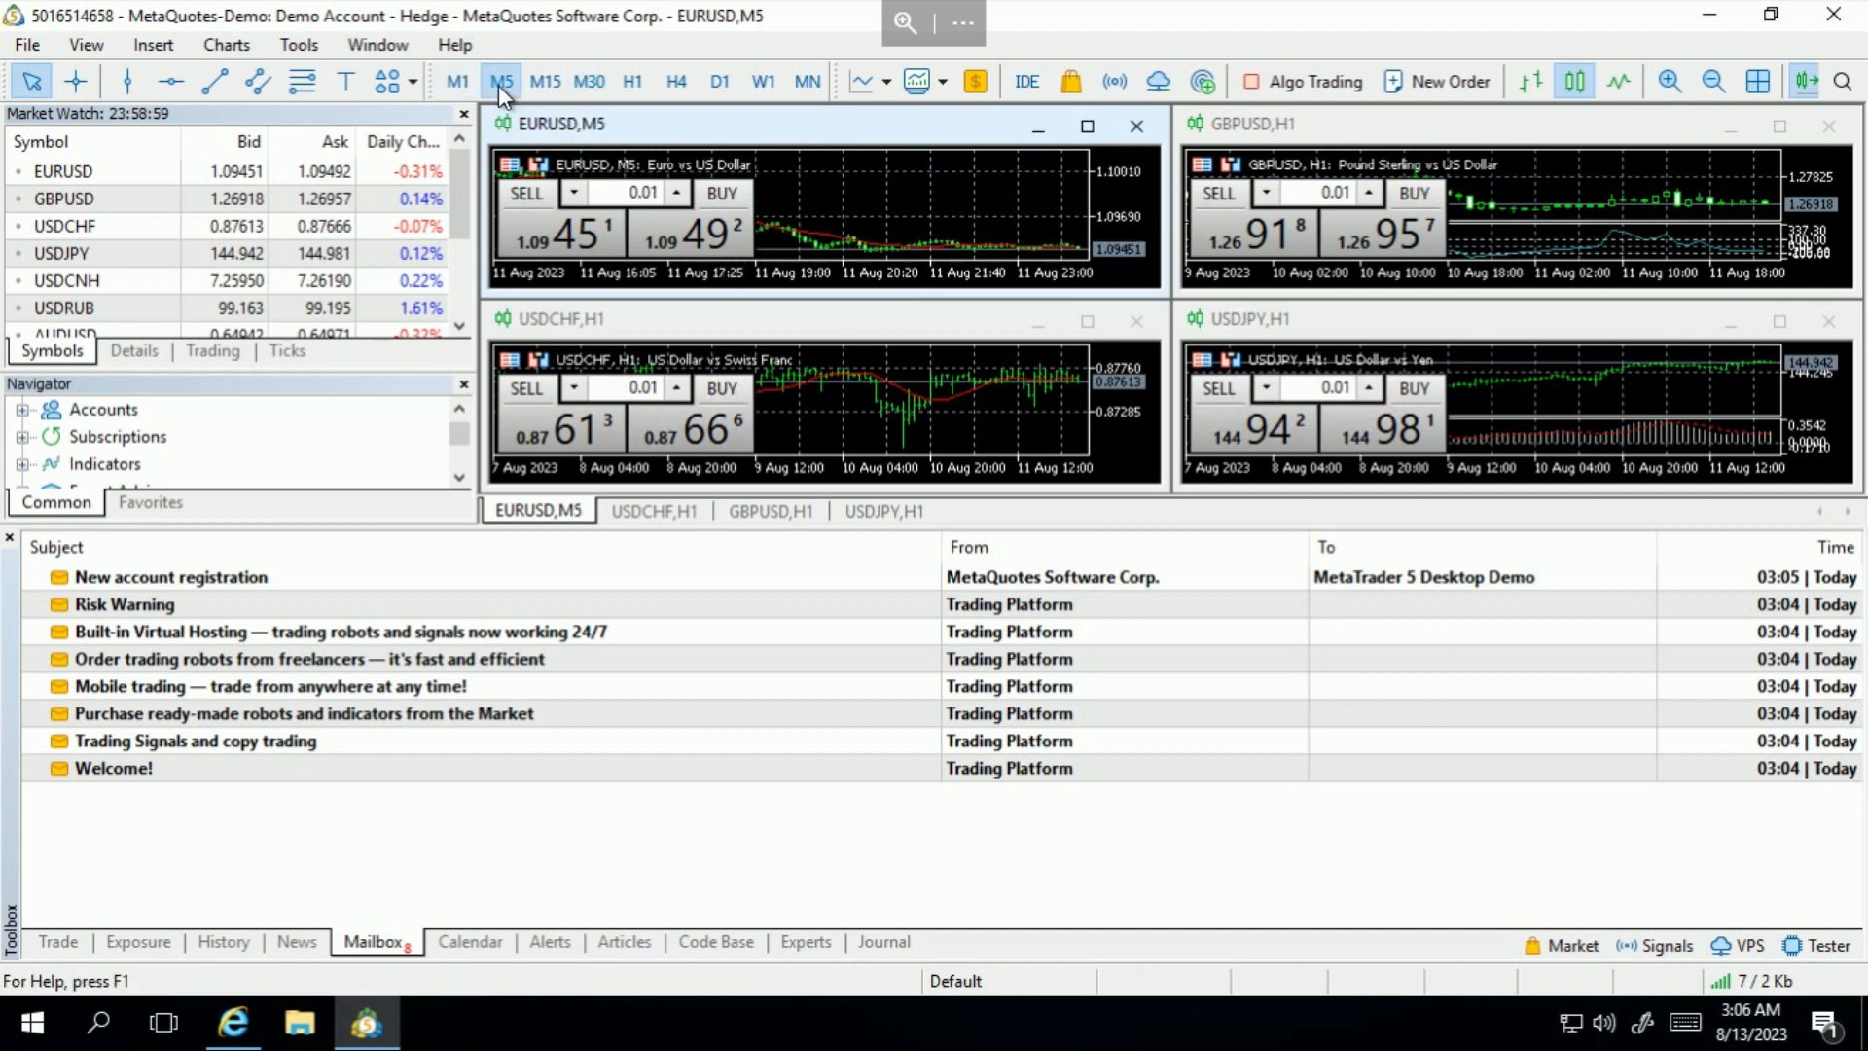
Open the MetaTrader 5 File menu to show Open an Account and Login to Trade Account.
left_click(29, 45)
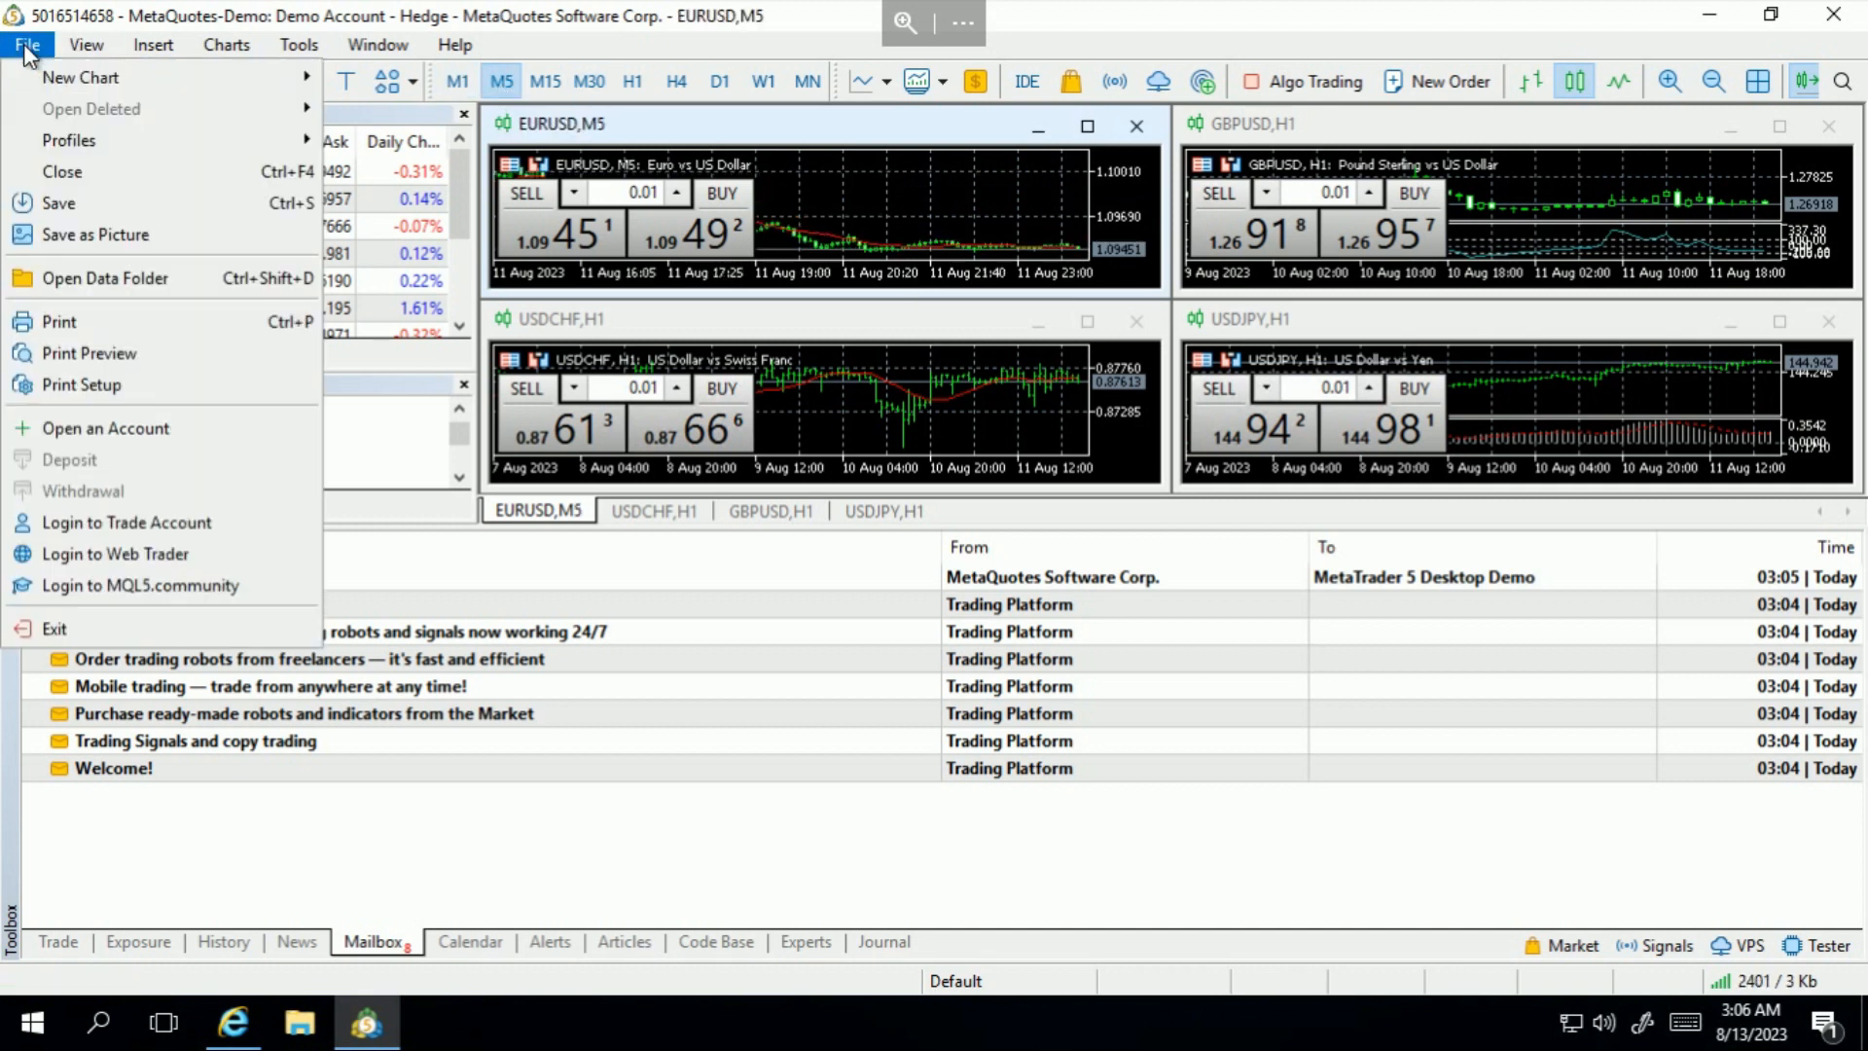
mouse_move(143, 434)
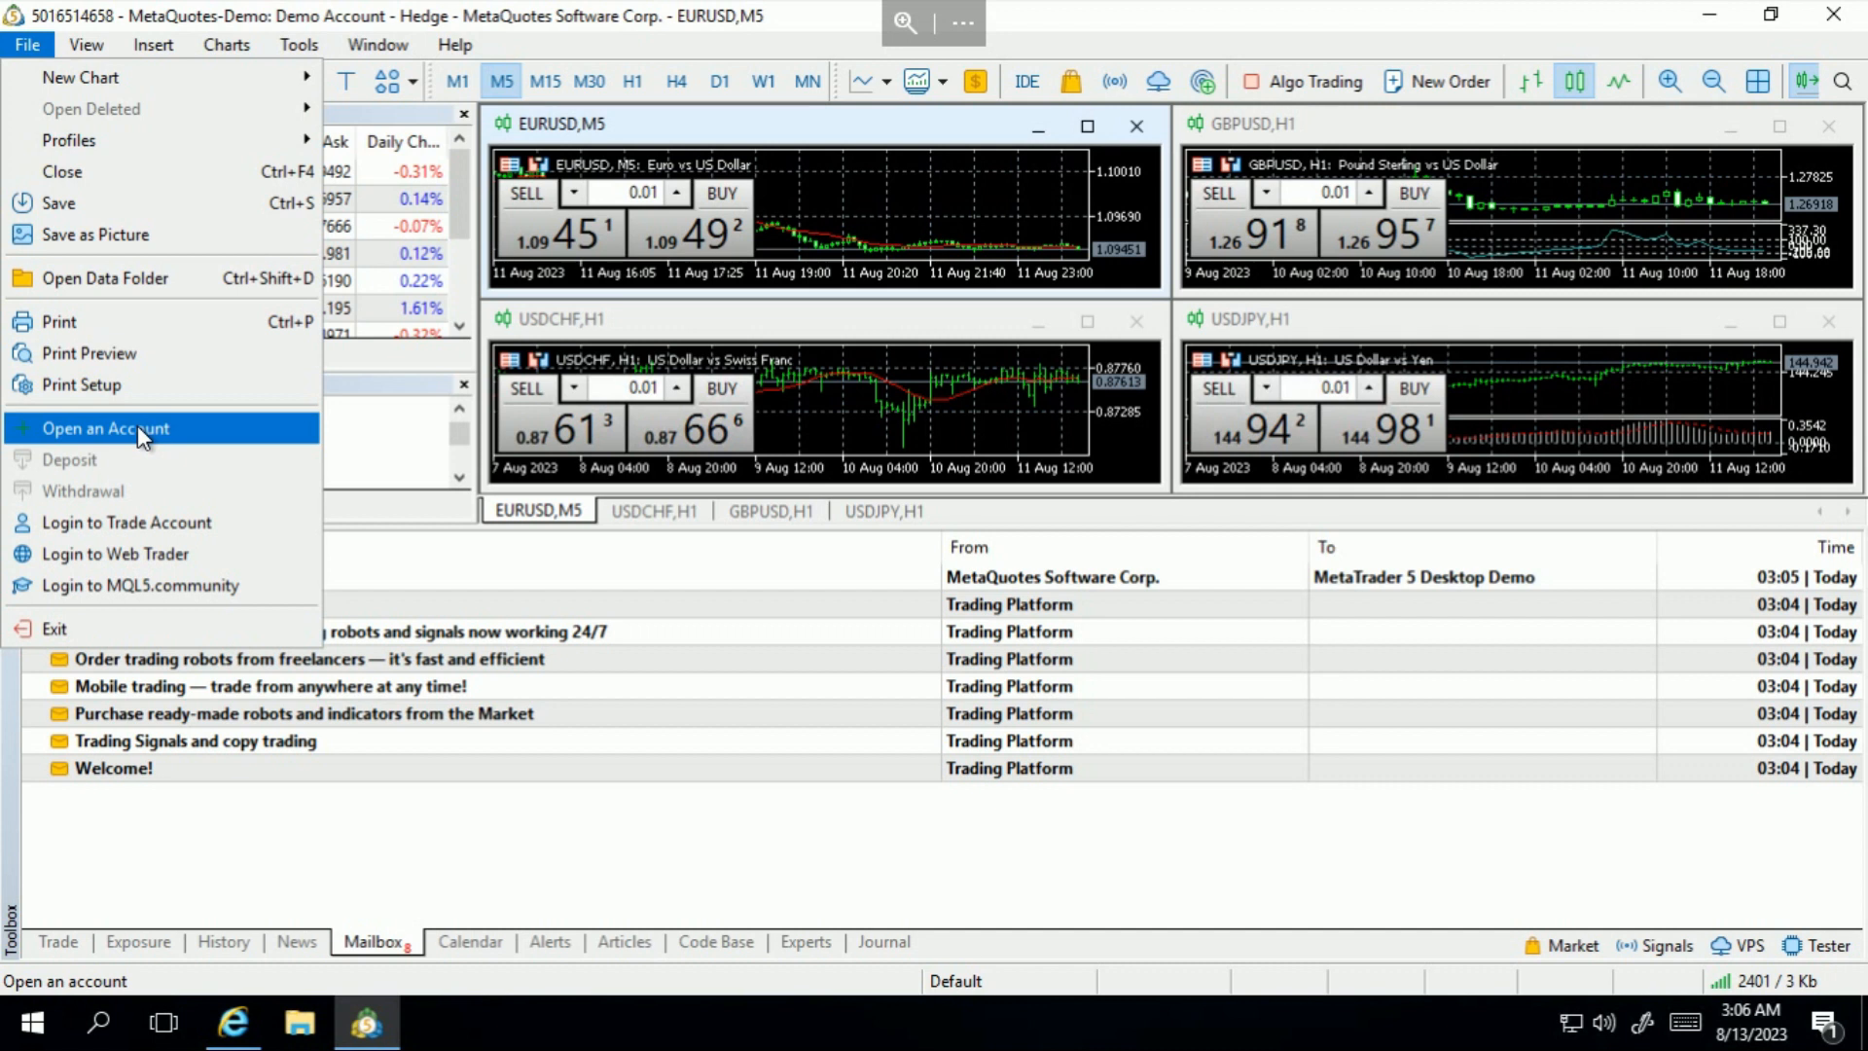
mouse_move(185, 532)
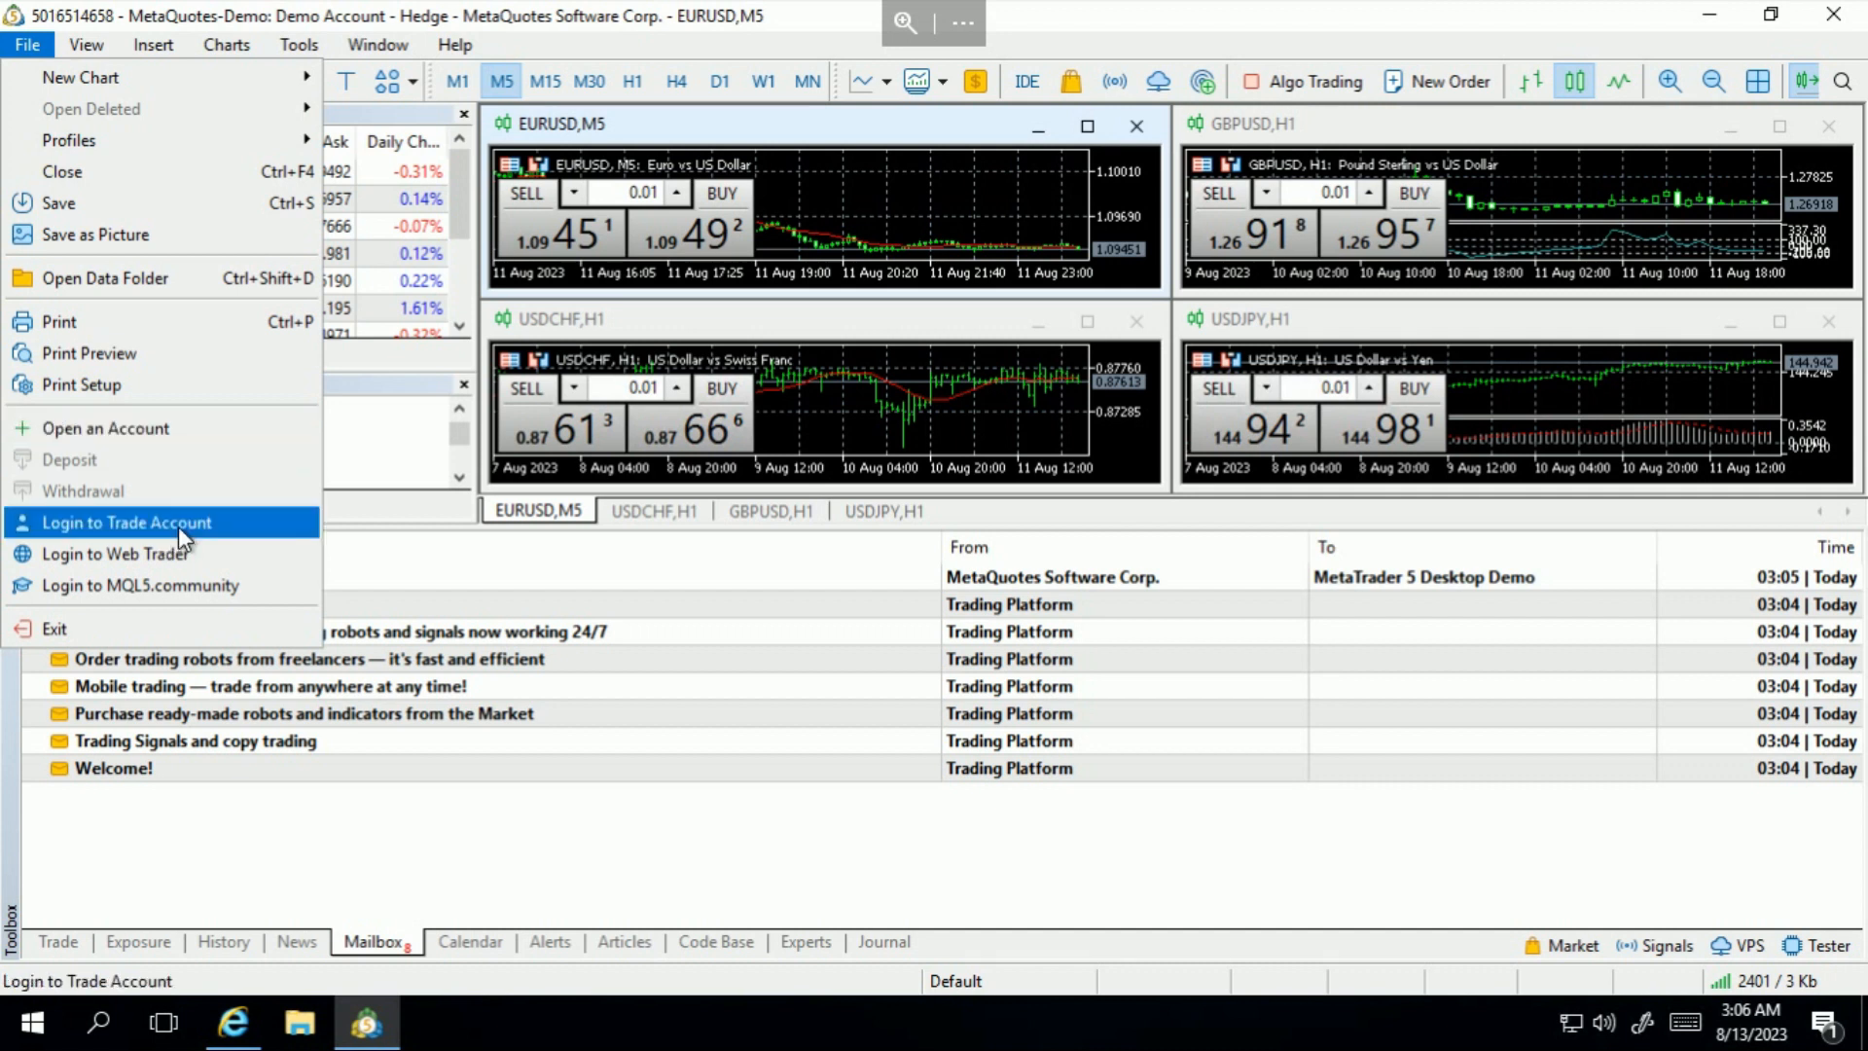
mouse_move(428, 564)
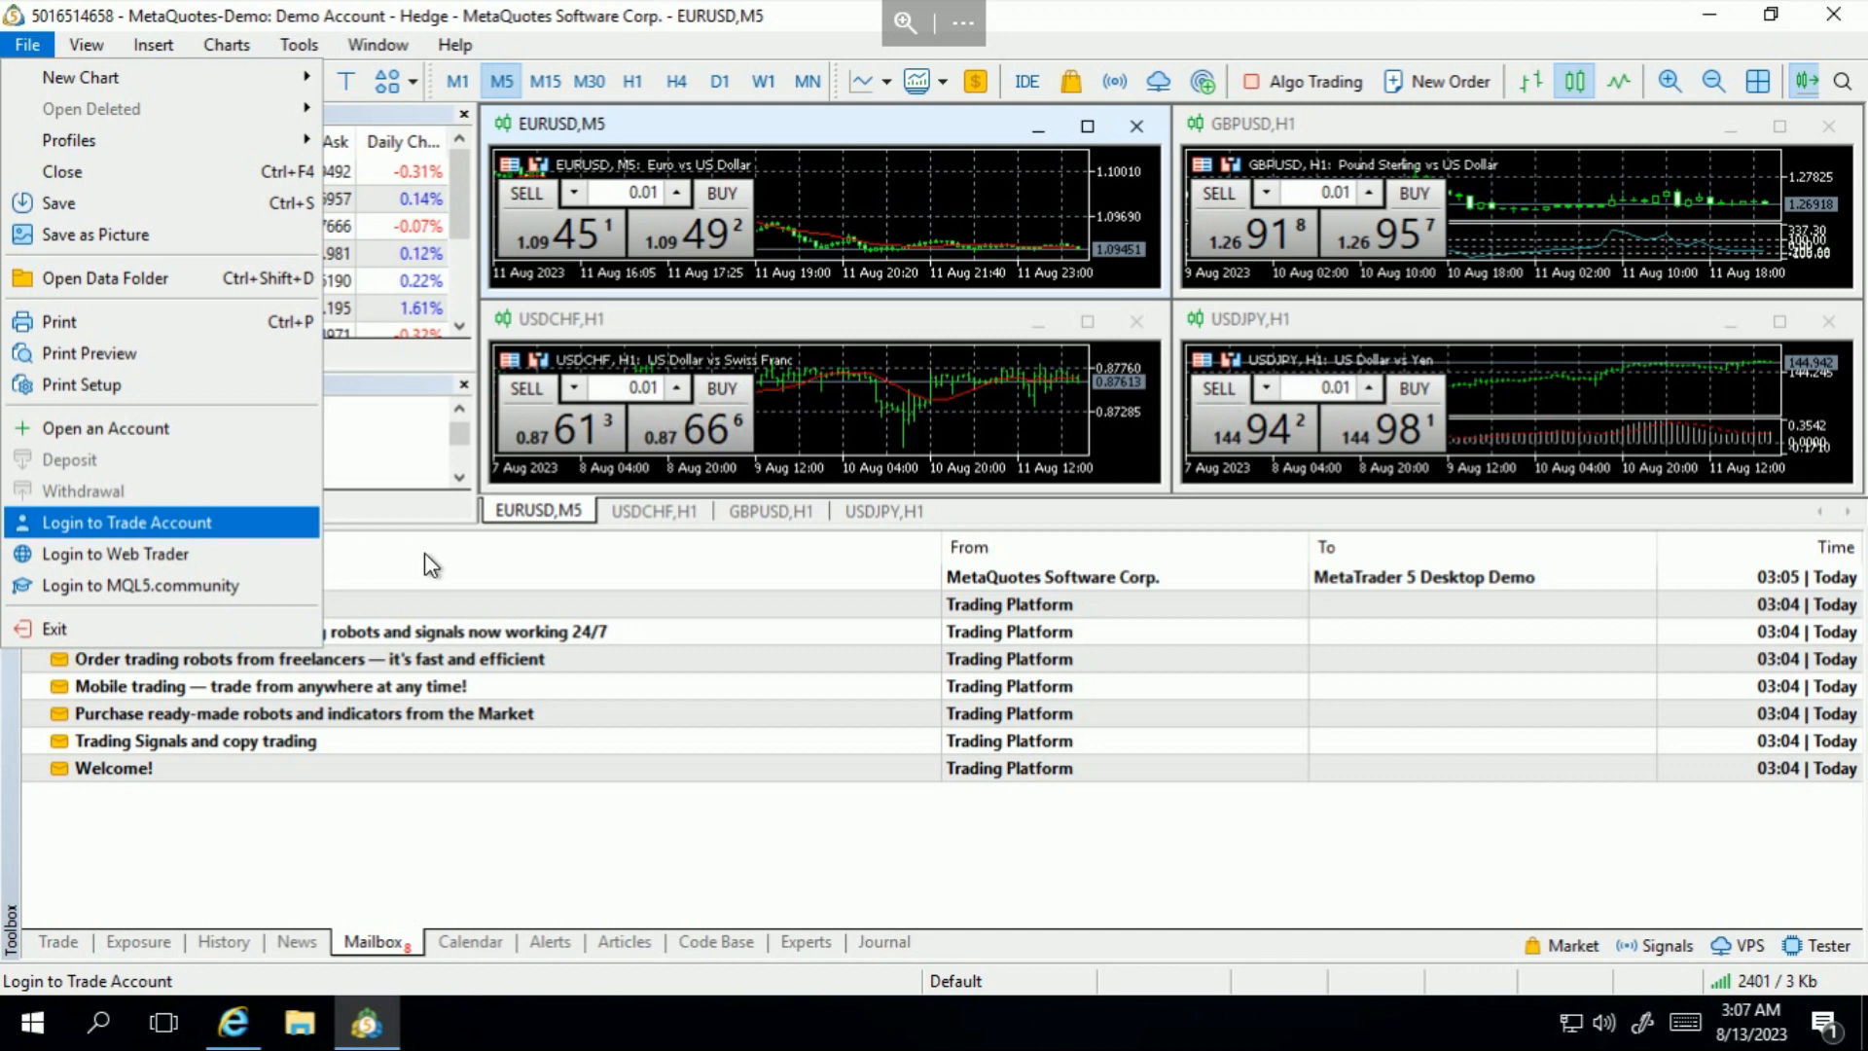